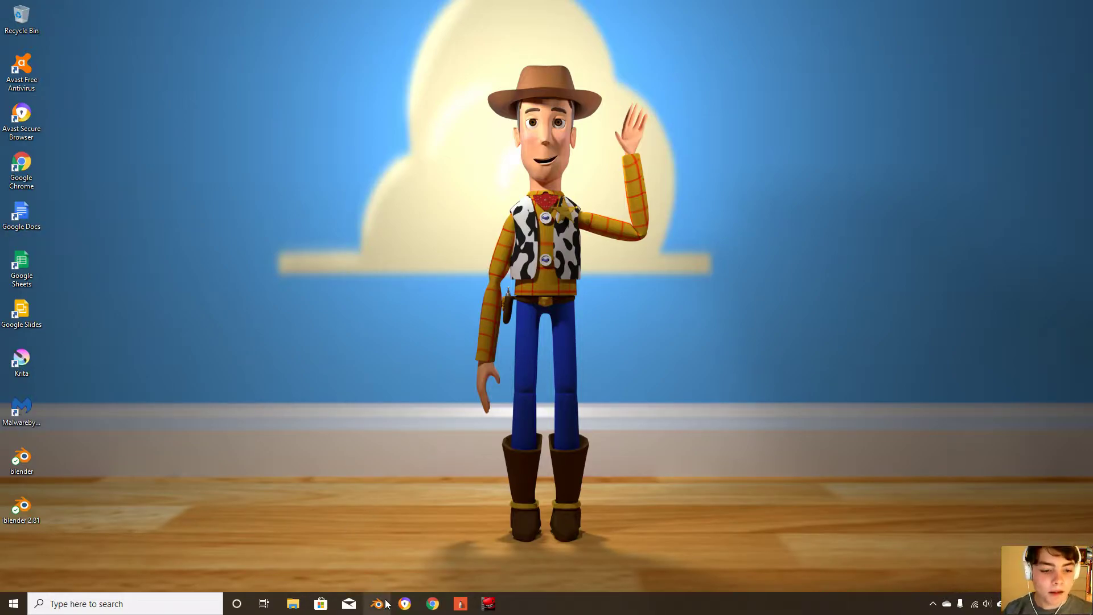
# Launch Blender 2.80 from the taskbar to reach the default cube, camera and light scene
pyautogui.click(375, 604)
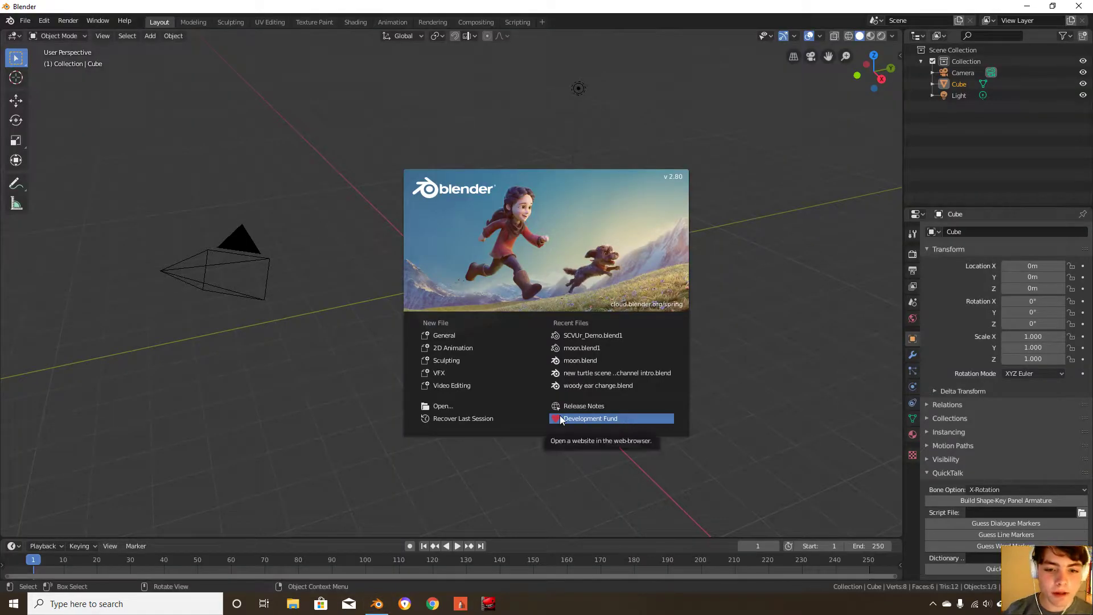
pyautogui.moveTo(820, 269)
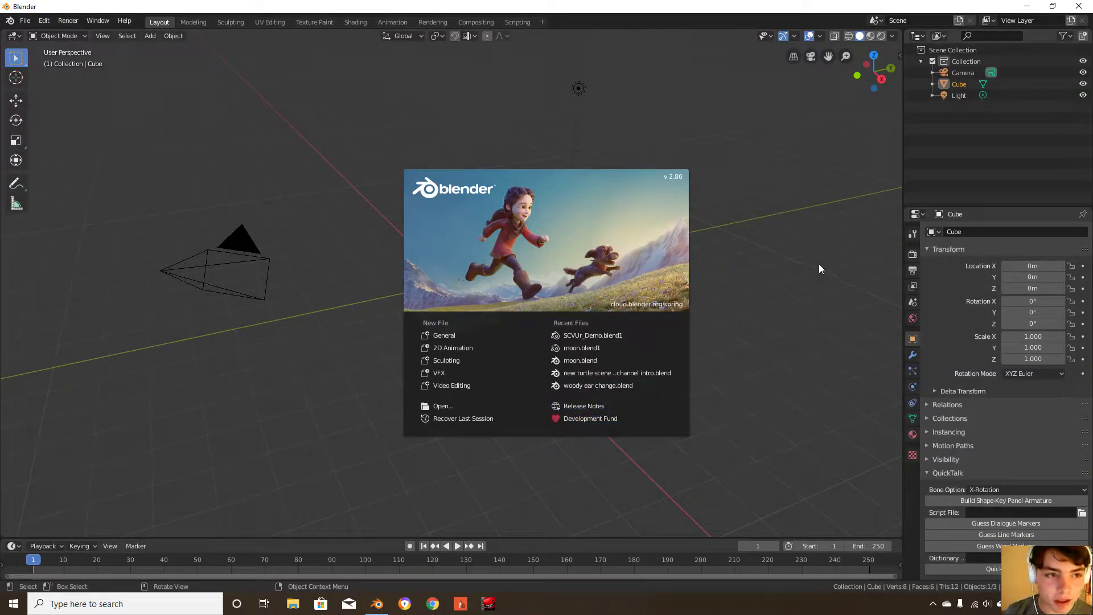
pyautogui.moveTo(789, 309)
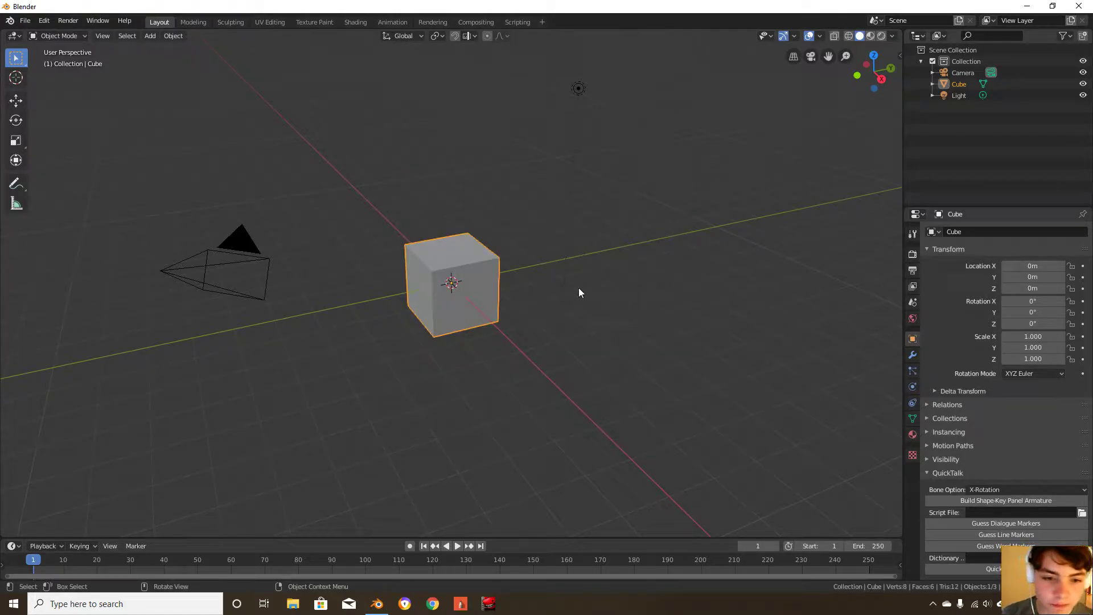
pyautogui.moveTo(587, 305)
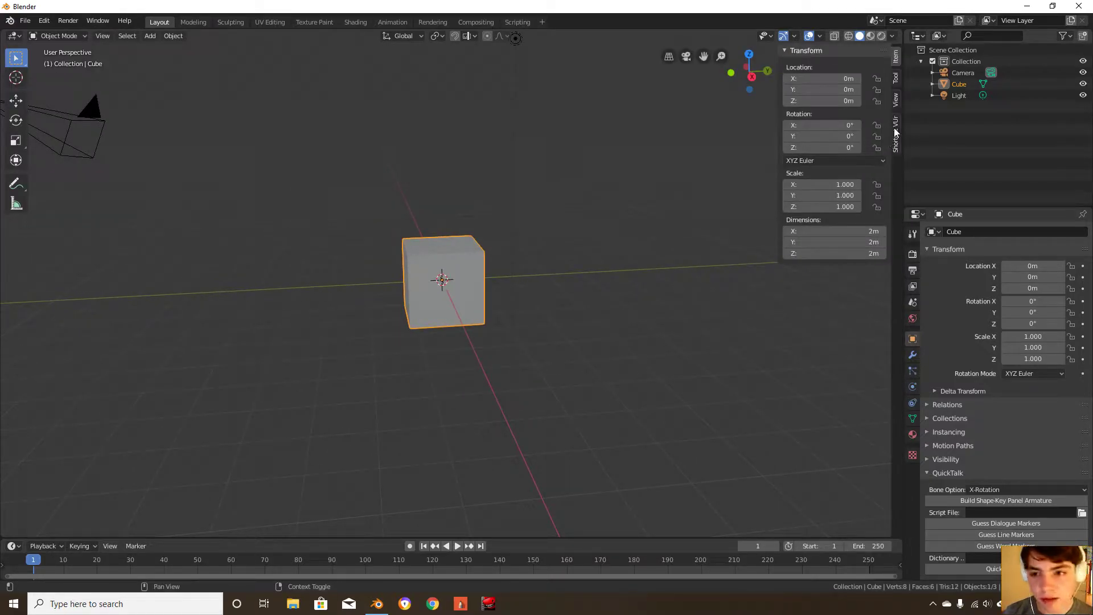
# Show the Shortcut VUr tab in the sidebar and start the keystroke-display add-on
pyautogui.click(896, 140)
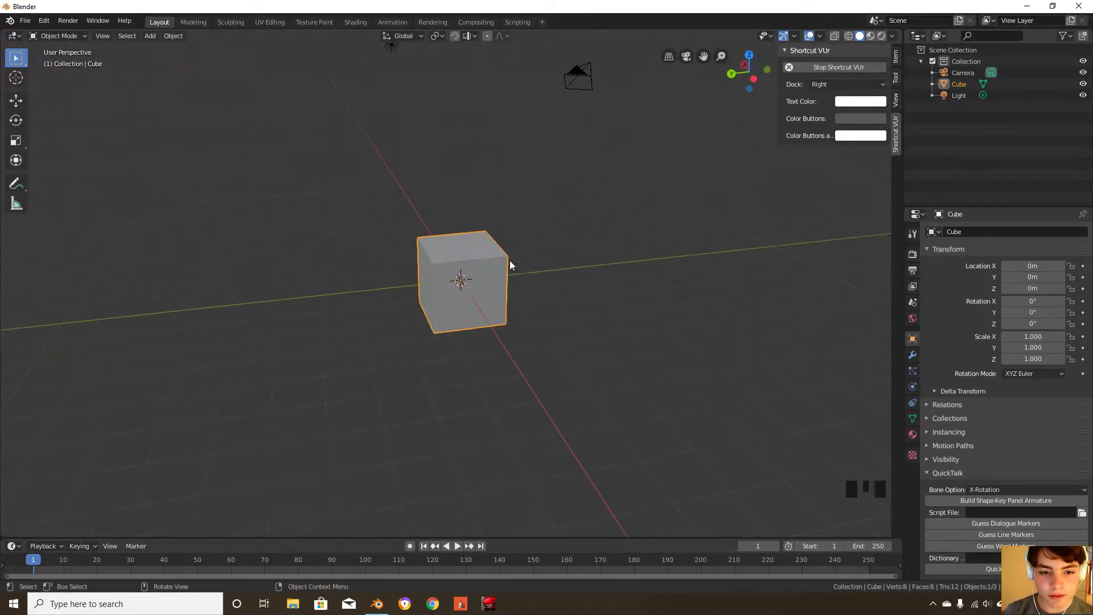
# Right-click the cube to show its shading, origin, duplicate, rename and collection options
pyautogui.rightClick(509, 264)
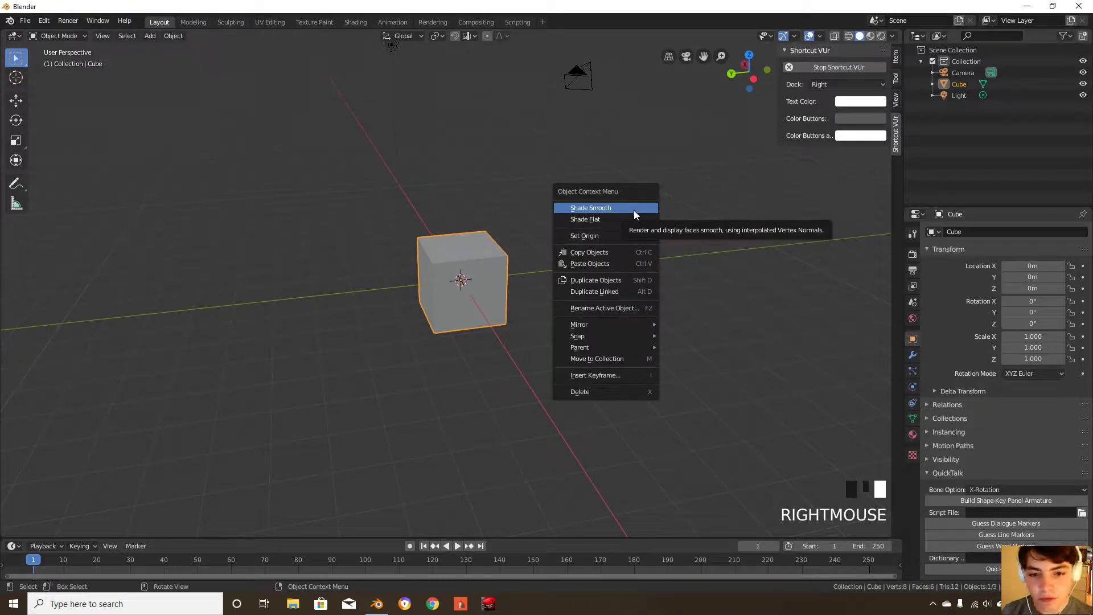
pyautogui.moveTo(612, 307)
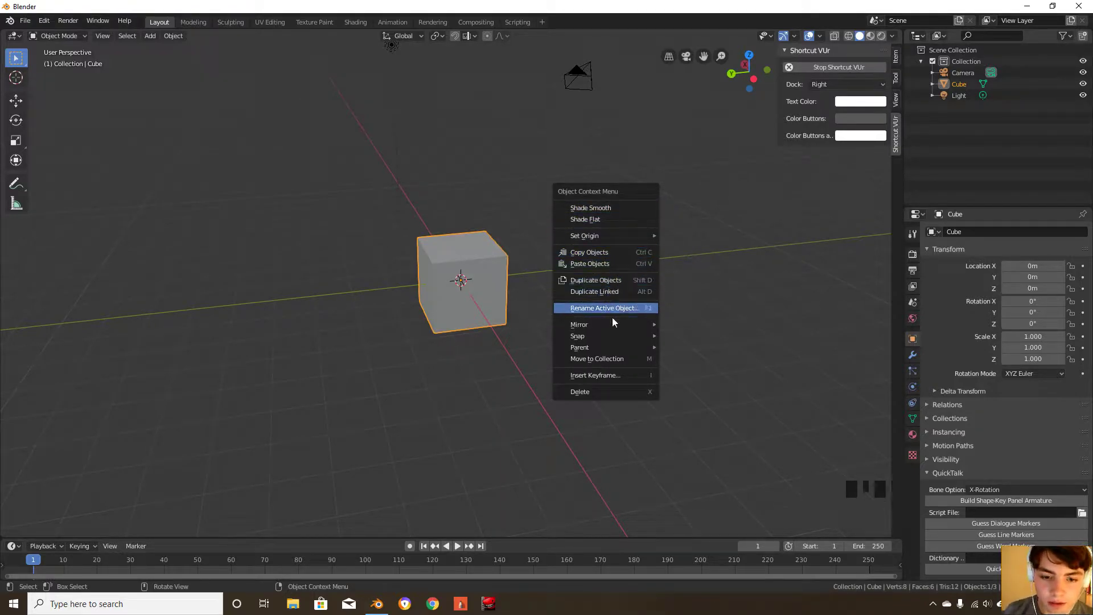
pyautogui.moveTo(591, 208)
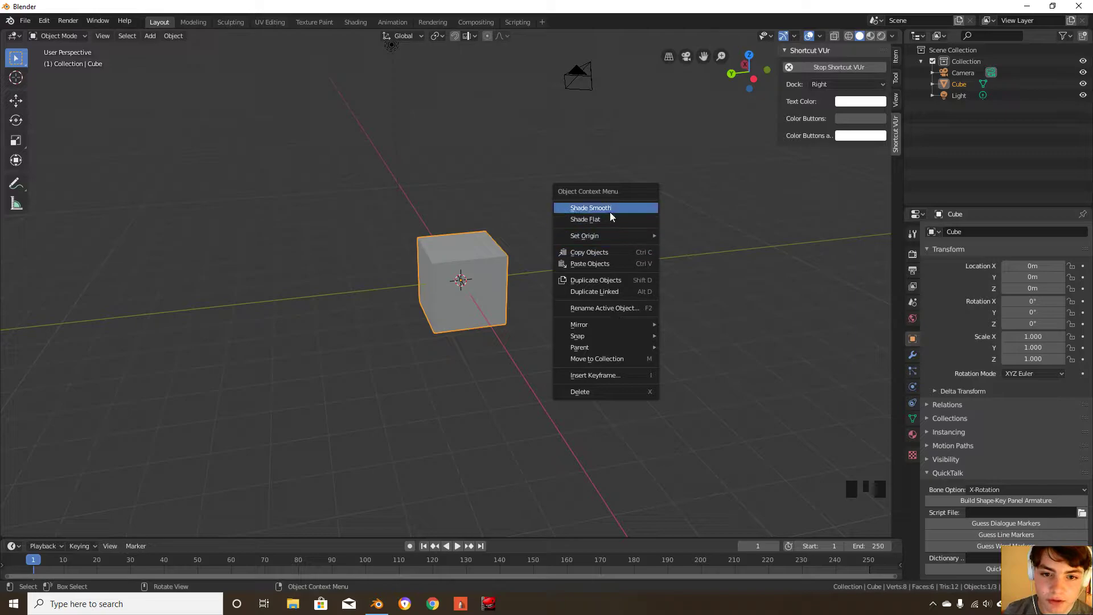
pyautogui.moveTo(602, 236)
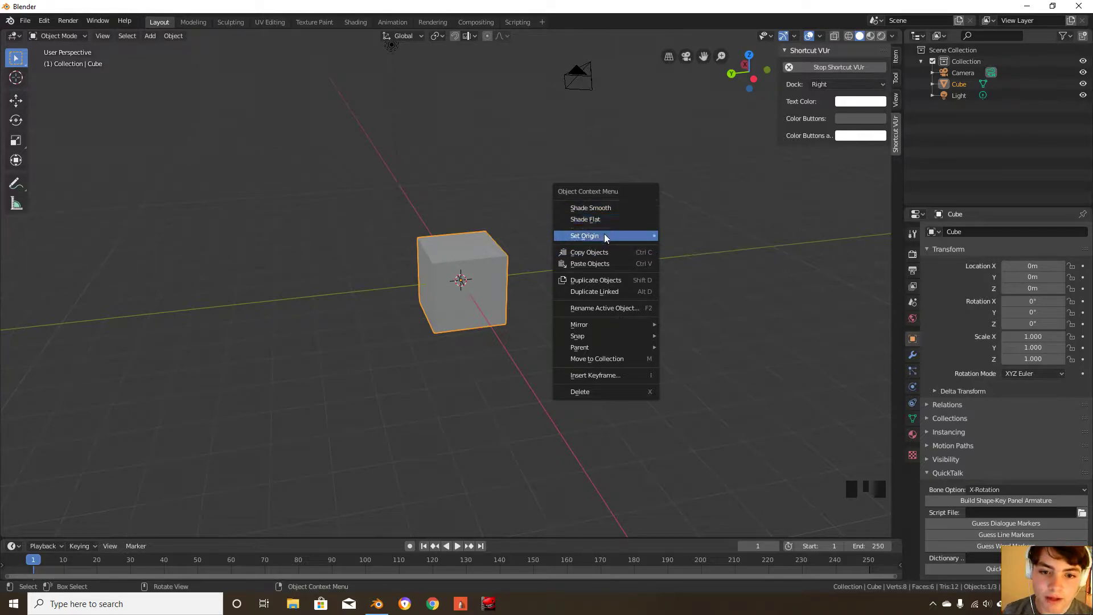
pyautogui.moveTo(611, 358)
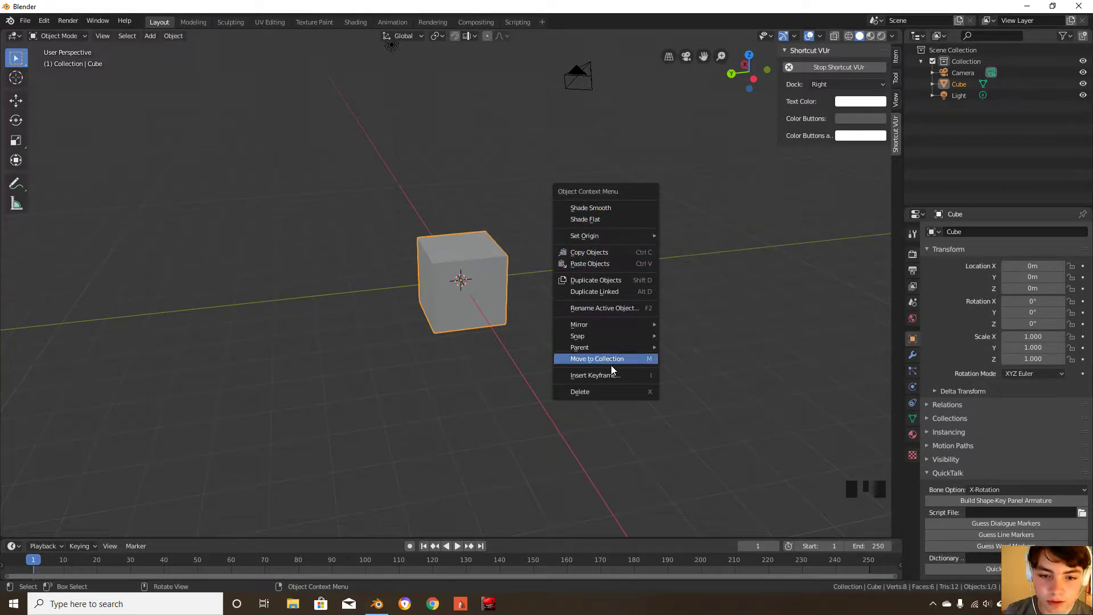
pyautogui.middleClick(381, 328)
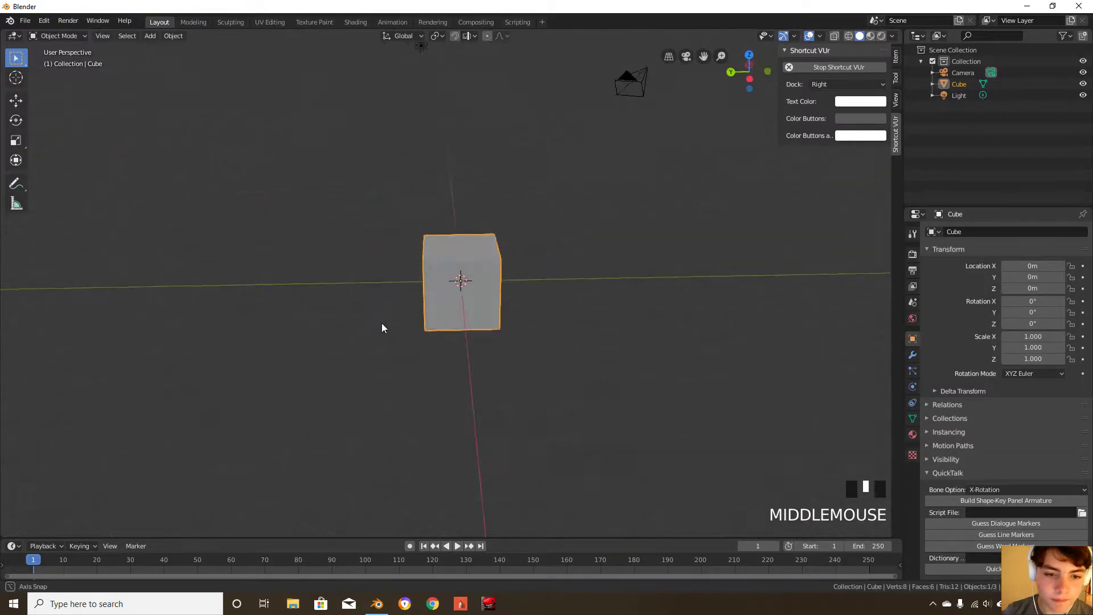
pyautogui.scroll(-3)
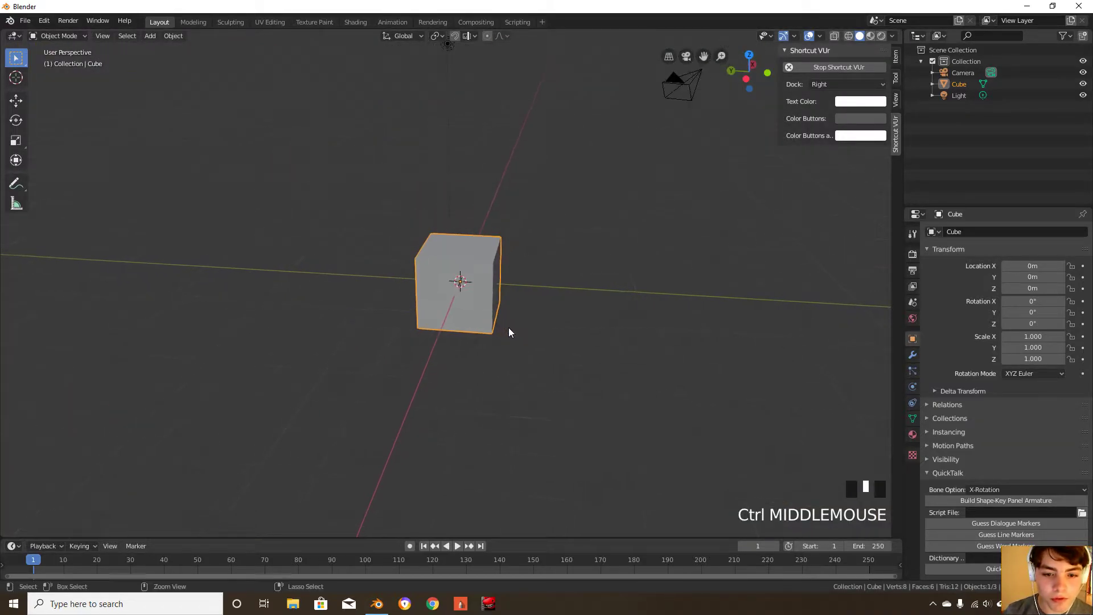
pyautogui.scroll(3)
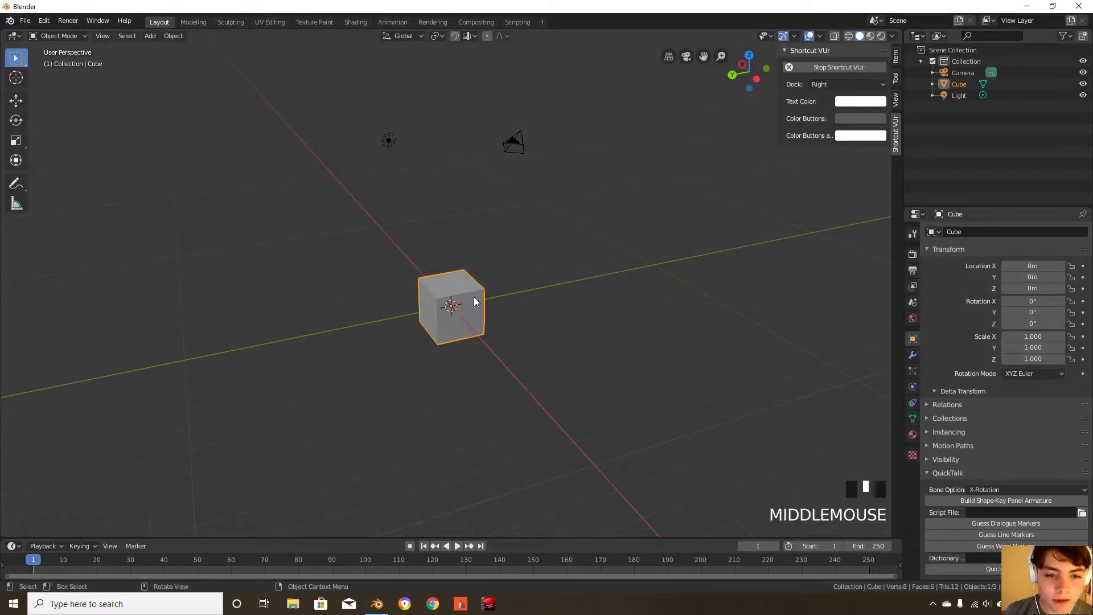
pyautogui.click(388, 140)
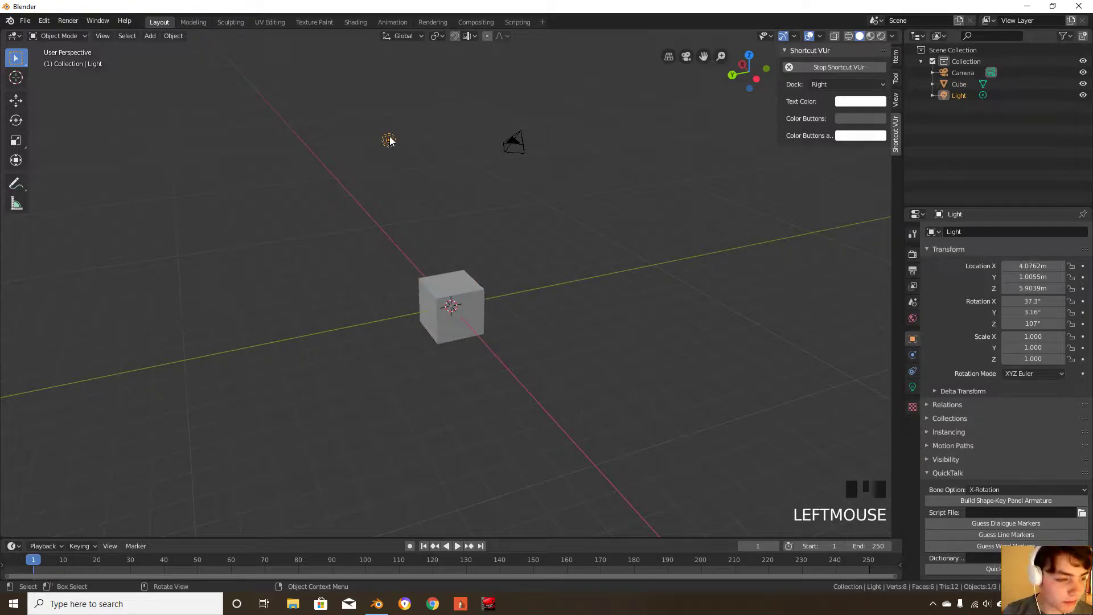
pyautogui.press('g')
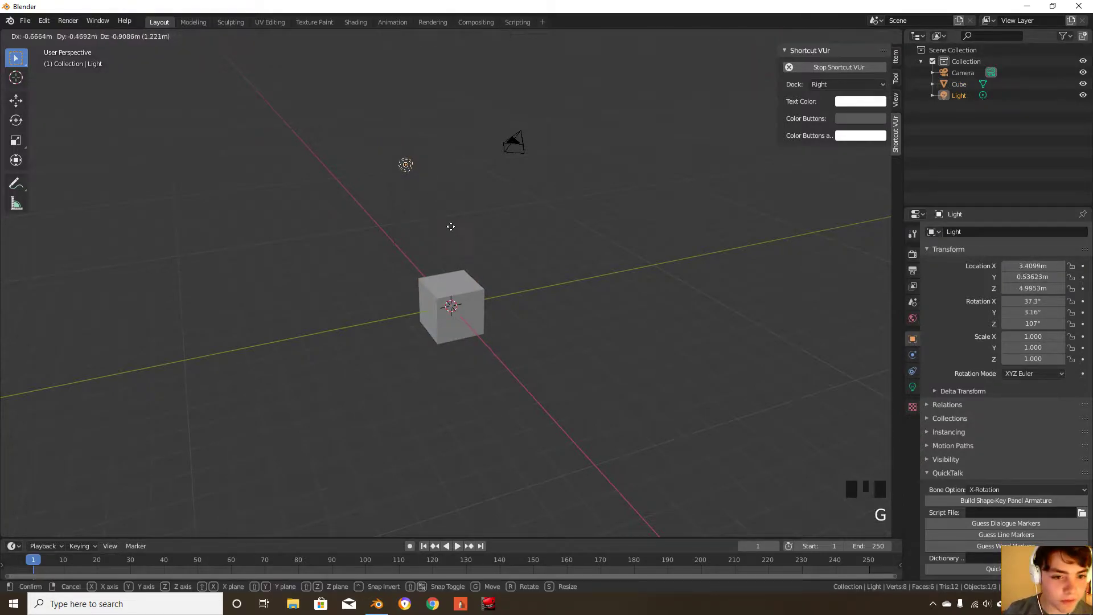
pyautogui.click(506, 267)
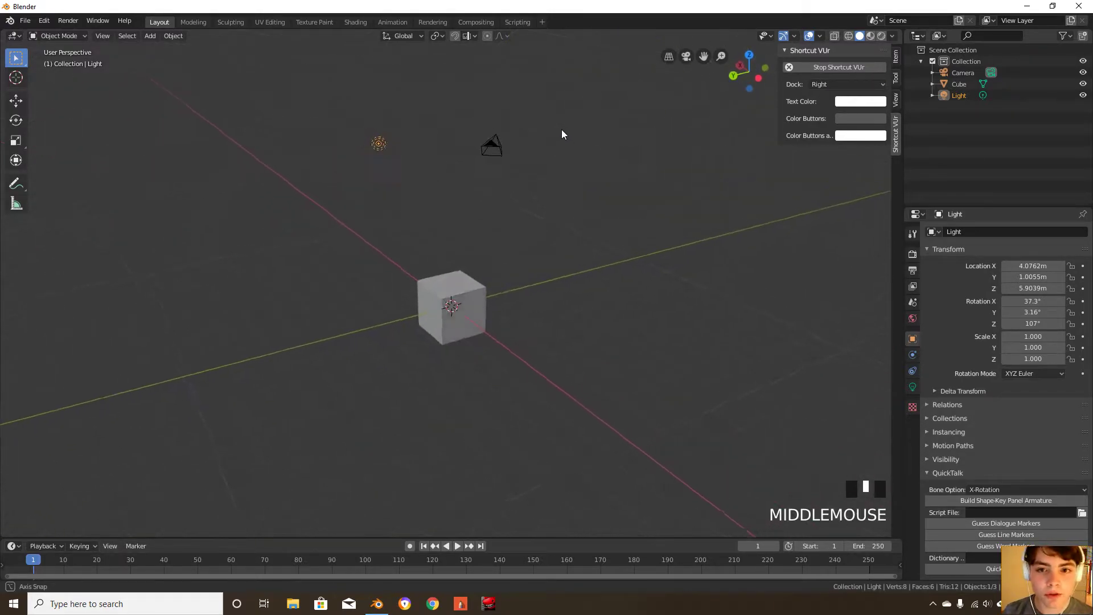
pyautogui.scroll(-3)
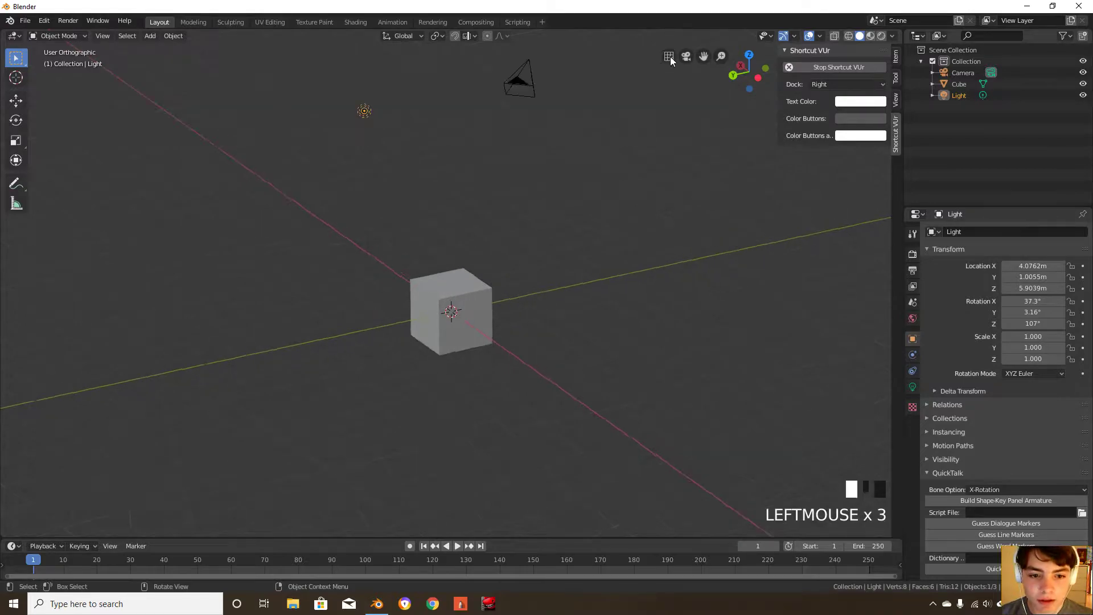
pyautogui.click(667, 56)
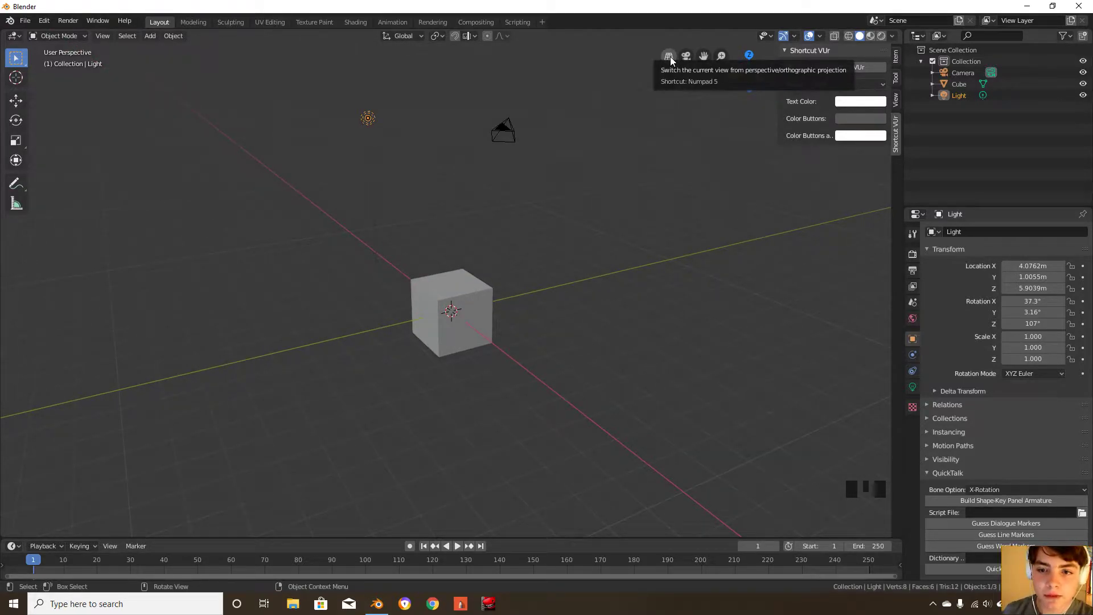
pyautogui.click(667, 56)
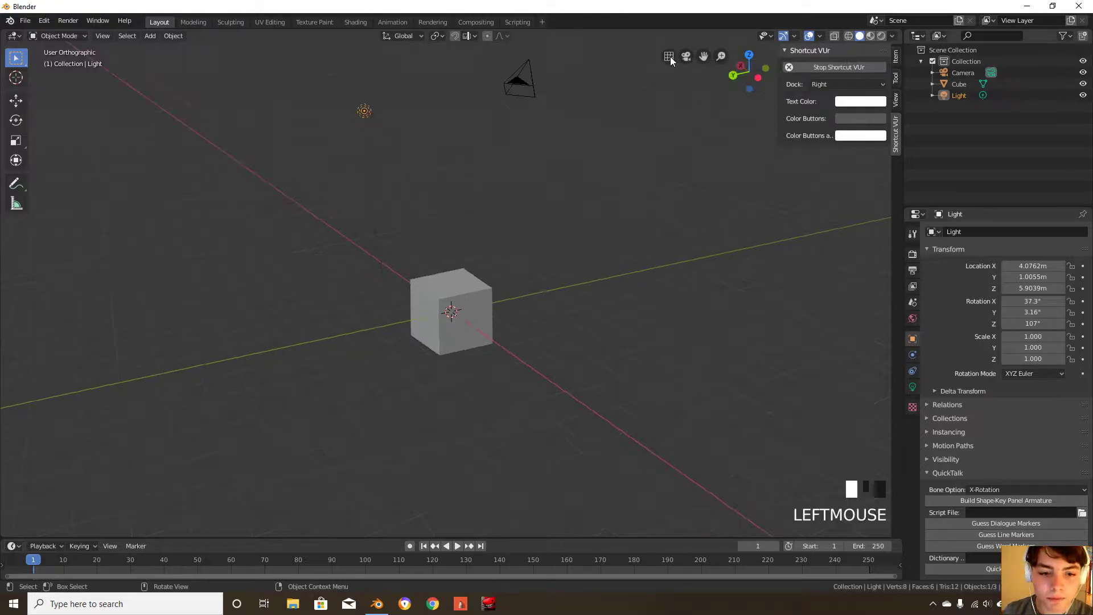
pyautogui.press('numpad_1')
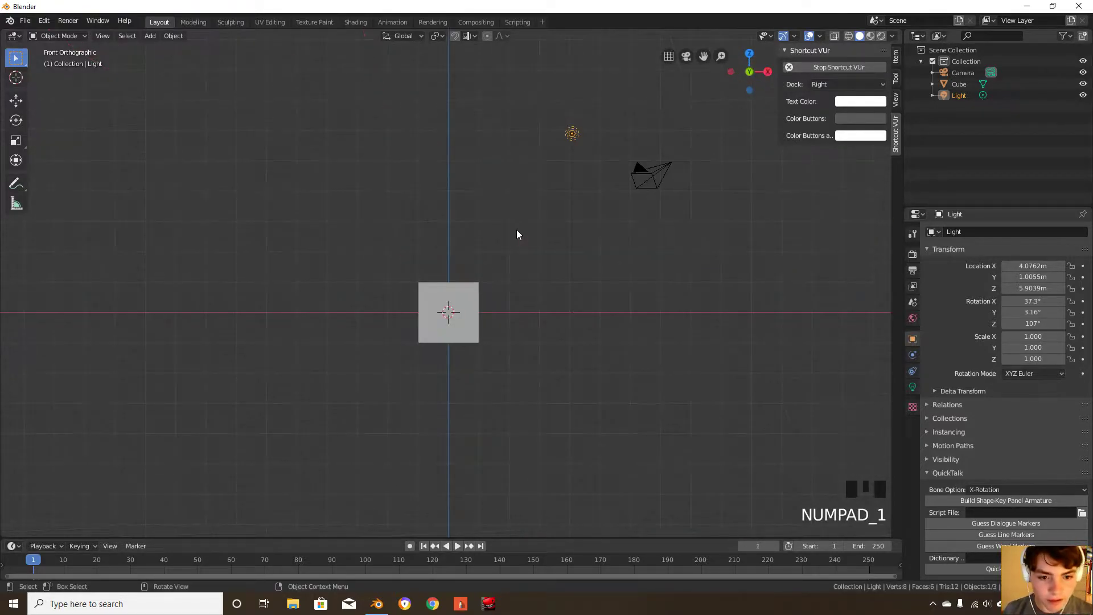
pyautogui.scroll(-3)
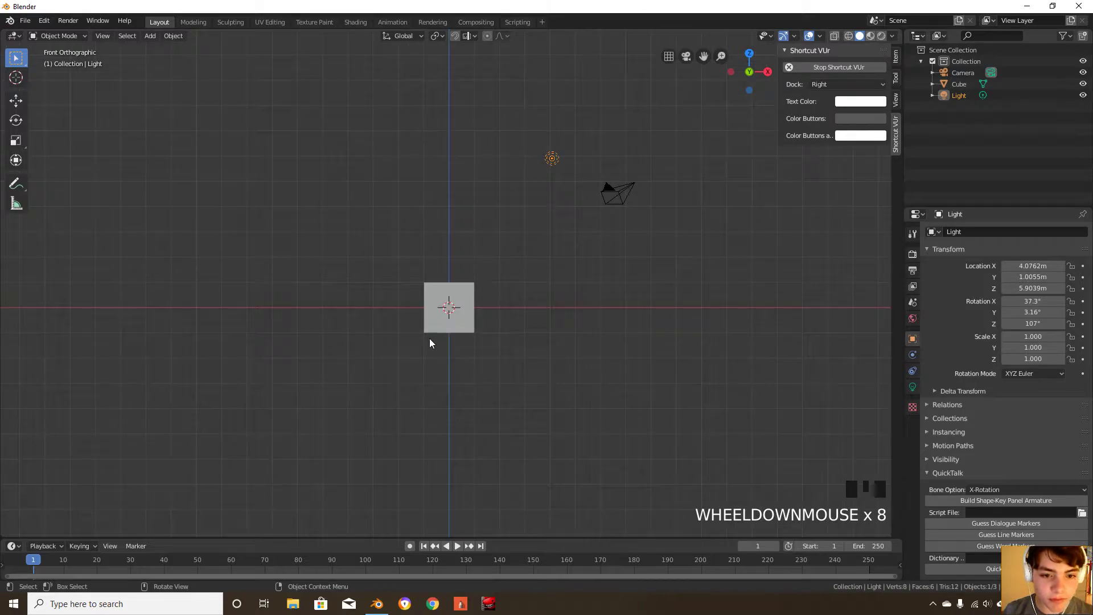
pyautogui.moveTo(479, 466)
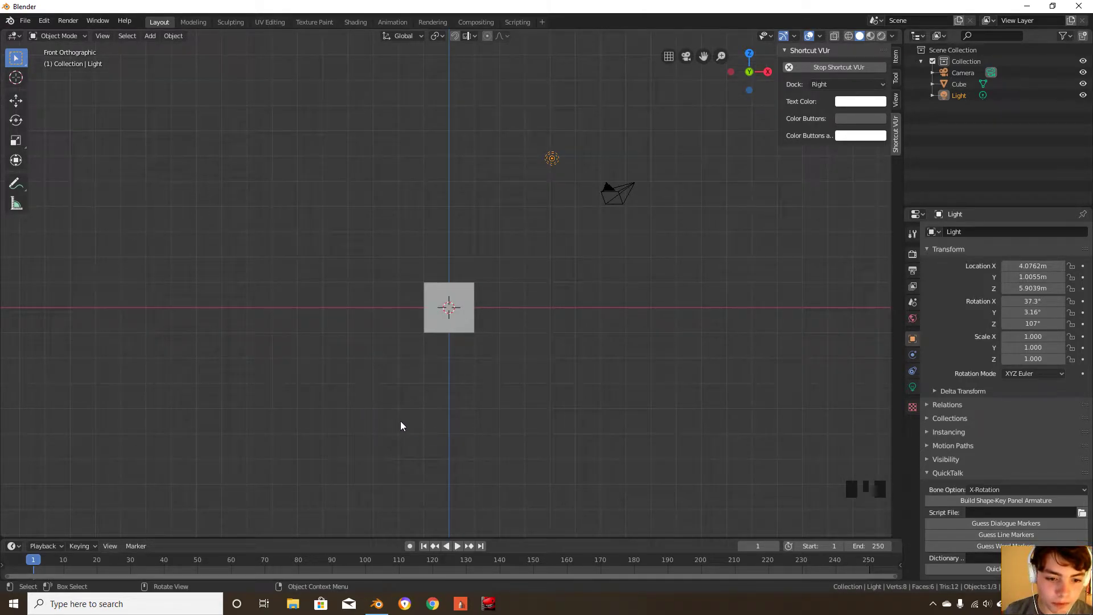
pyautogui.press('NUMPAD_1')
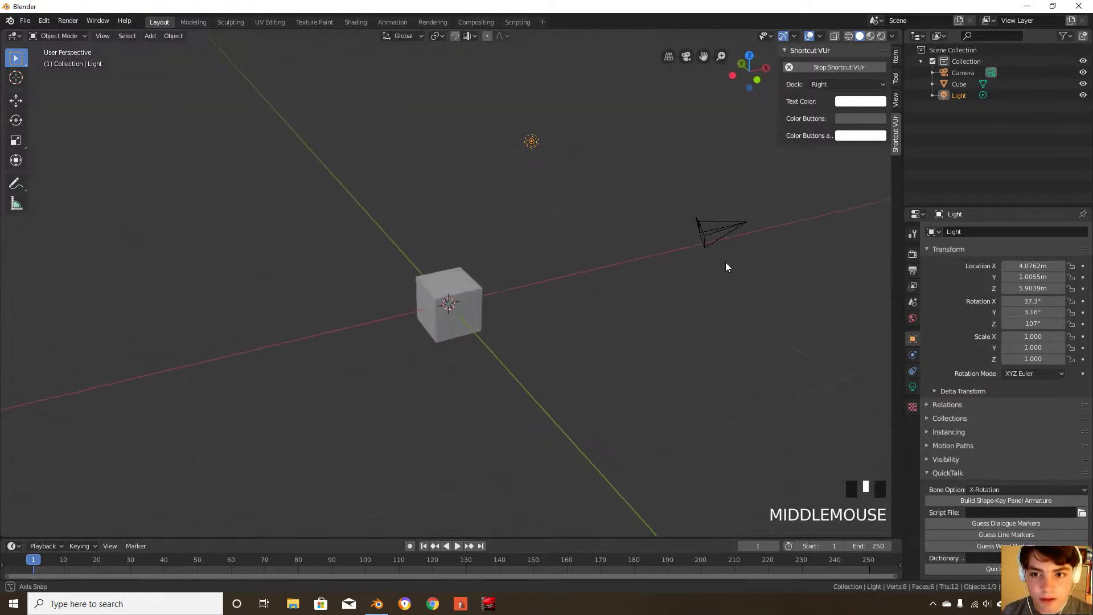
pyautogui.press('numpad_5')
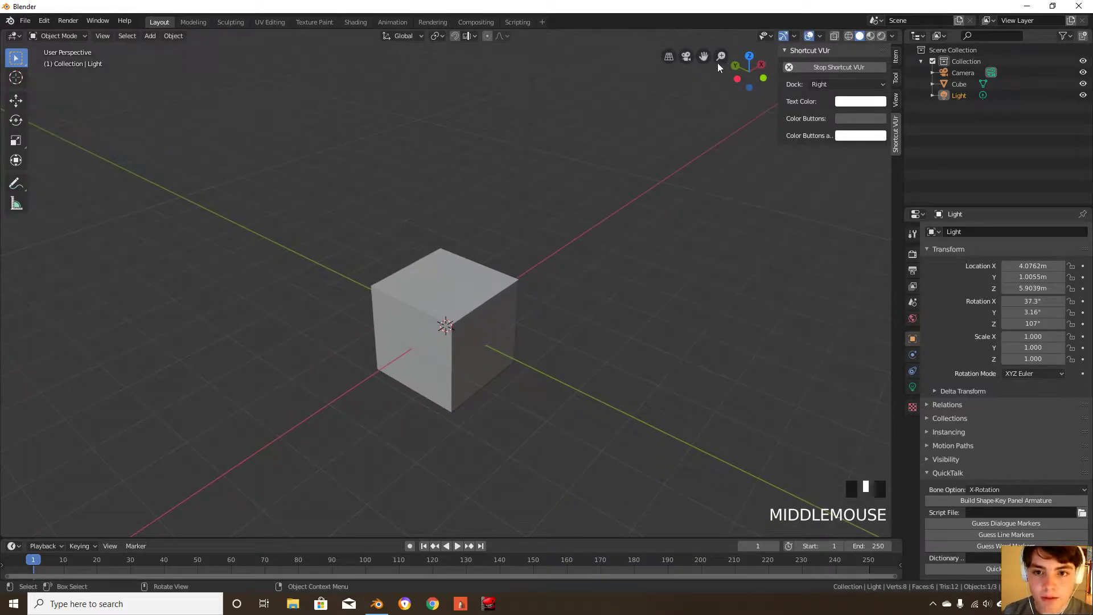
pyautogui.click(686, 56)
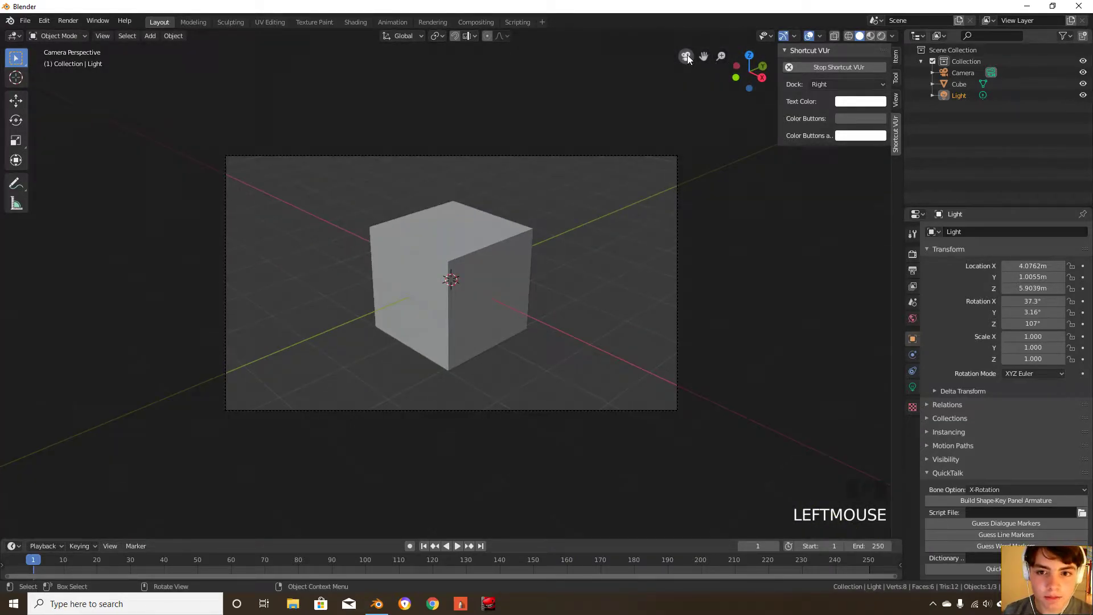
pyautogui.moveTo(685, 56)
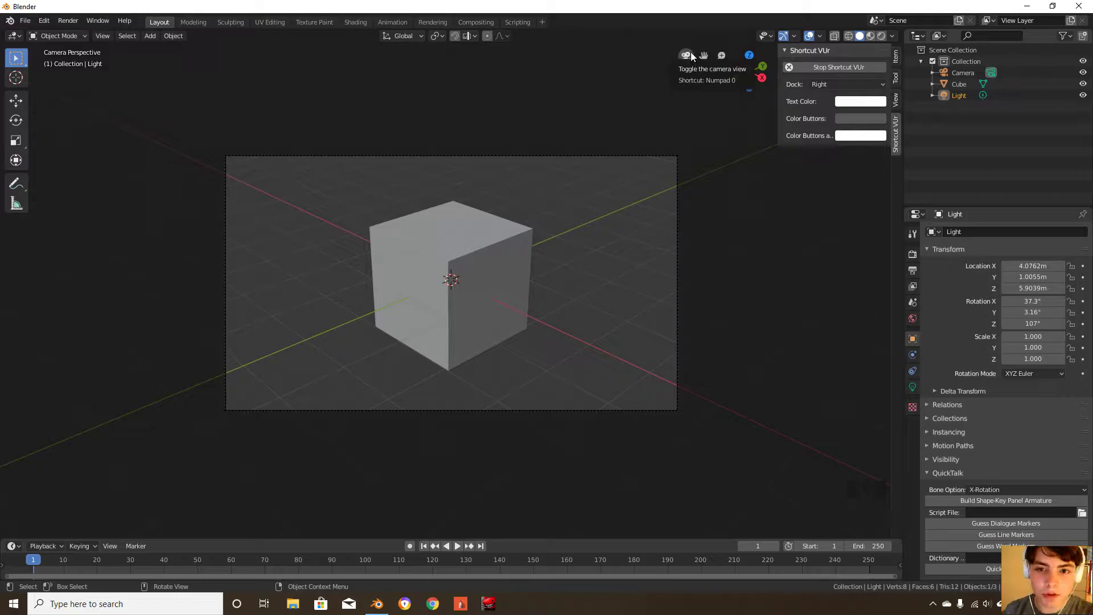
pyautogui.moveTo(559, 236)
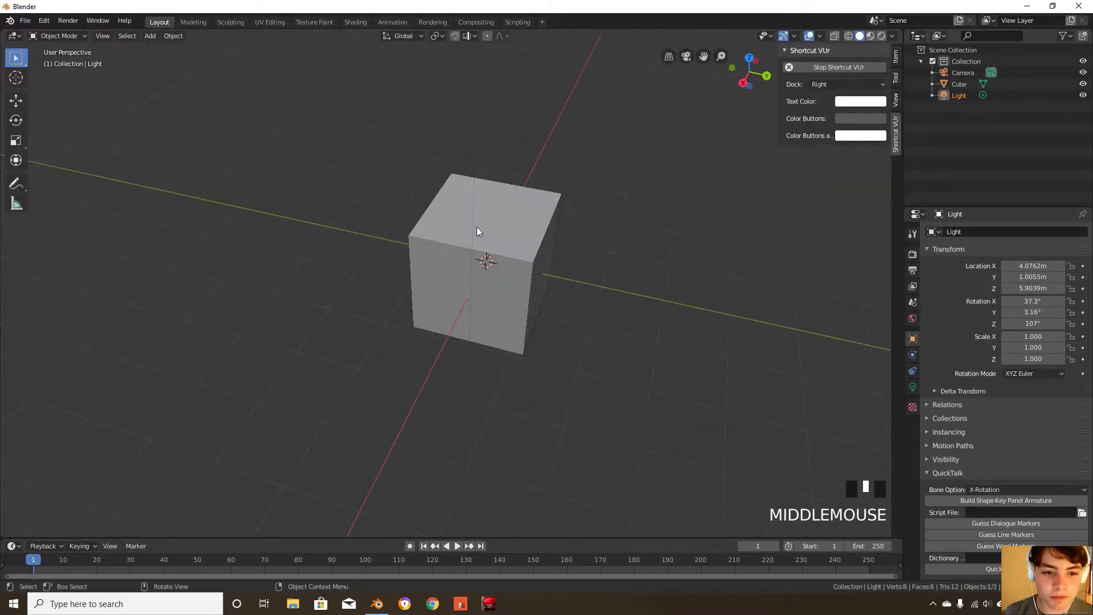
pyautogui.scroll(-3)
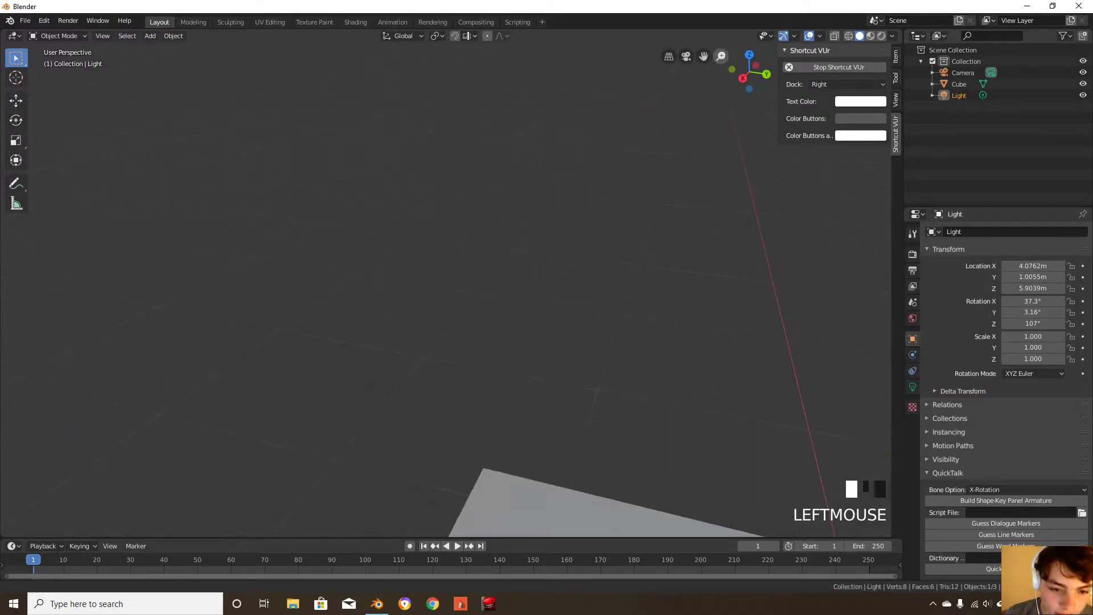
pyautogui.scroll(-3)
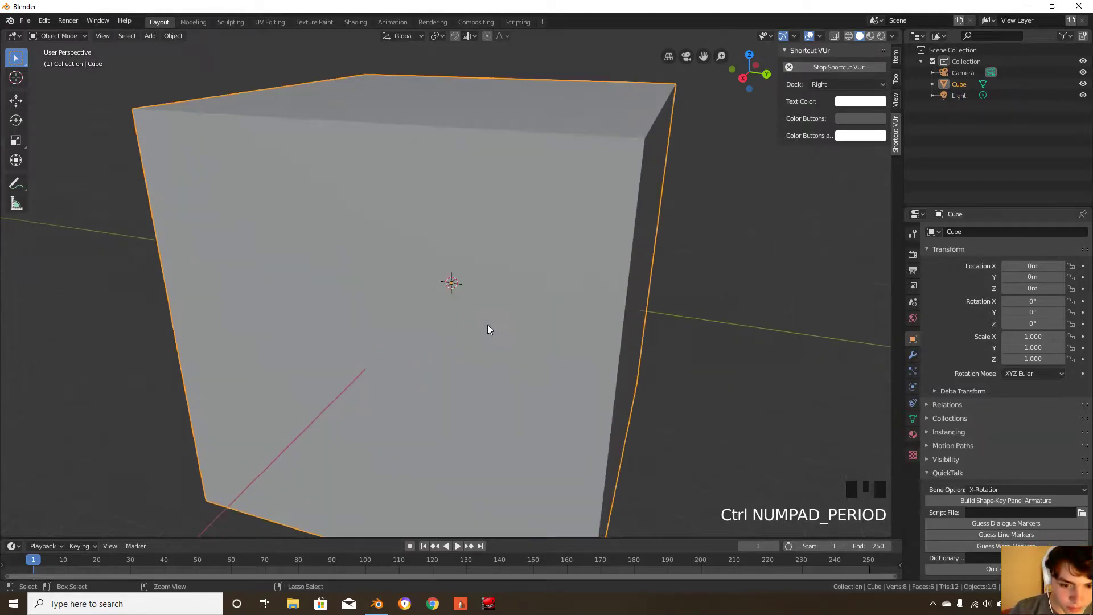
pyautogui.scroll(-3)
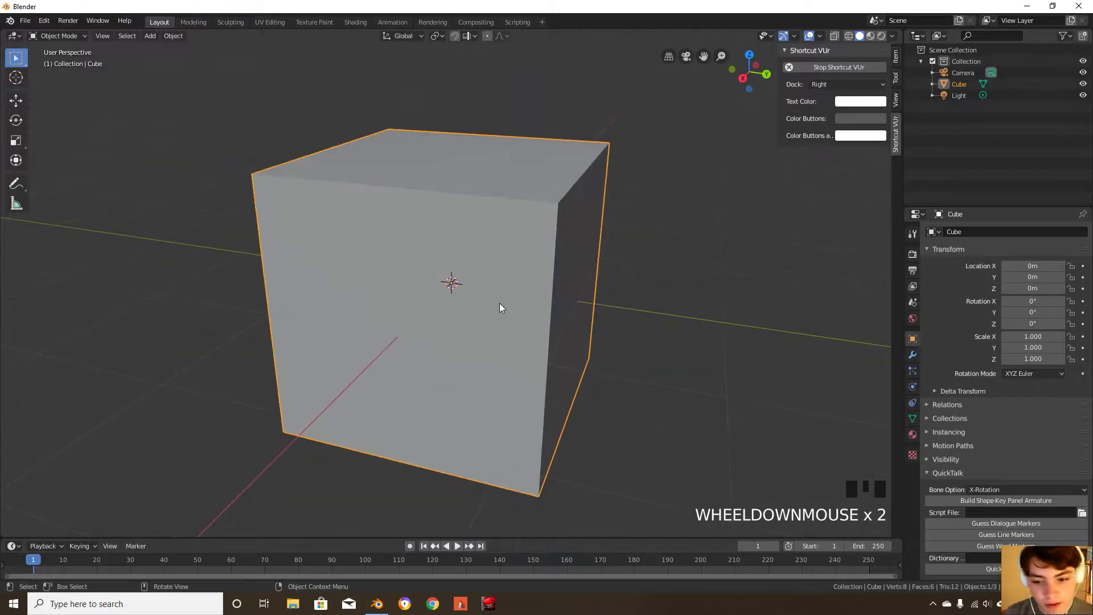
pyautogui.scroll(-3)
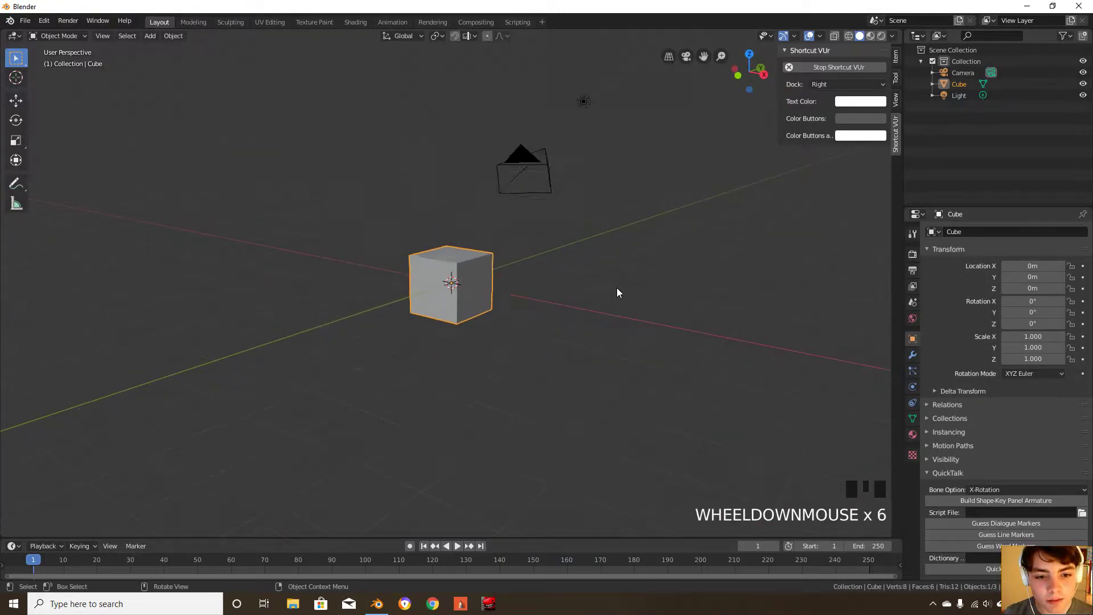
pyautogui.scroll(3)
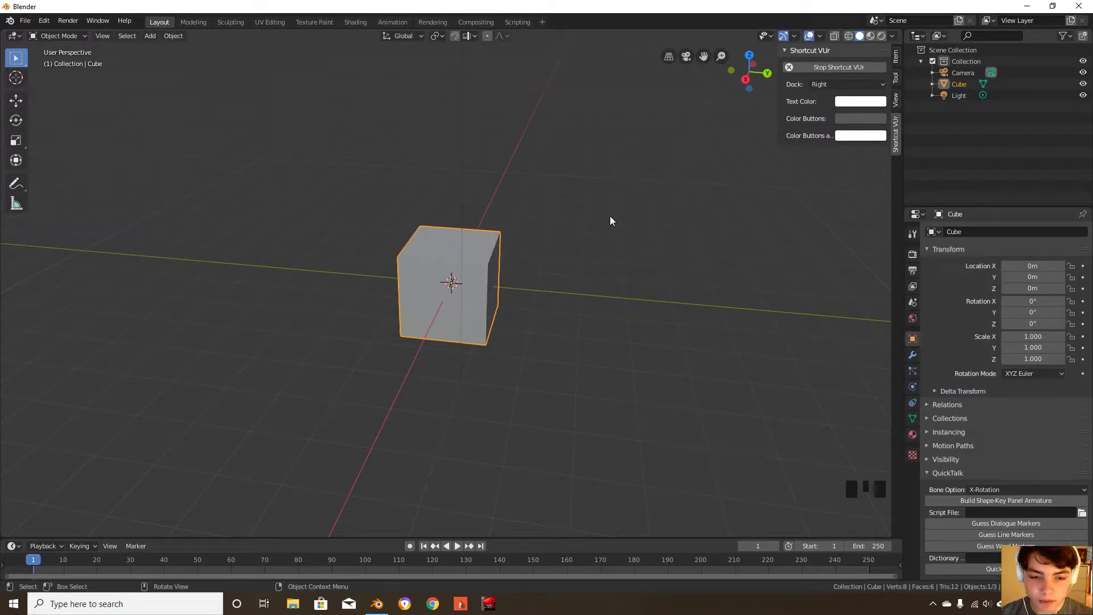
pyautogui.scroll(3)
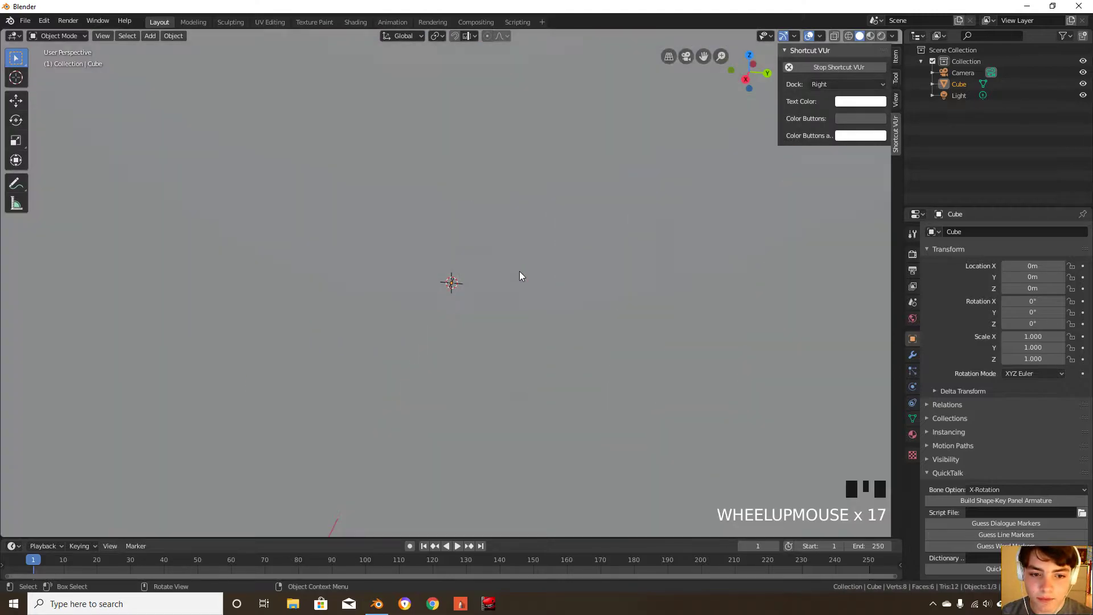
pyautogui.scroll(-3)
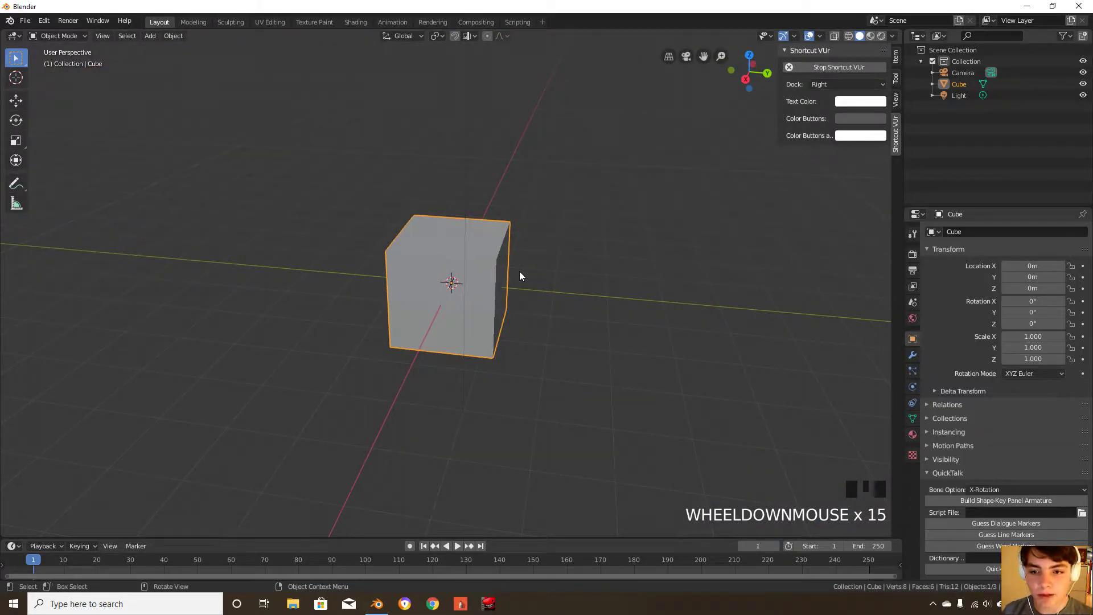
pyautogui.scroll(-3)
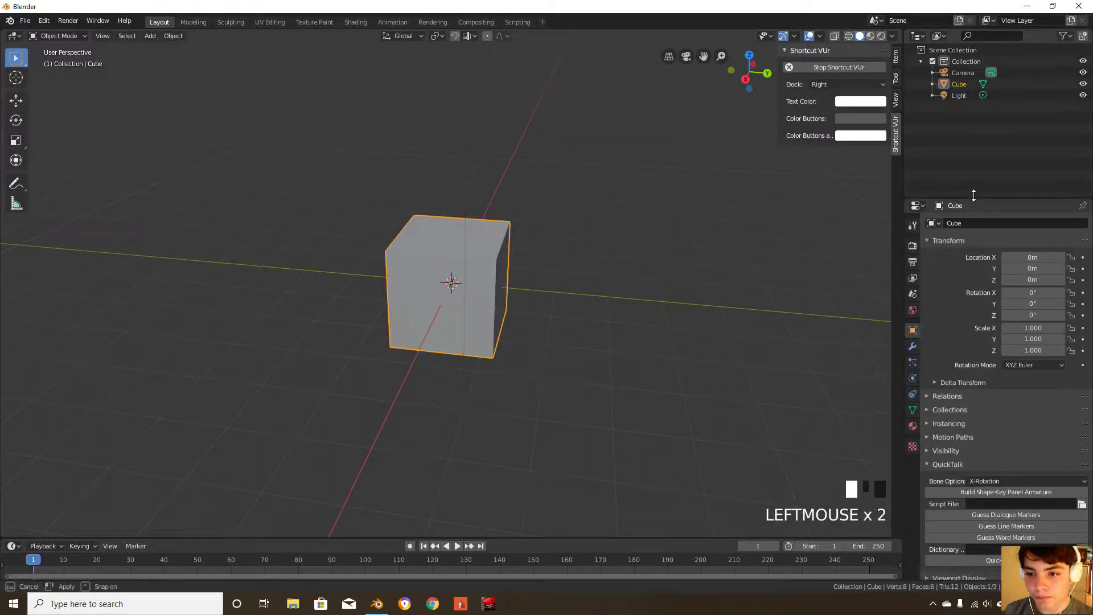
# Enlarge the Properties editor over the Outliner and browse its tabs toward Render settings
pyautogui.click(915, 169)
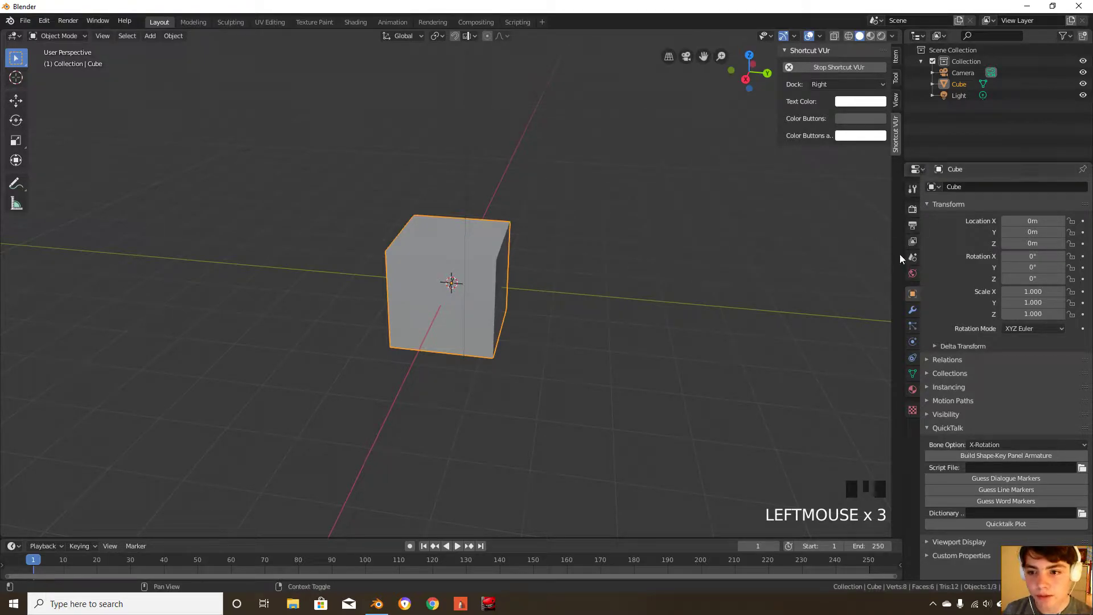
pyautogui.click(912, 189)
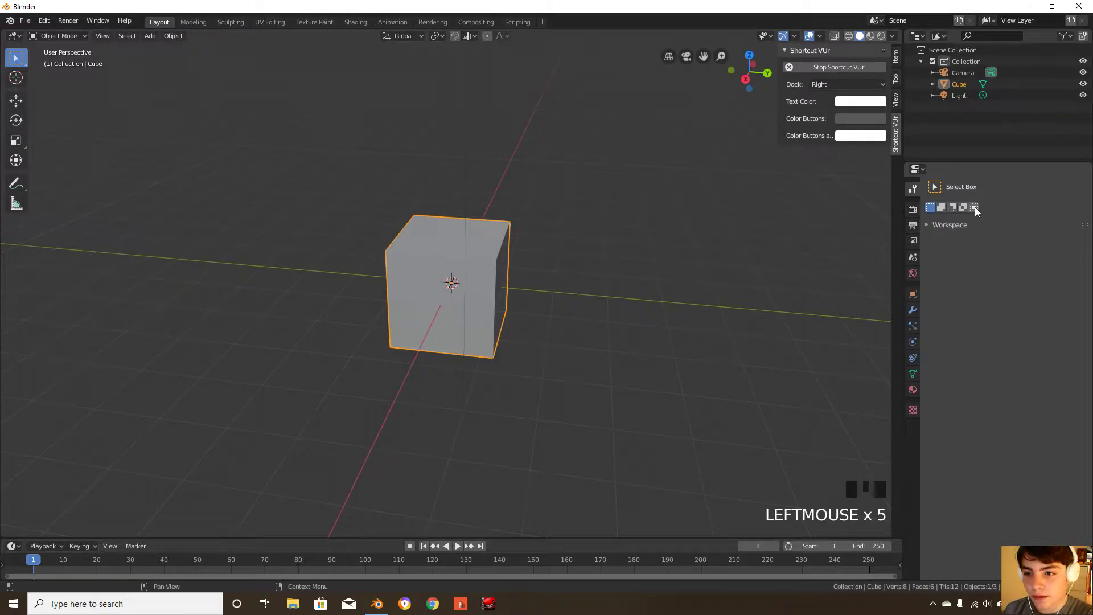
pyautogui.moveTo(964, 207)
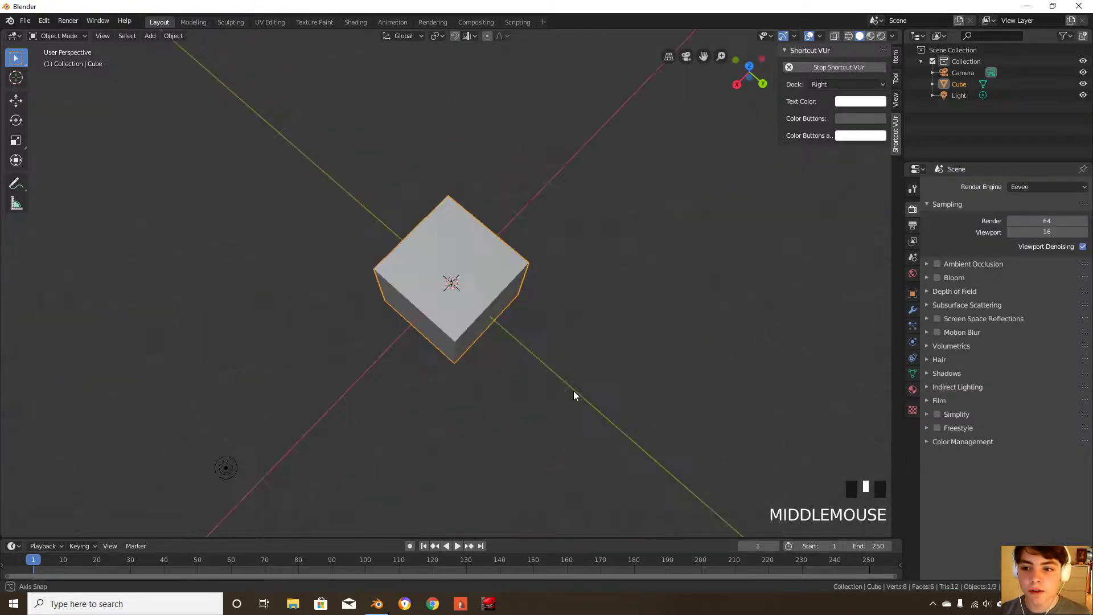
# Switch the scene's render engine to Cycles using GPU Compute
pyautogui.click(1045, 186)
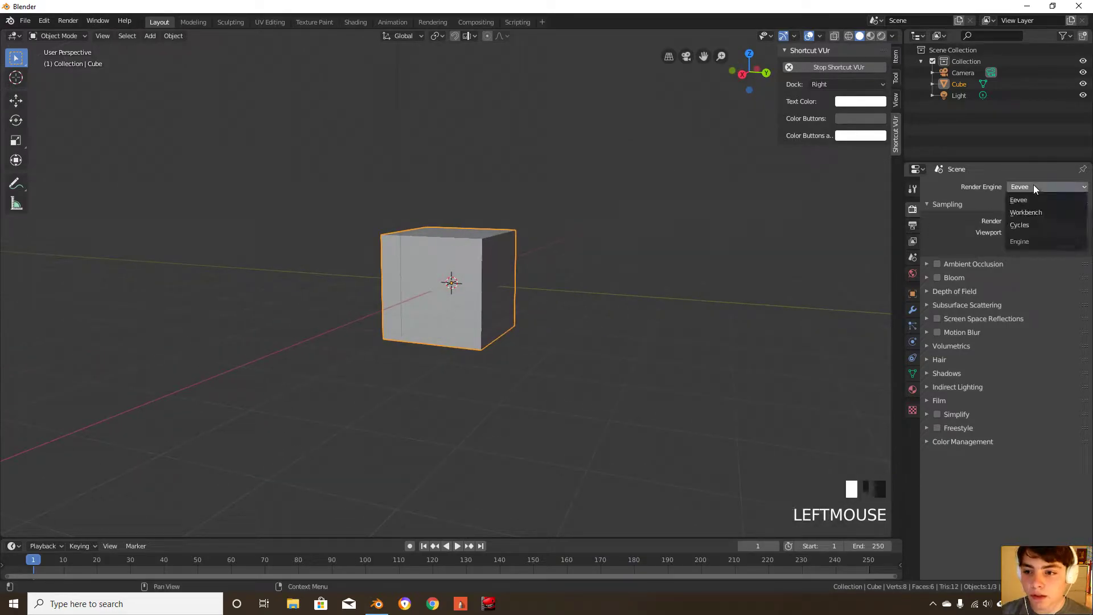
pyautogui.moveTo(1038, 212)
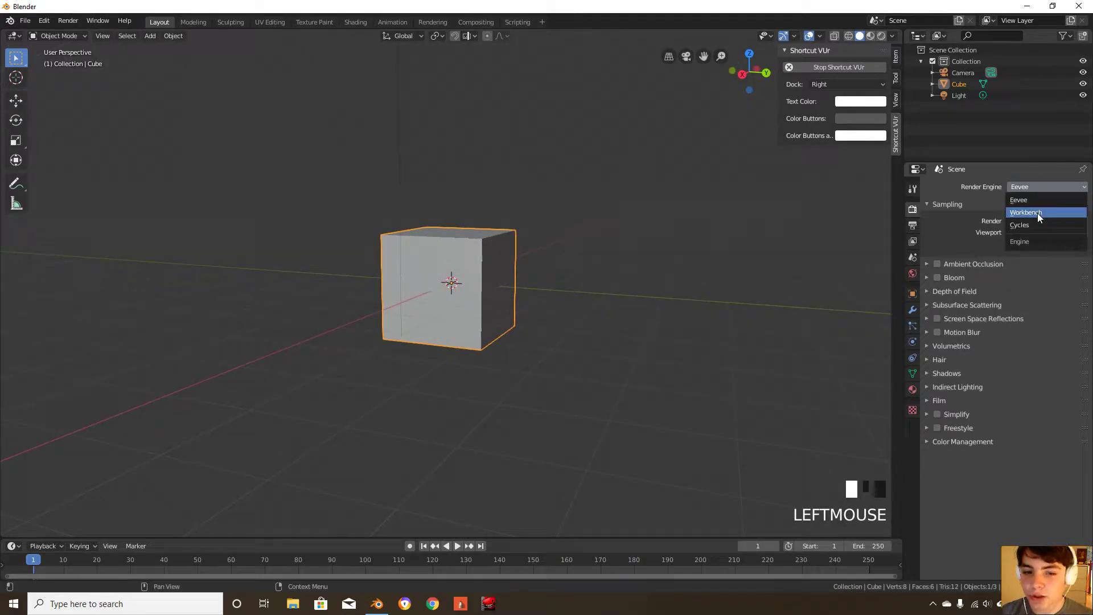
pyautogui.click(1019, 224)
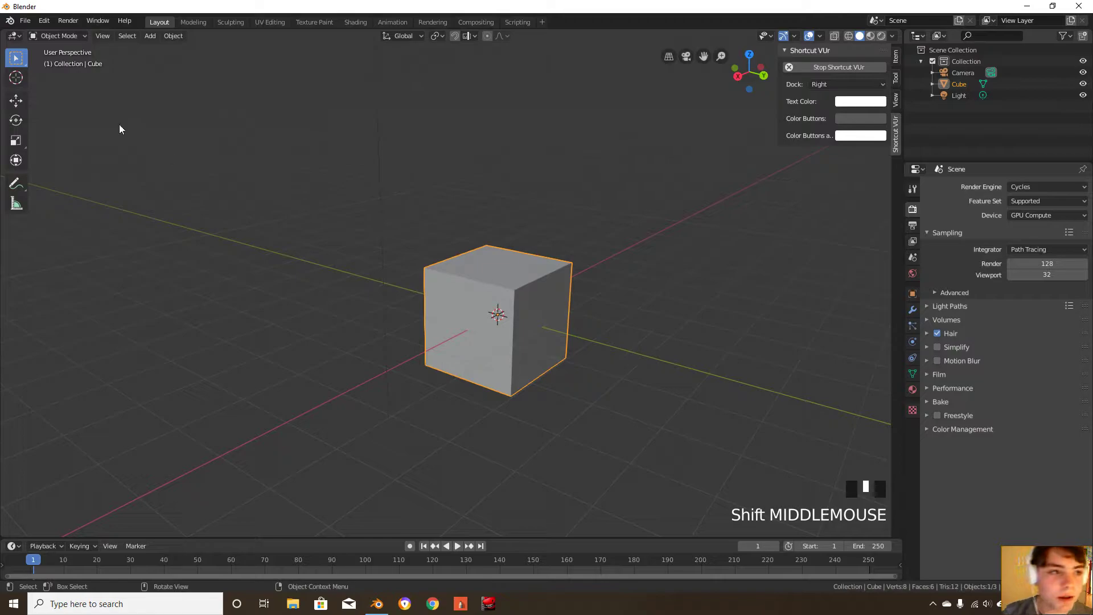
# Open Preferences on the System page with CUDA GPU and CPU enabled for Cycles
pyautogui.click(68, 21)
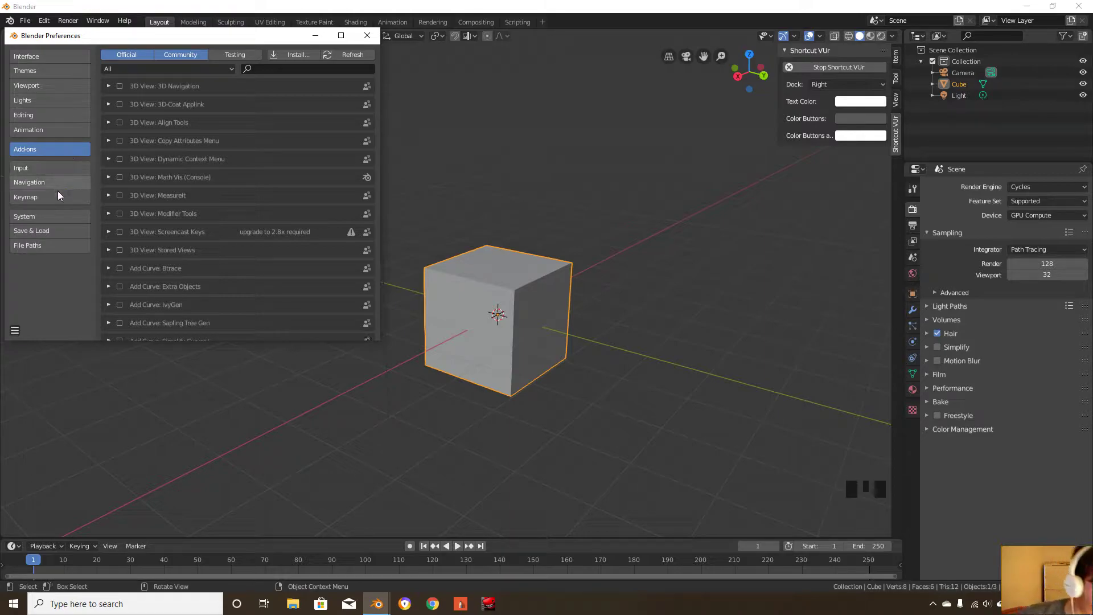
pyautogui.click(24, 216)
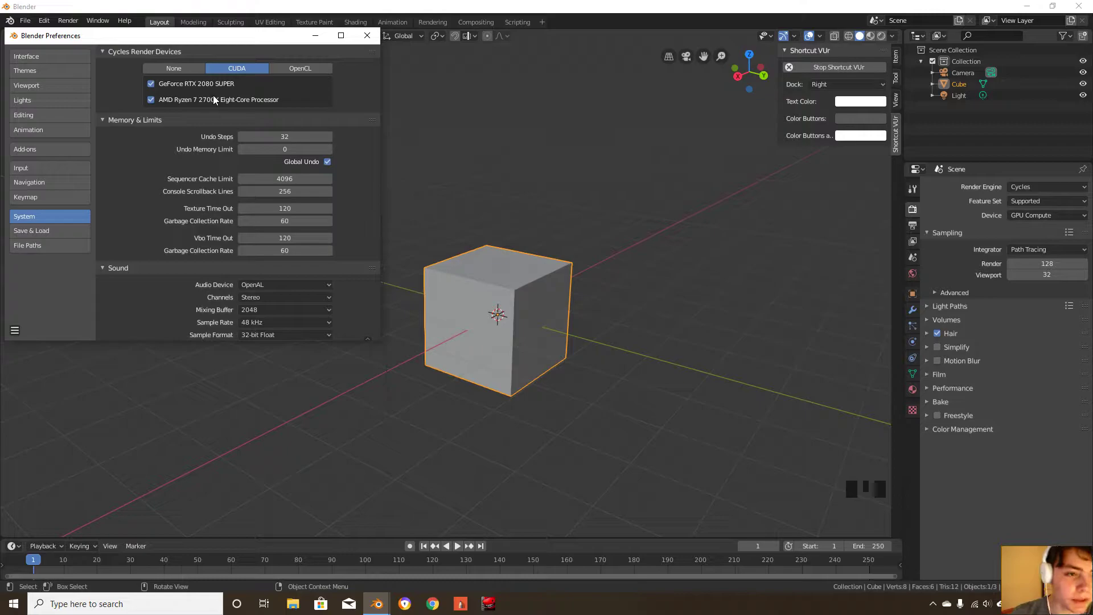
pyautogui.moveTo(216, 124)
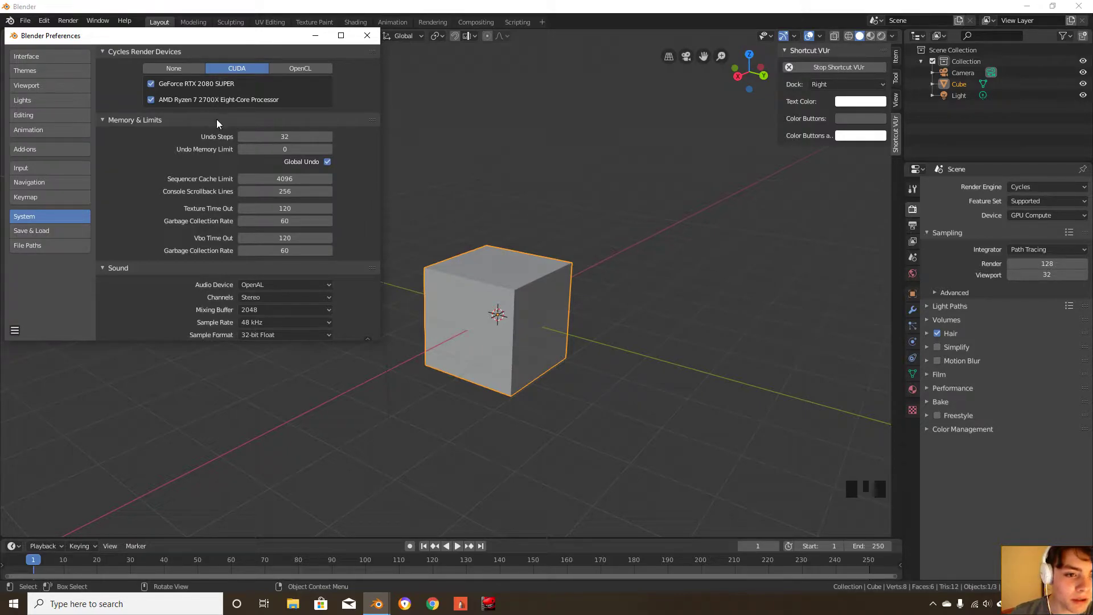
pyautogui.moveTo(341, 61)
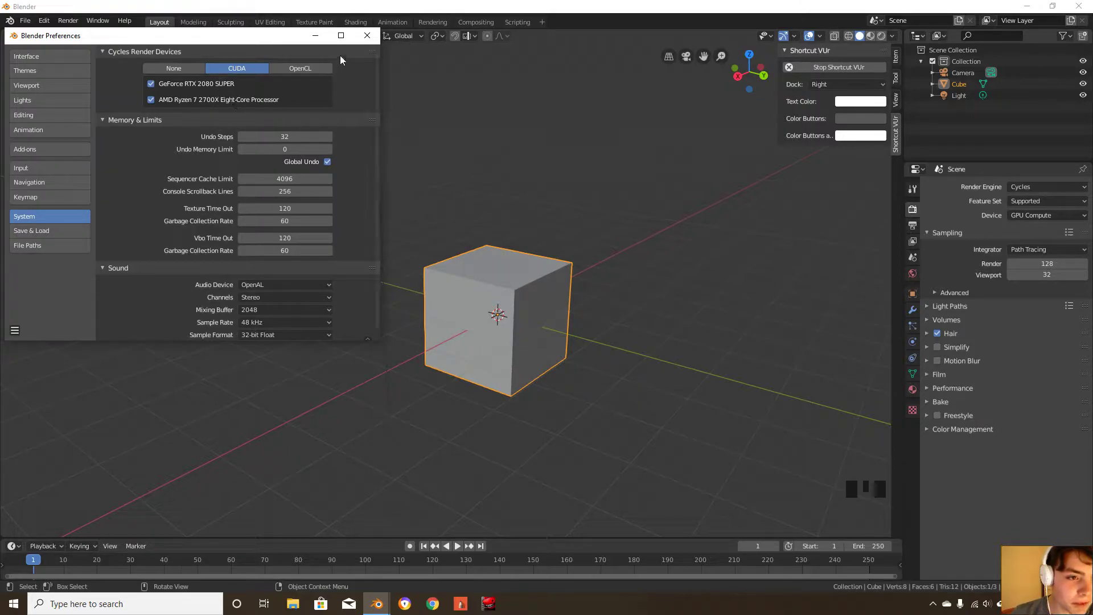
# Close the Blender Preferences window, returning to the cube viewport
pyautogui.click(367, 35)
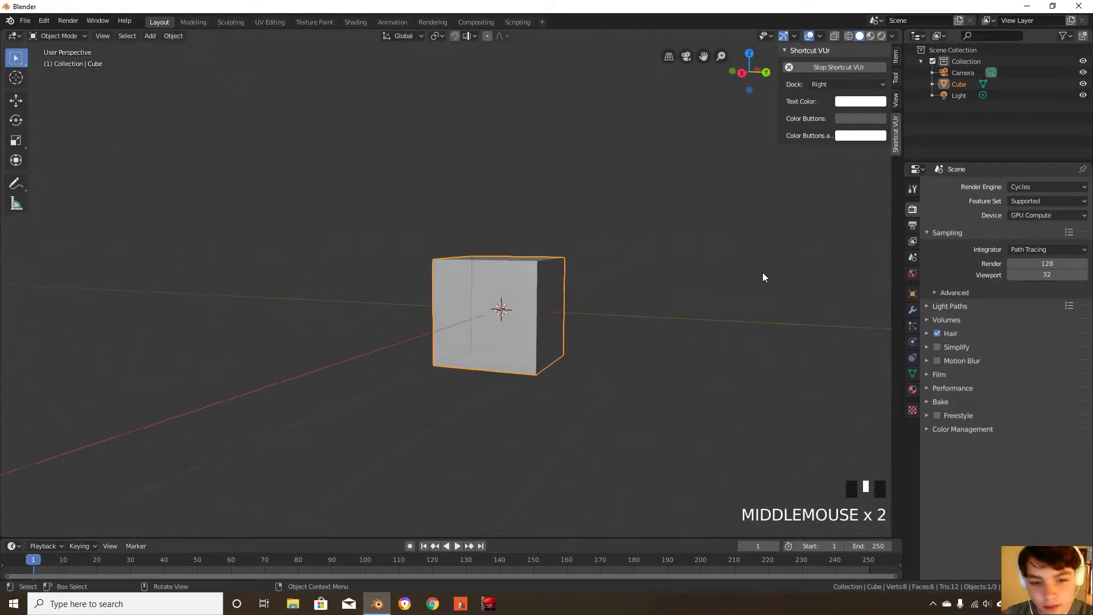
# Preview the cube with Rendered viewport shading from the Z pie menu and header
pyautogui.press('z')
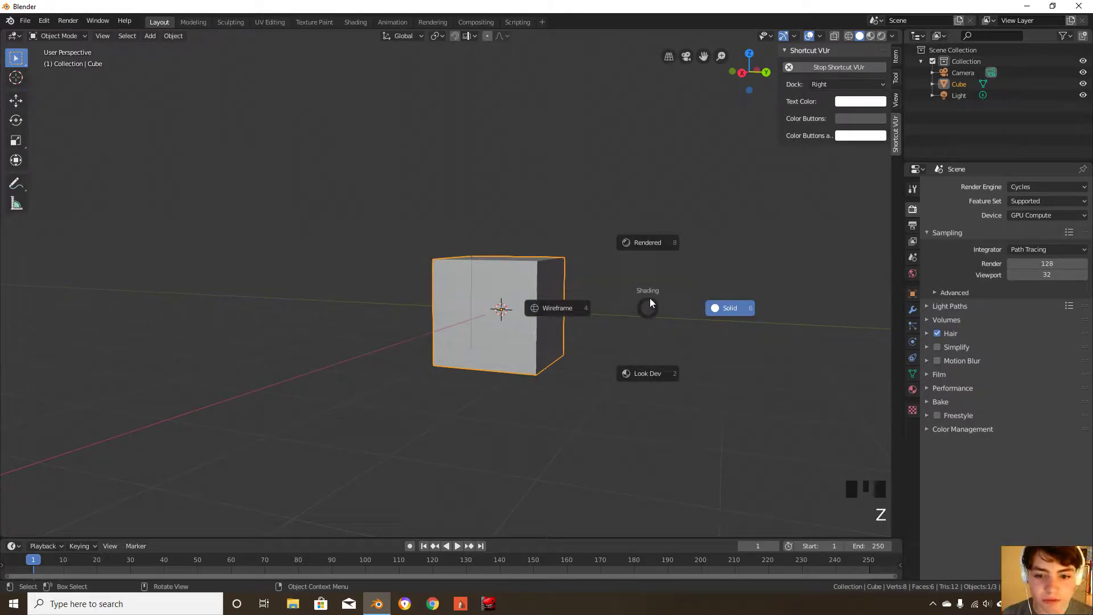
pyautogui.moveTo(568, 323)
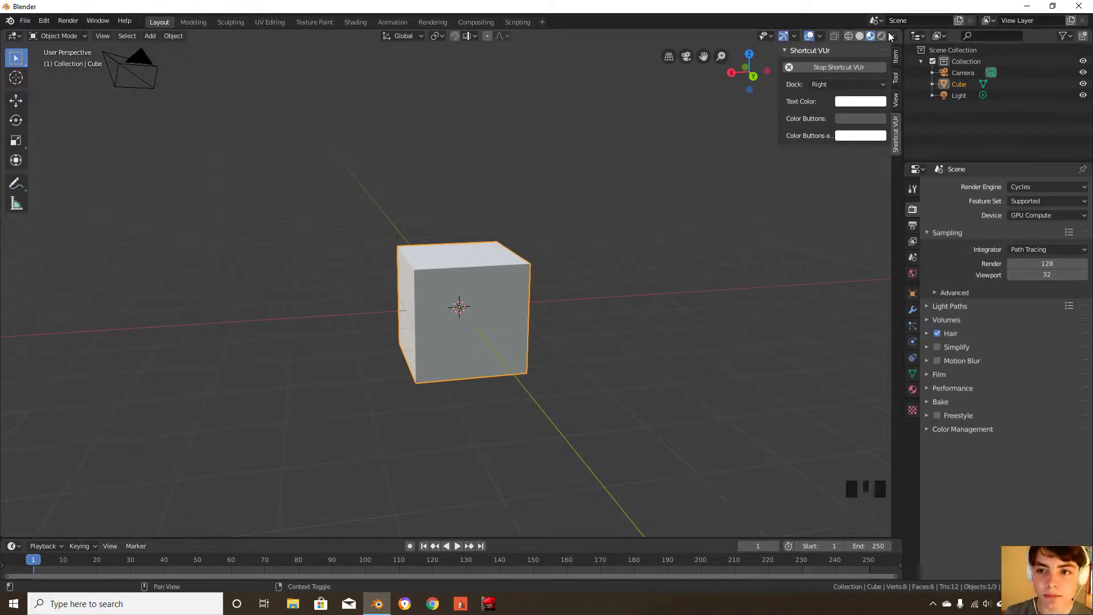
pyautogui.click(892, 35)
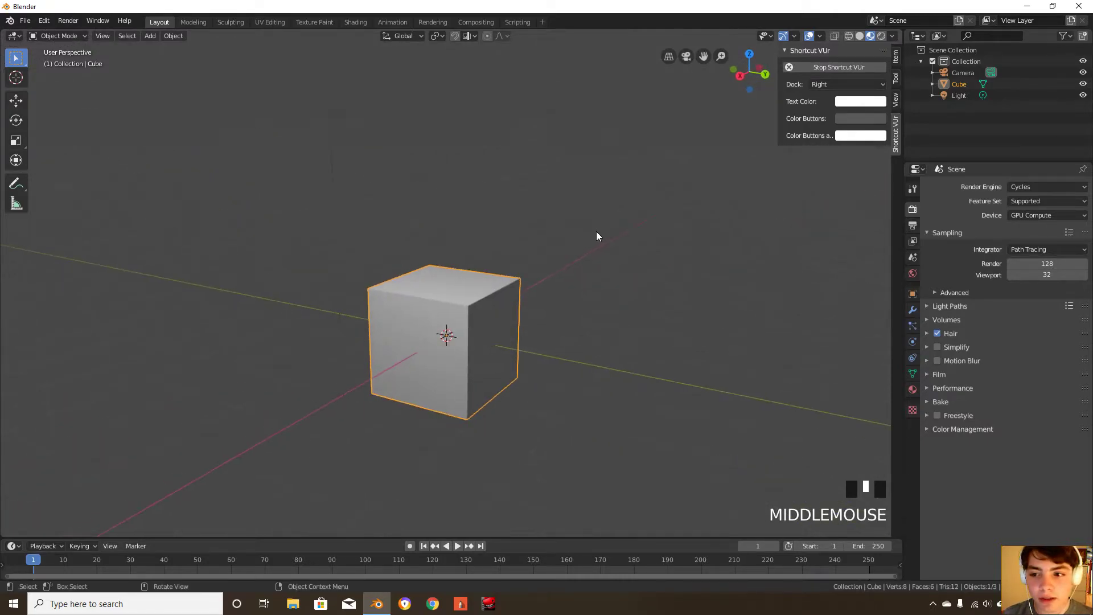
pyautogui.press('z')
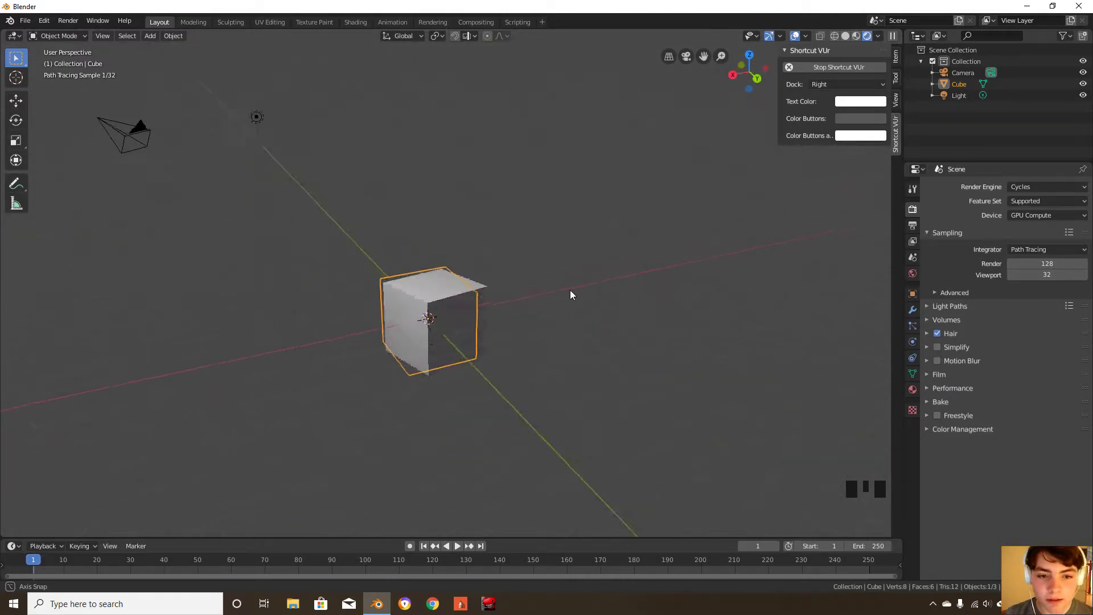
pyautogui.scroll(3)
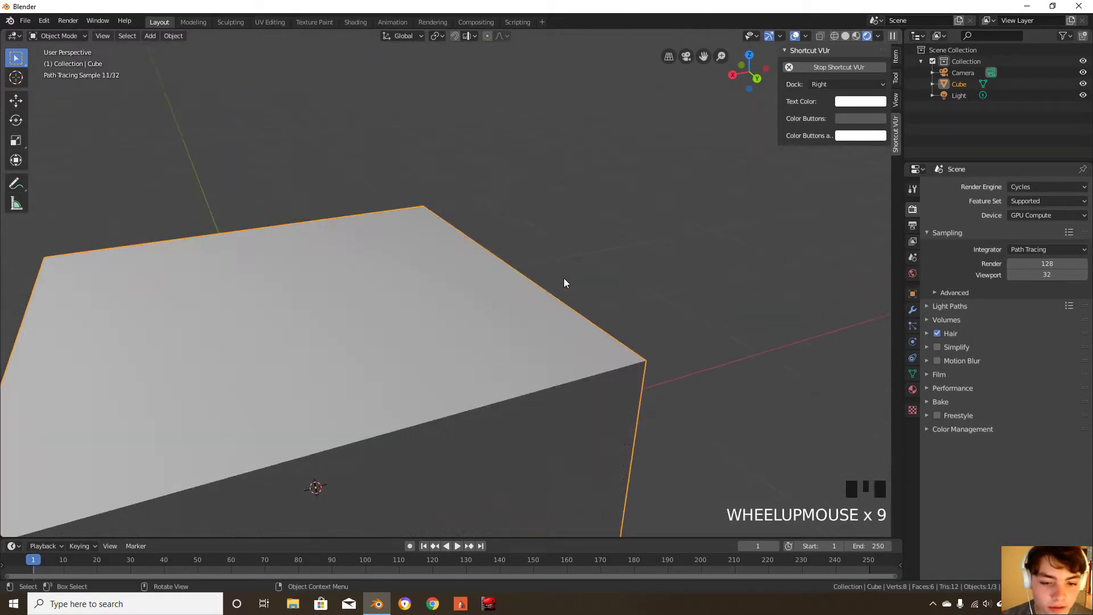
pyautogui.scroll(-3)
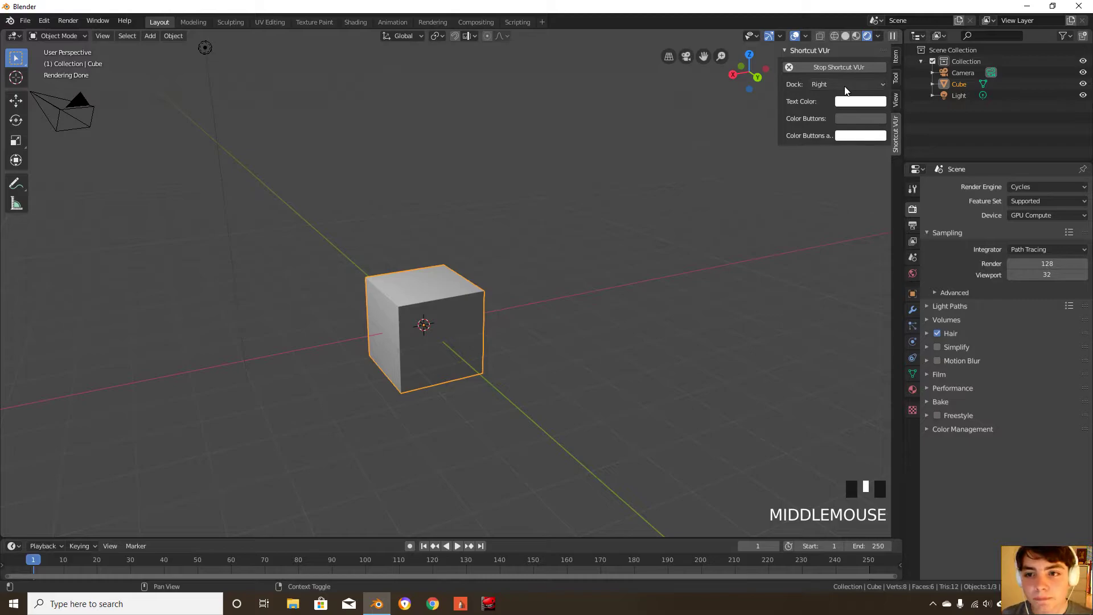
# Switch the viewport to Wireframe shading and zoom around the cube
pyautogui.press('z')
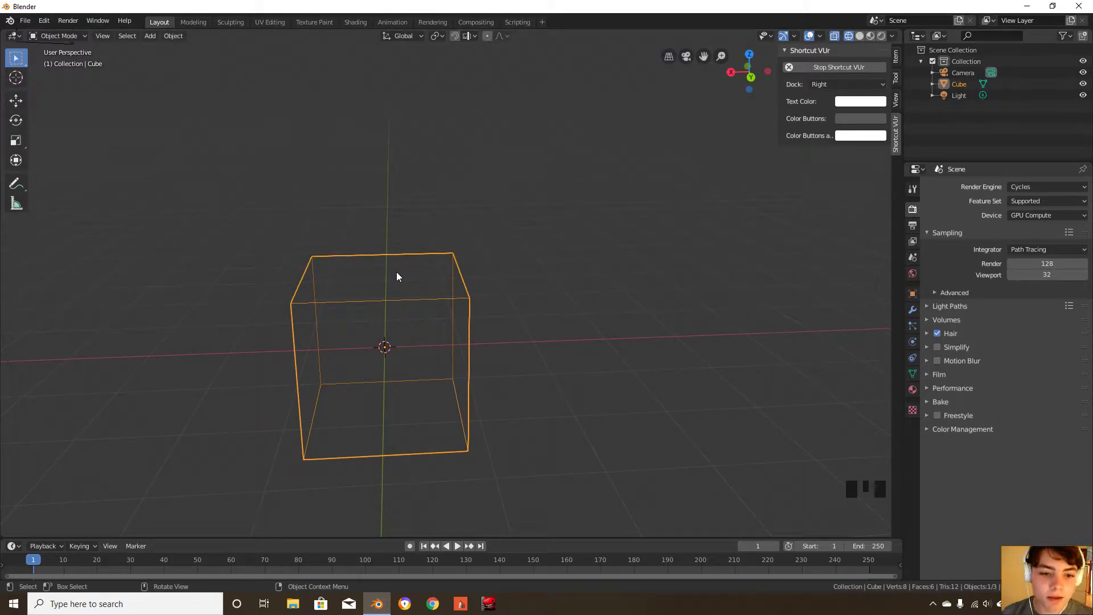
pyautogui.scroll(3)
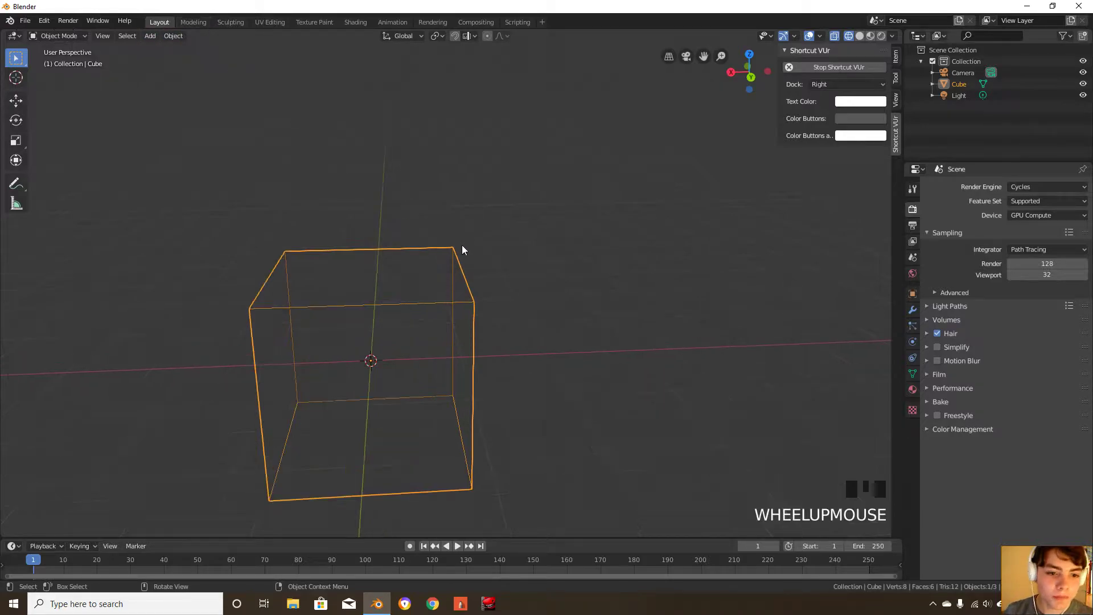
pyautogui.scroll(-3)
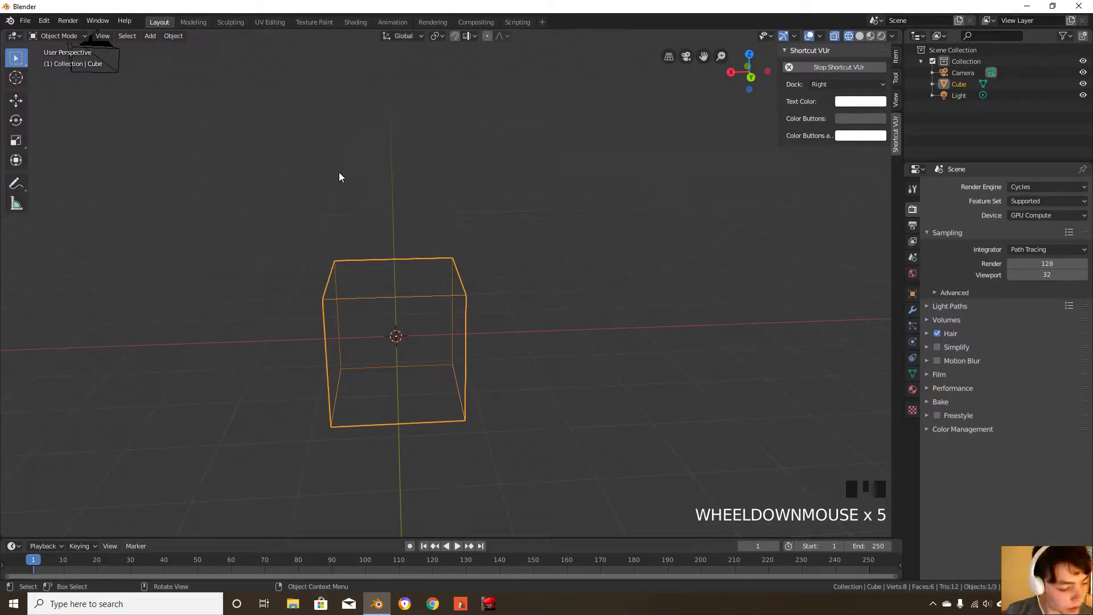
pyautogui.scroll(-3)
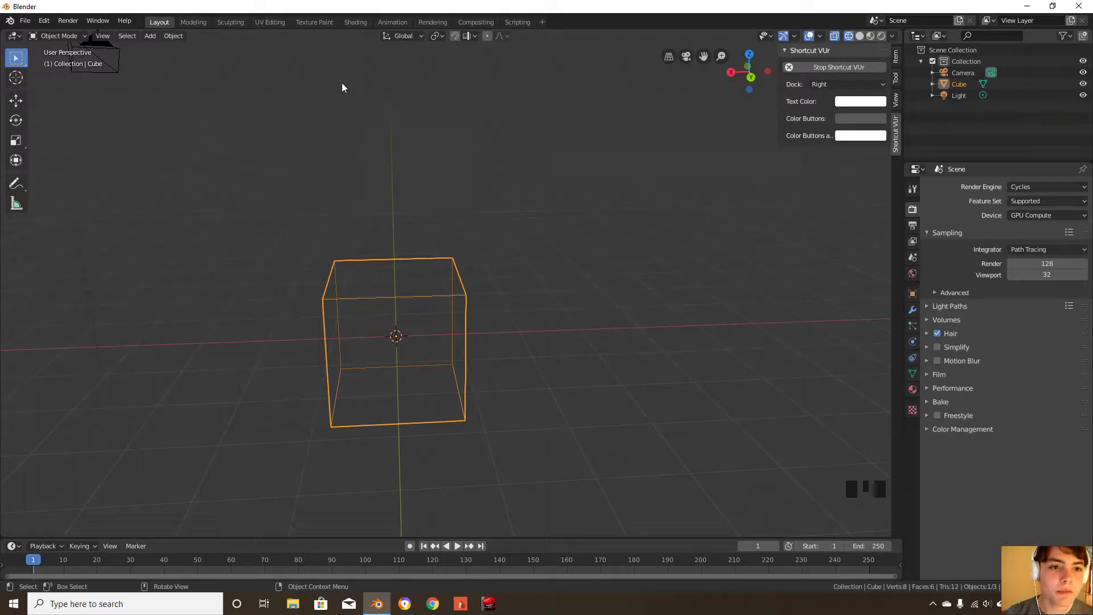
pyautogui.press('Tab')
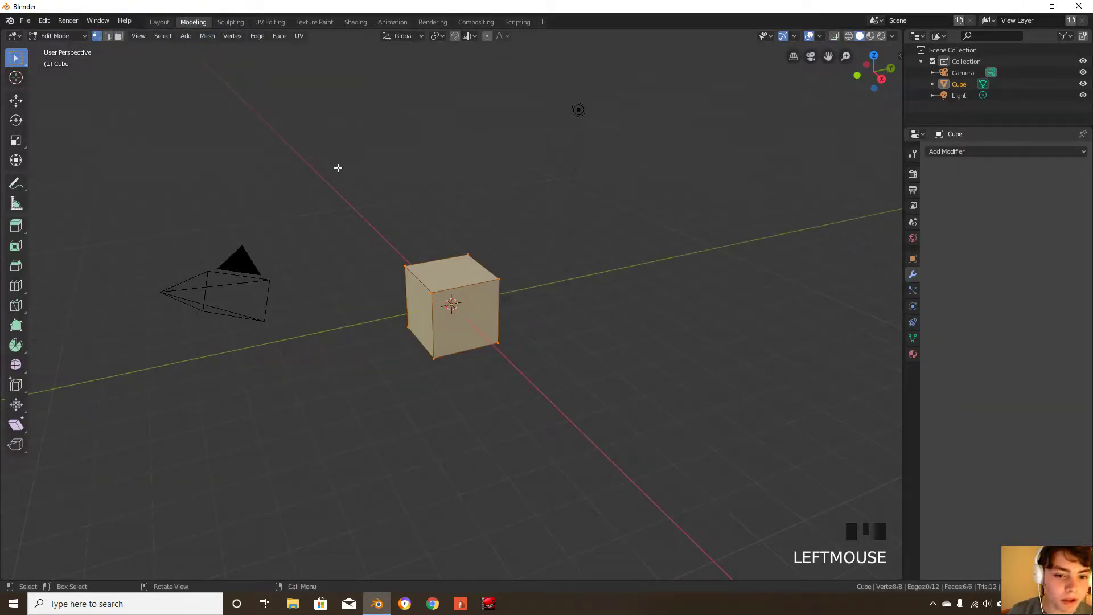
pyautogui.scroll(-3)
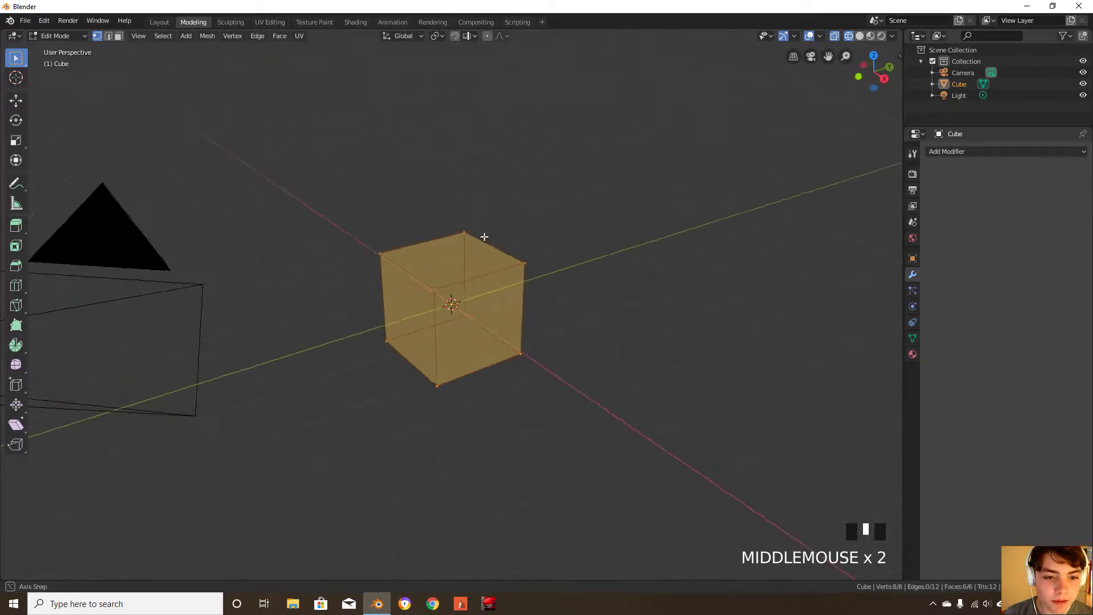
pyautogui.click(449, 255)
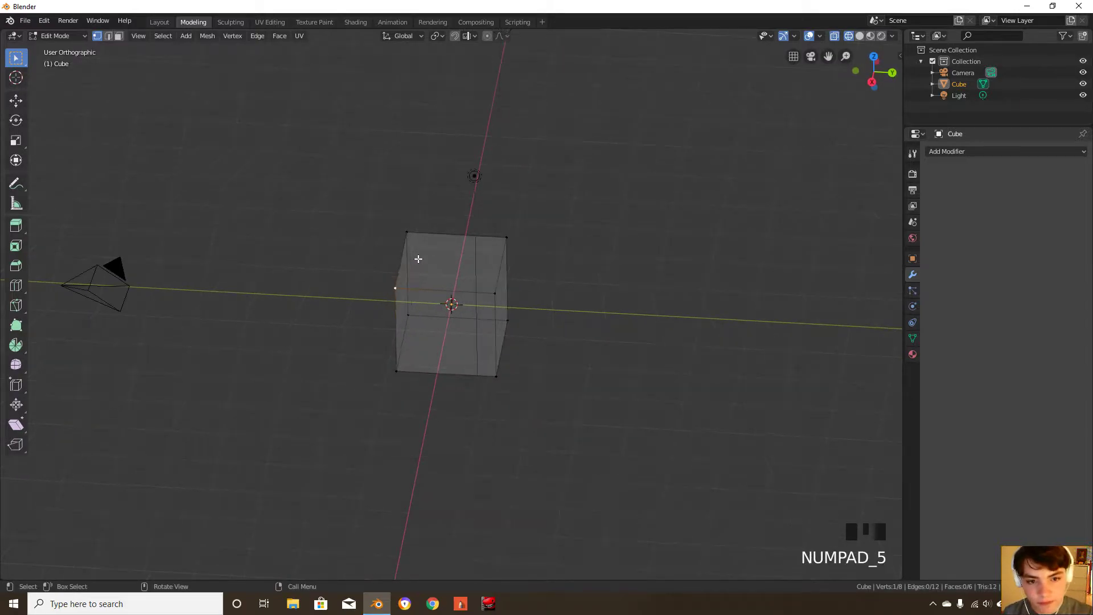
pyautogui.scroll(3)
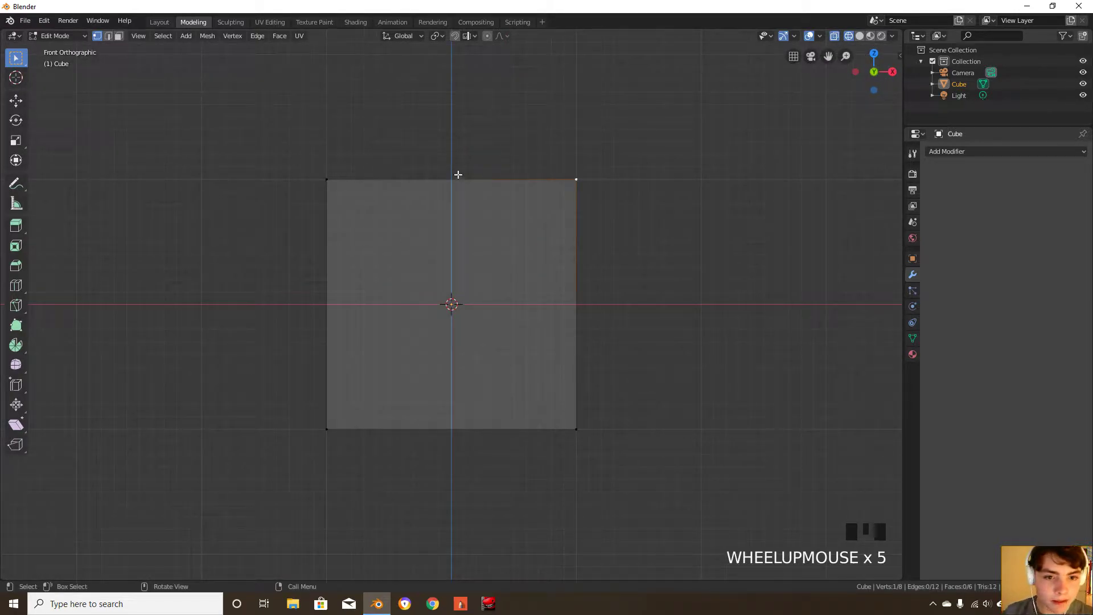
pyautogui.press('g')
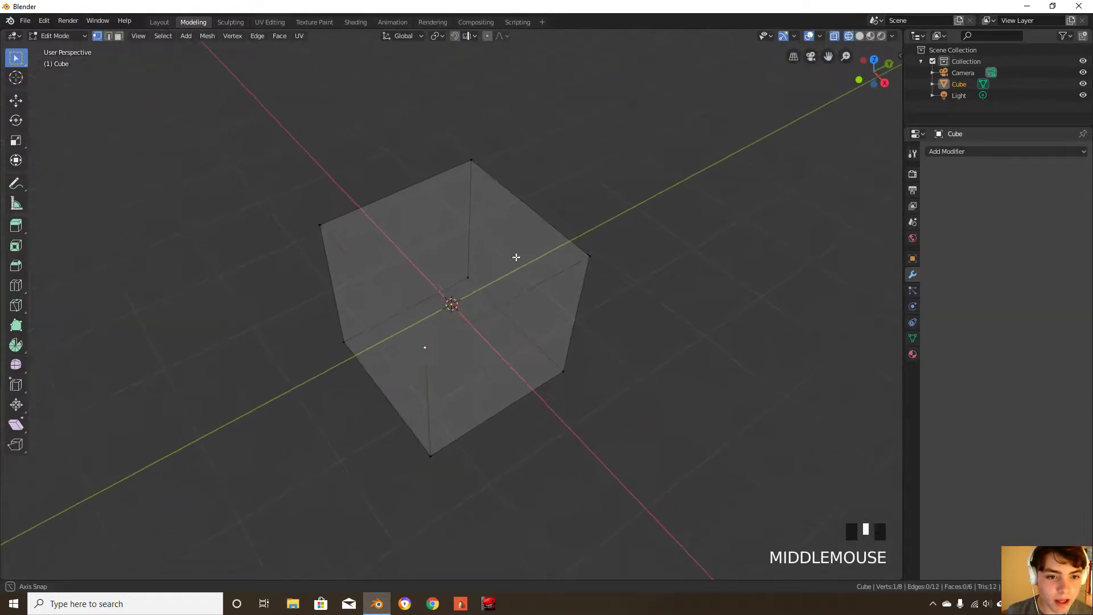
pyautogui.press('ctrl+r')
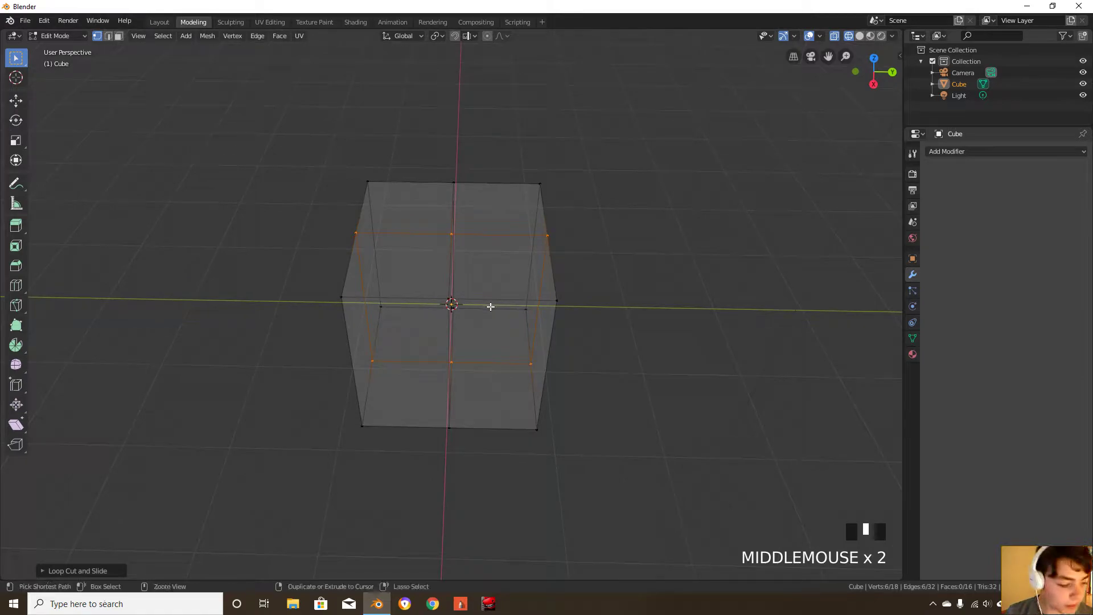
# Undo the loop cuts, subdivide the whole cube, turn X-ray off and grab a top vertex
pyautogui.press('ctrl+r')
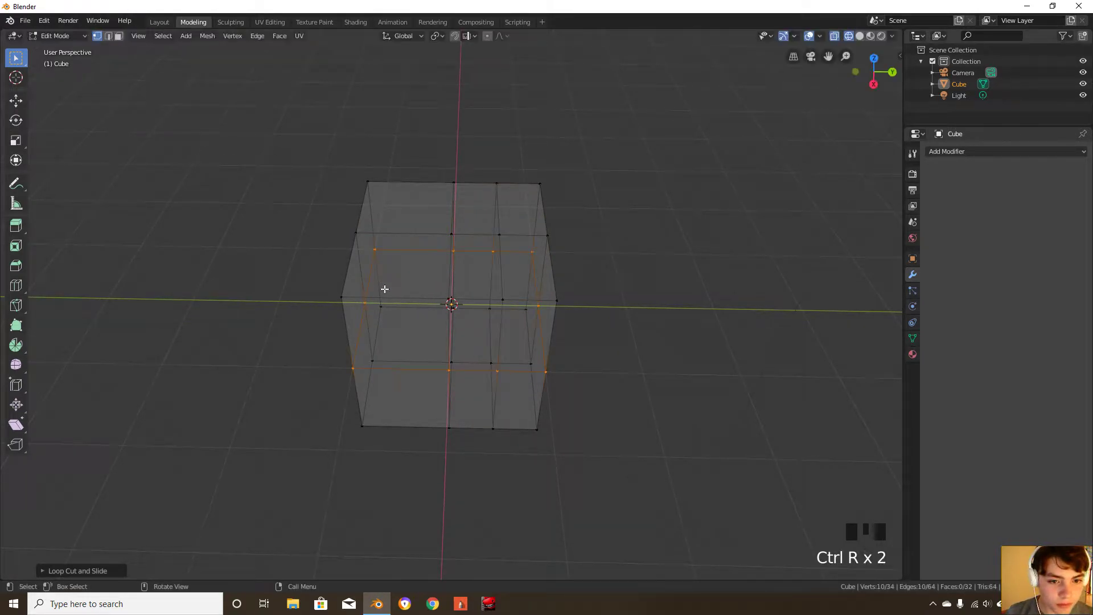
pyautogui.press('ctrl+z')
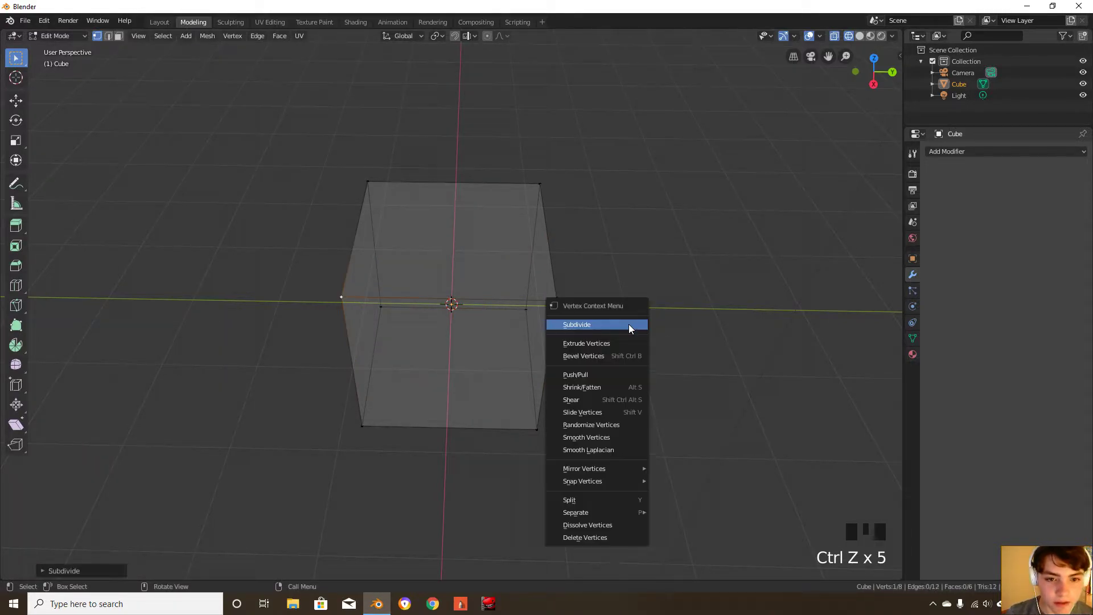
pyautogui.press('a')
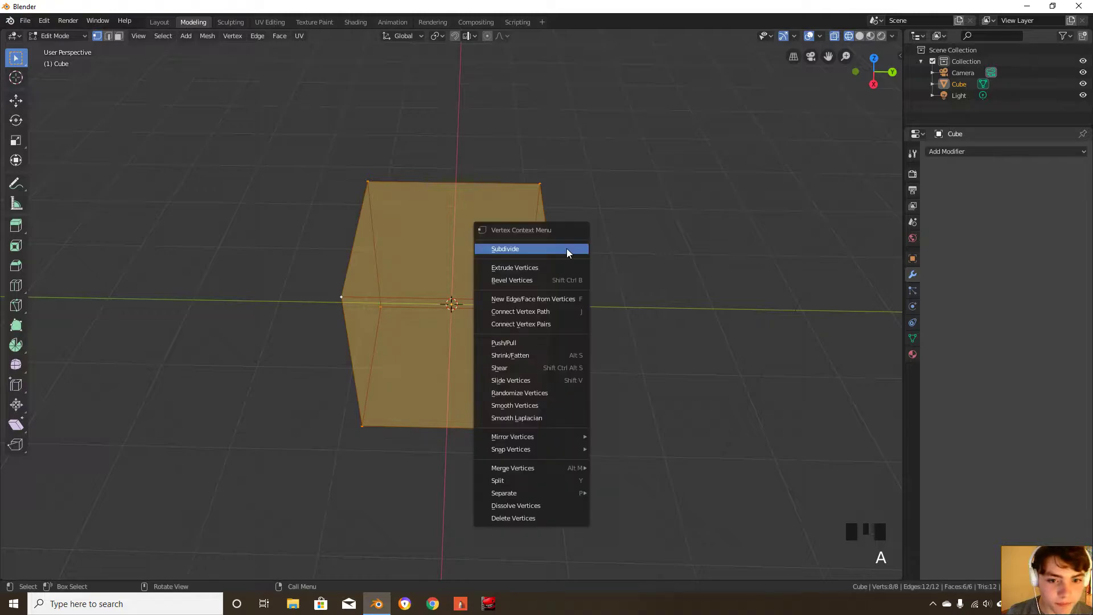
pyautogui.click(503, 249)
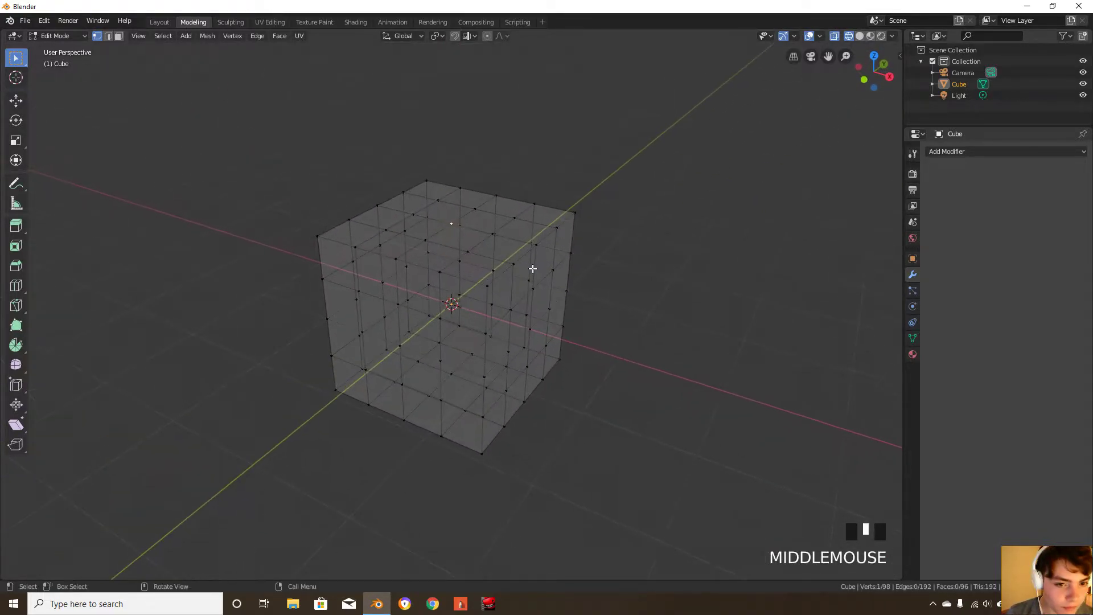
pyautogui.press('z')
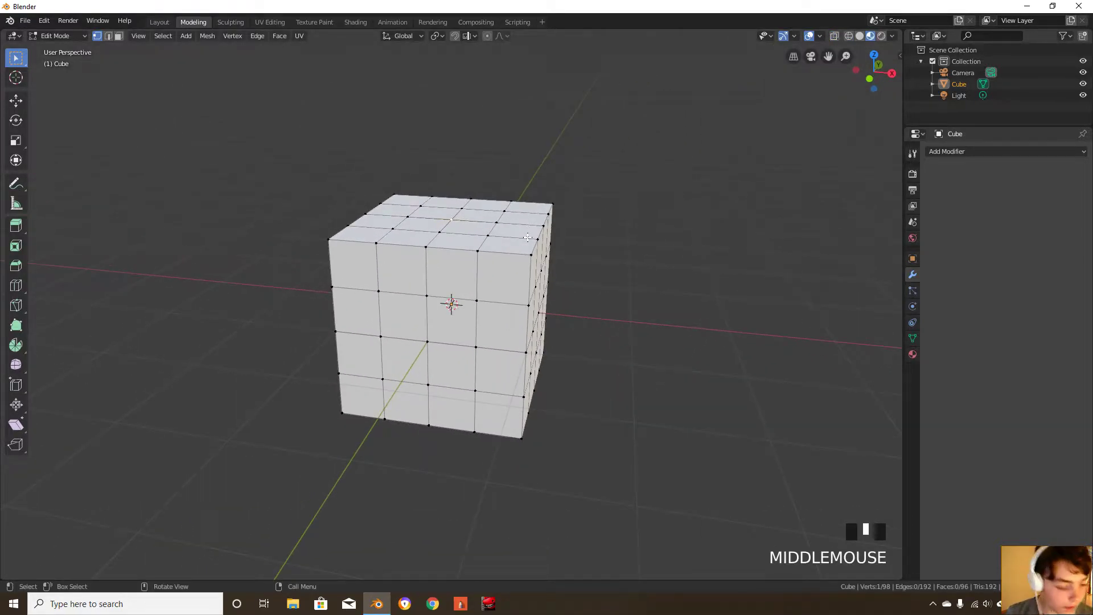
pyautogui.press('g')
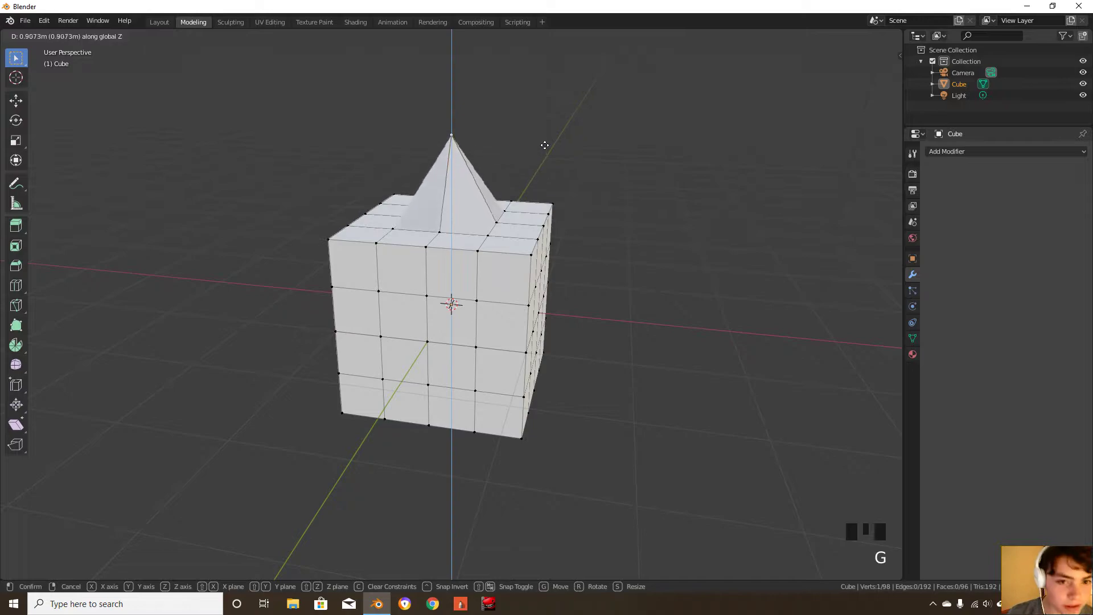
pyautogui.moveTo(554, 219)
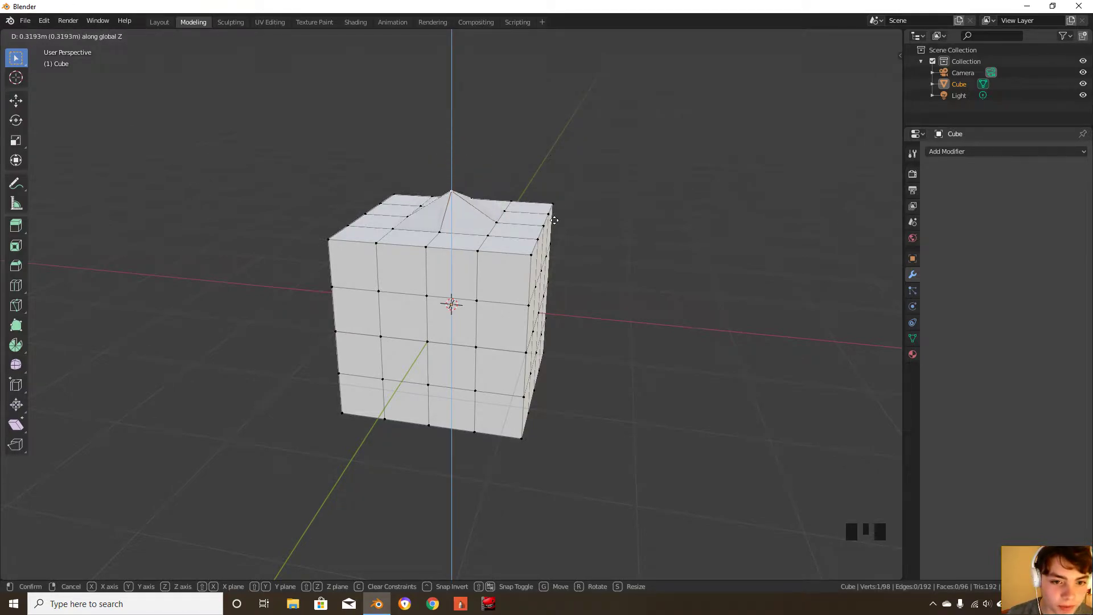
pyautogui.moveTo(527, 184)
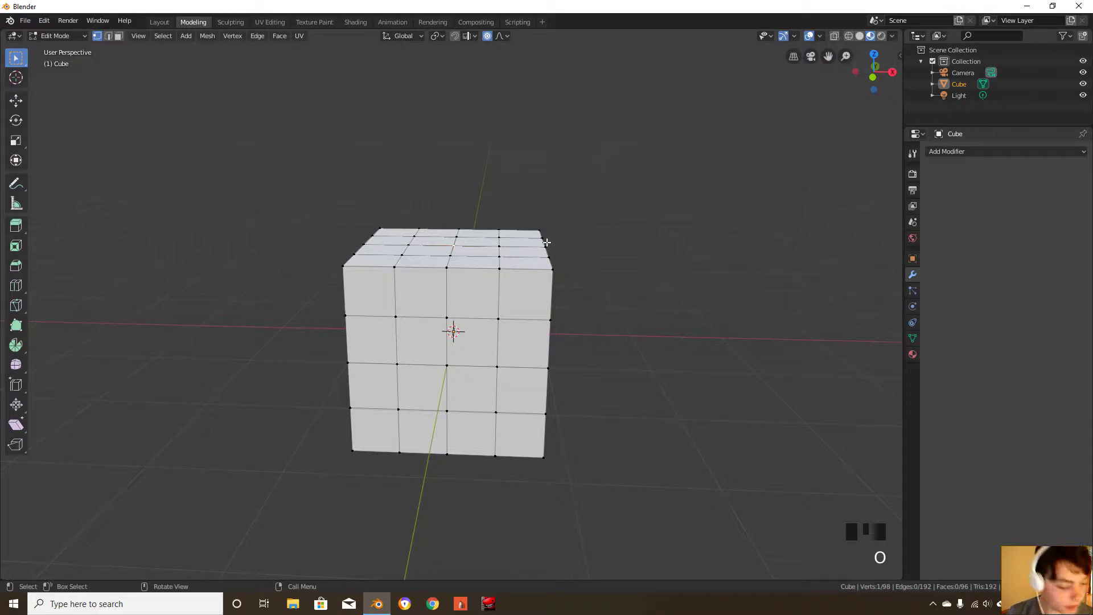
pyautogui.press('g')
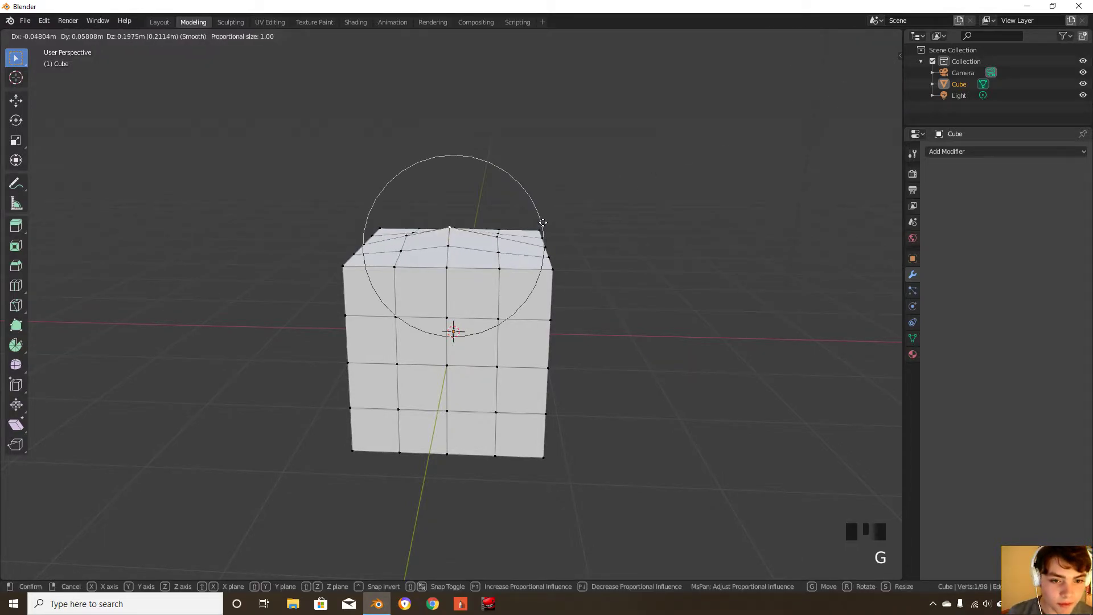
pyautogui.moveTo(547, 204)
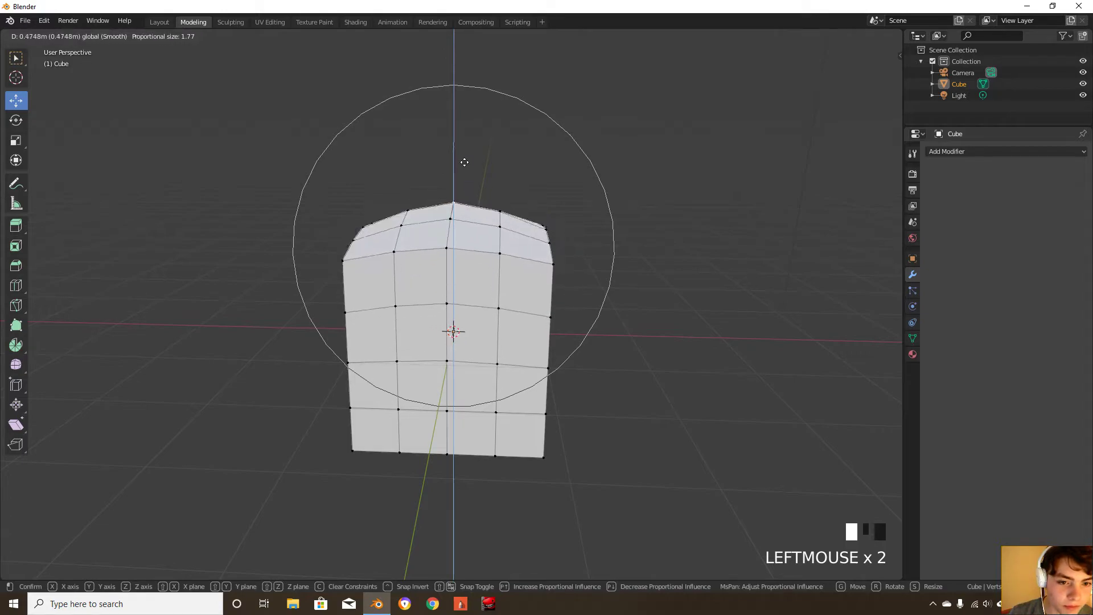
pyautogui.press('ctrl+z')
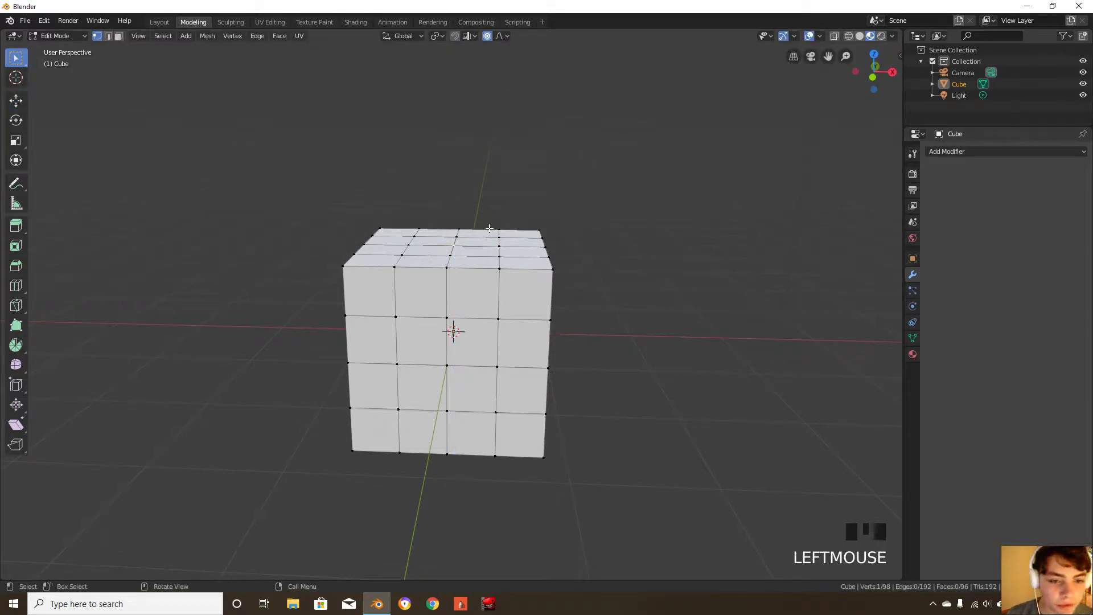
pyautogui.press('g')
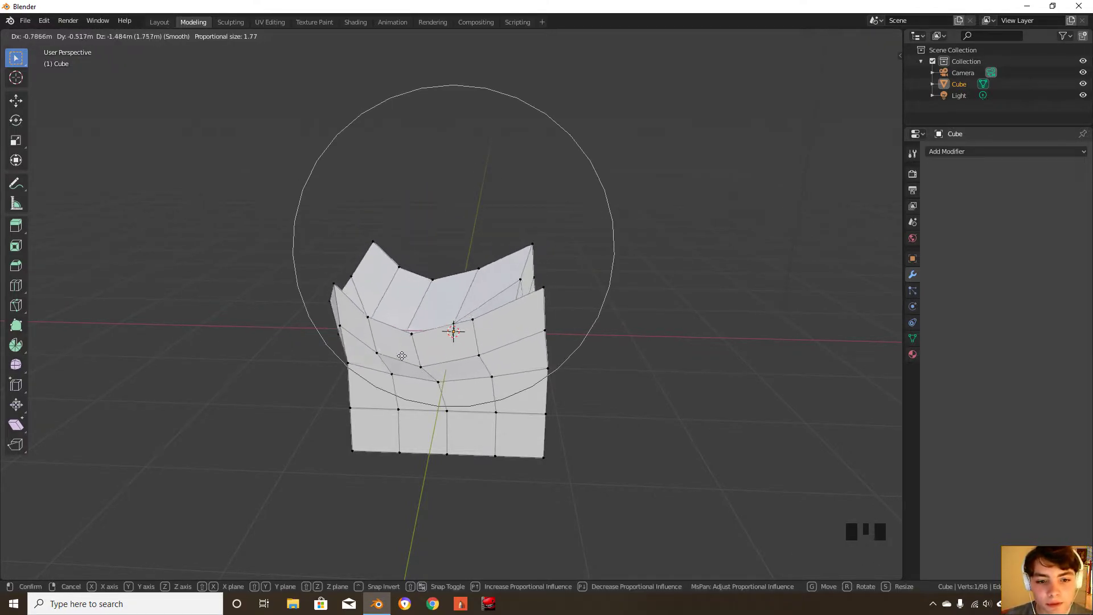
pyautogui.moveTo(415, 174)
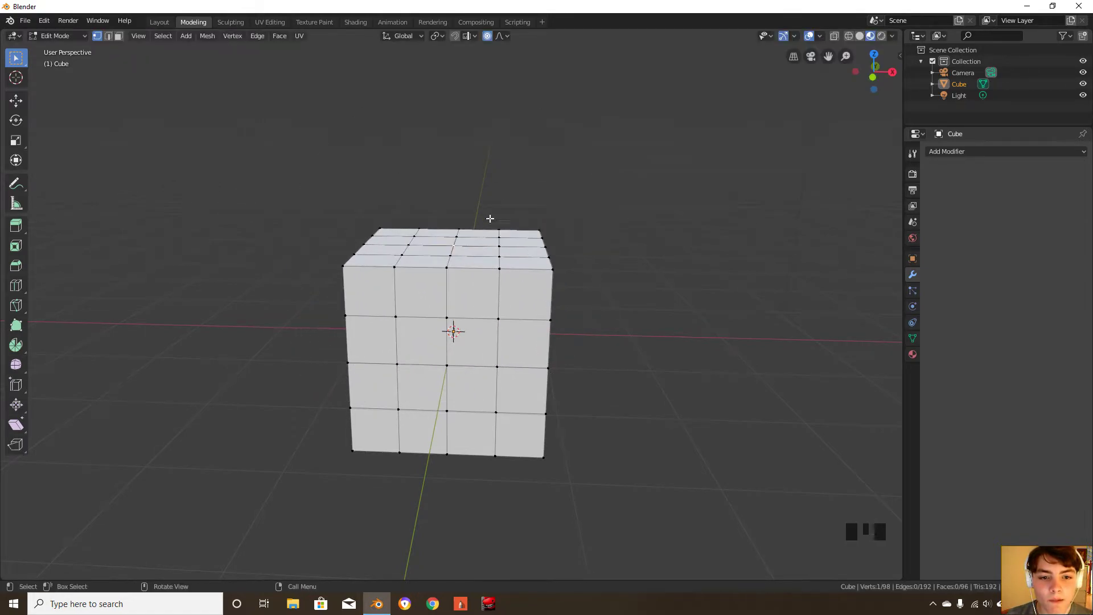
pyautogui.press('g')
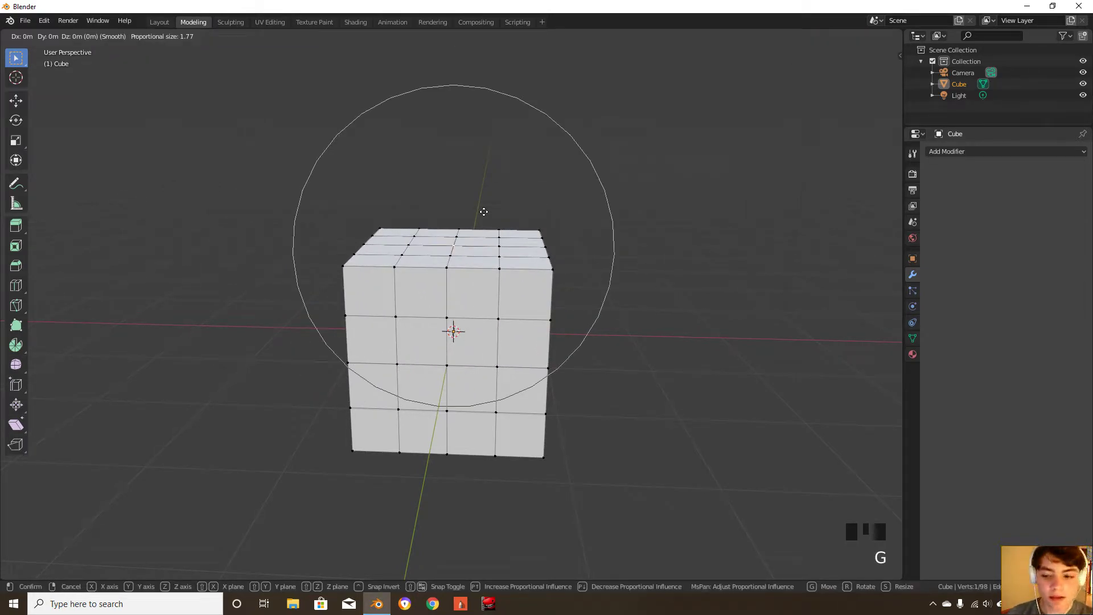
pyautogui.moveTo(477, 89)
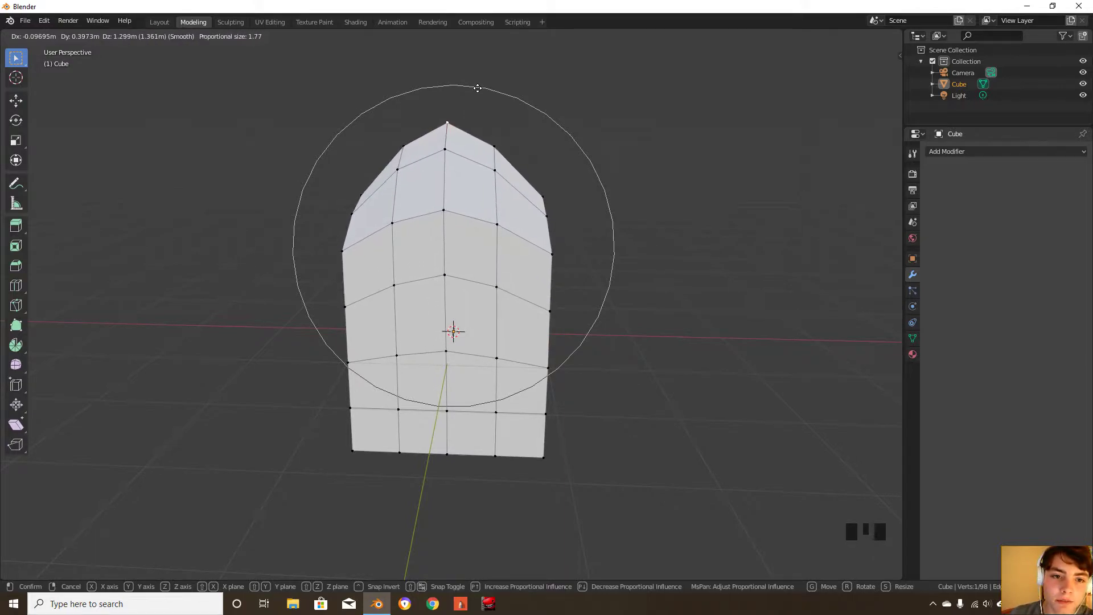
pyautogui.moveTo(466, 158)
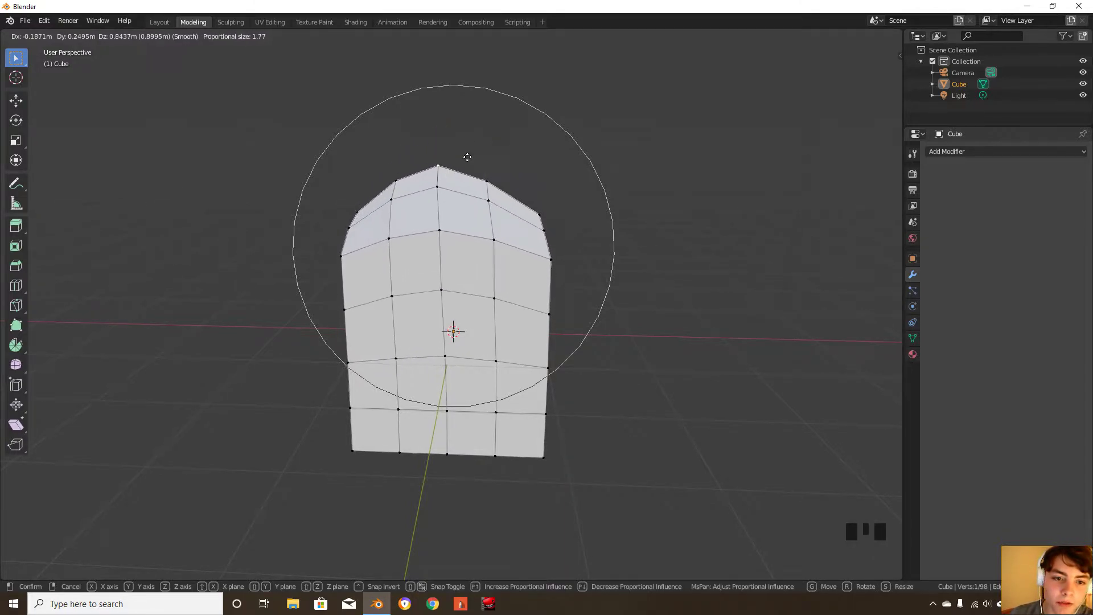
pyautogui.moveTo(446, 254)
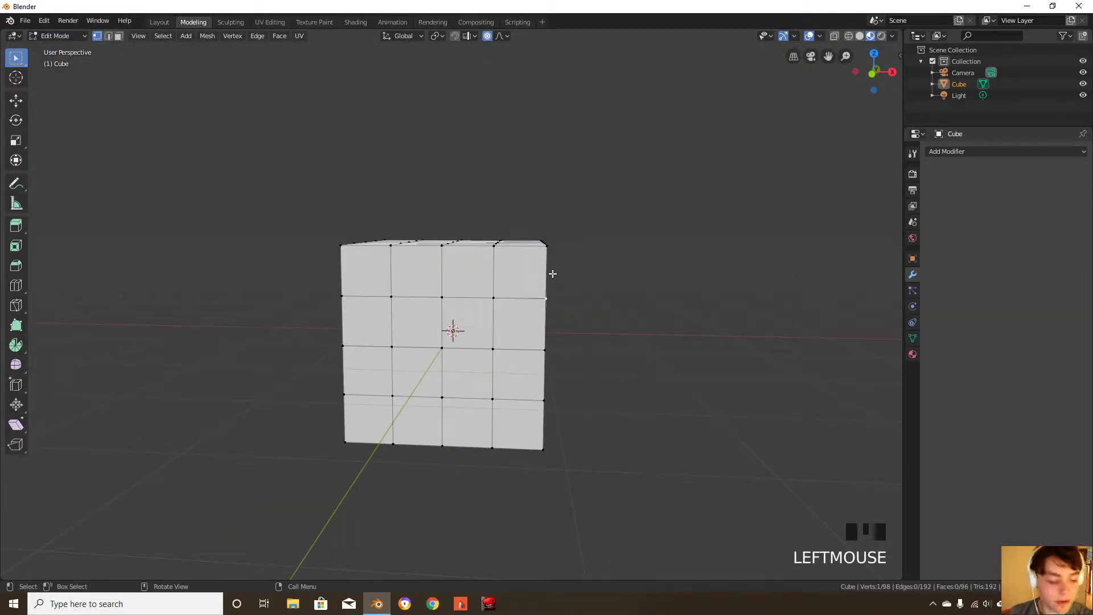
# Delete the selected front edges with X > Edges to open a rectangular hole
pyautogui.press('x')
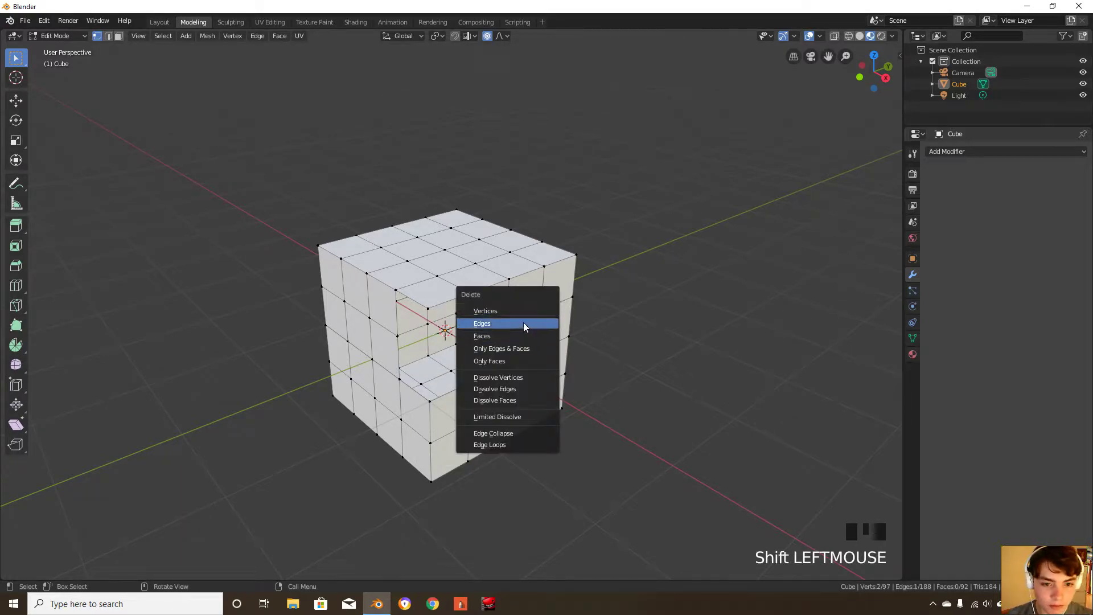
pyautogui.click(482, 322)
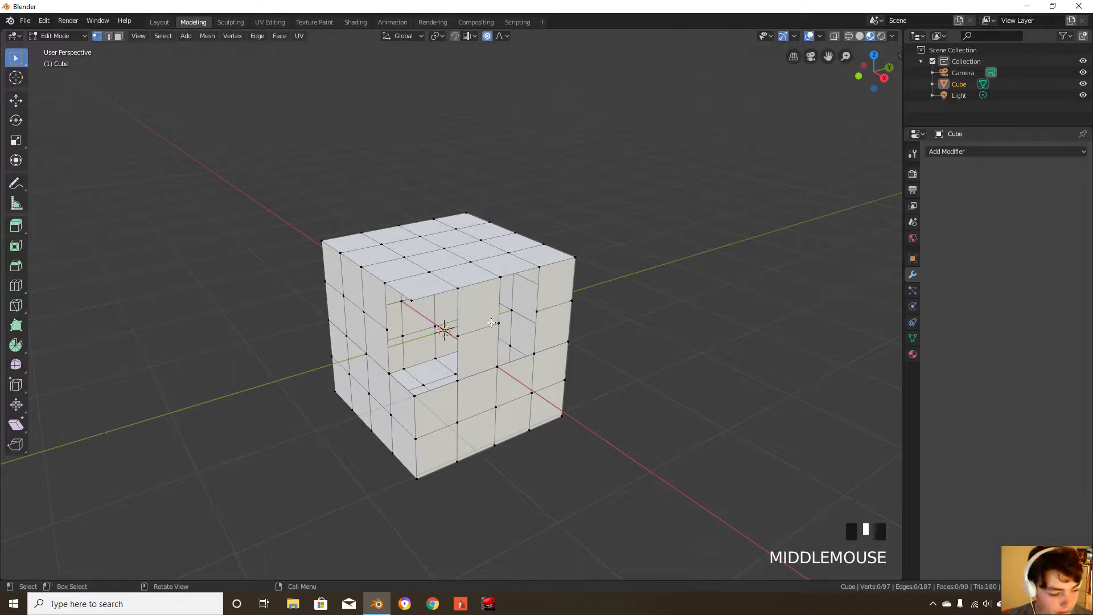
pyautogui.press('F3')
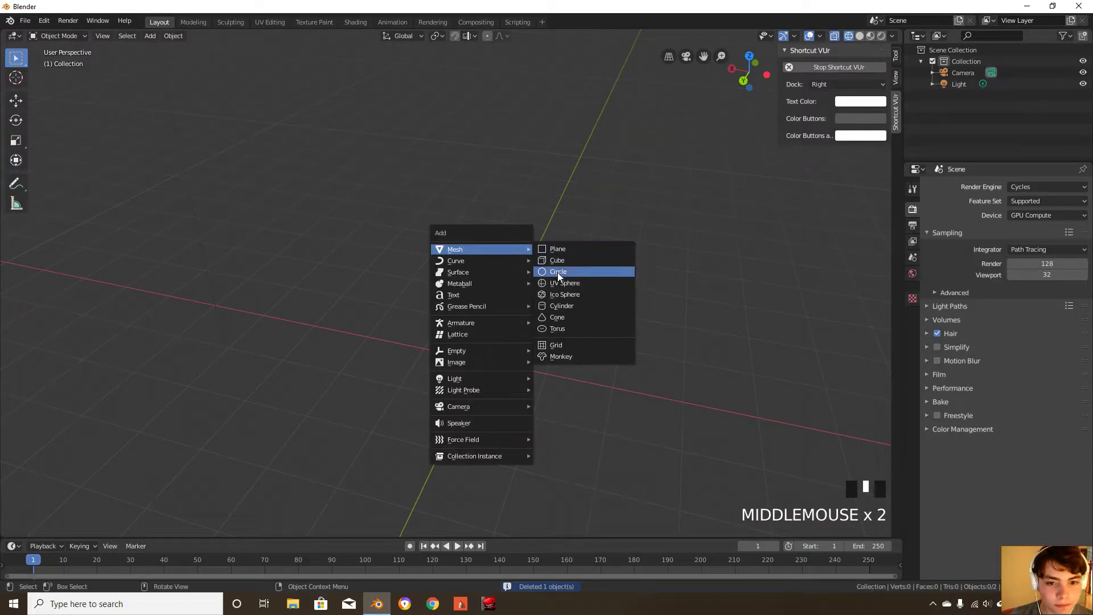
# Add a cube in solid shading and subdivide it with a Multires modifier
pyautogui.click(557, 261)
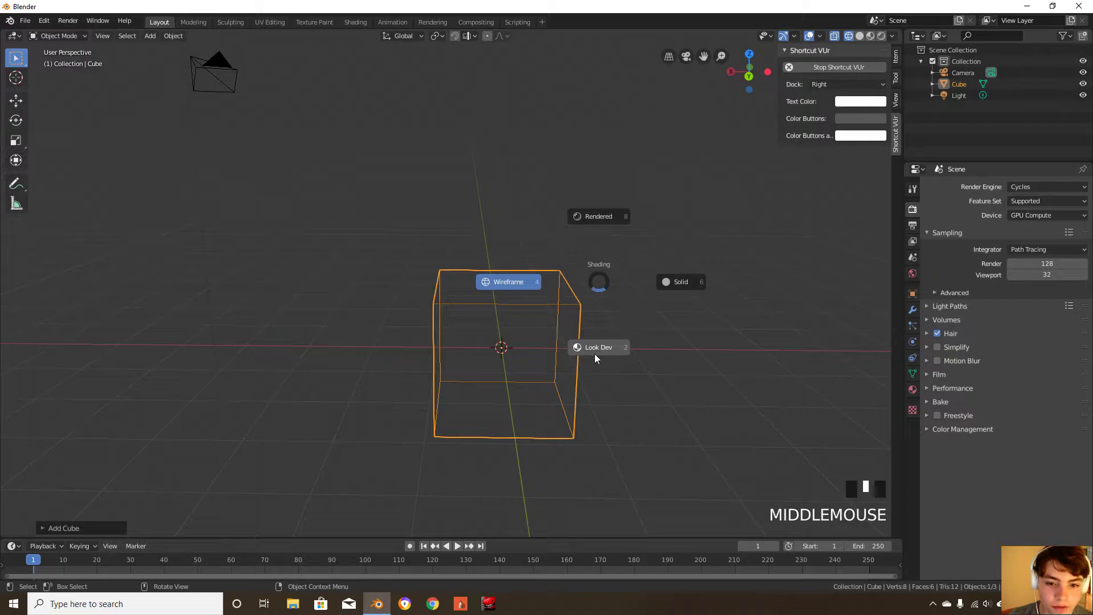
pyautogui.click(680, 282)
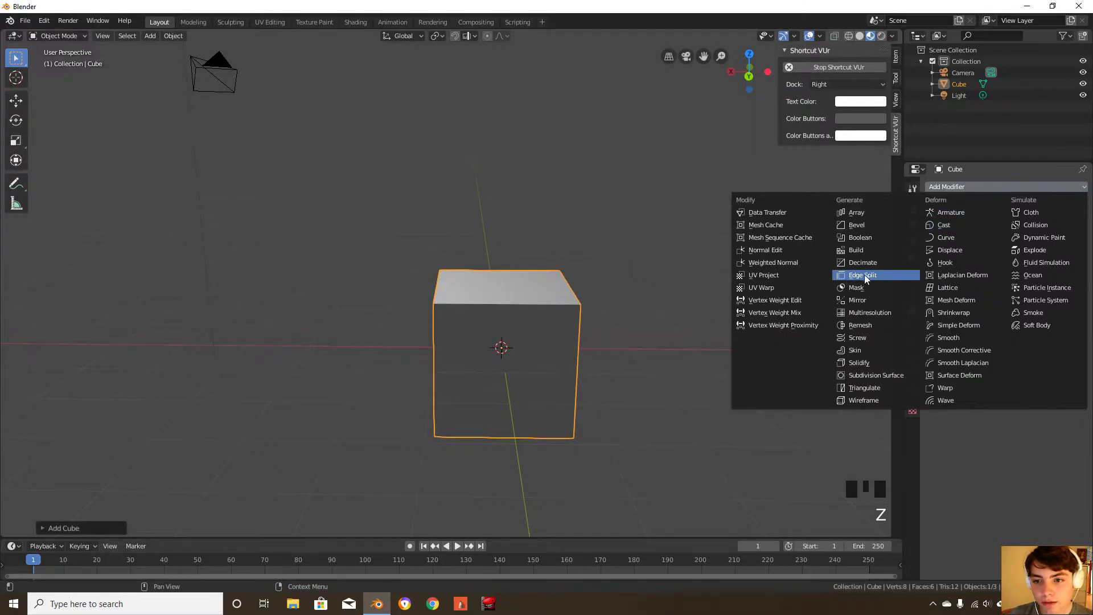
pyautogui.moveTo(857, 300)
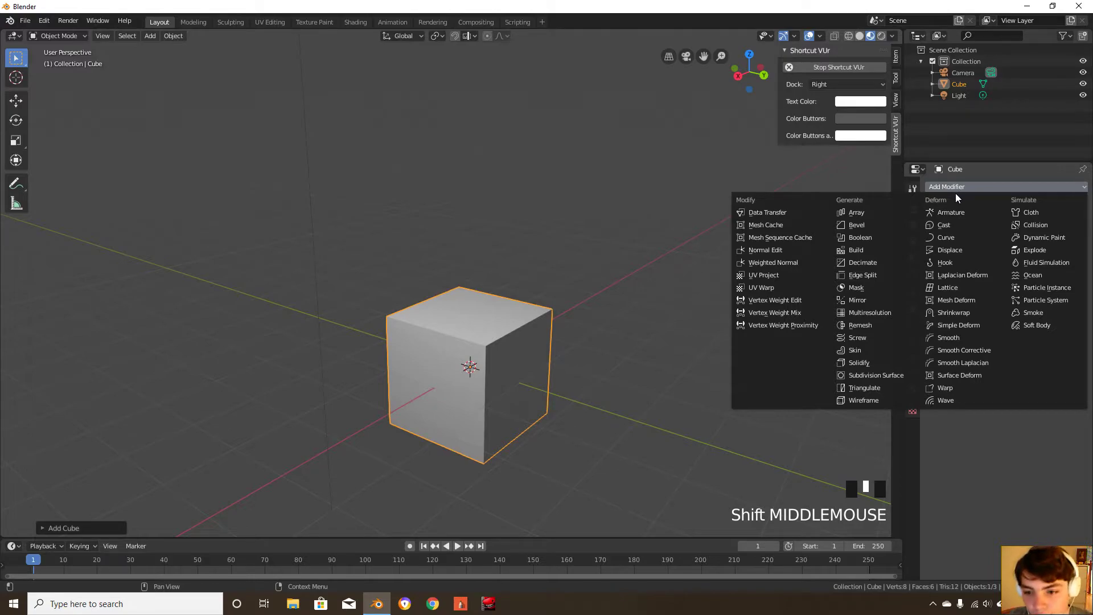
pyautogui.click(869, 312)
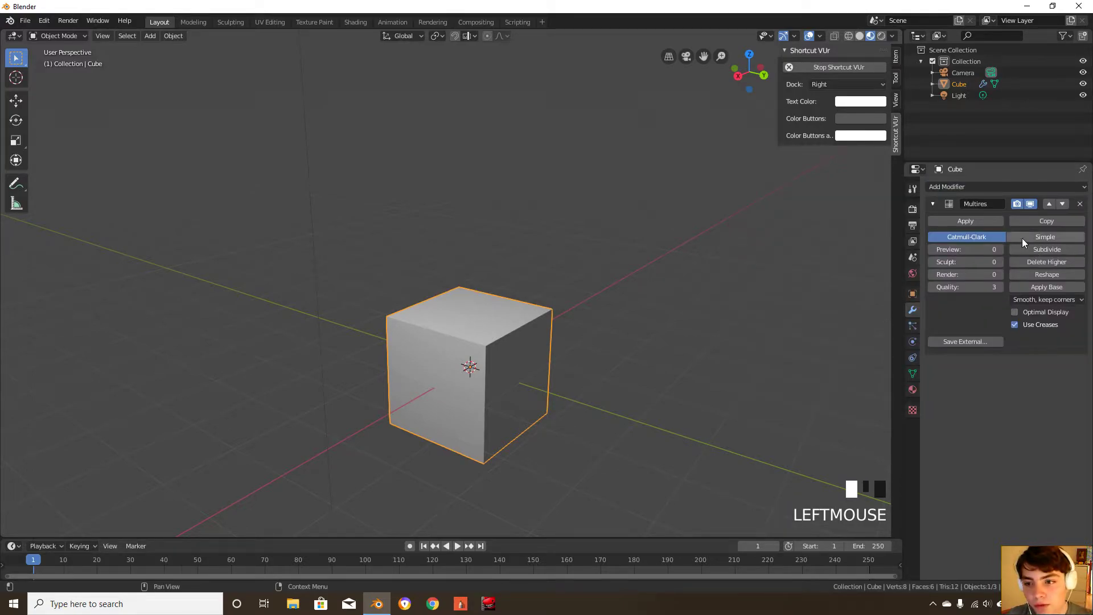
pyautogui.click(1046, 249)
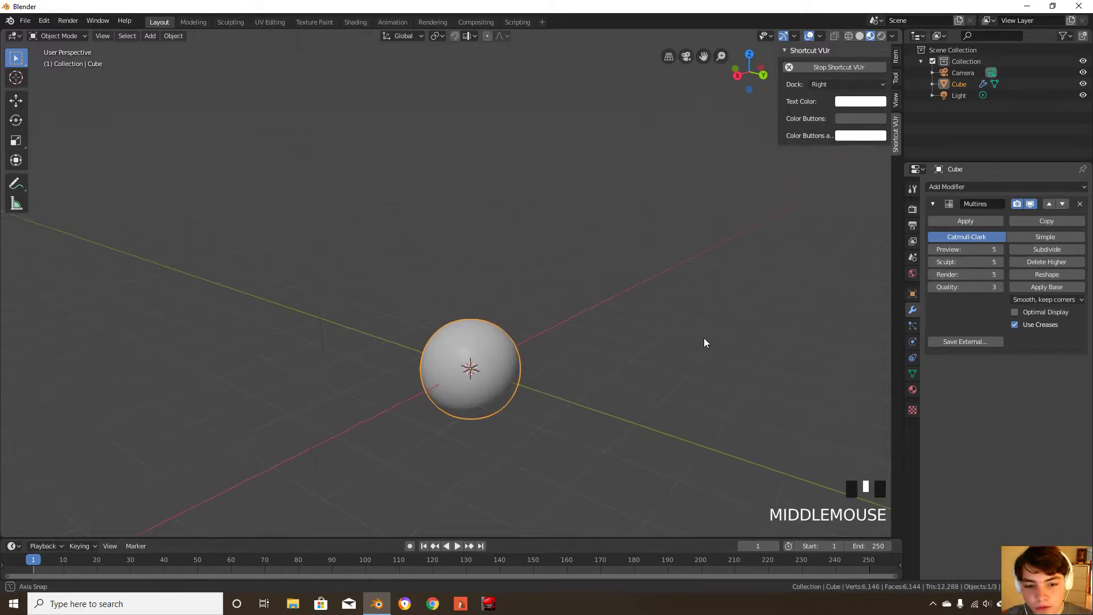
# Toggle into Edit Mode and back, zooming in on the smoothed sphere
pyautogui.scroll(3)
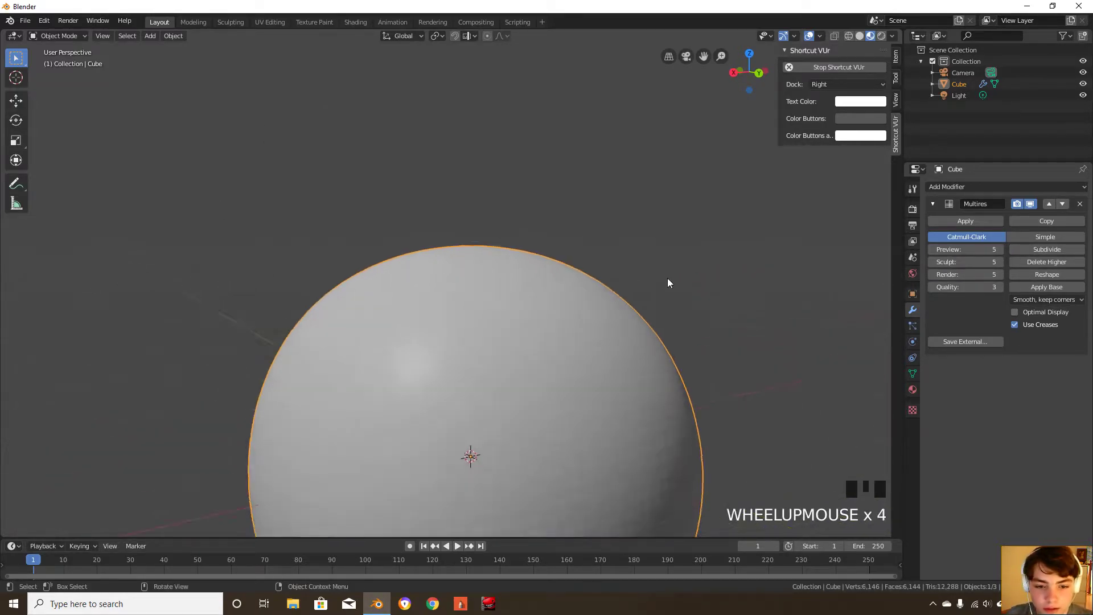
pyautogui.press('Tab')
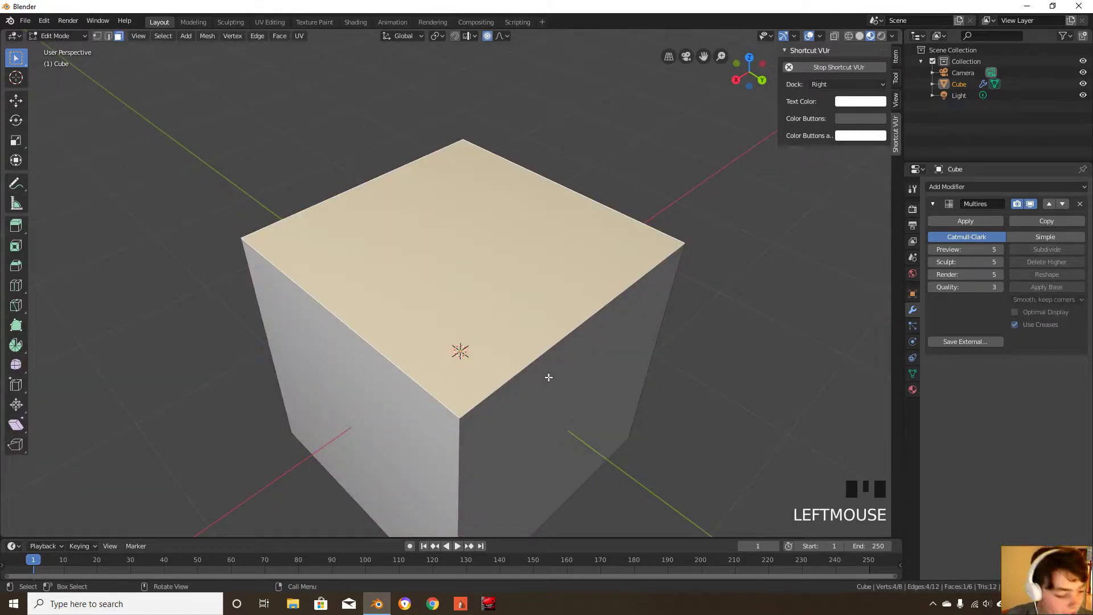
pyautogui.press('g')
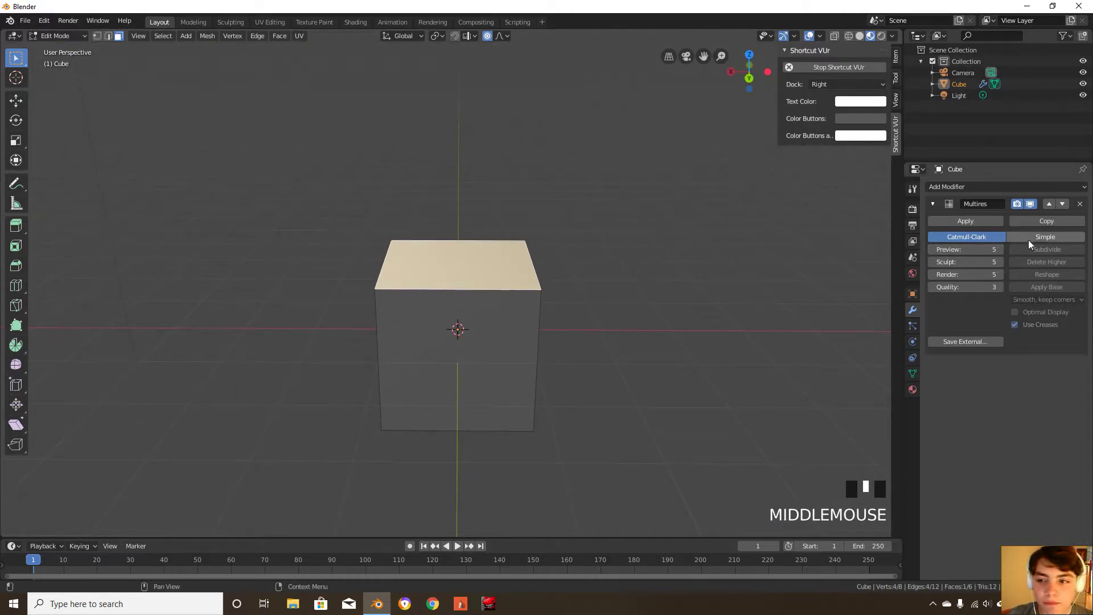
pyautogui.press('Tab')
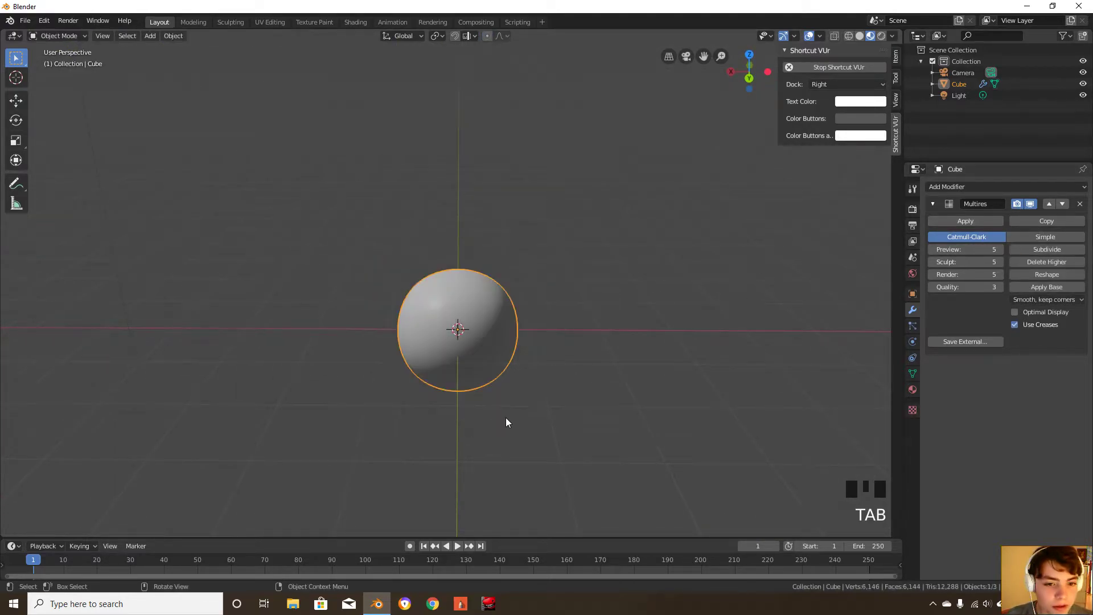
pyautogui.scroll(3)
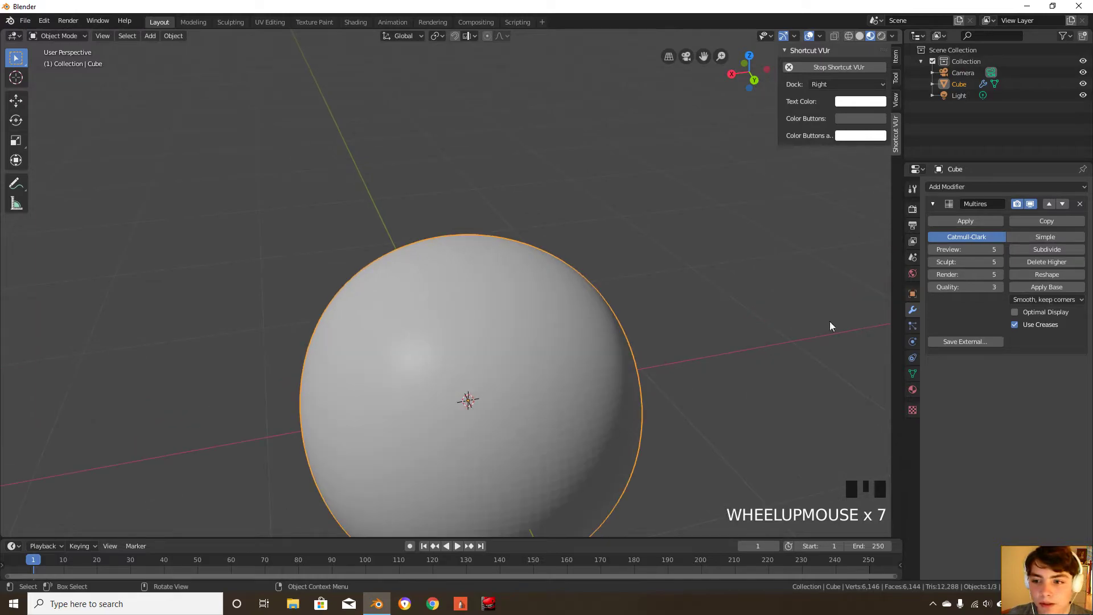
pyautogui.rightClick(634, 323)
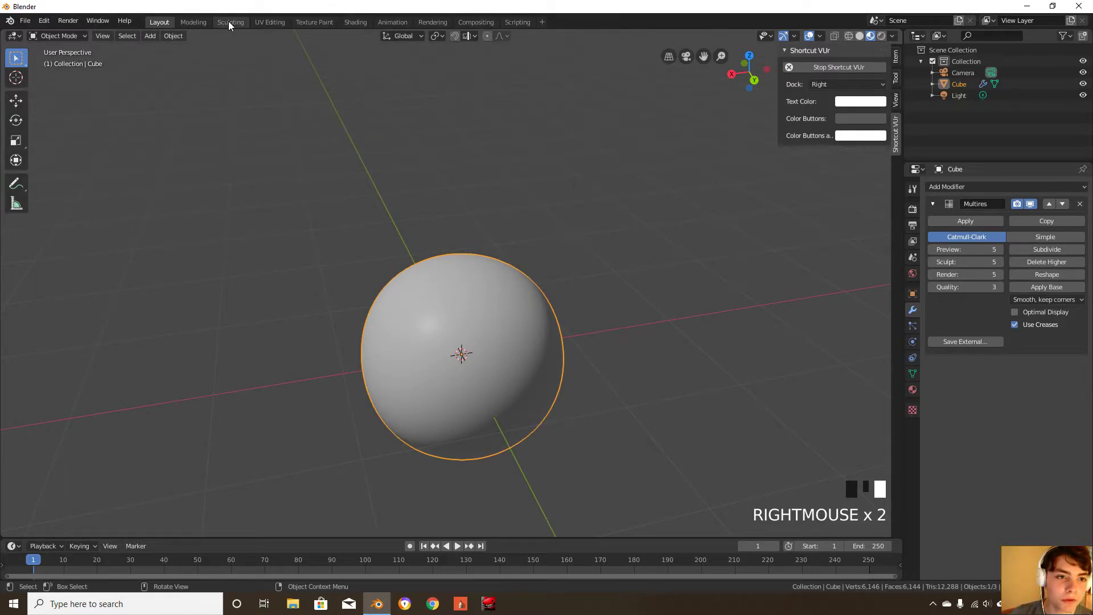
# Enter Sculpt Mode, paint a Draw brush stroke, then undo the strokes
pyautogui.click(59, 35)
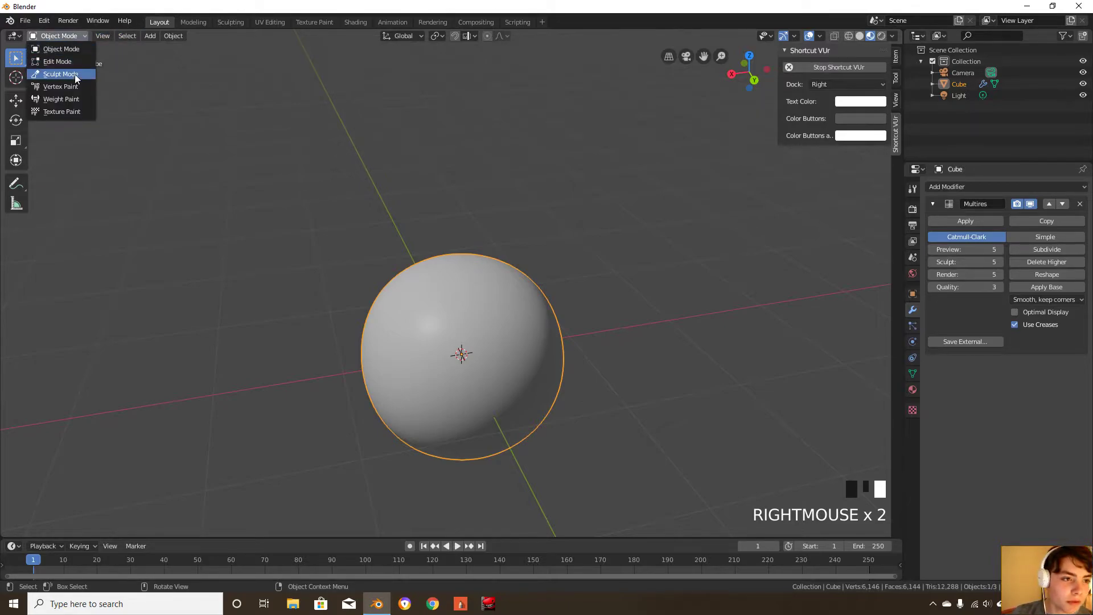
pyautogui.click(59, 74)
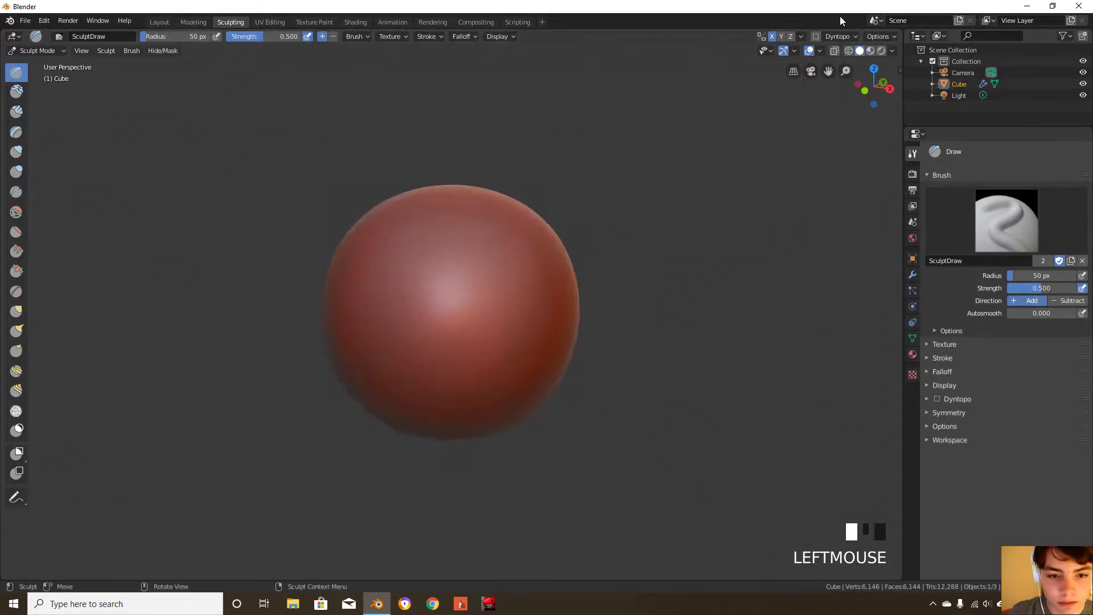
pyautogui.click(465, 253)
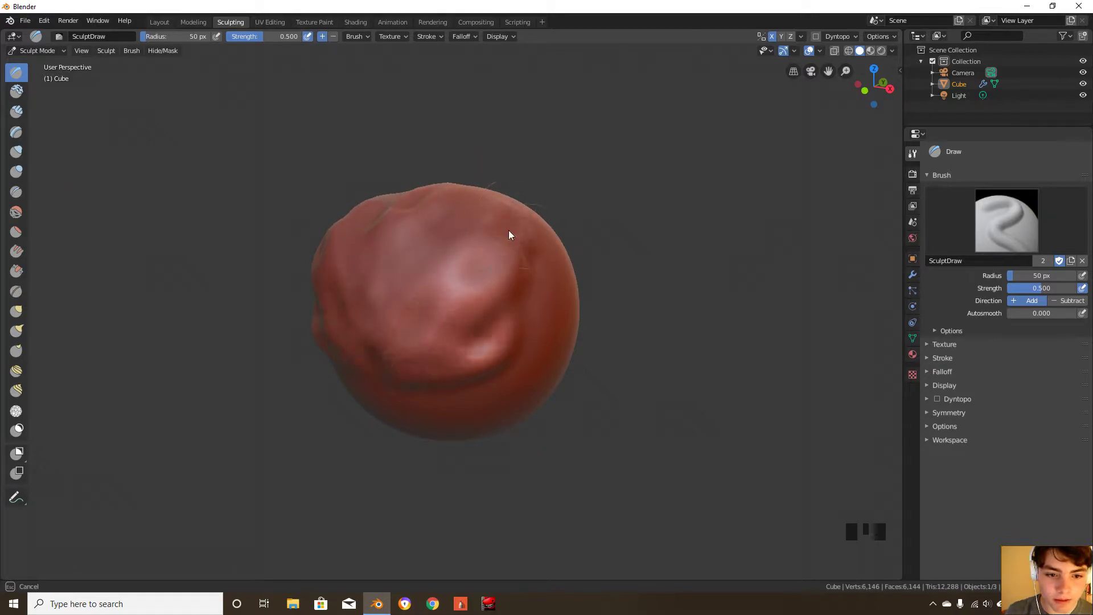
pyautogui.press('ctrl+z')
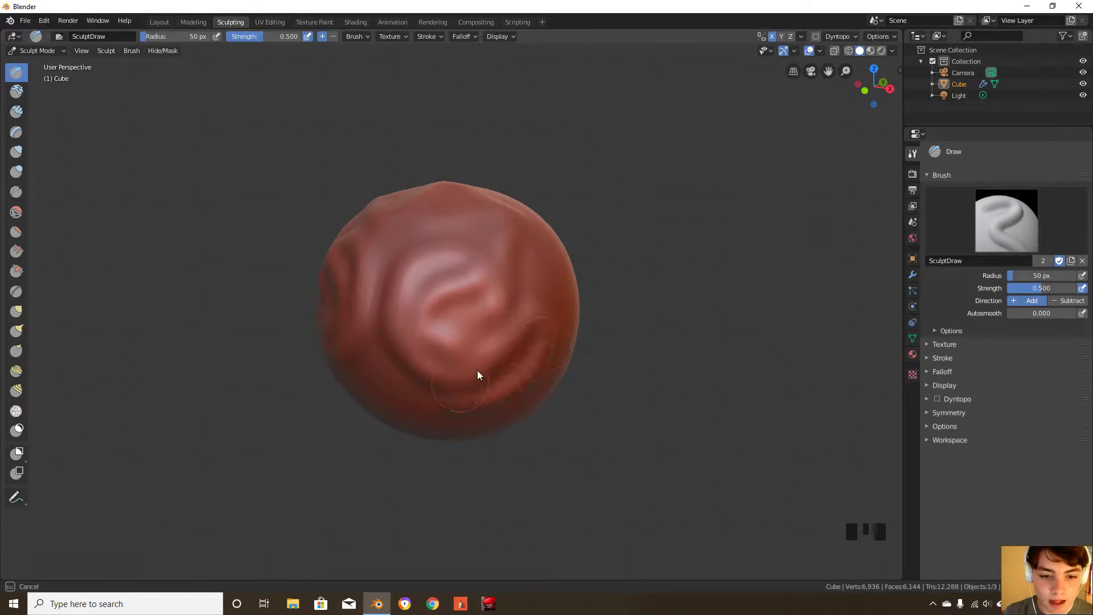
pyautogui.press('ctrl+z')
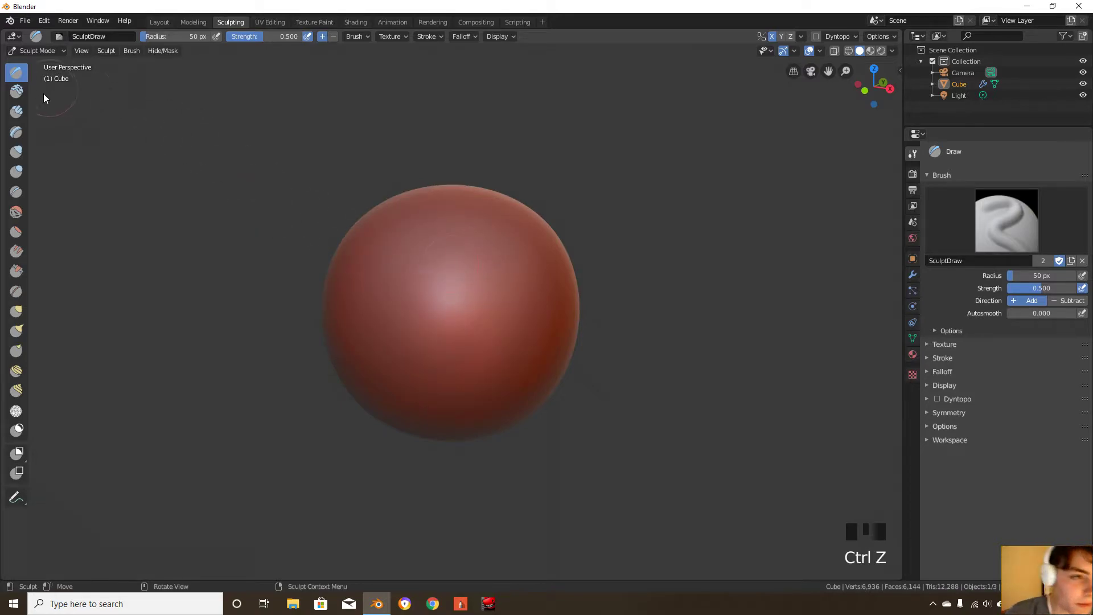
# Try and undo Clay and Clay Strips strokes, then pick the Layer brush
pyautogui.click(16, 91)
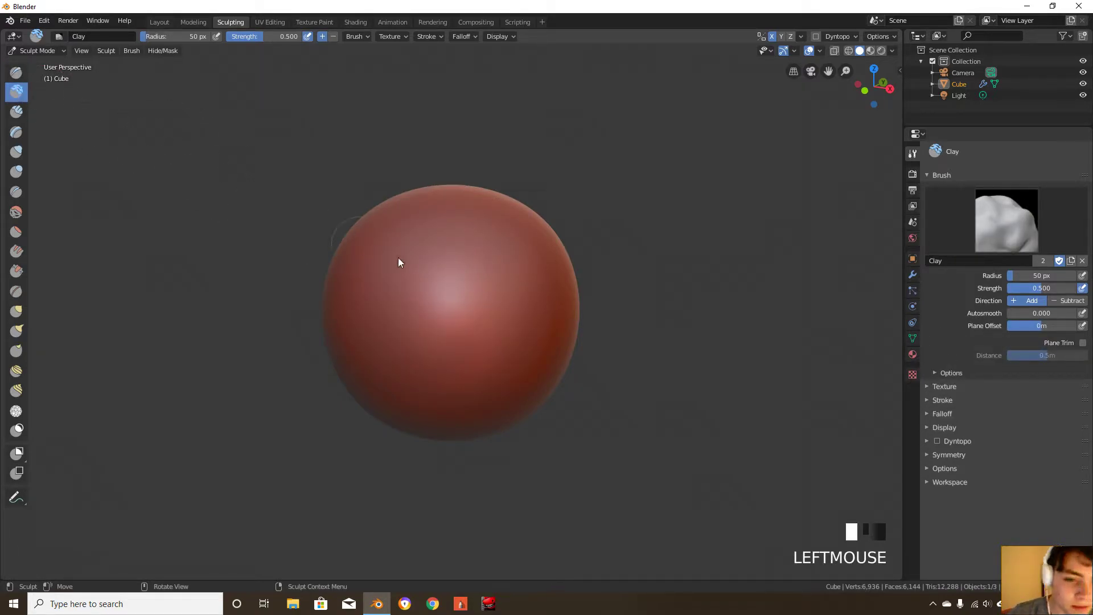
pyautogui.click(432, 341)
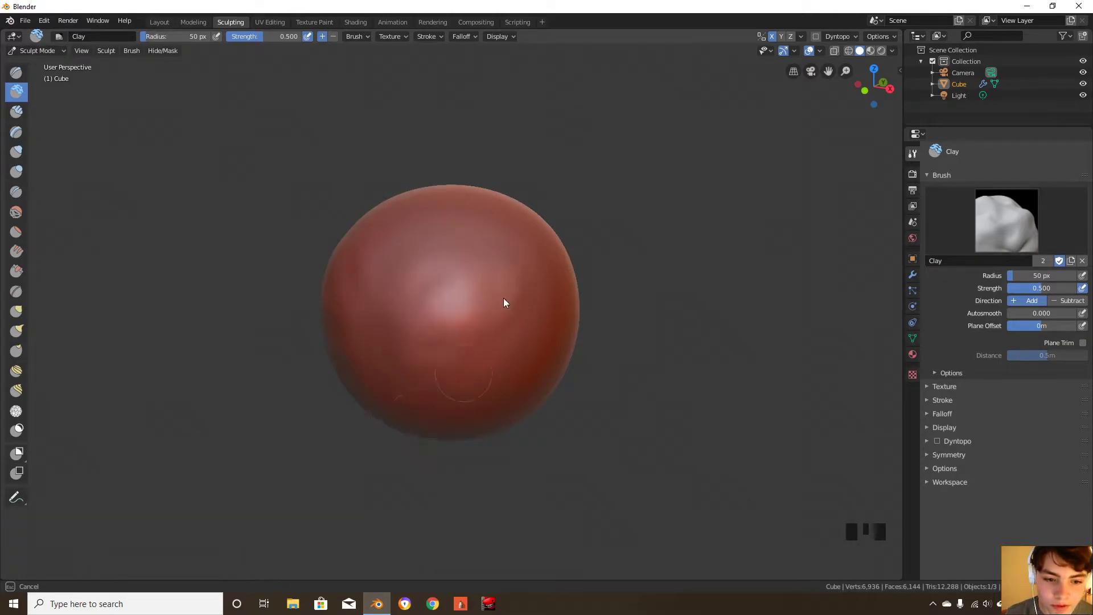
pyautogui.press('ctrl+z')
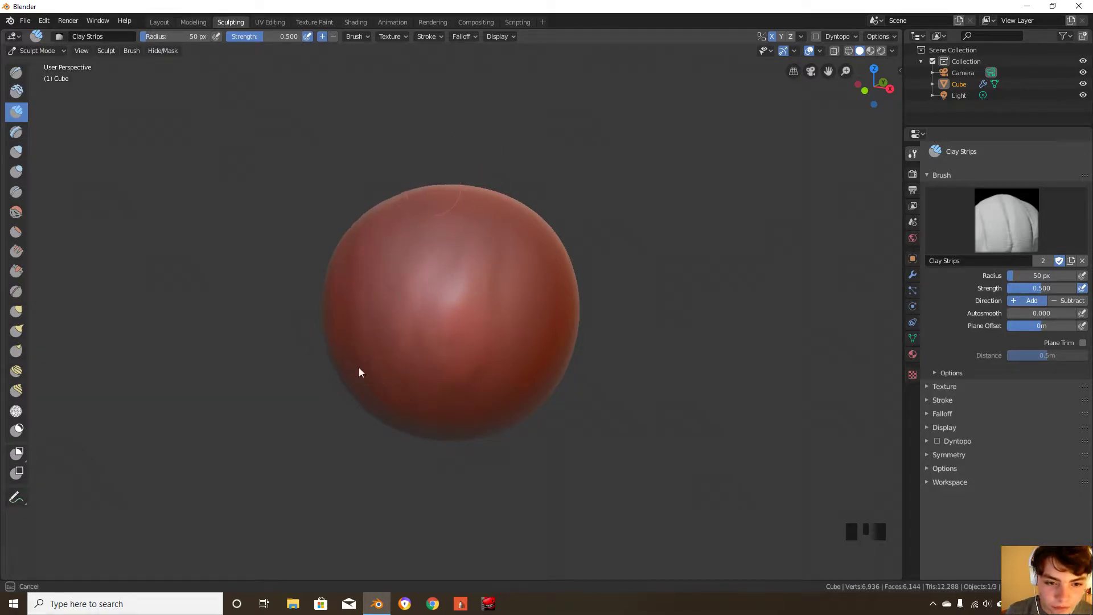
pyautogui.press('ctrl+z')
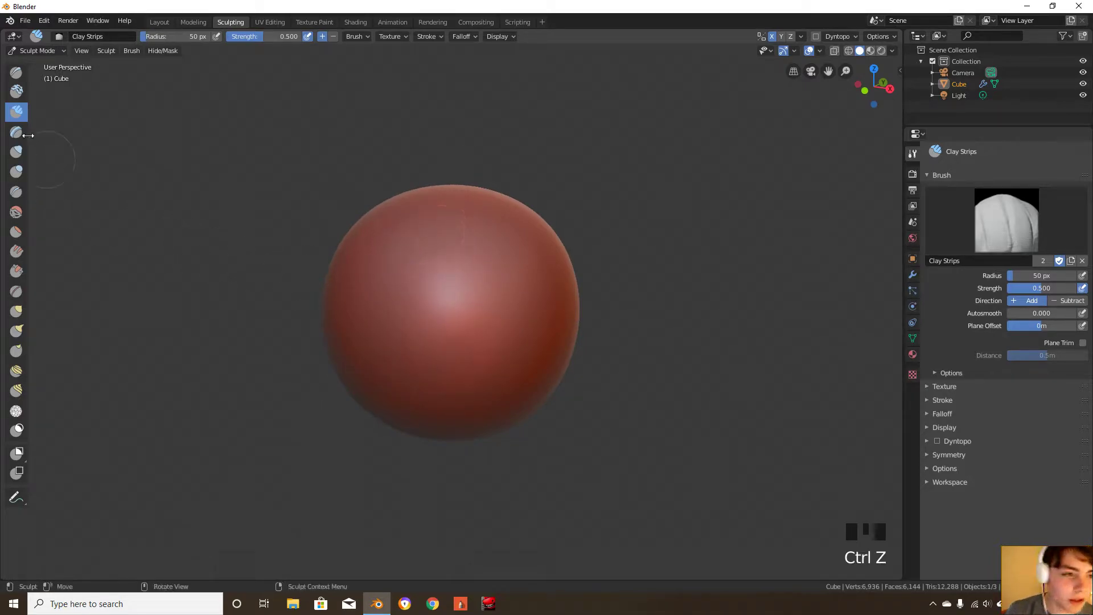
pyautogui.click(16, 131)
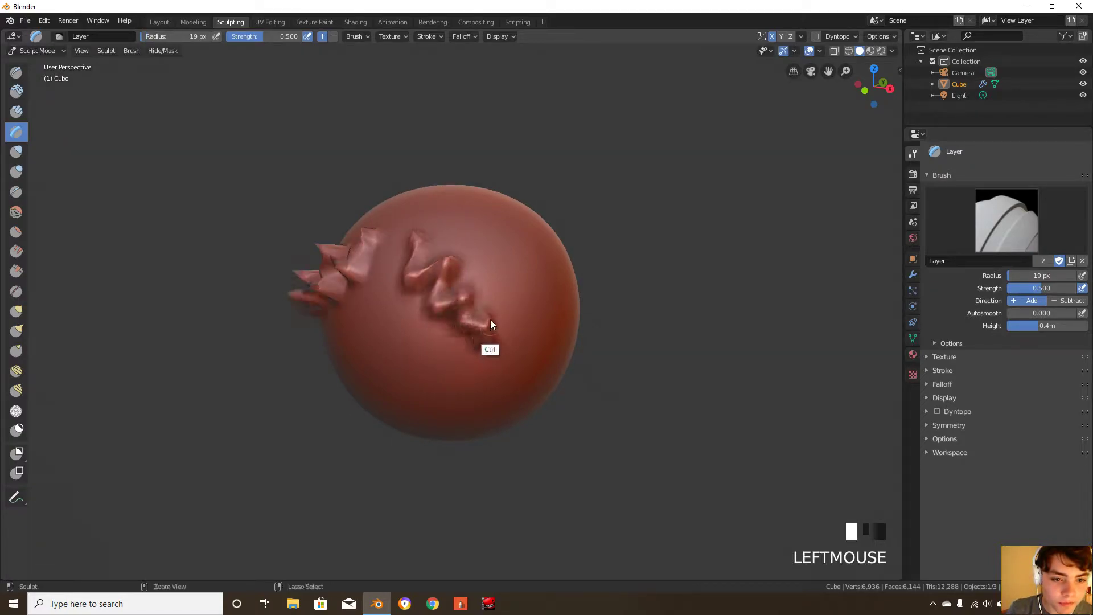
# Raise and lower the Layer brush strength, then select Inflate/Deflate
pyautogui.press('shift+f')
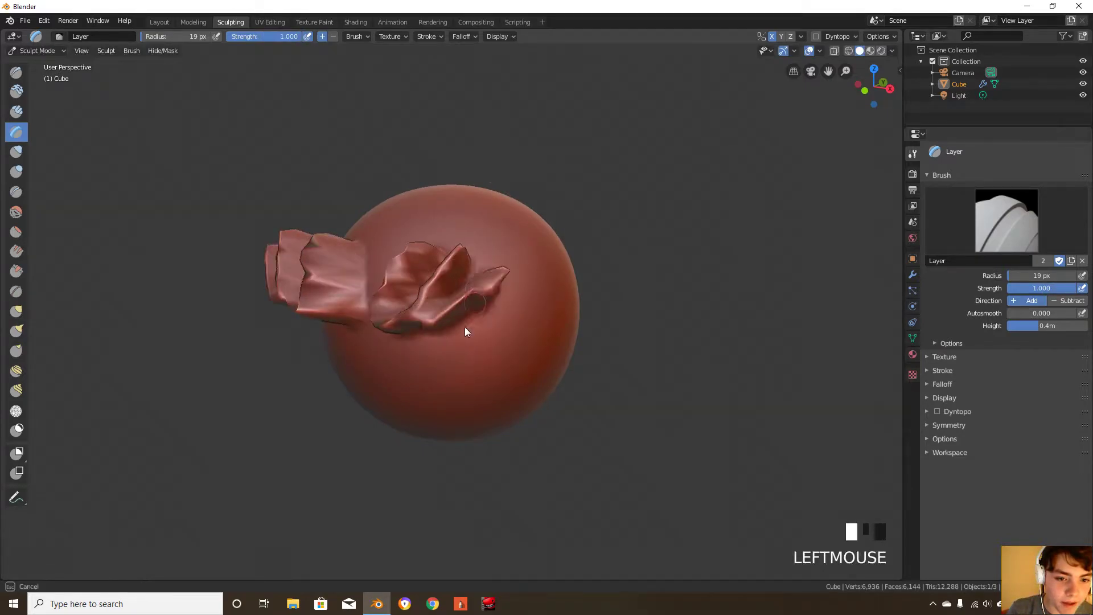
pyautogui.press('shift+f')
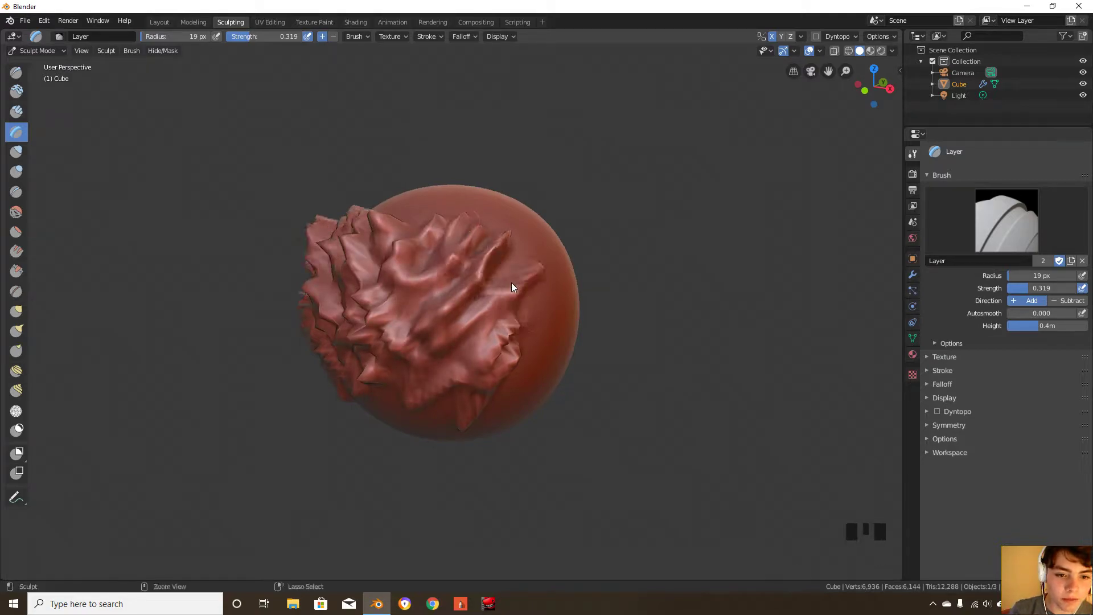
pyautogui.click(16, 151)
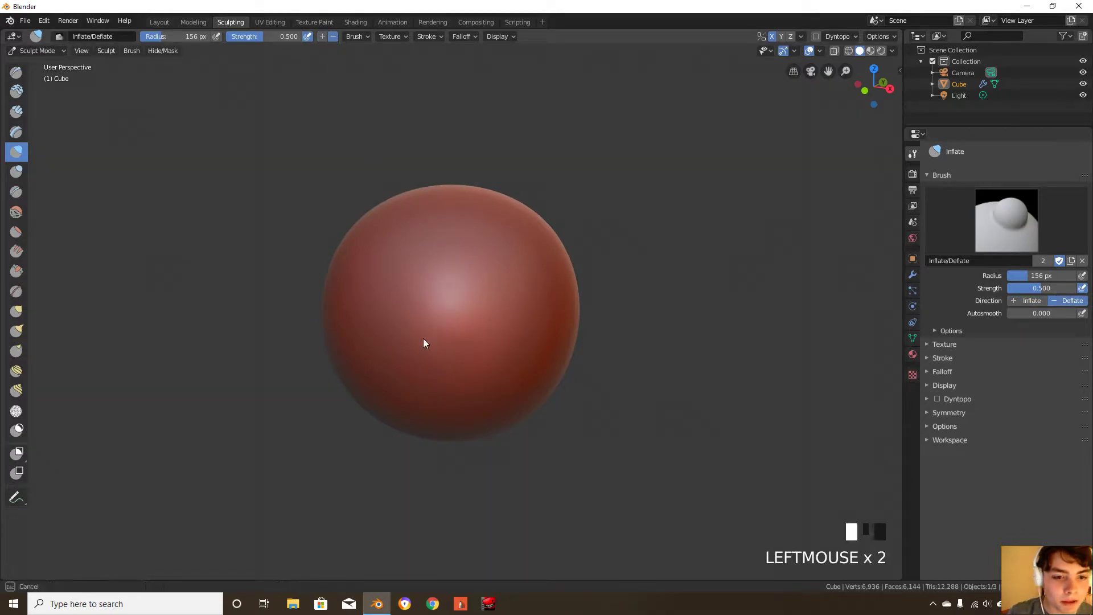
# Undo the Inflate strokes, add two Blob brush bulges, and undo them
pyautogui.press('ctrl+z')
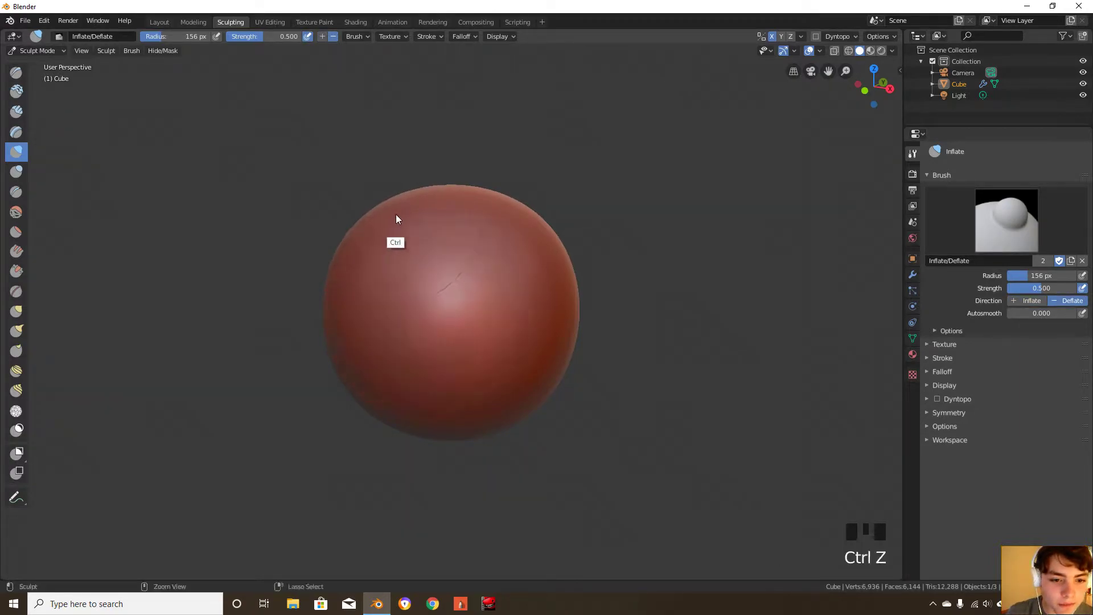
pyautogui.press('ctrl+z')
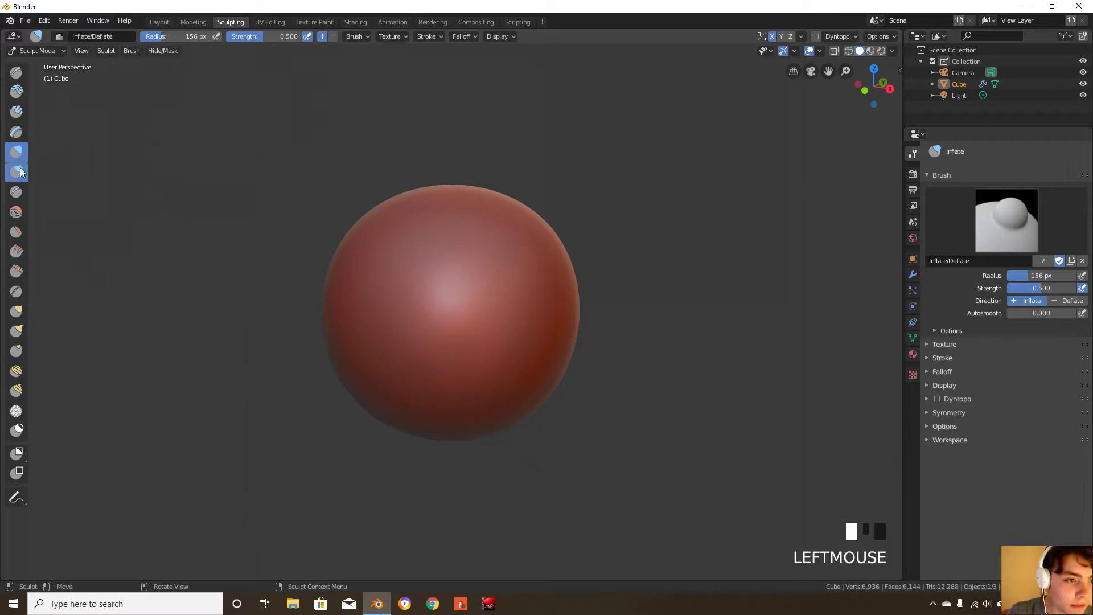
pyautogui.click(16, 171)
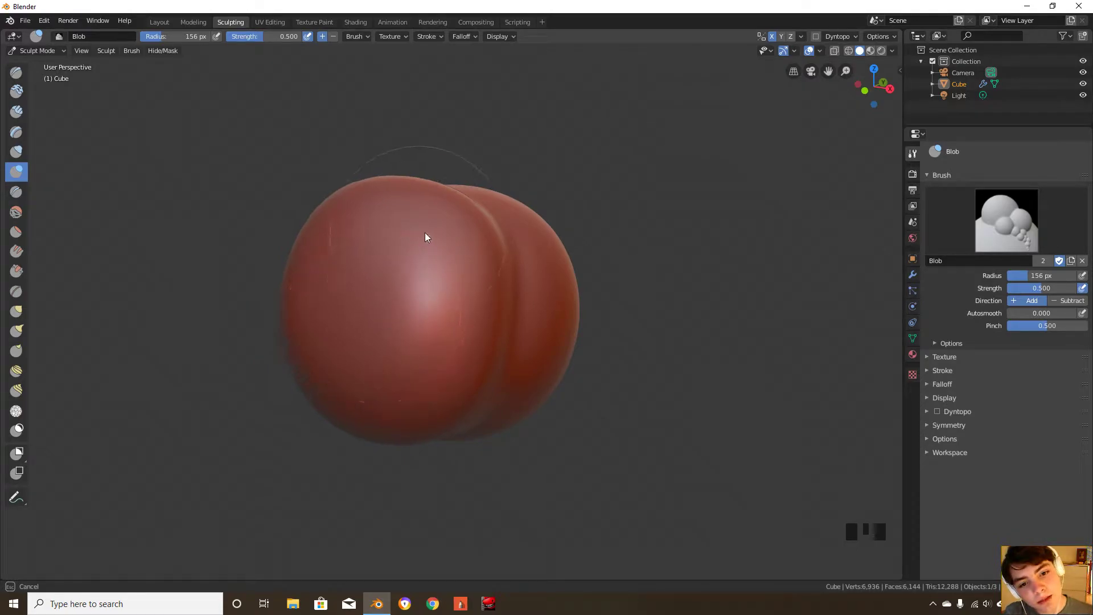
pyautogui.moveTo(342, 363)
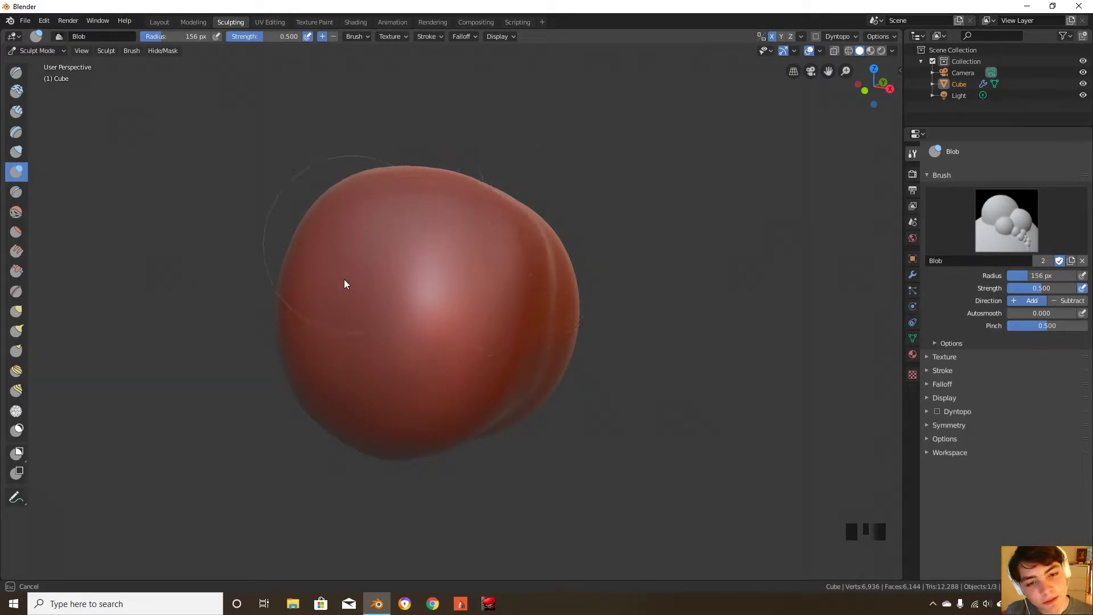
pyautogui.click(419, 290)
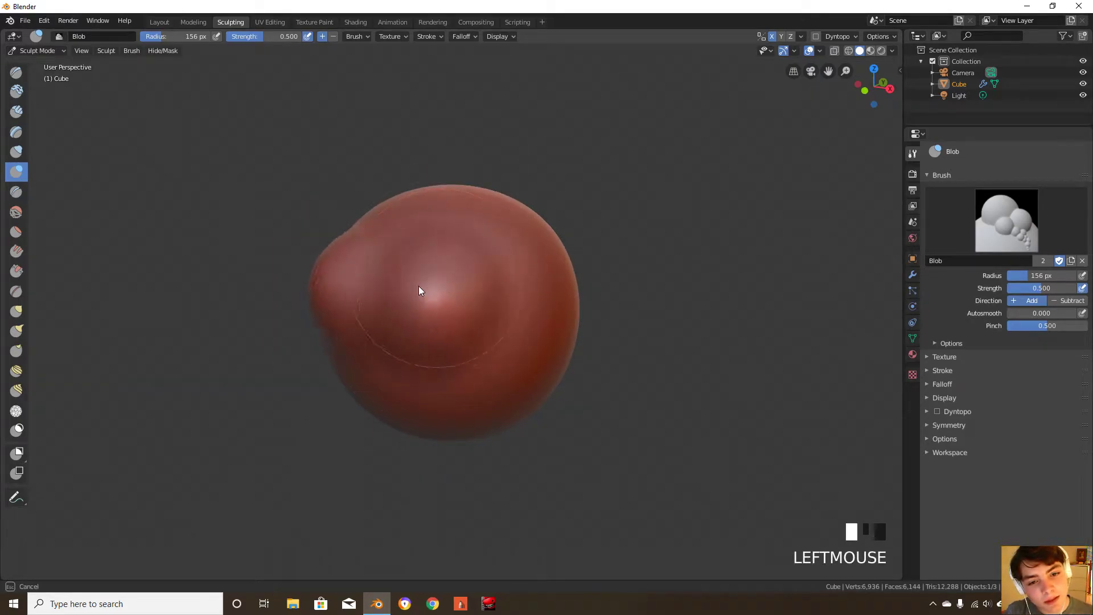
pyautogui.click(397, 291)
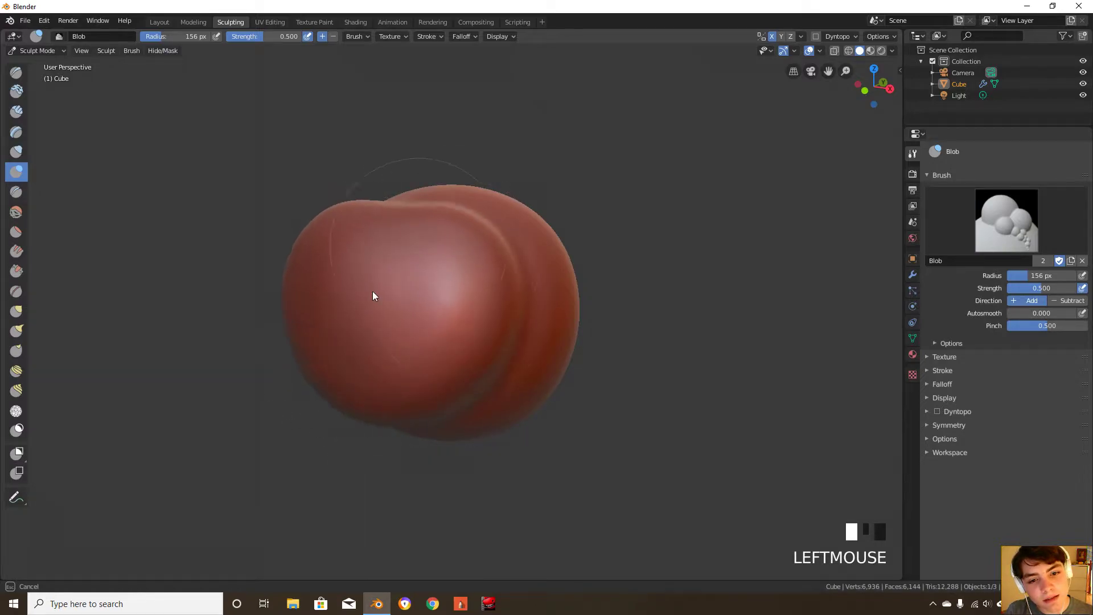
pyautogui.press('ctrl+z')
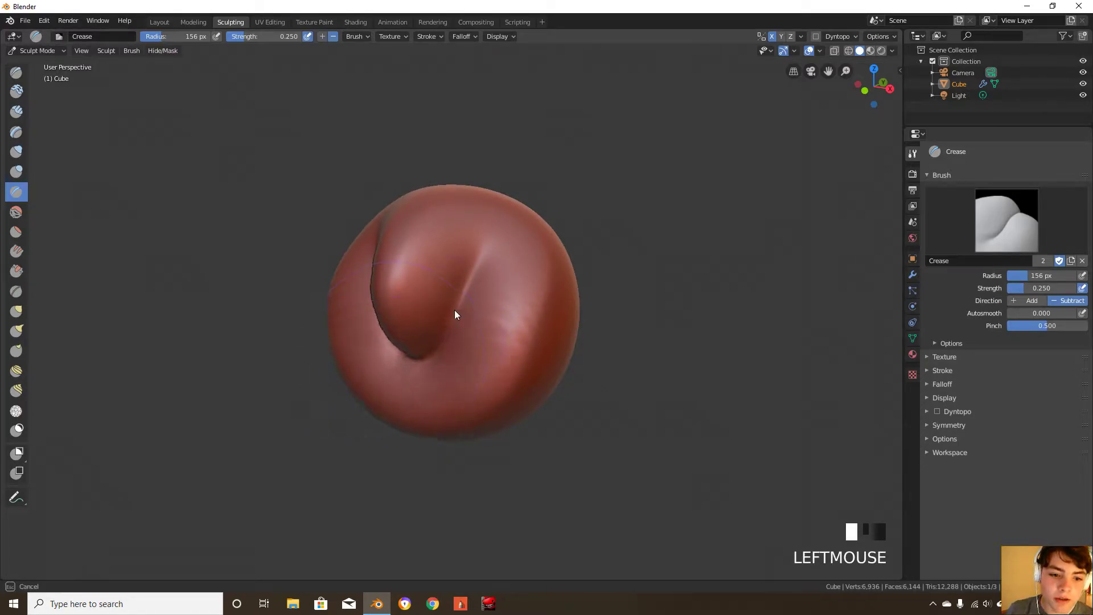
pyautogui.press('ctrl+z')
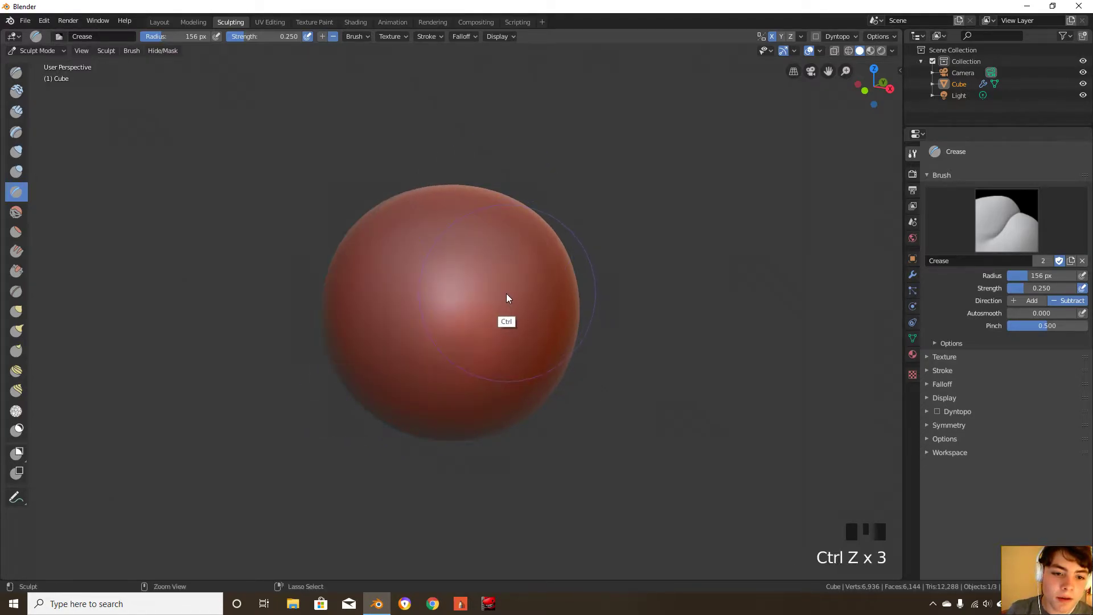
pyautogui.moveTo(227, 325)
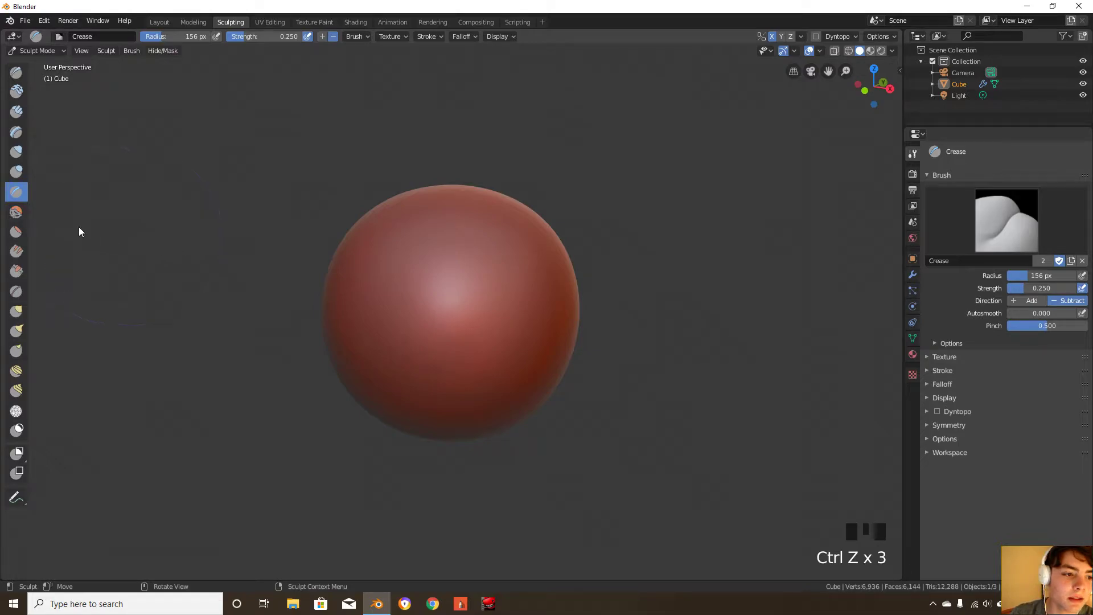
pyautogui.moveTo(15, 212)
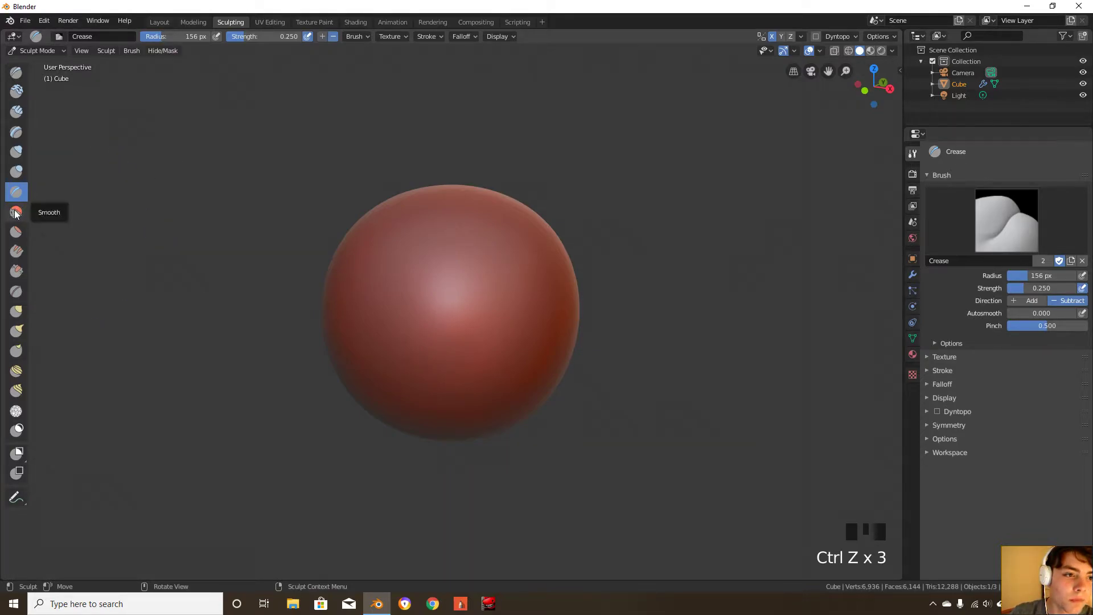
pyautogui.click(16, 211)
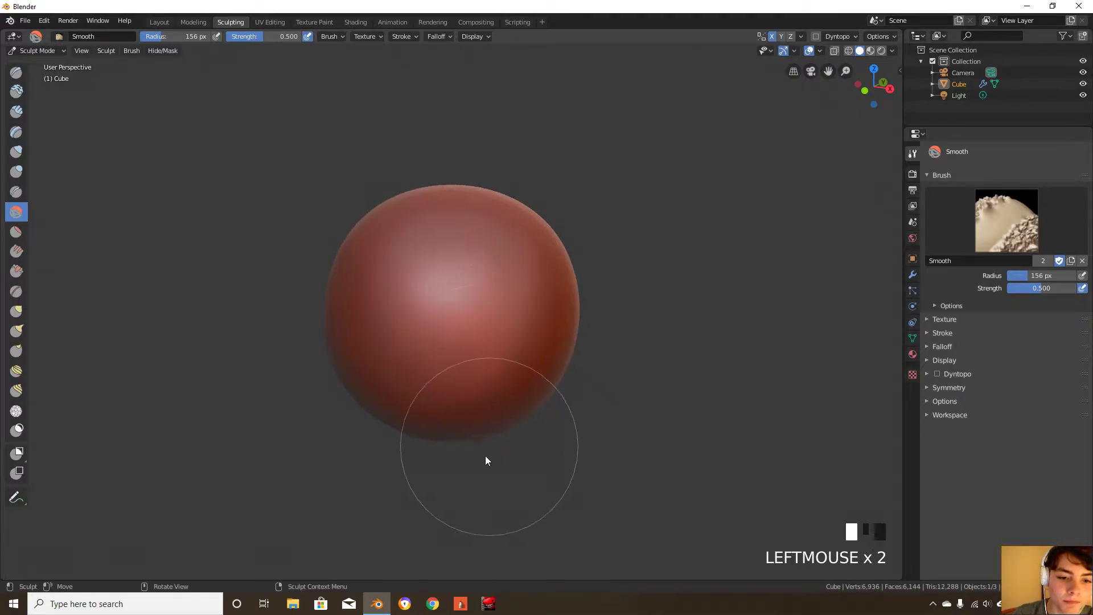
pyautogui.moveTo(506, 241)
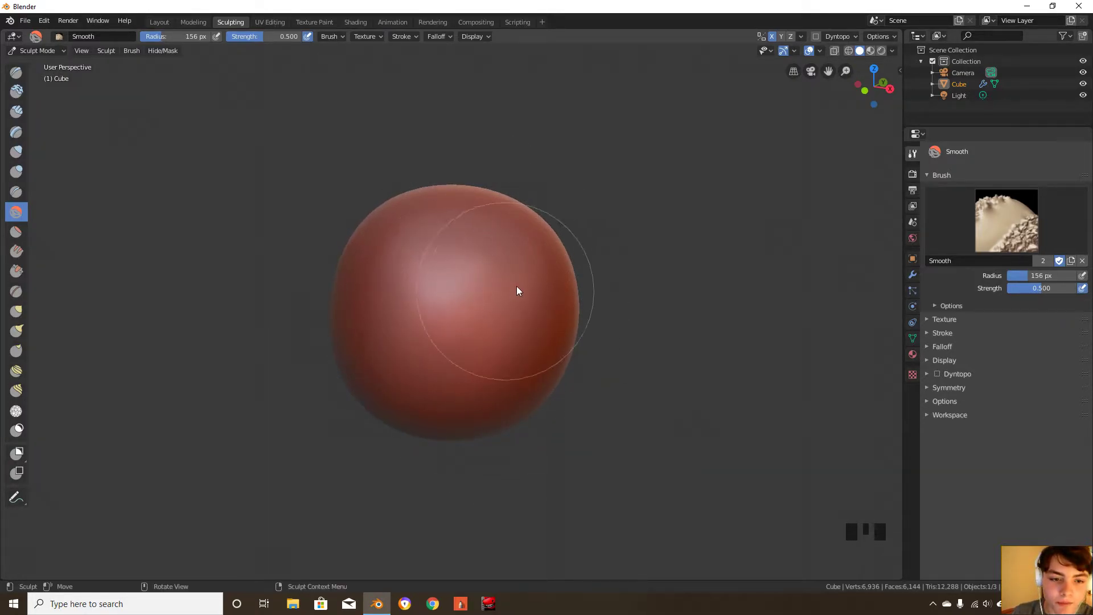
pyautogui.press('ctrl+z')
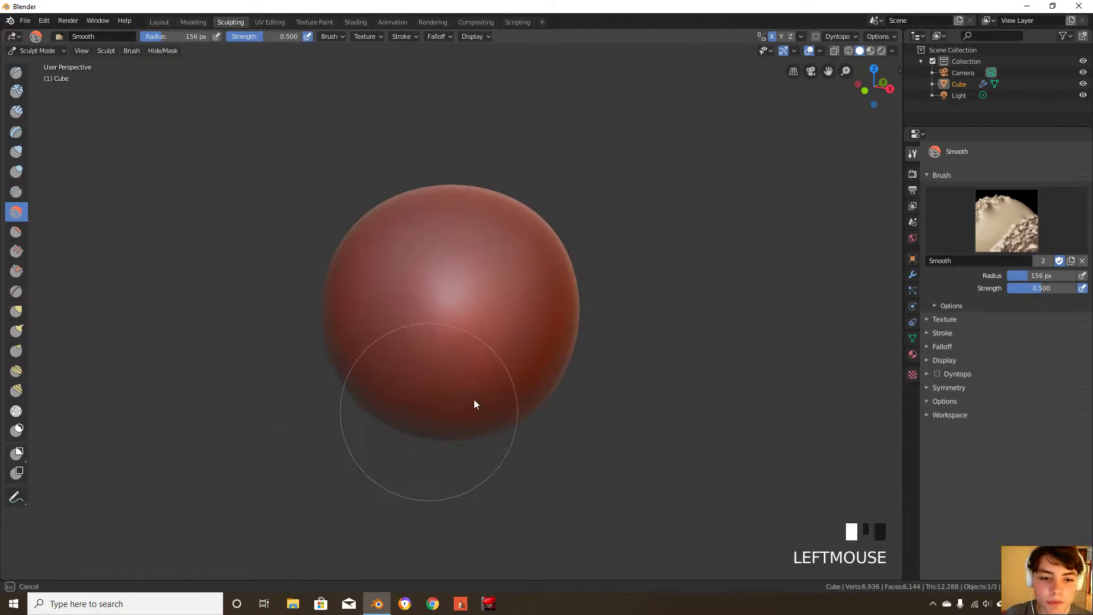
pyautogui.moveTo(548, 267)
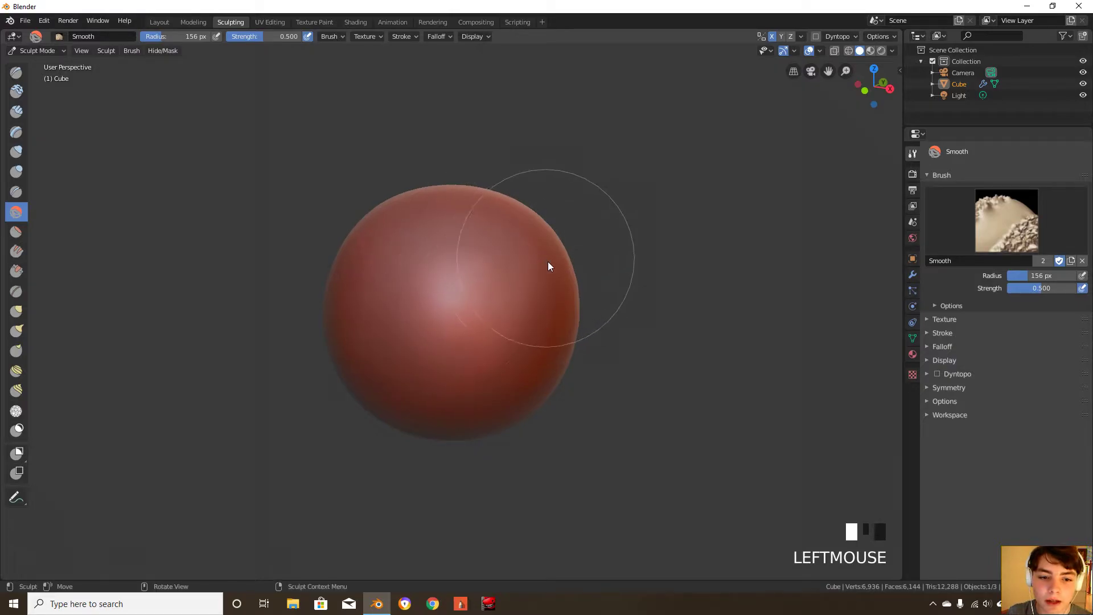
pyautogui.press('ctrl+z')
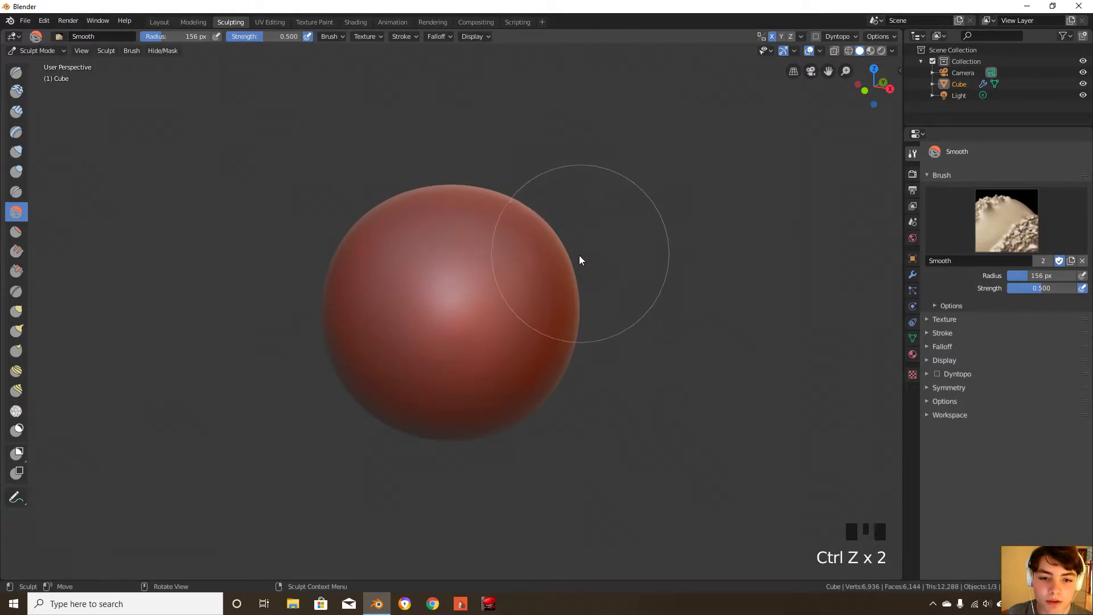
pyautogui.moveTo(499, 223)
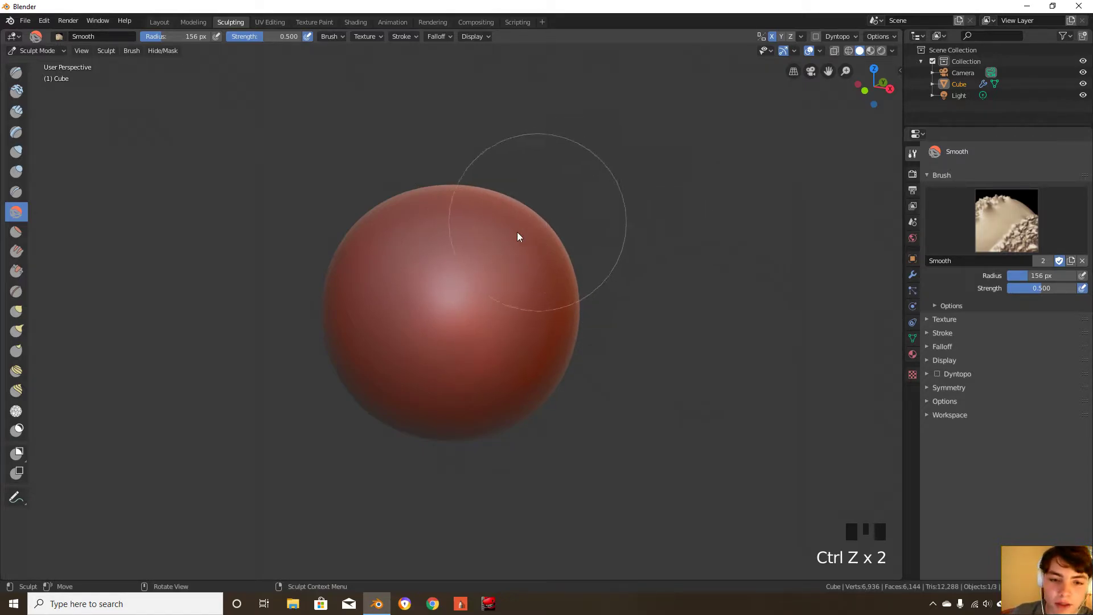
pyautogui.click(465, 222)
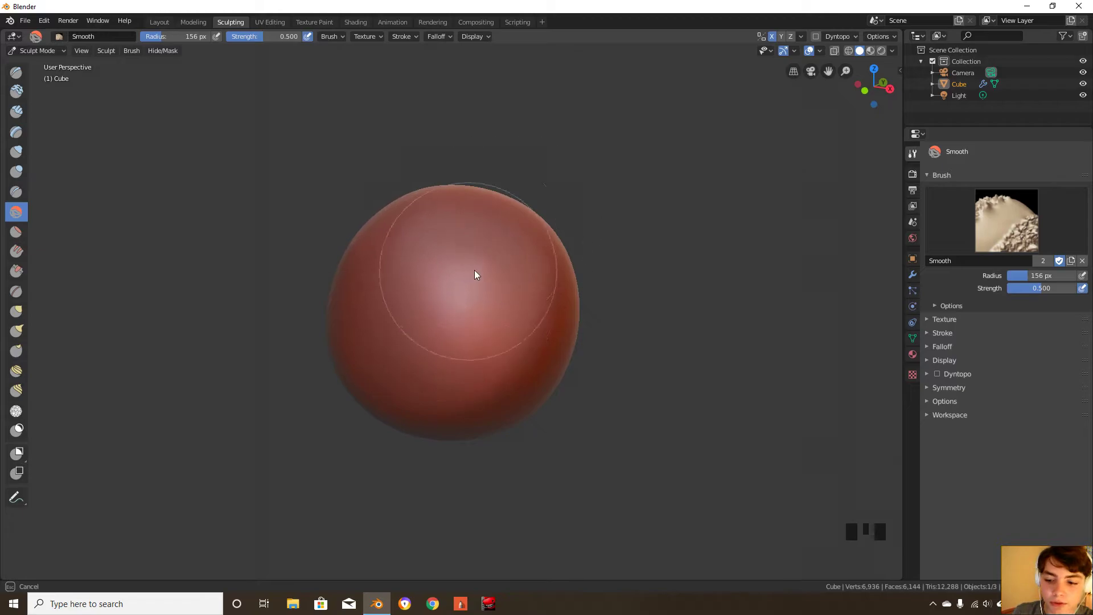
pyautogui.press('ctrl+z')
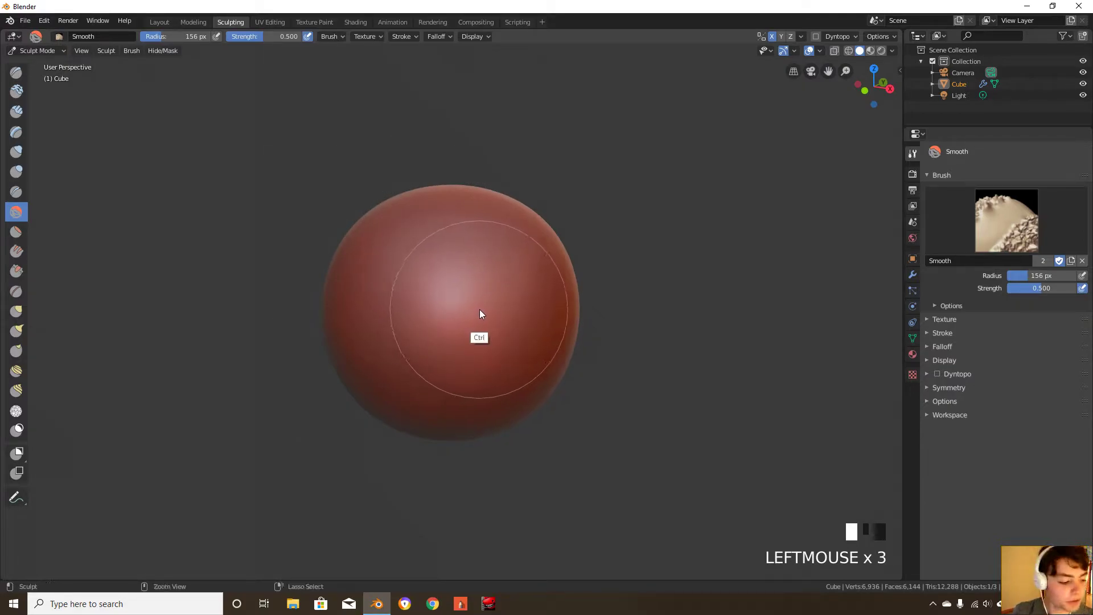
pyautogui.press('ctrl+z')
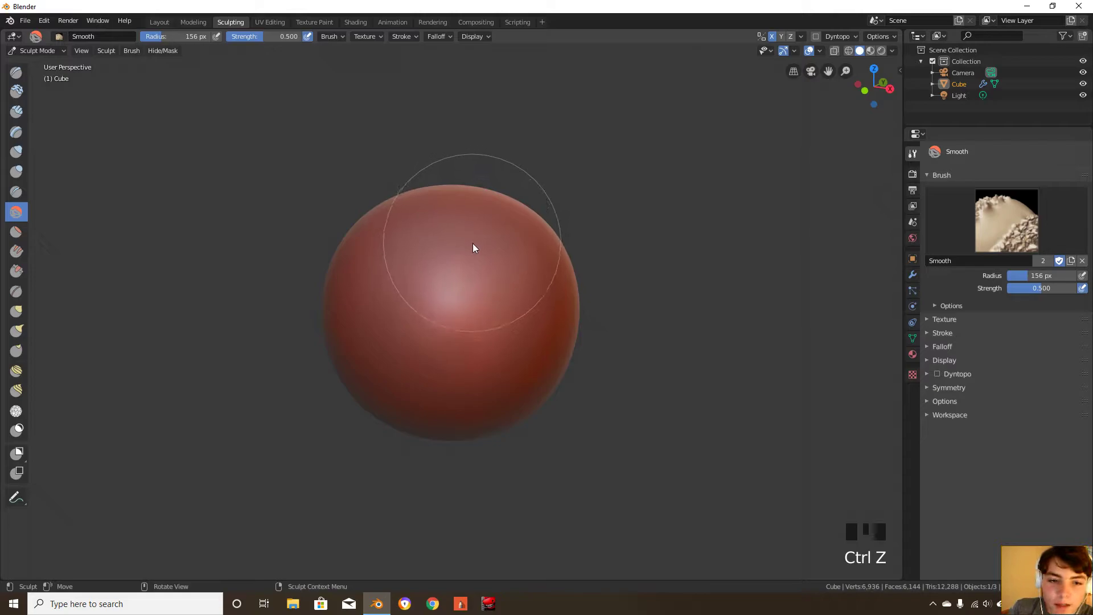
pyautogui.moveTo(472, 261)
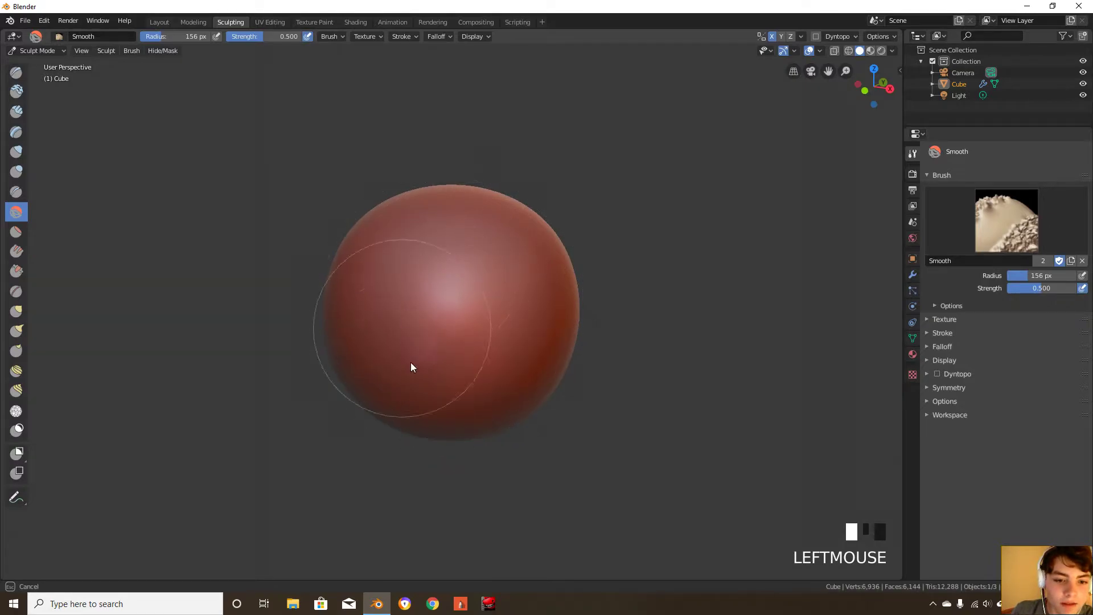
pyautogui.press('ctrl+z')
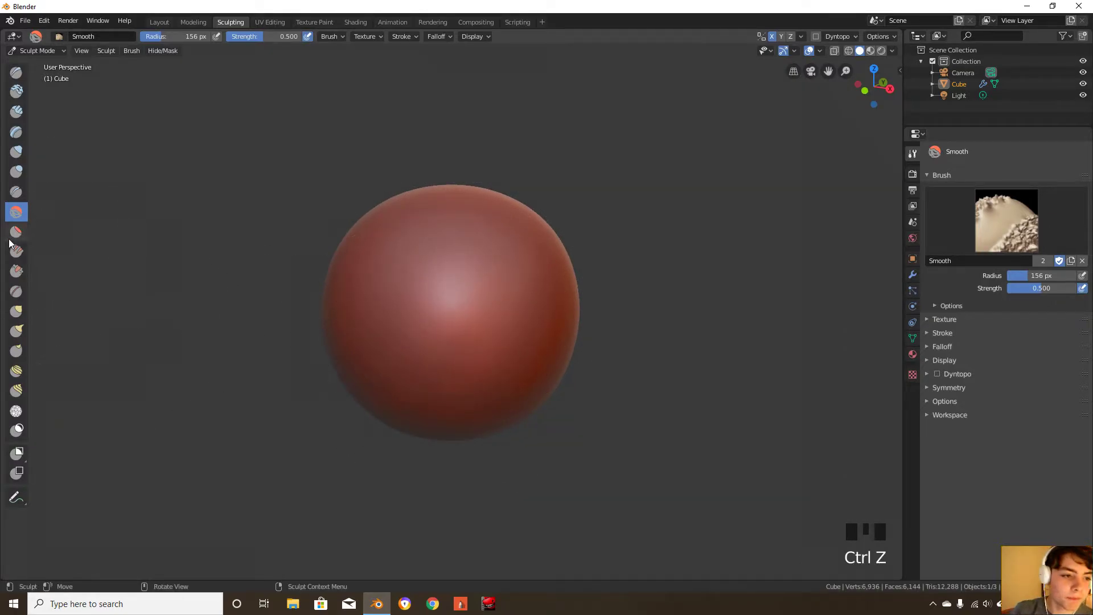
# Try and undo the Flatten brush, then paint Fill/Deepen ridges on the sphere's top
pyautogui.click(16, 232)
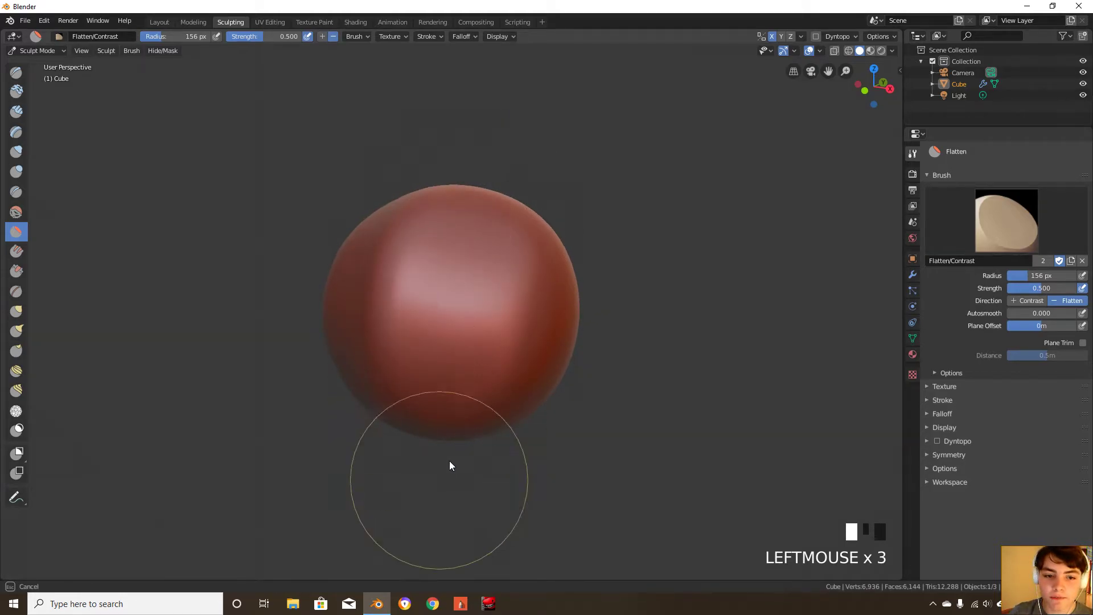
pyautogui.press('ctrl+z')
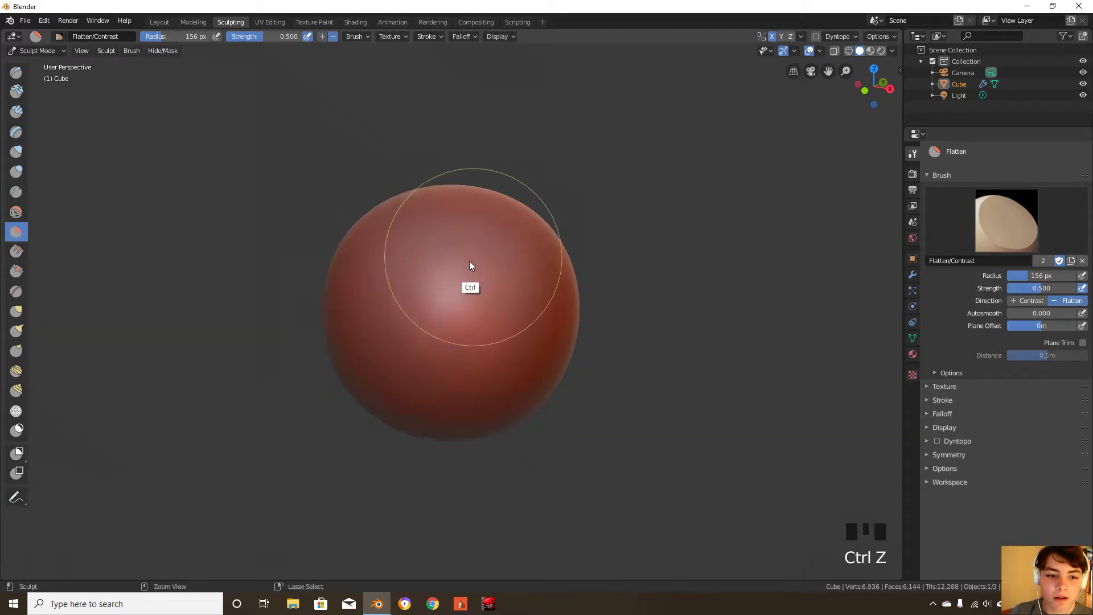
pyautogui.click(16, 251)
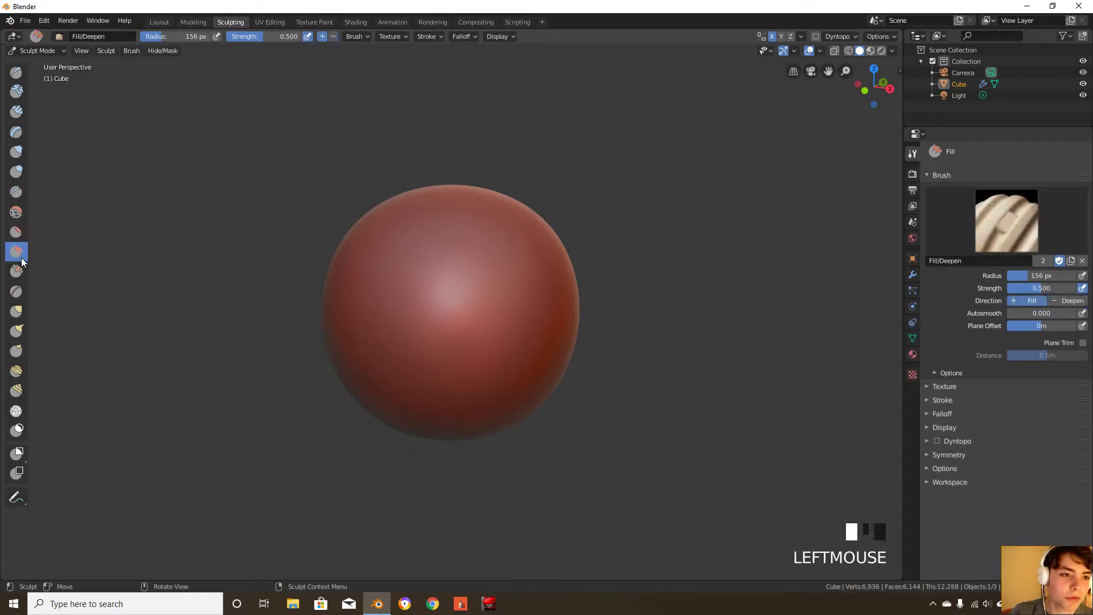
pyautogui.click(510, 254)
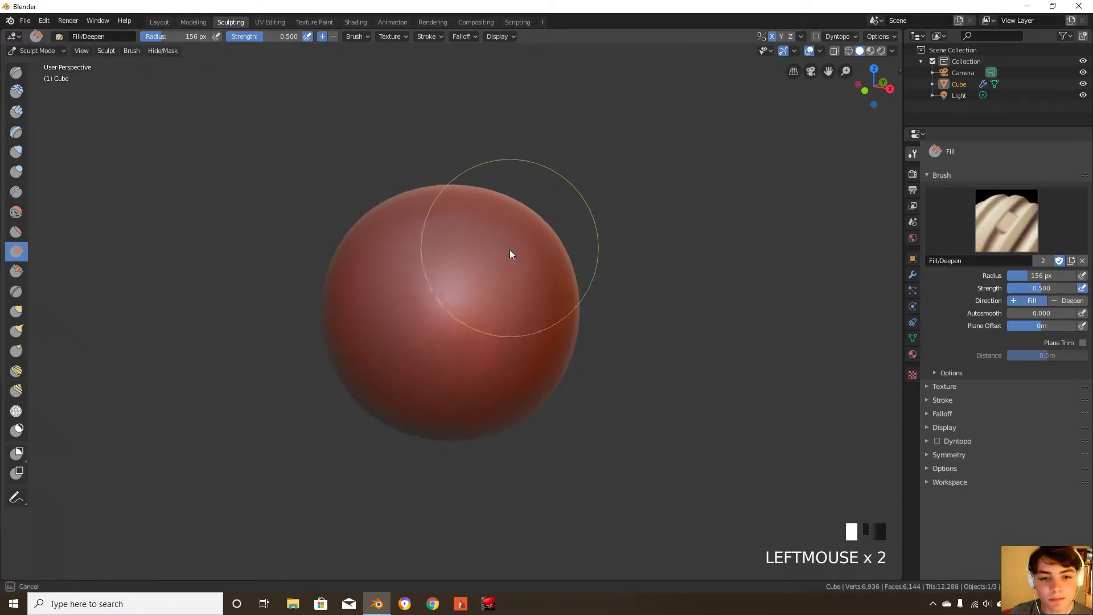
pyautogui.moveTo(463, 334)
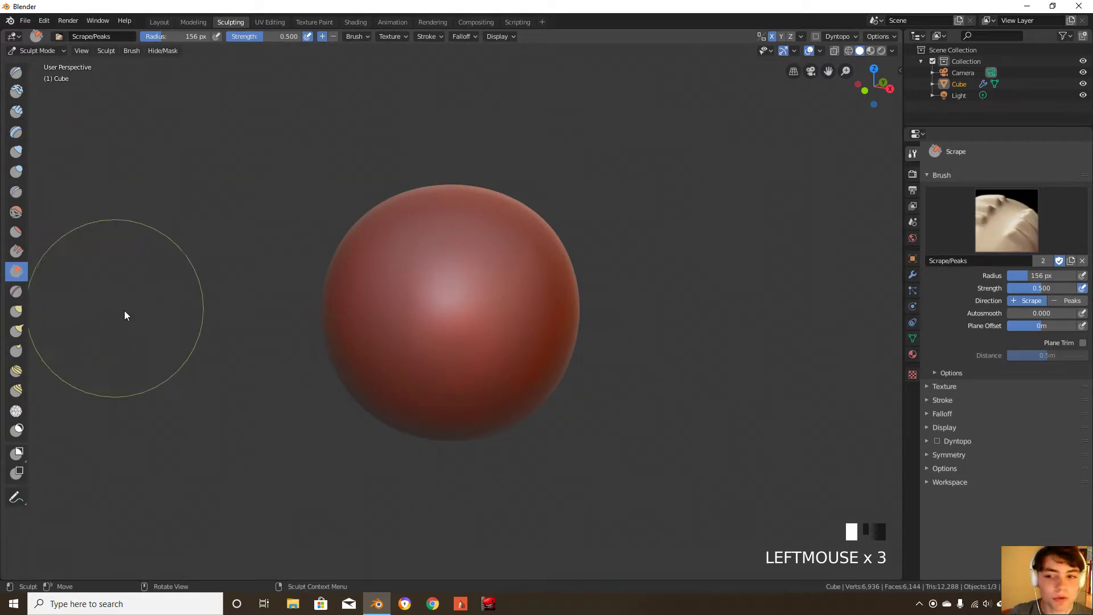
pyautogui.moveTo(443, 261)
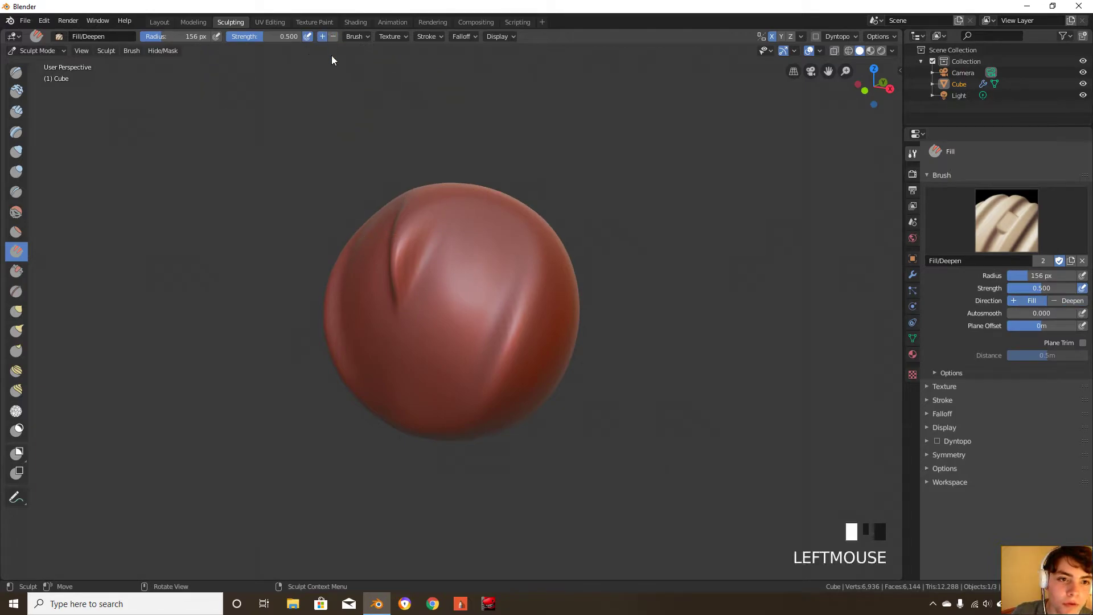
pyautogui.click(411, 332)
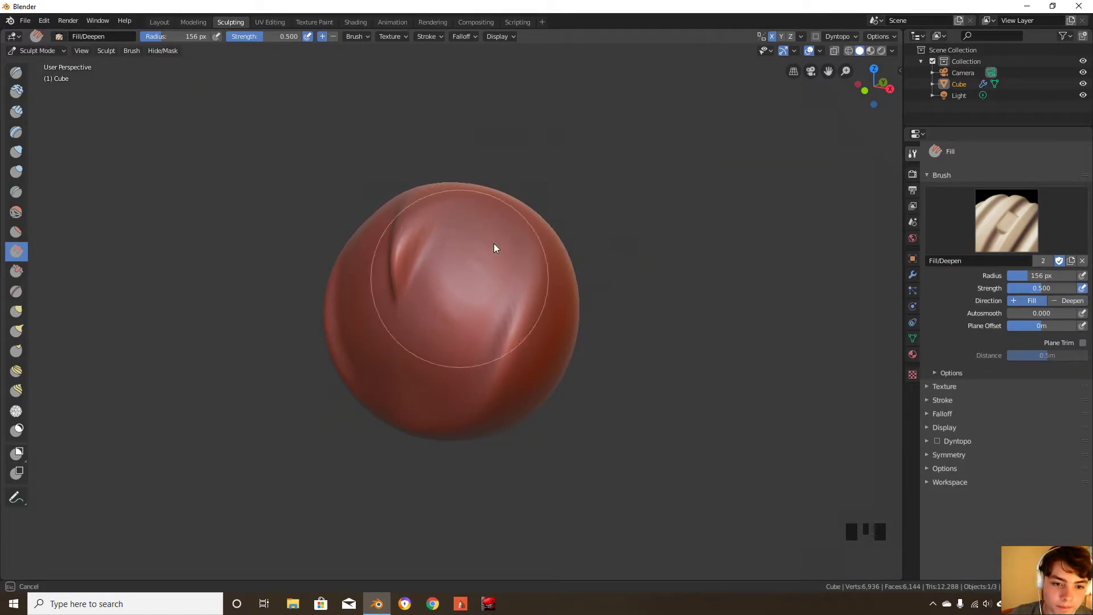
pyautogui.moveTo(380, 293)
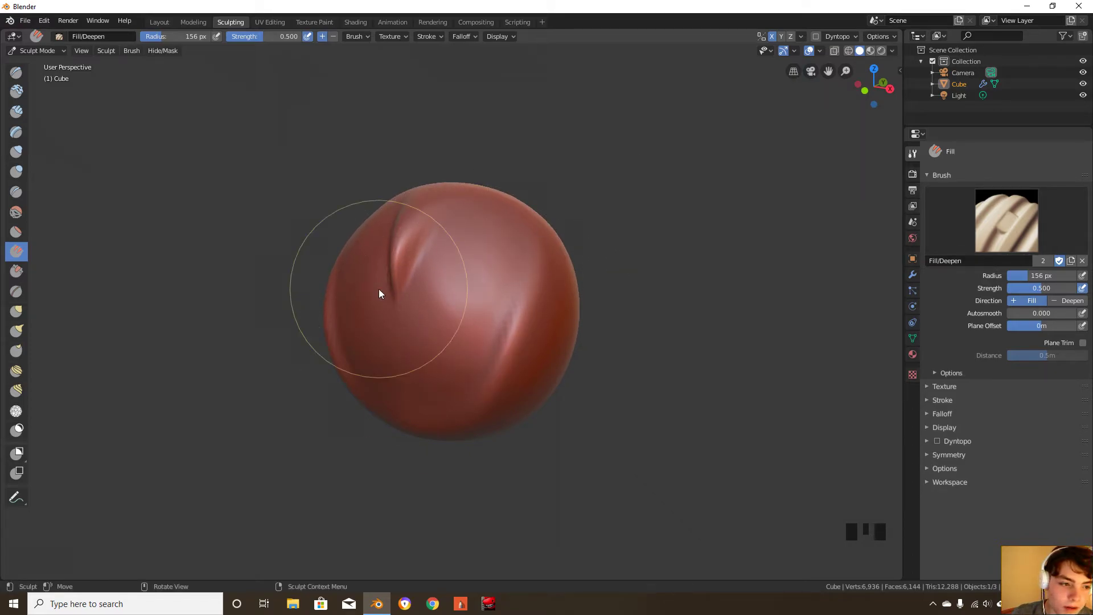
# Select the Pinch/Magnify brush, undo earlier creases, and test a stroke
pyautogui.click(16, 291)
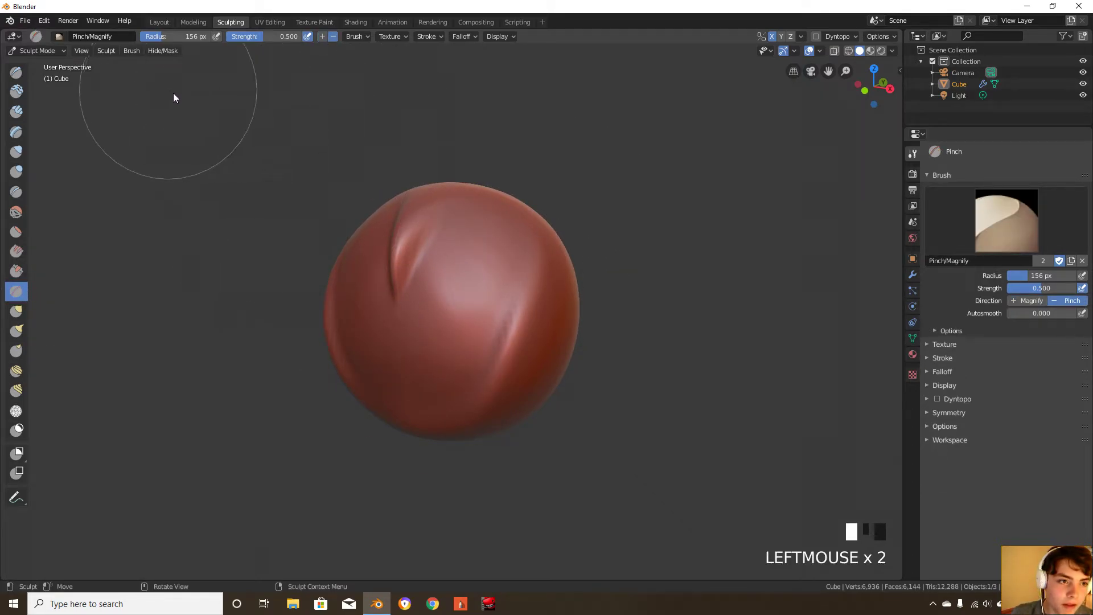
pyautogui.press('ctrl+z')
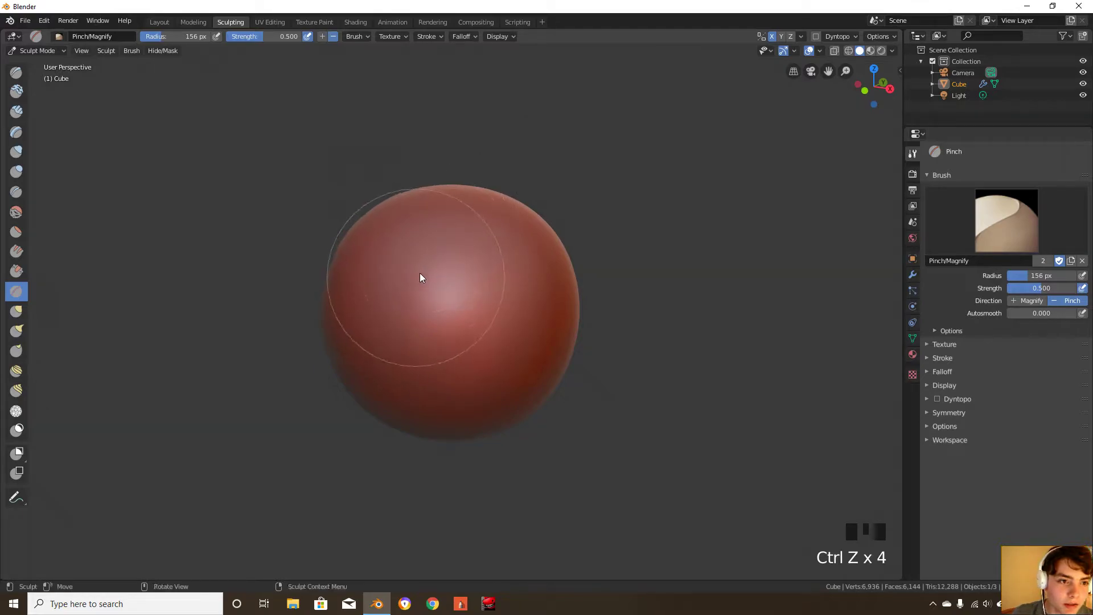
pyautogui.click(477, 270)
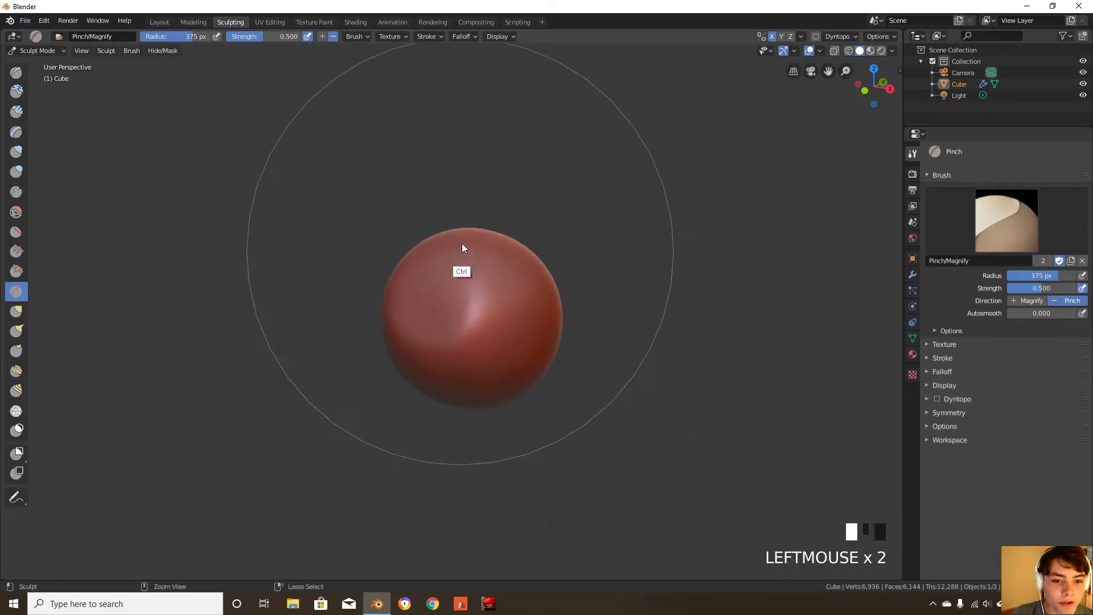
# Set the brush to Magnify with a wider radius, then undo all strokes
pyautogui.click(322, 37)
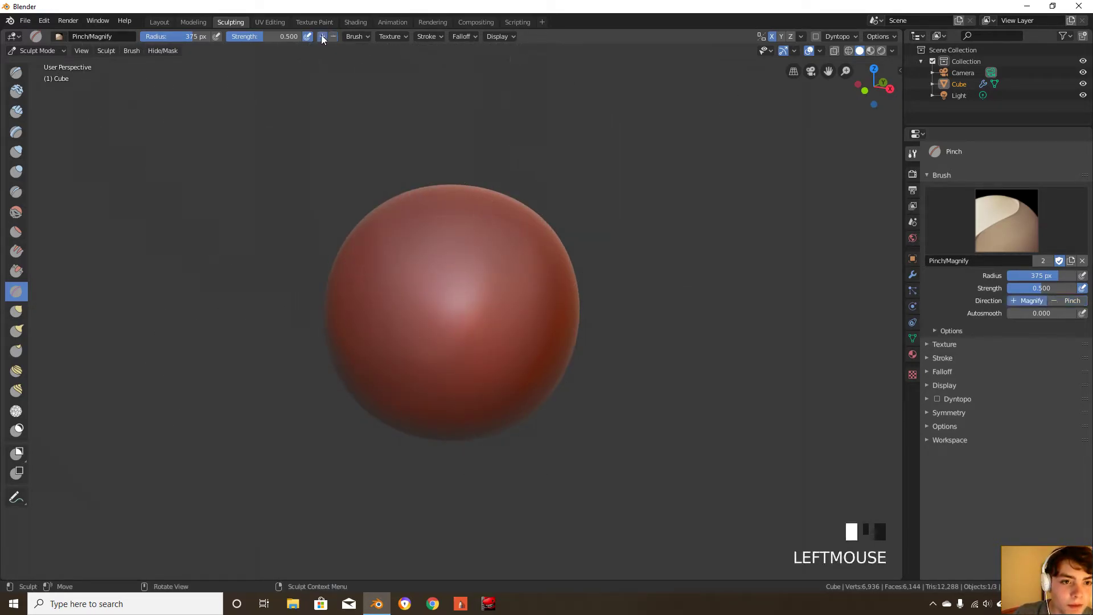
pyautogui.press('f')
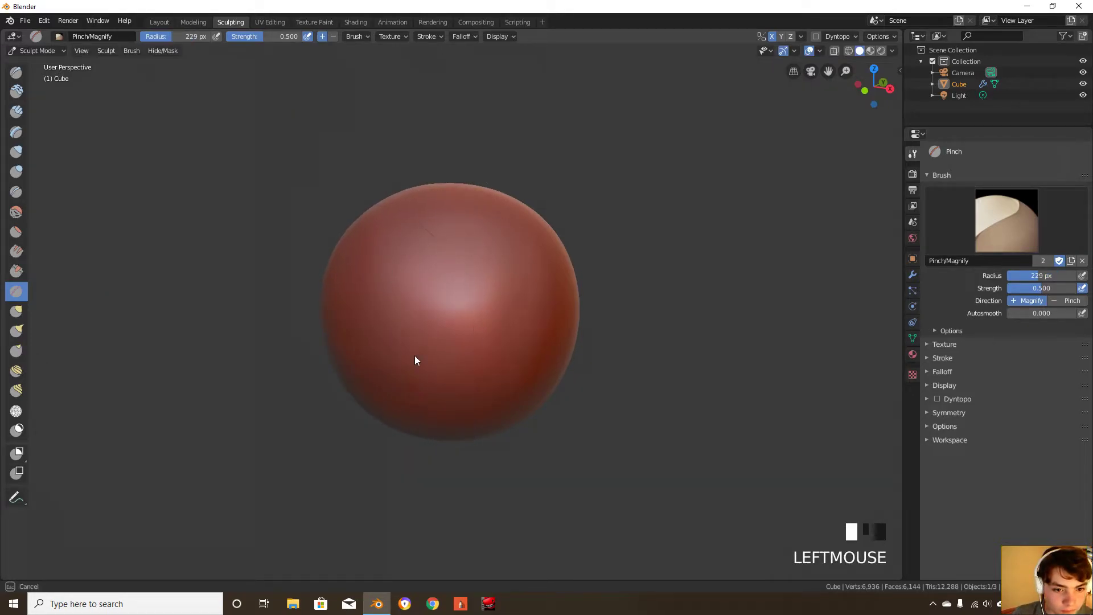
pyautogui.press('f')
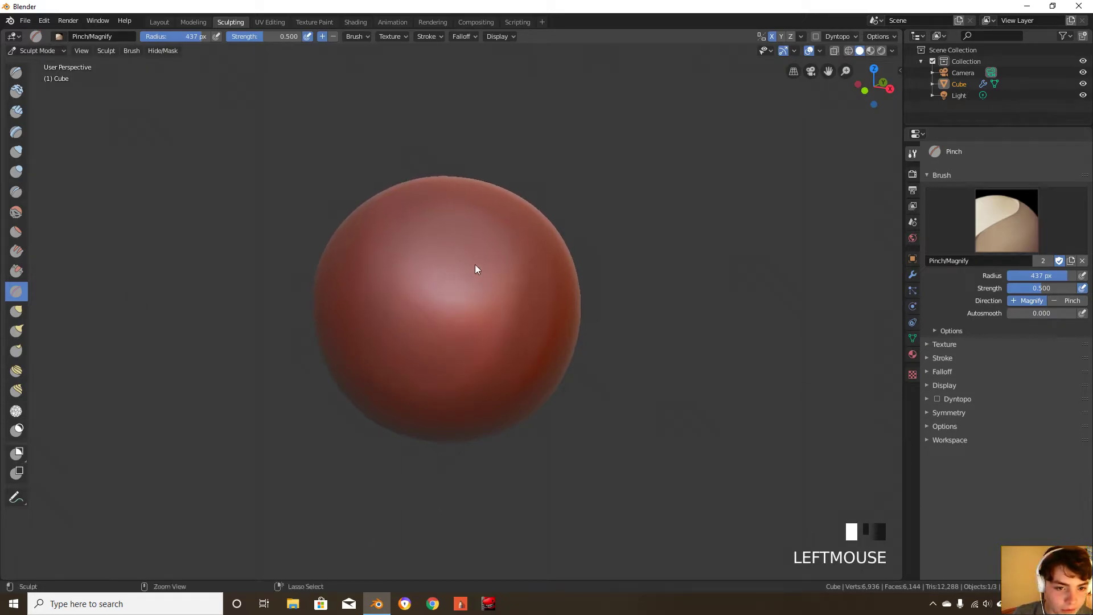
pyautogui.press('ctrl+z')
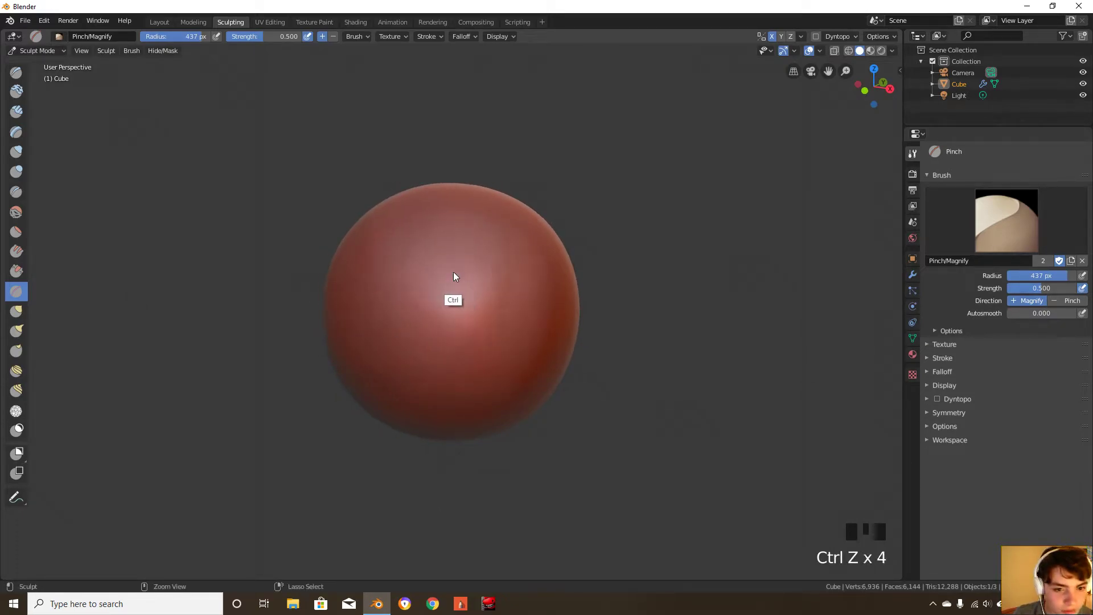
pyautogui.press('ctrl+z')
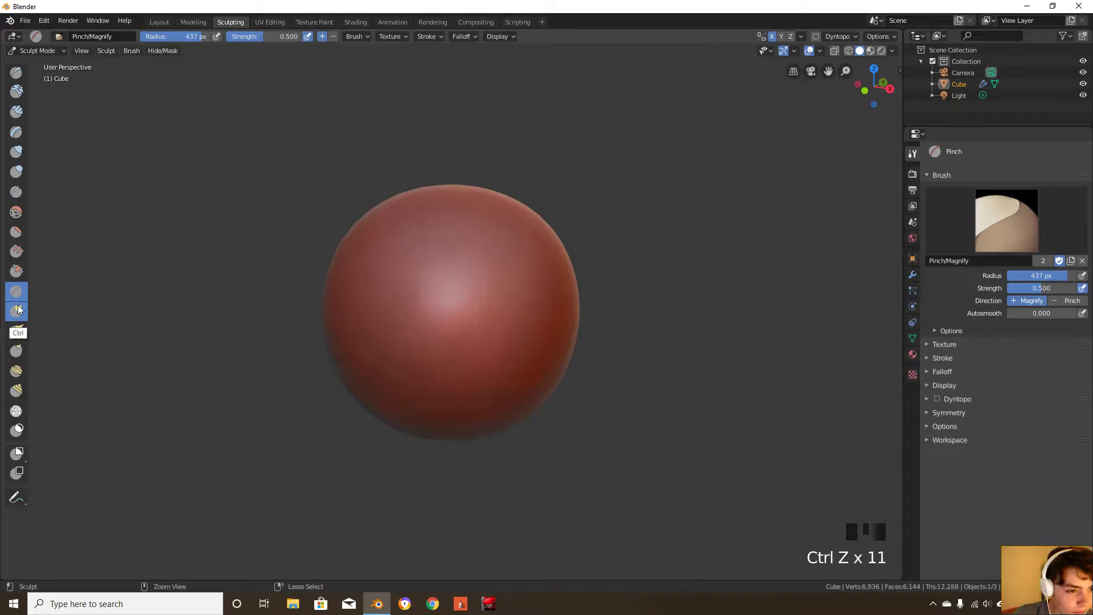
# Select the Grab brush and undo the pulled-out distortions
pyautogui.click(16, 311)
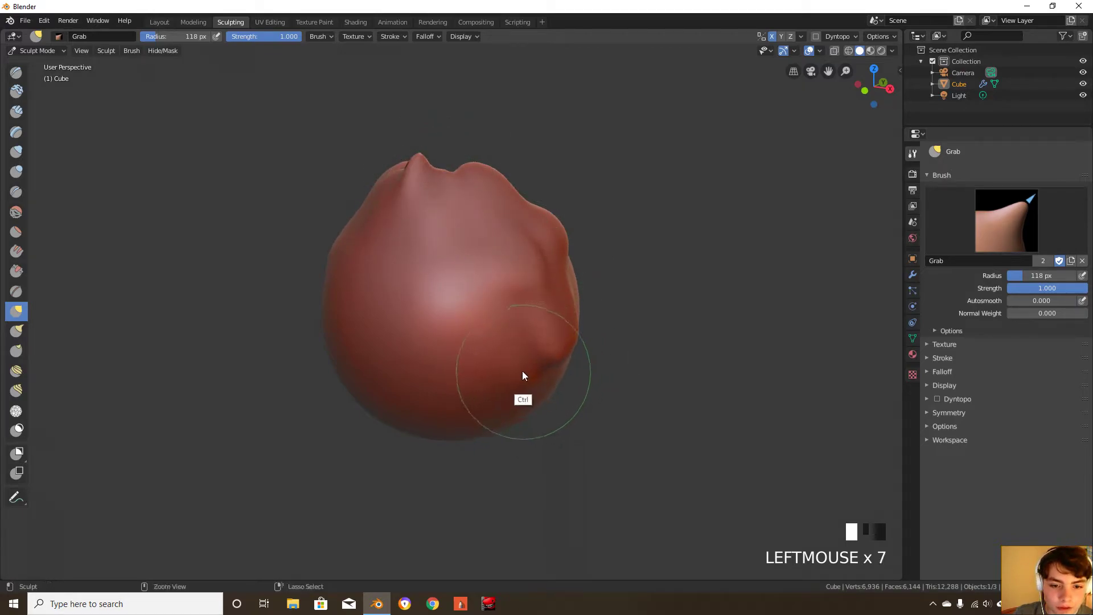
pyautogui.press('ctrl+z')
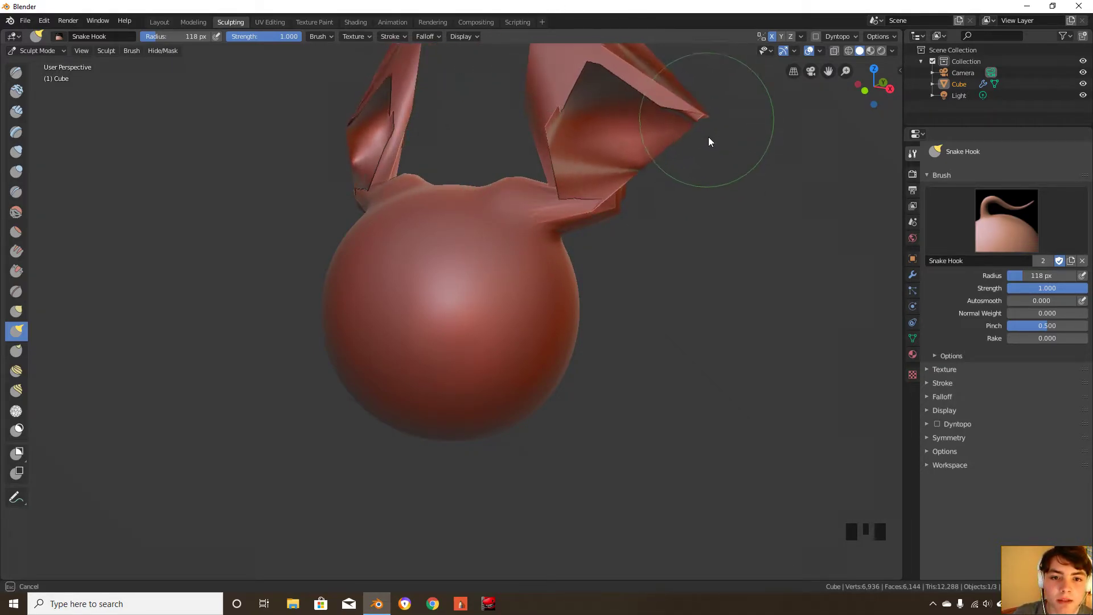
pyautogui.press('ctrl+z')
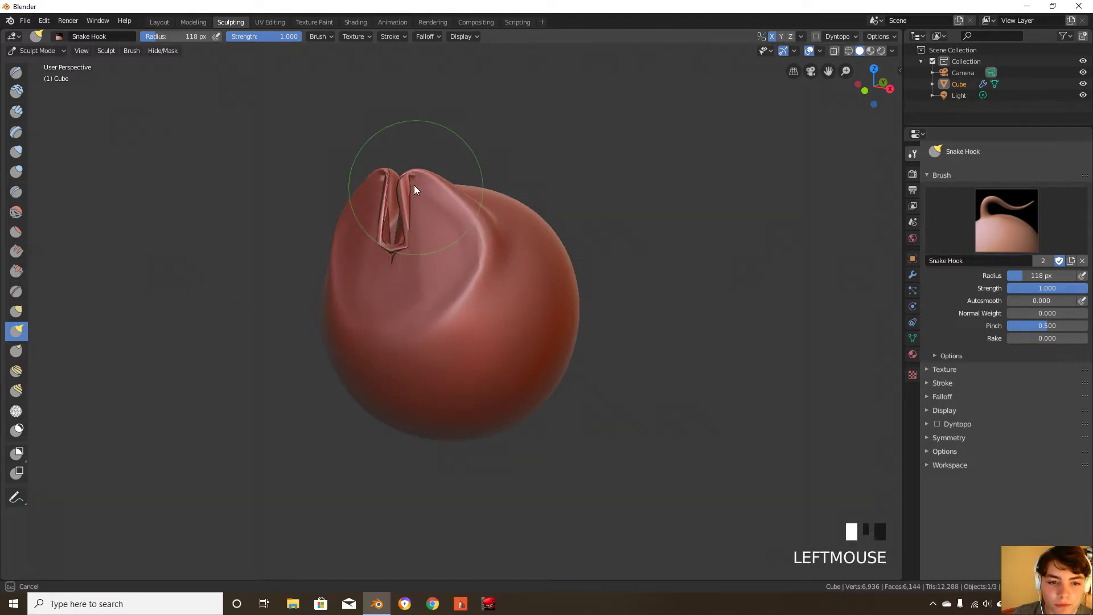
pyautogui.press('ctrl+z')
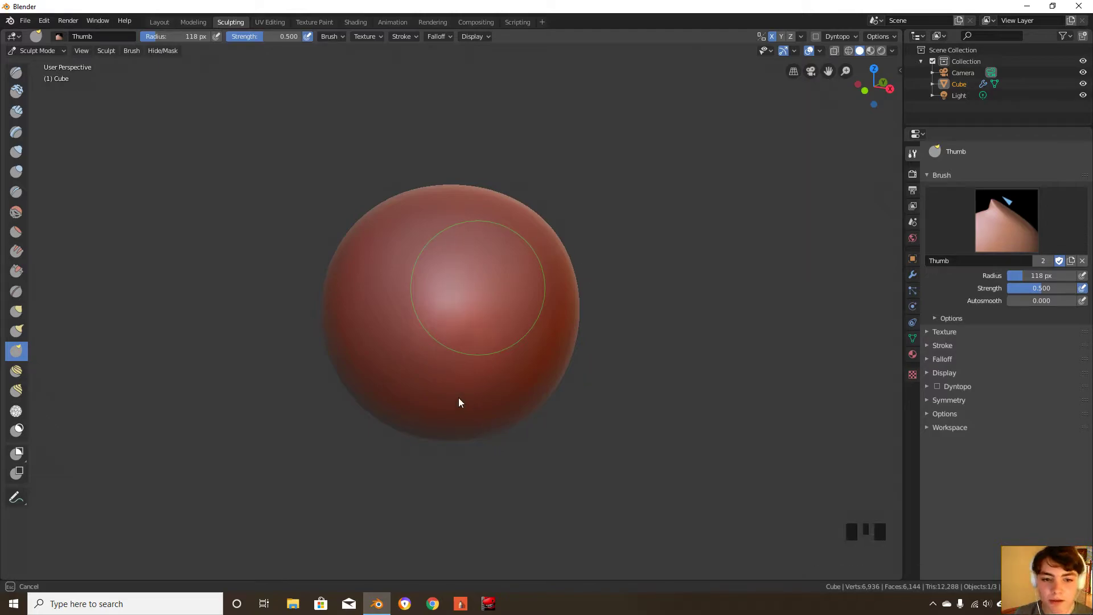
# Undo the Thumb and Nudge strokes, checking modifier settings, then select the Rotate brush
pyautogui.press('ctrl+z')
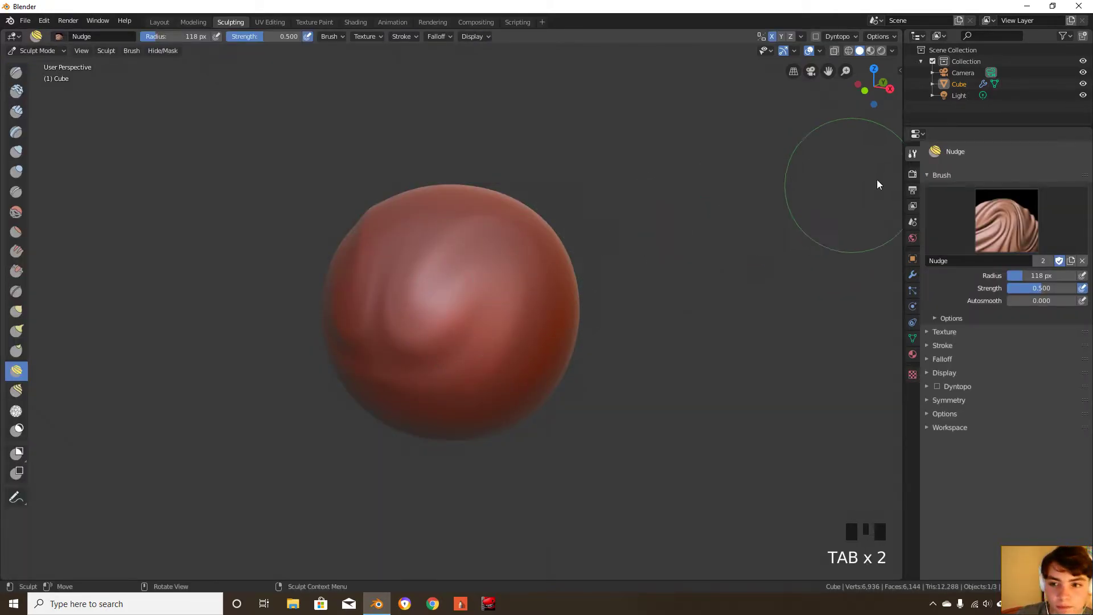
pyautogui.click(912, 274)
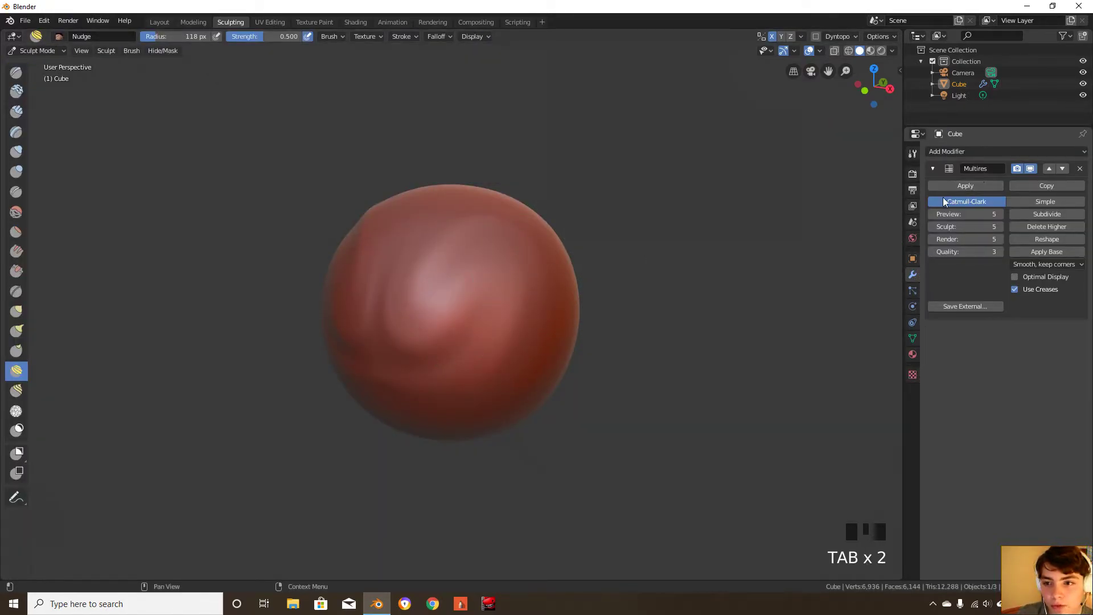
pyautogui.moveTo(761, 184)
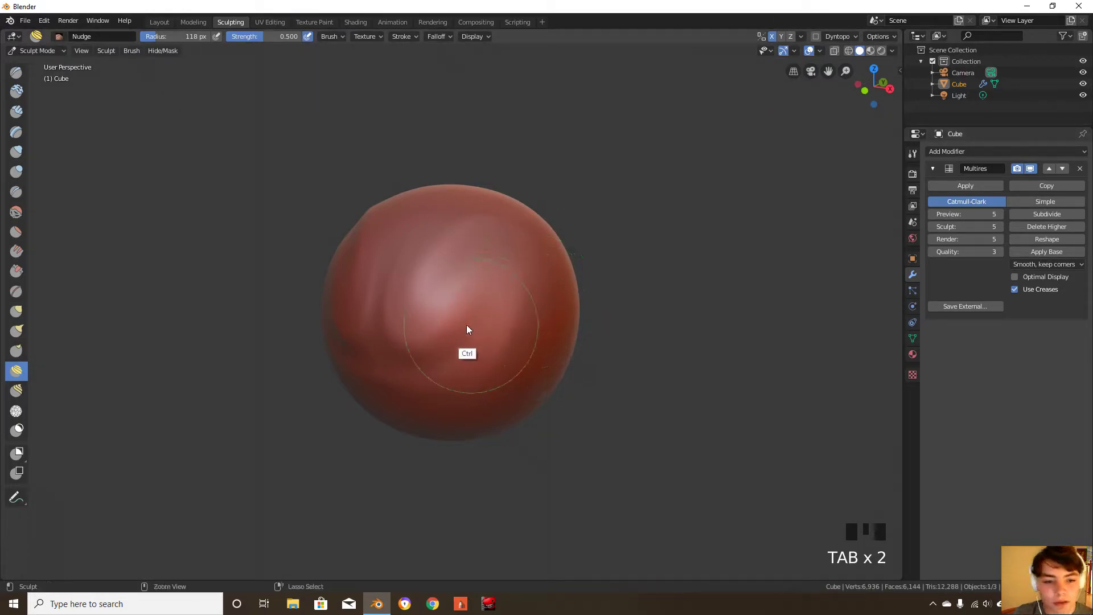
pyautogui.press('ctrl+z')
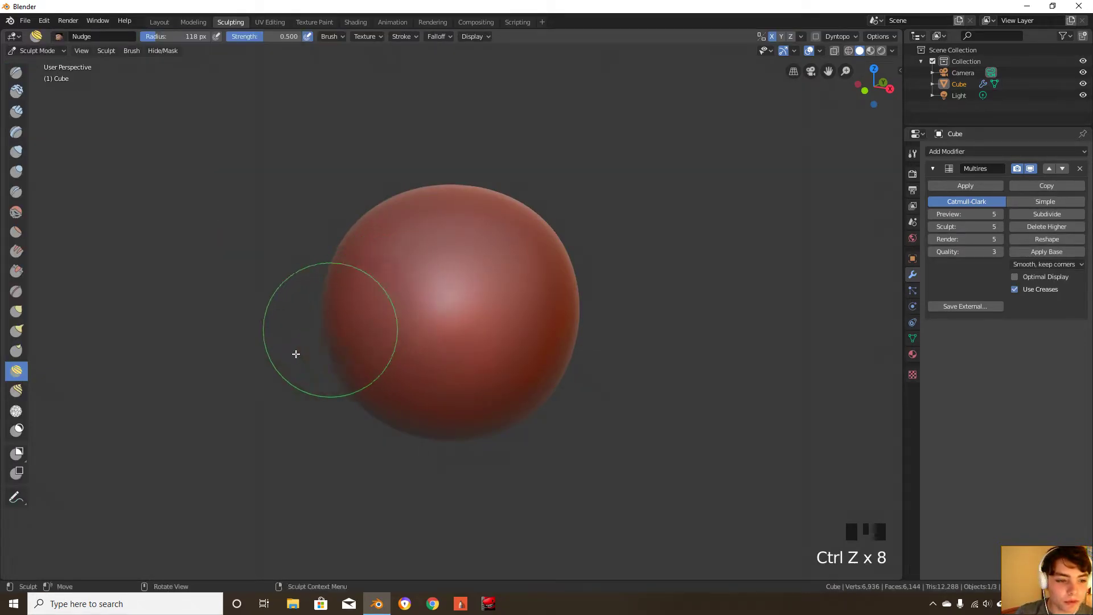
pyautogui.click(16, 391)
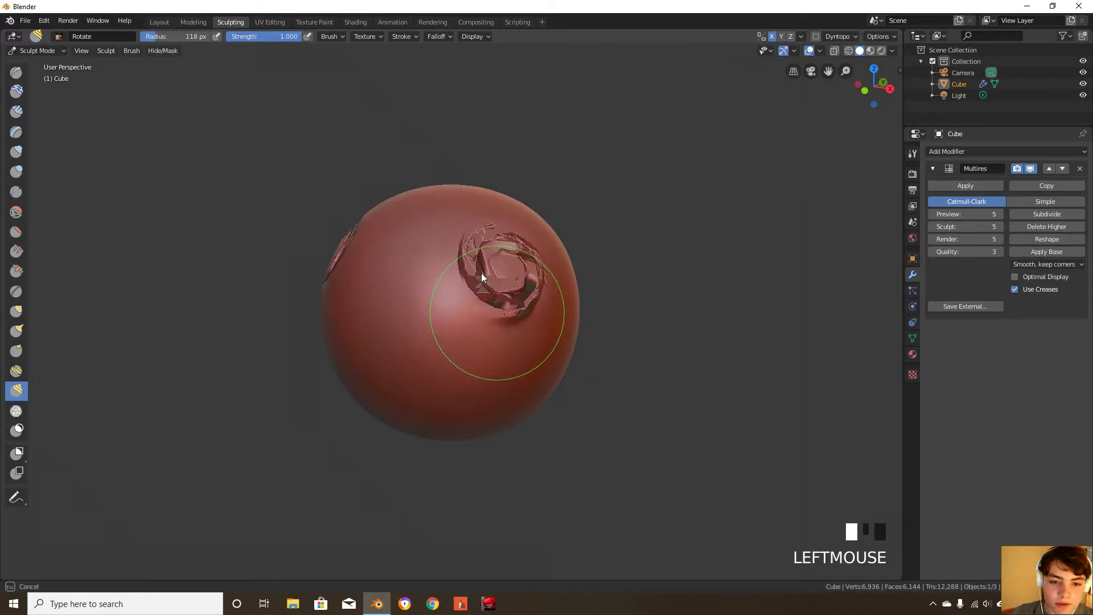
pyautogui.click(499, 310)
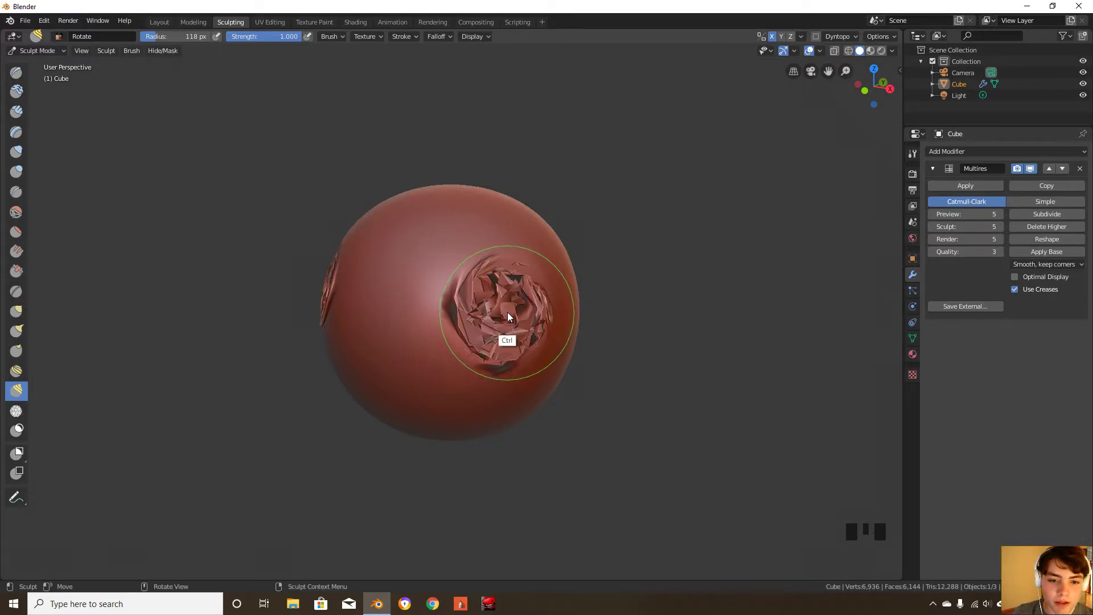
pyautogui.press('shift+f')
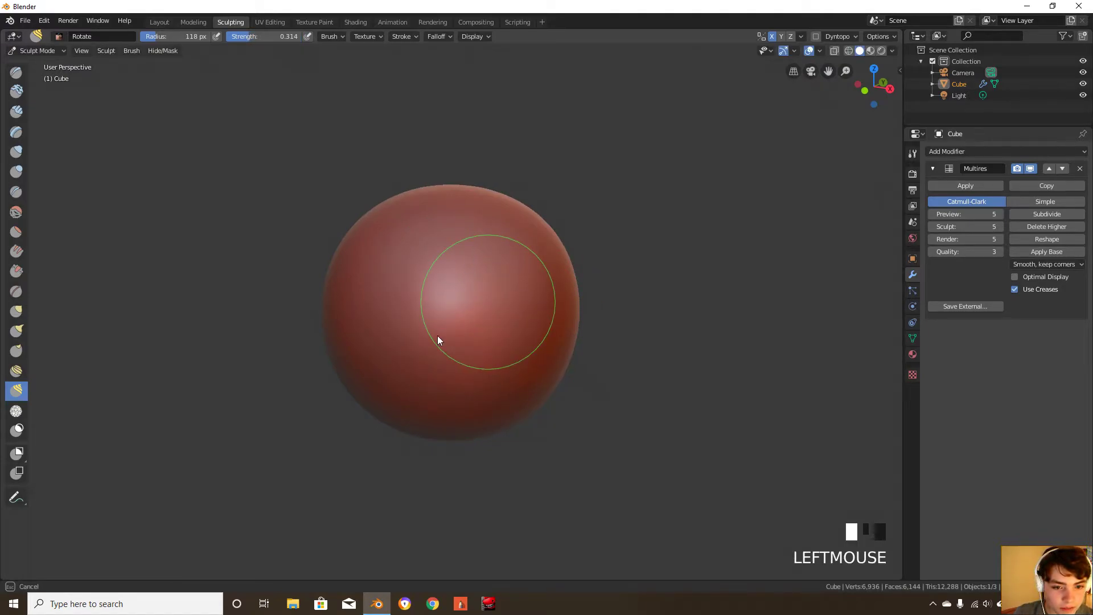
pyautogui.moveTo(537, 301)
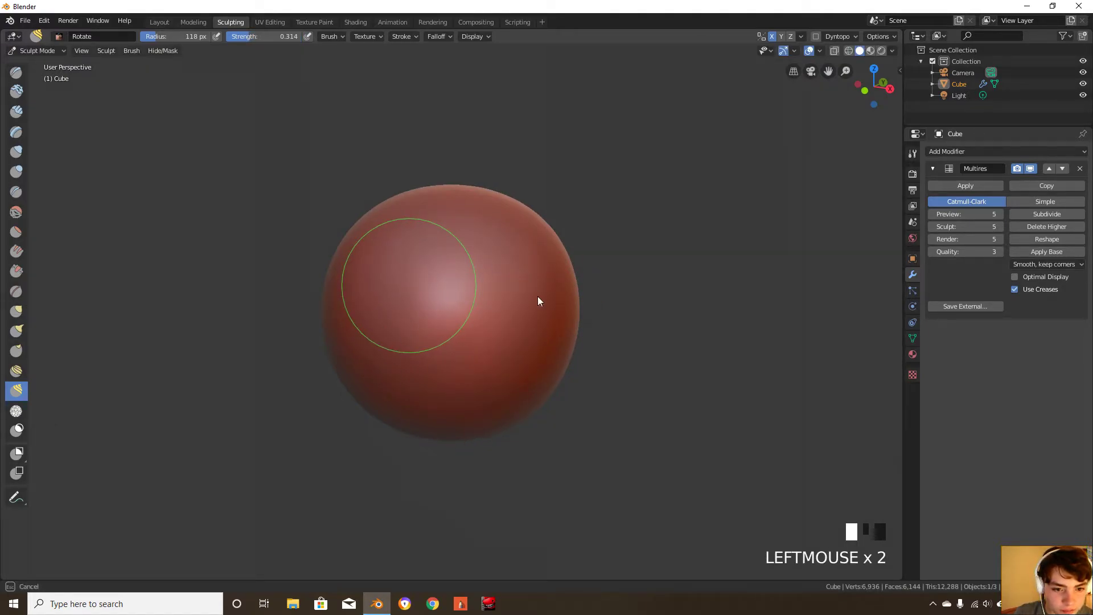
pyautogui.press('ctrl+z')
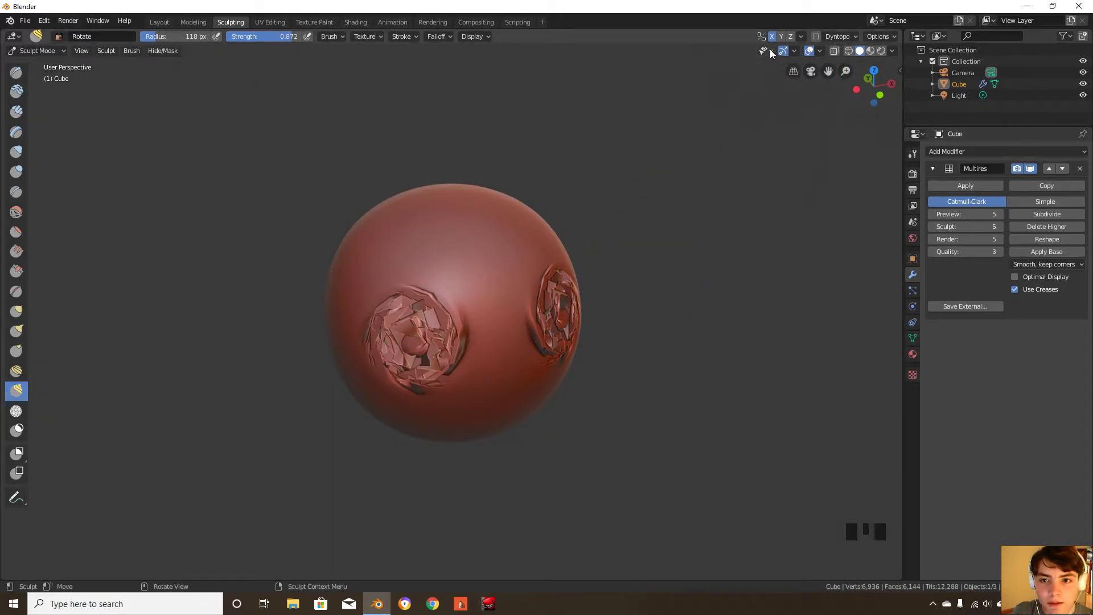
pyautogui.moveTo(792, 70)
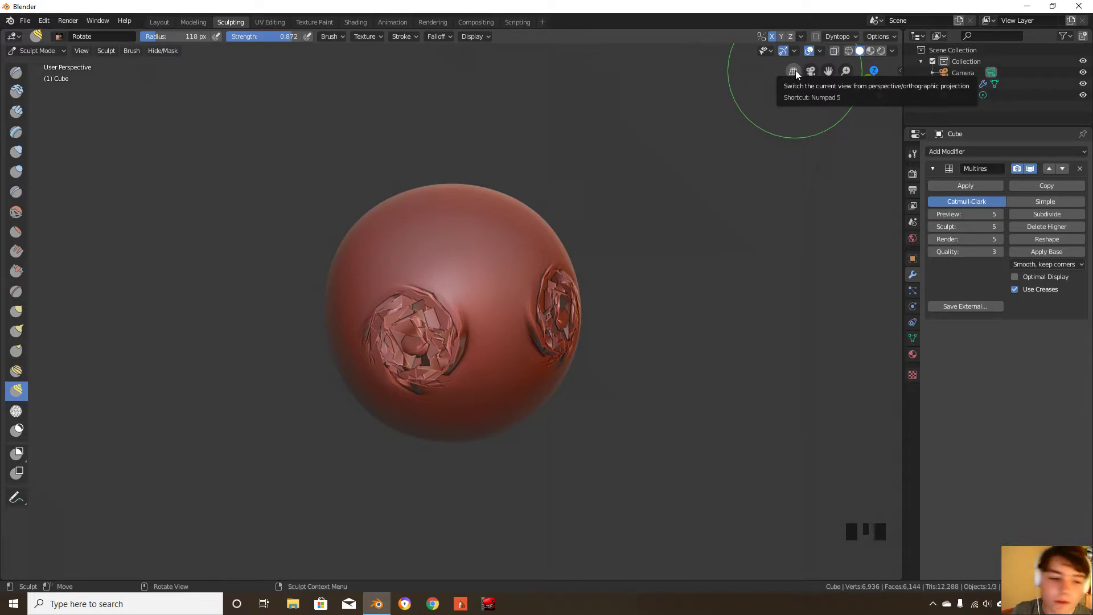
# Undo the twisted Rotate brush patches on the sphere
pyautogui.press('ctrl+z')
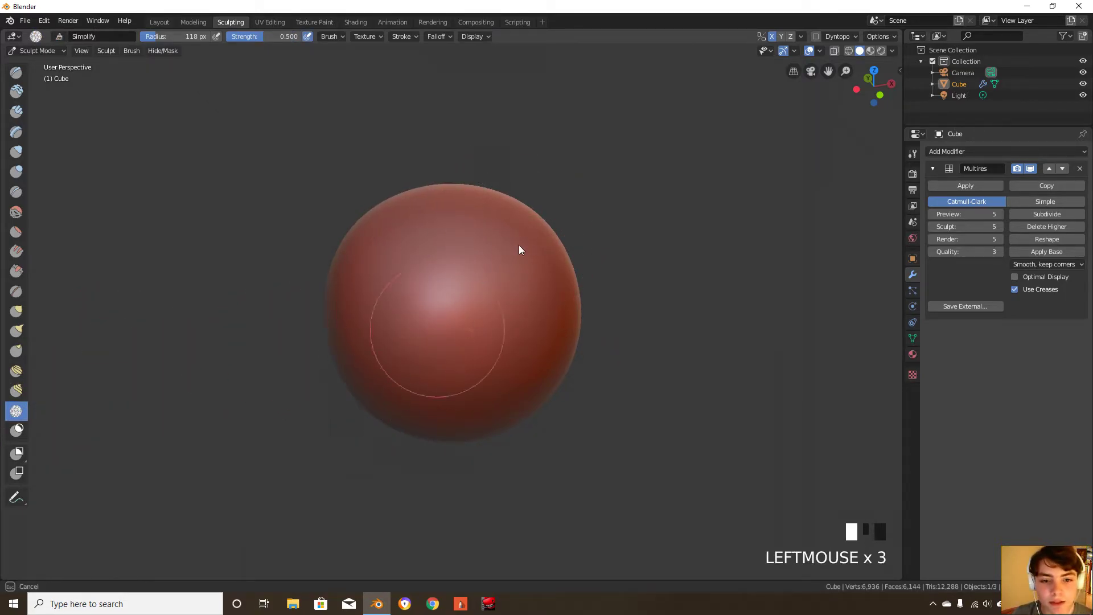
# Undo the last Simplify stroke and switch to the Mask brush
pyautogui.press('ctrl+z')
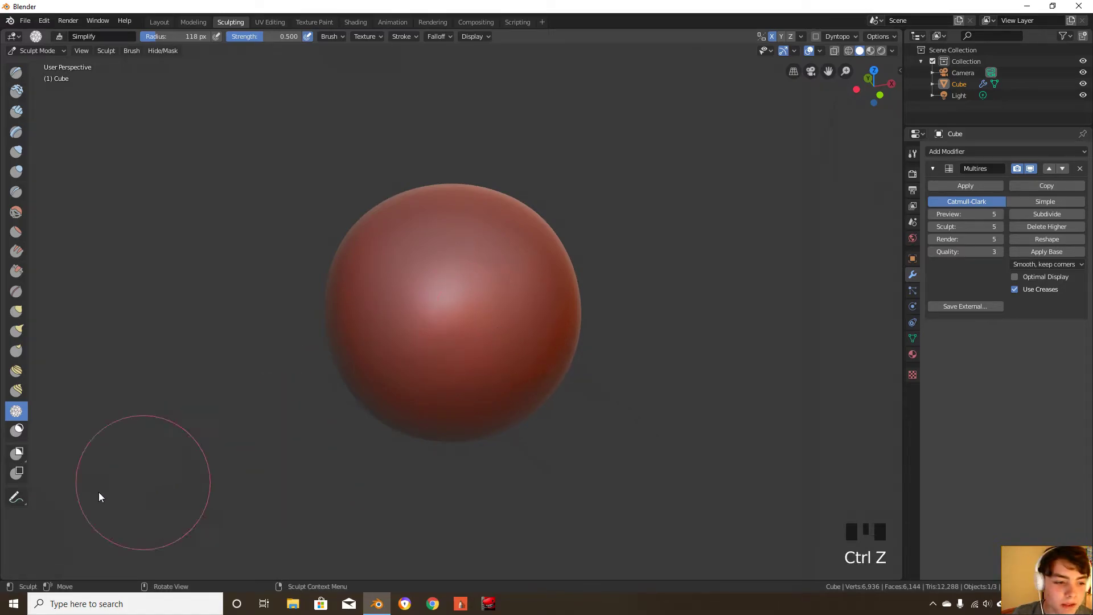
pyautogui.click(16, 430)
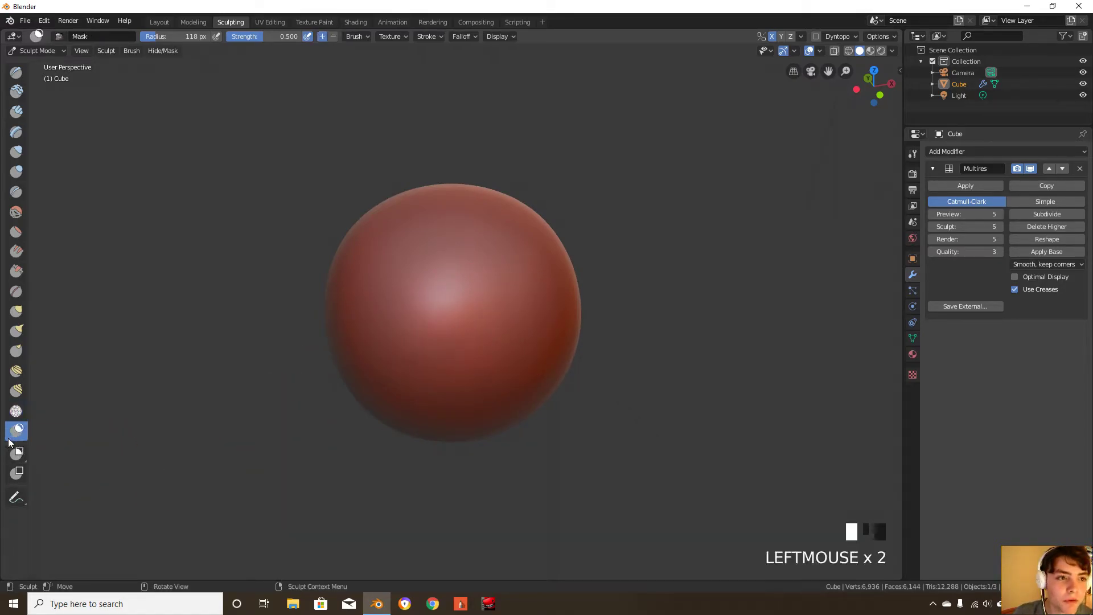
pyautogui.moveTo(499, 303)
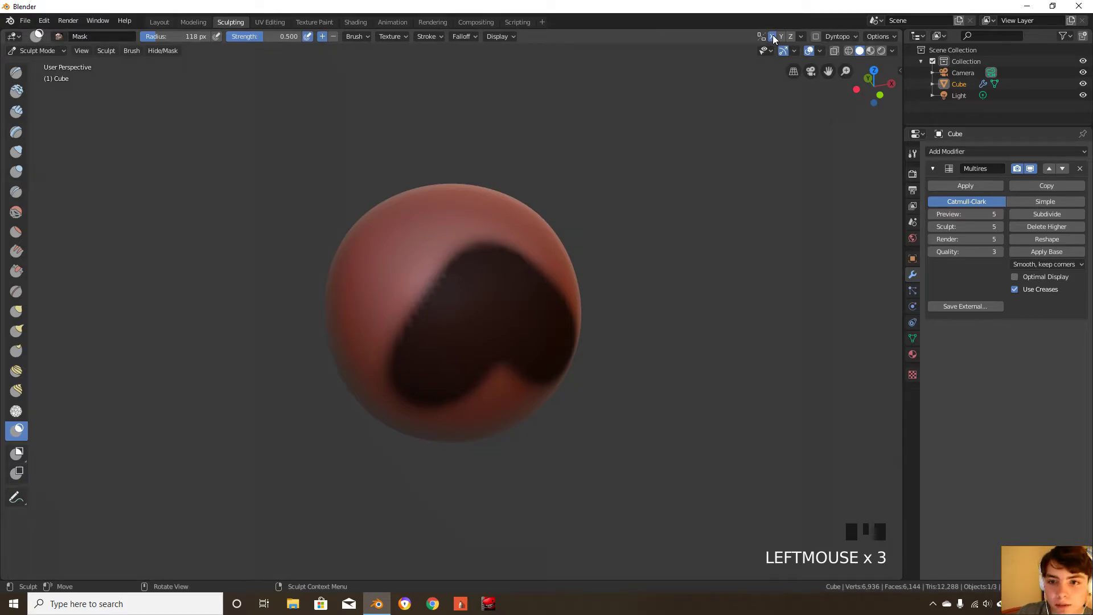
pyautogui.click(772, 36)
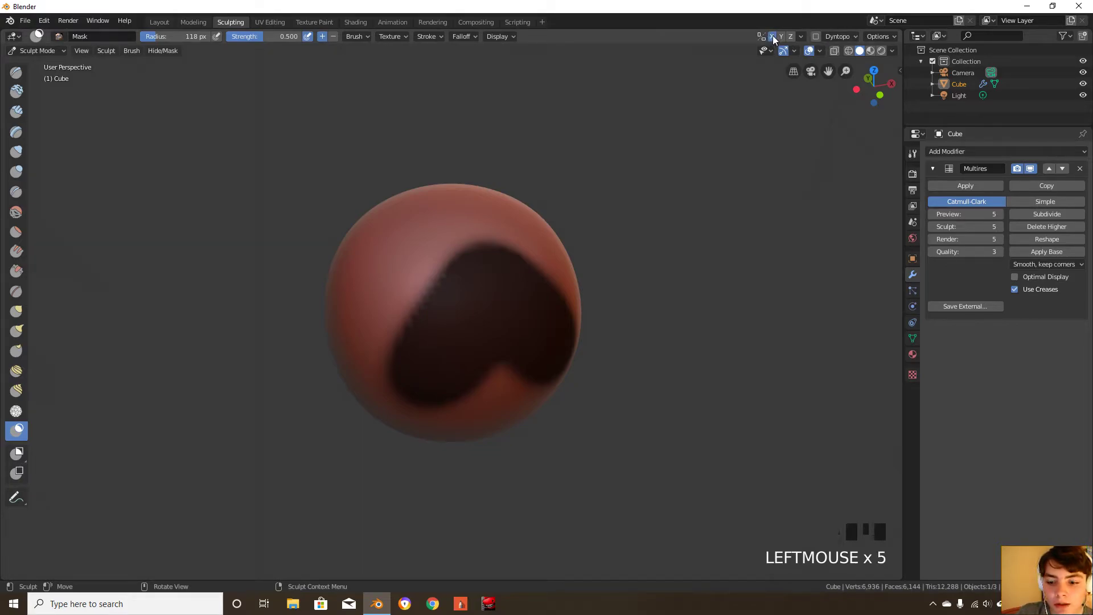
pyautogui.click(772, 36)
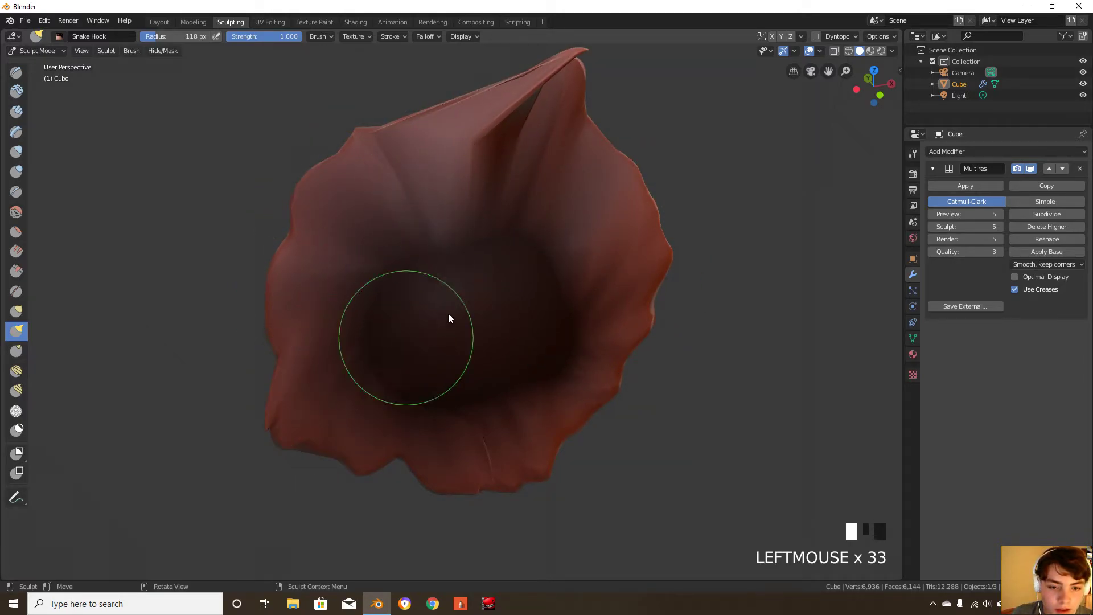
# Undo the pulled-out Snake Hook strokes on the sphere
pyautogui.press('ctrl+z')
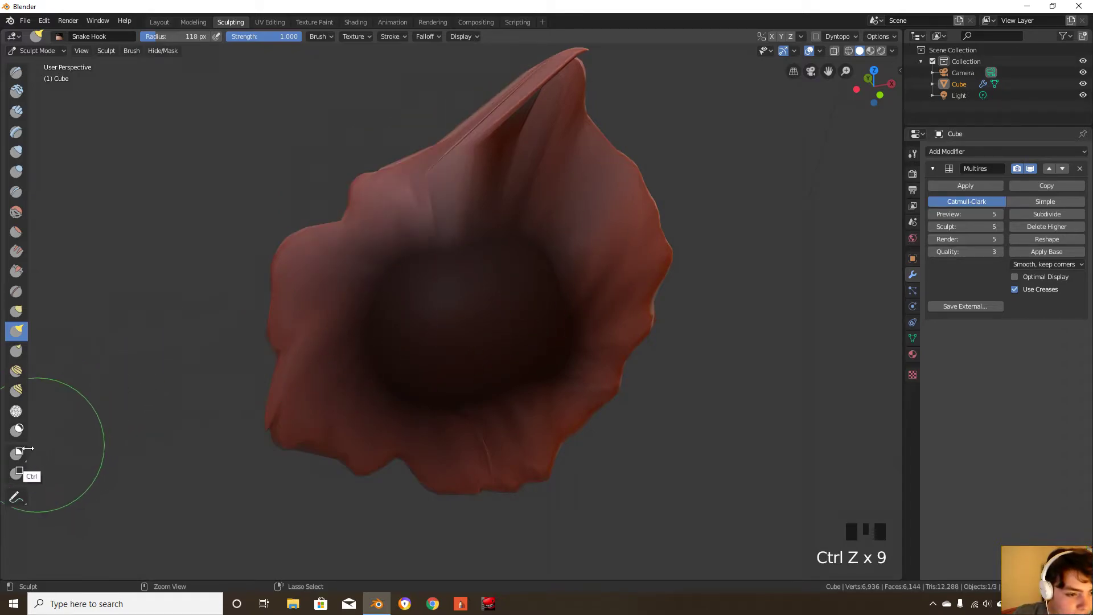
pyautogui.press('ctrl+z')
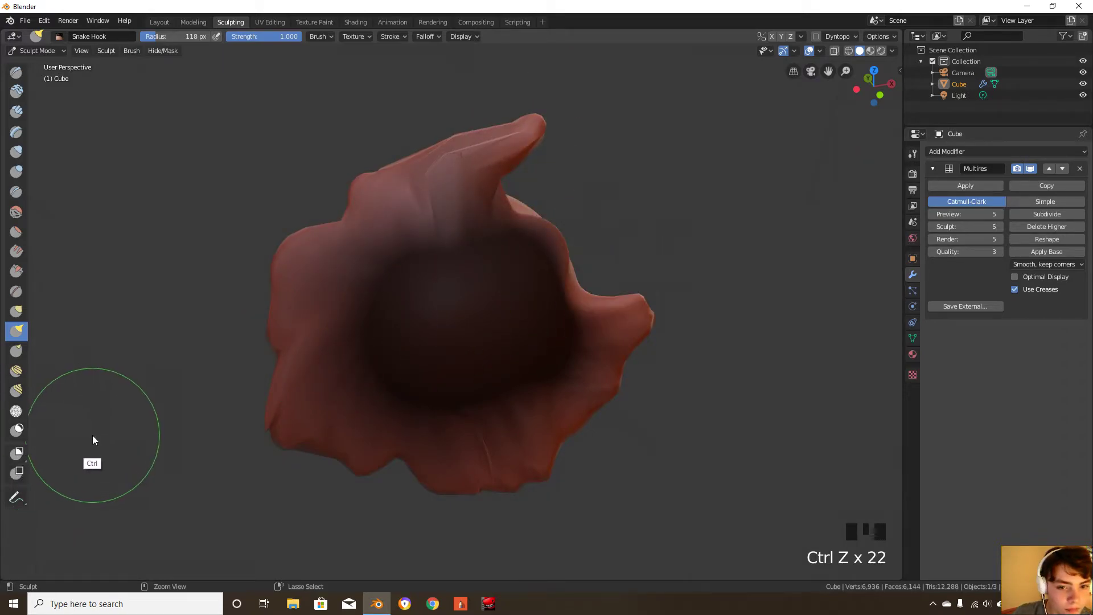
pyautogui.press('ctrl+z')
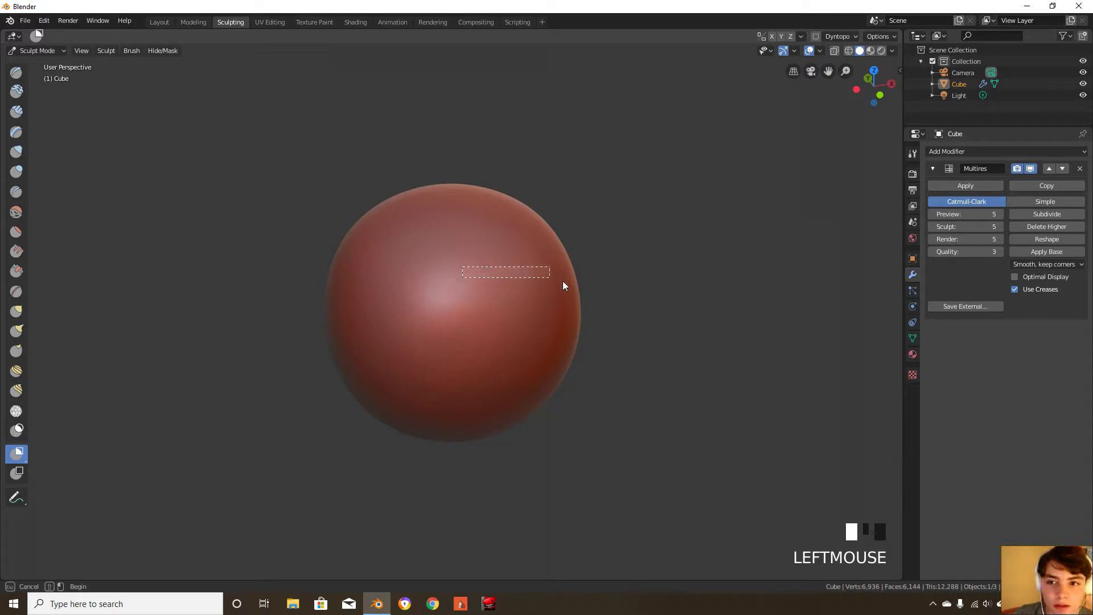
# Undo the last remaining Snake Hook distortion on the sphere
pyautogui.press('ctrl+z')
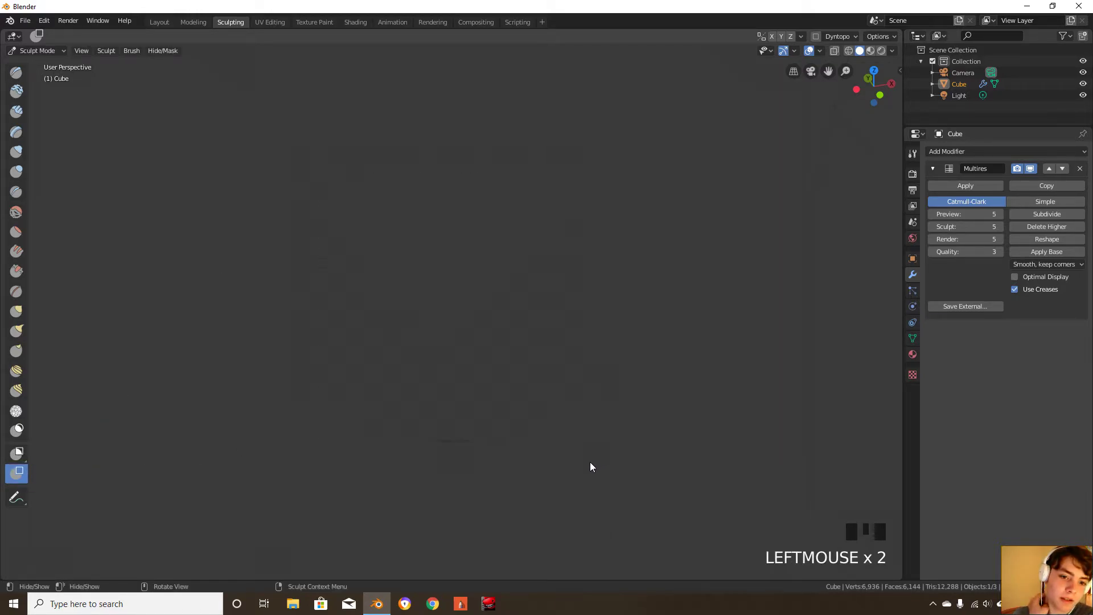
pyautogui.moveTo(537, 336)
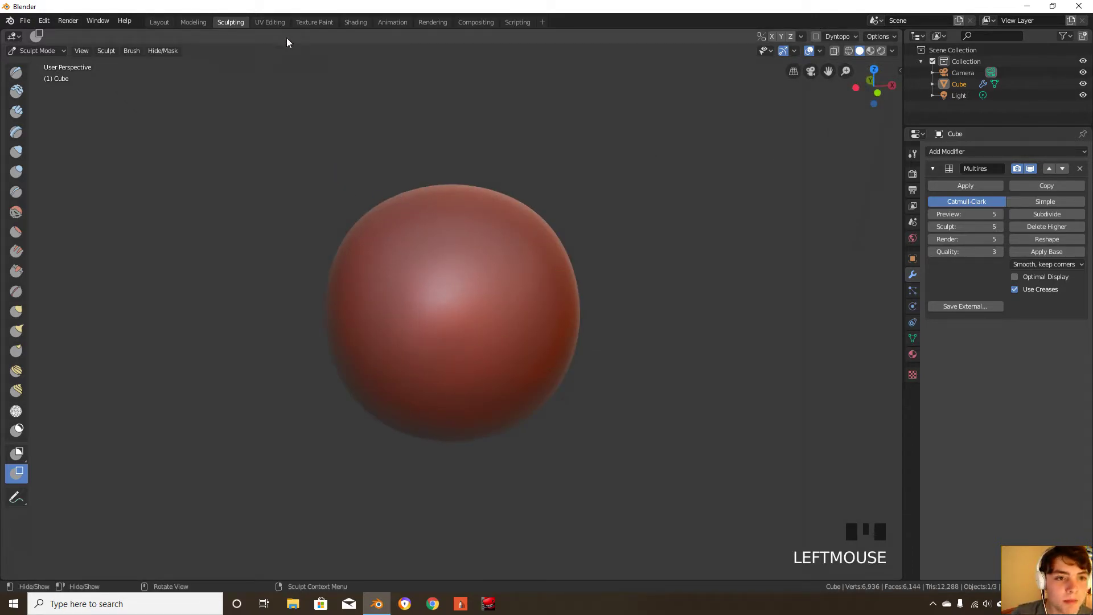
# Visit the UV Editing and Texture Paint workspaces, ending in Shading
pyautogui.click(269, 22)
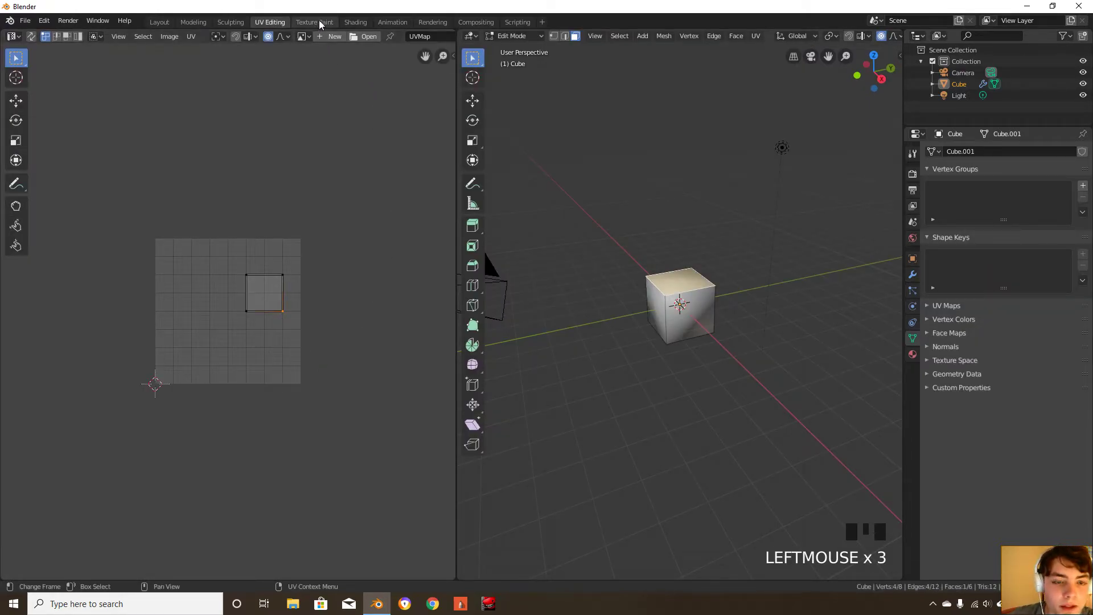
pyautogui.moveTo(329, 77)
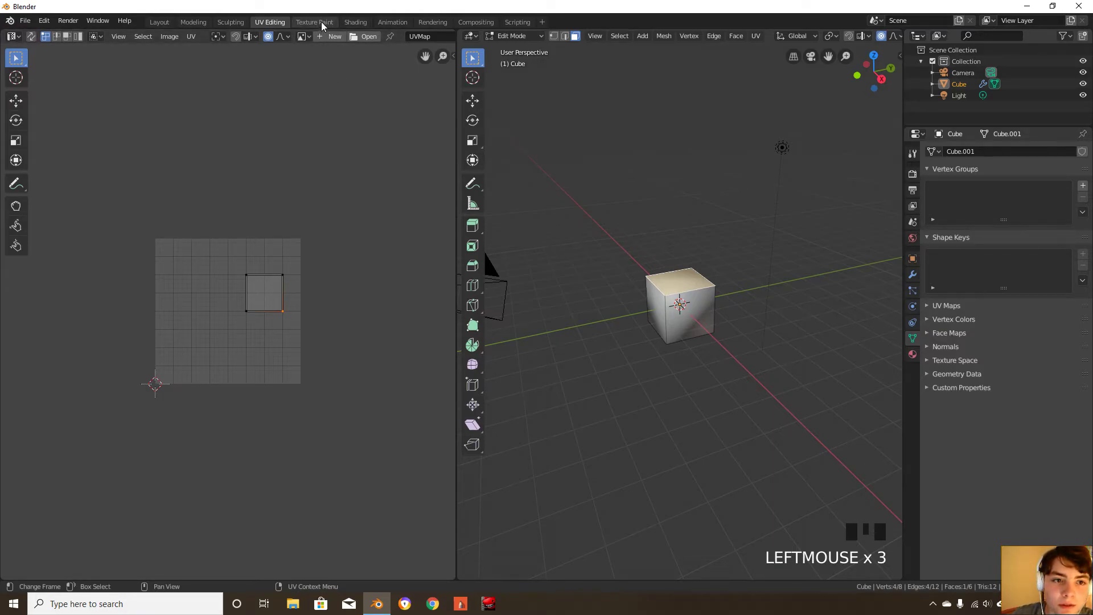
pyautogui.click(314, 22)
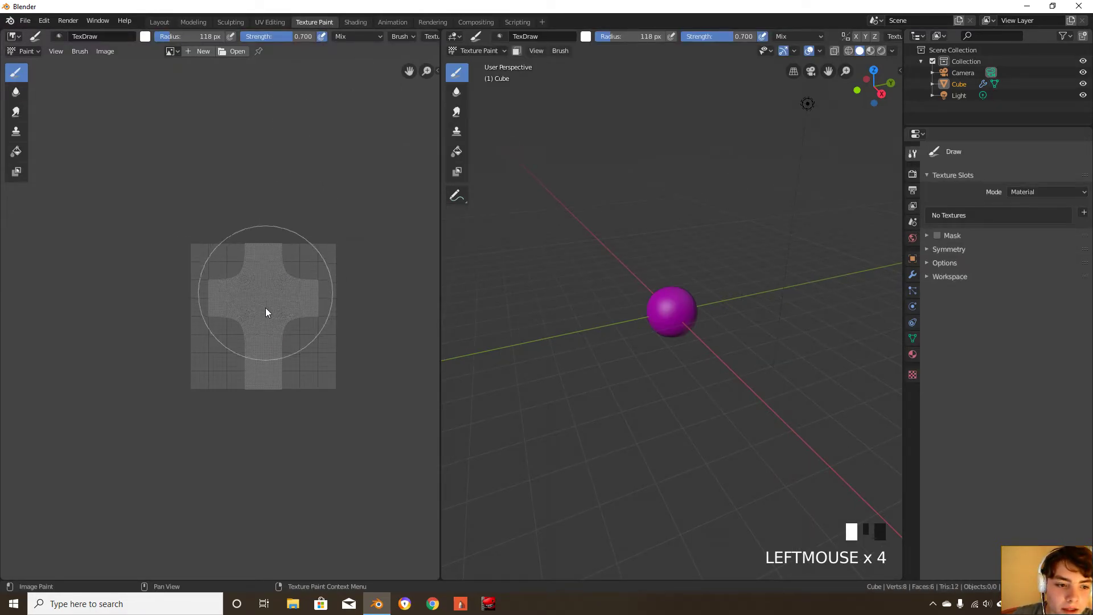
pyautogui.click(355, 22)
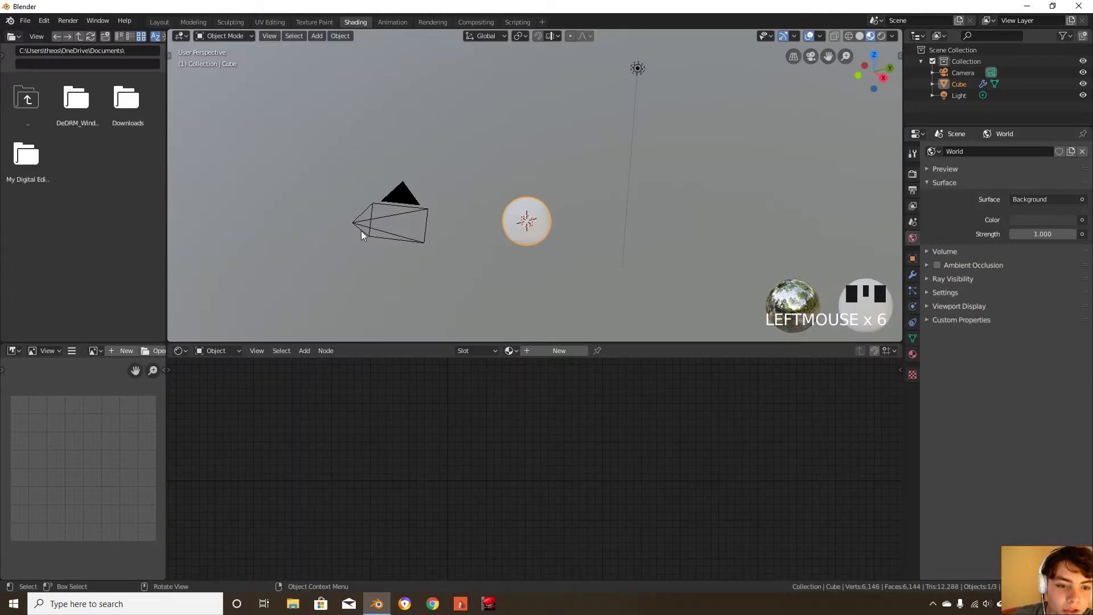
# Add Material.001 to the sphere and toggle the render engine between Cycles and Eevee
pyautogui.click(559, 350)
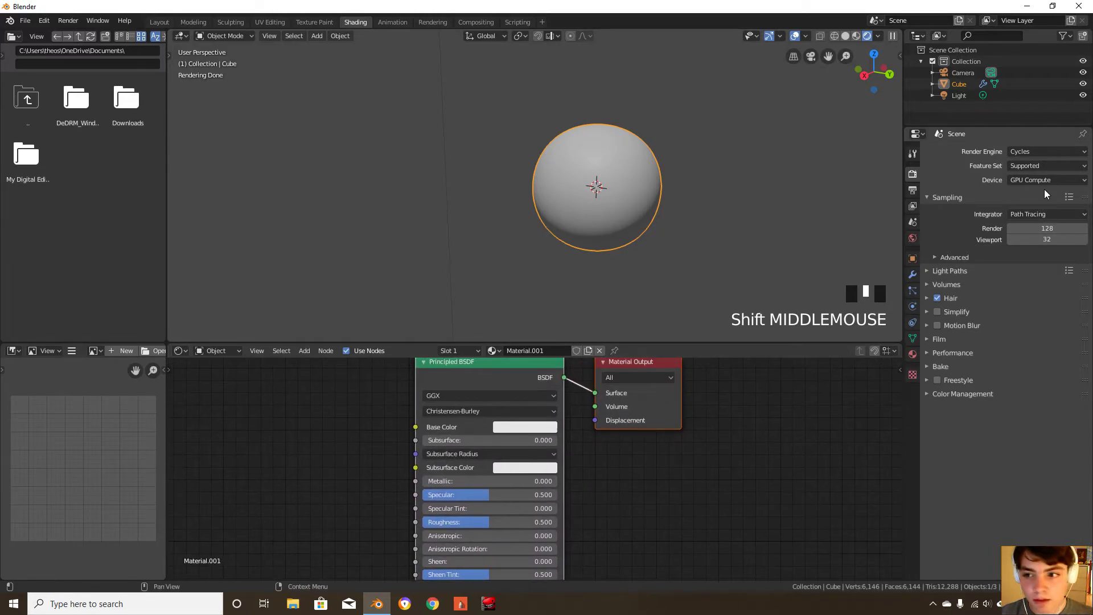
pyautogui.click(1046, 151)
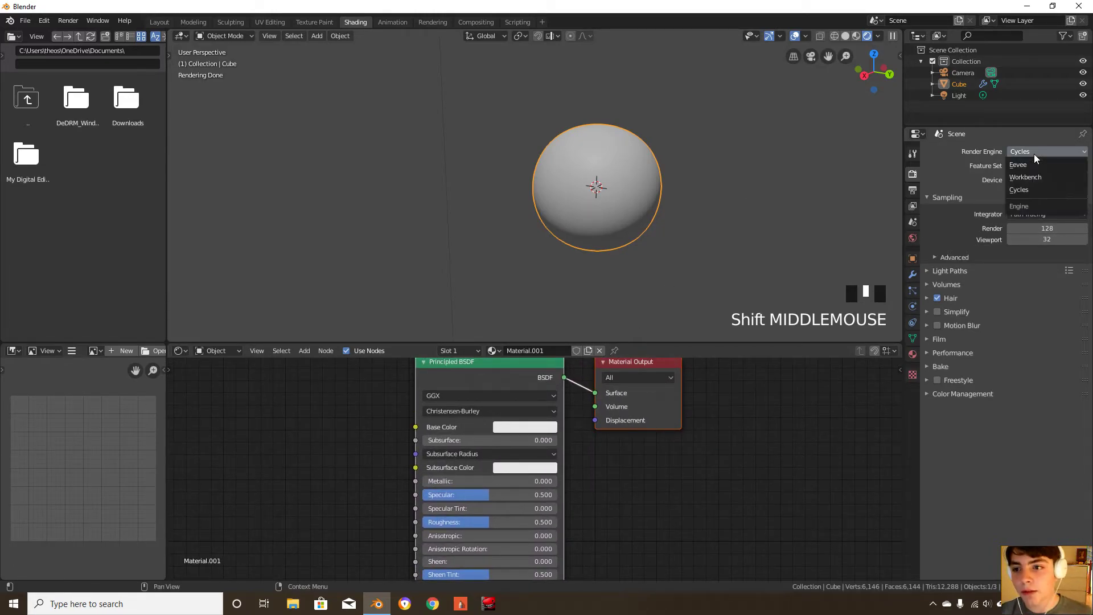
pyautogui.click(1018, 189)
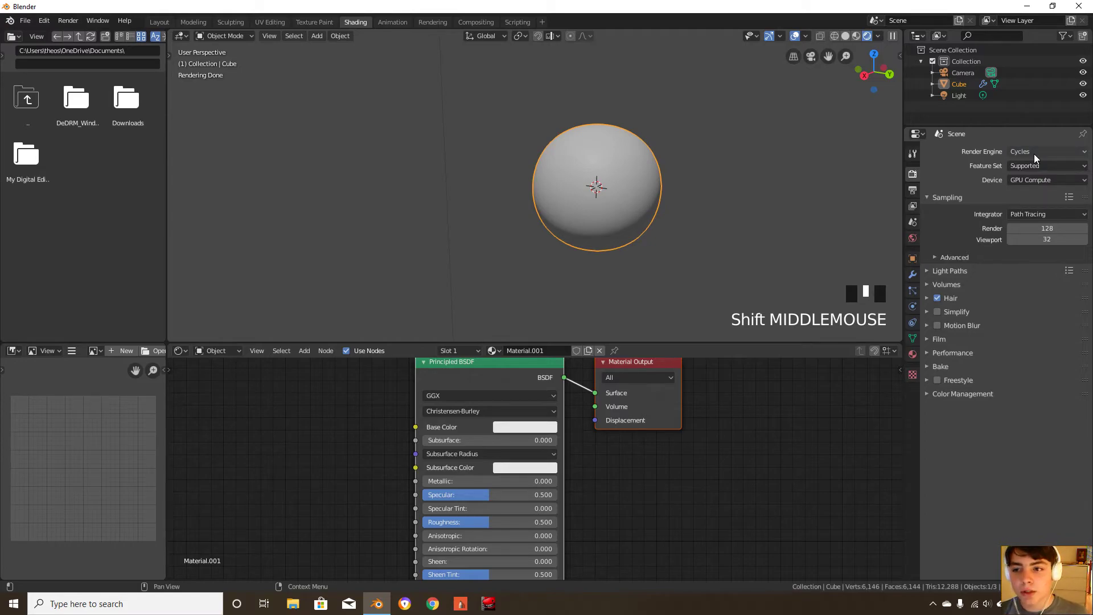
pyautogui.click(1045, 152)
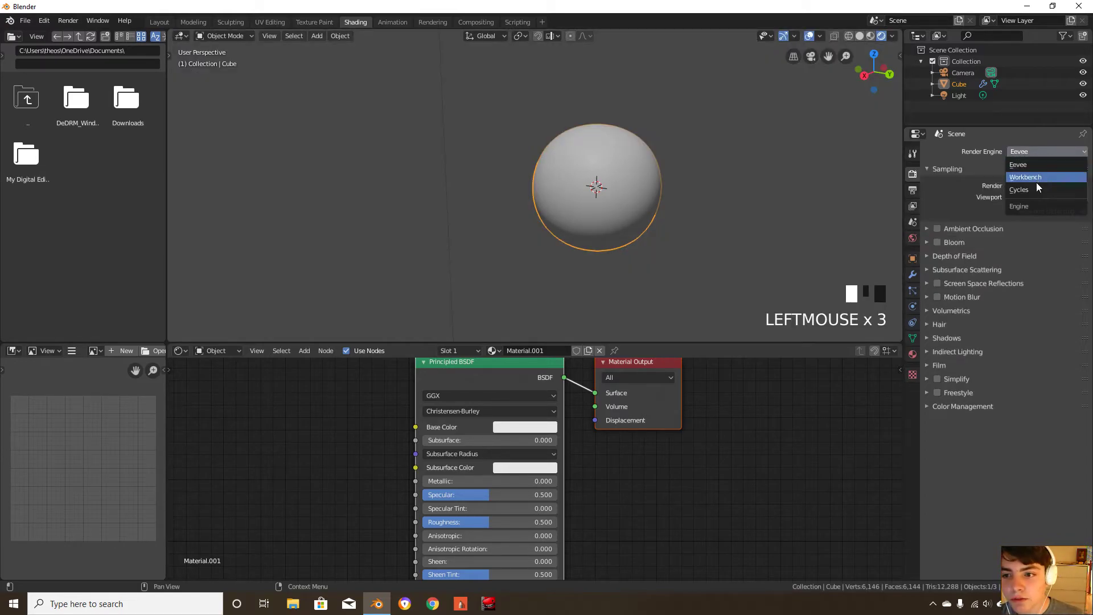
pyautogui.click(1018, 190)
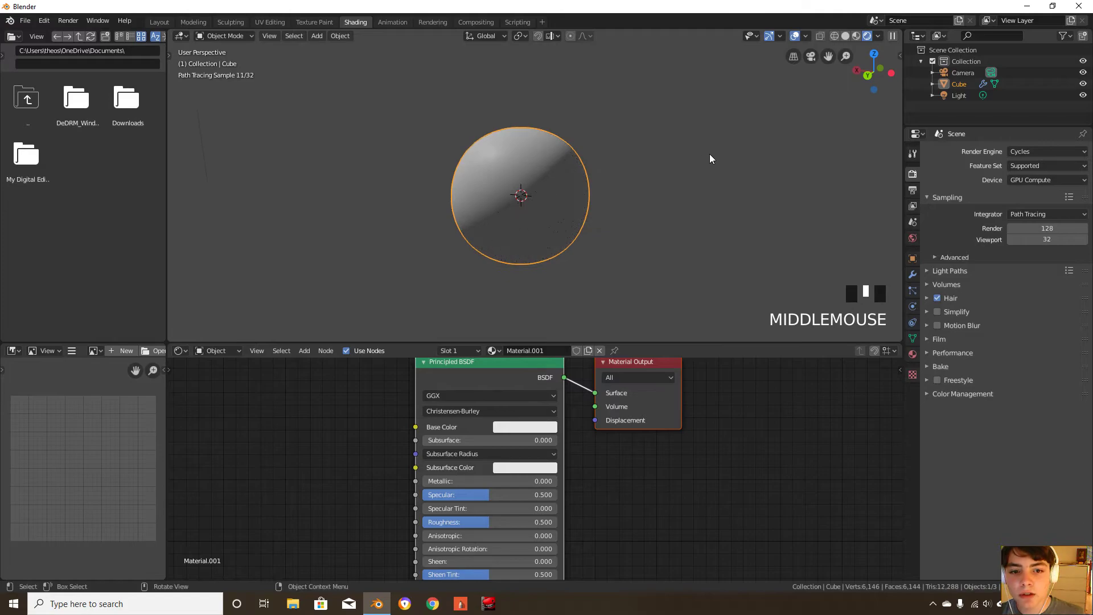
pyautogui.click(1045, 151)
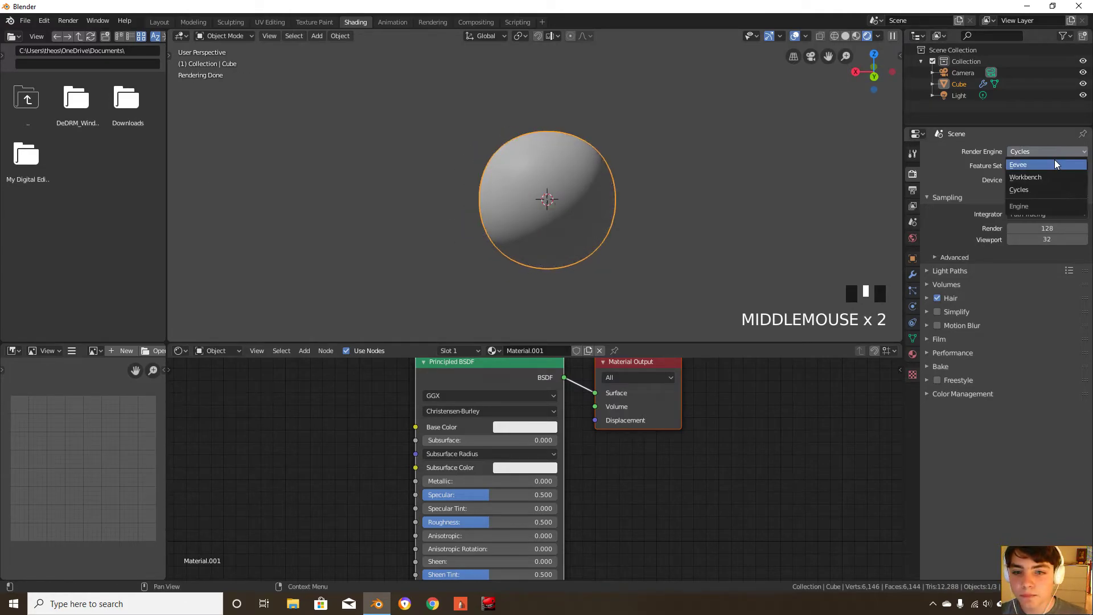
pyautogui.click(1018, 165)
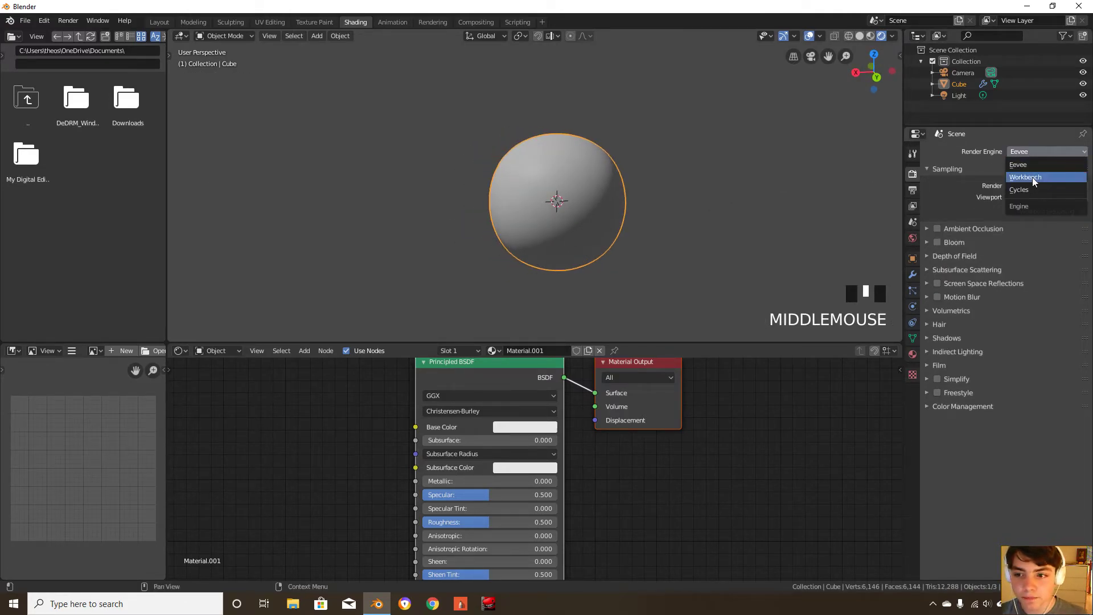
pyautogui.click(1018, 189)
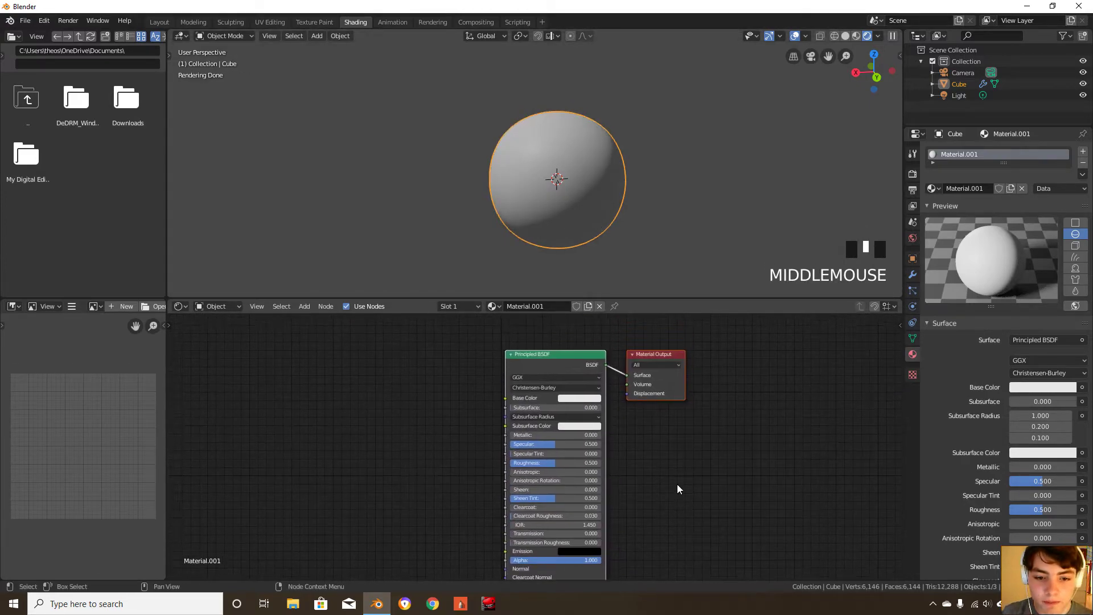
pyautogui.click(590, 397)
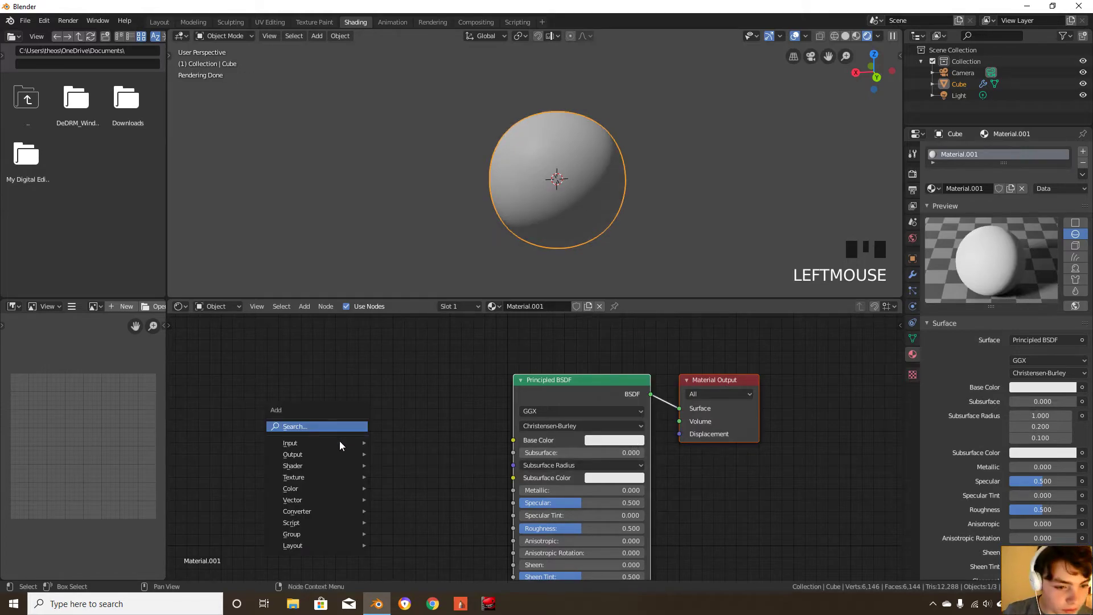
pyautogui.moveTo(310, 473)
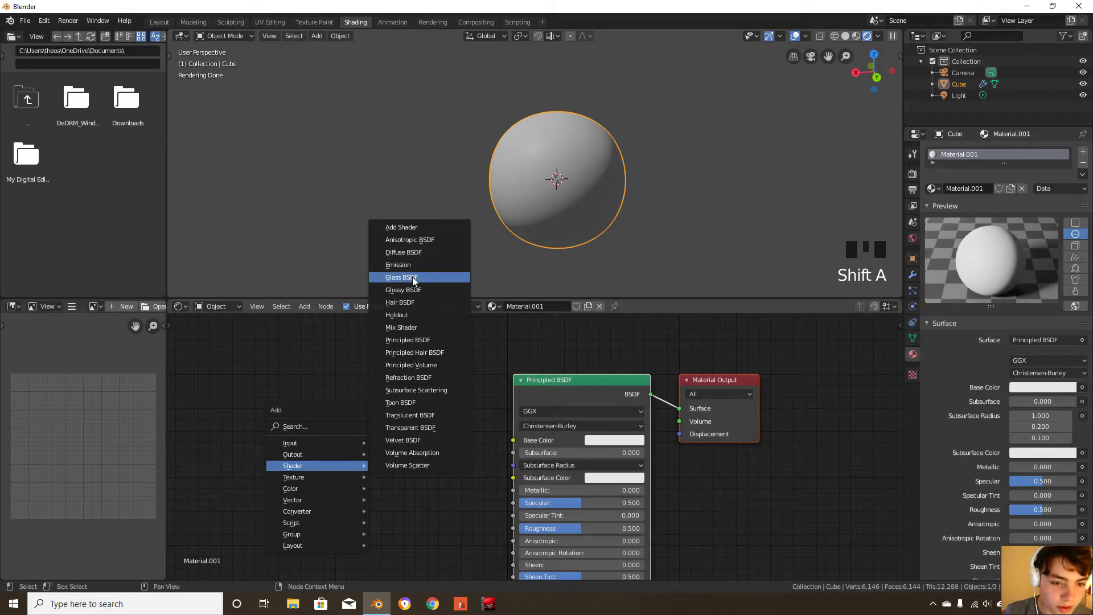
pyautogui.click(397, 264)
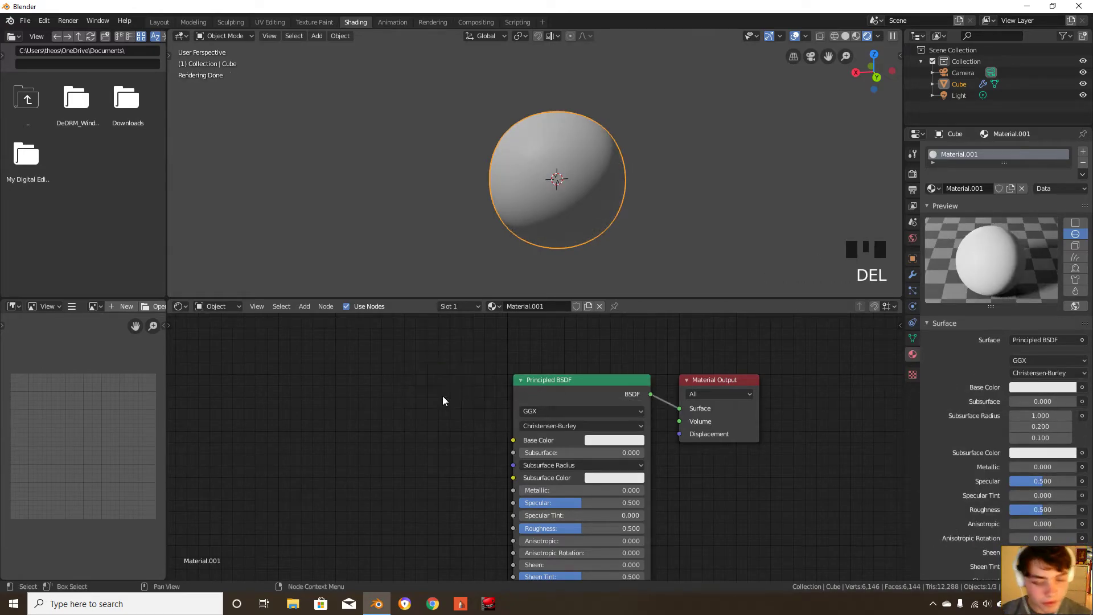
pyautogui.scroll(-3)
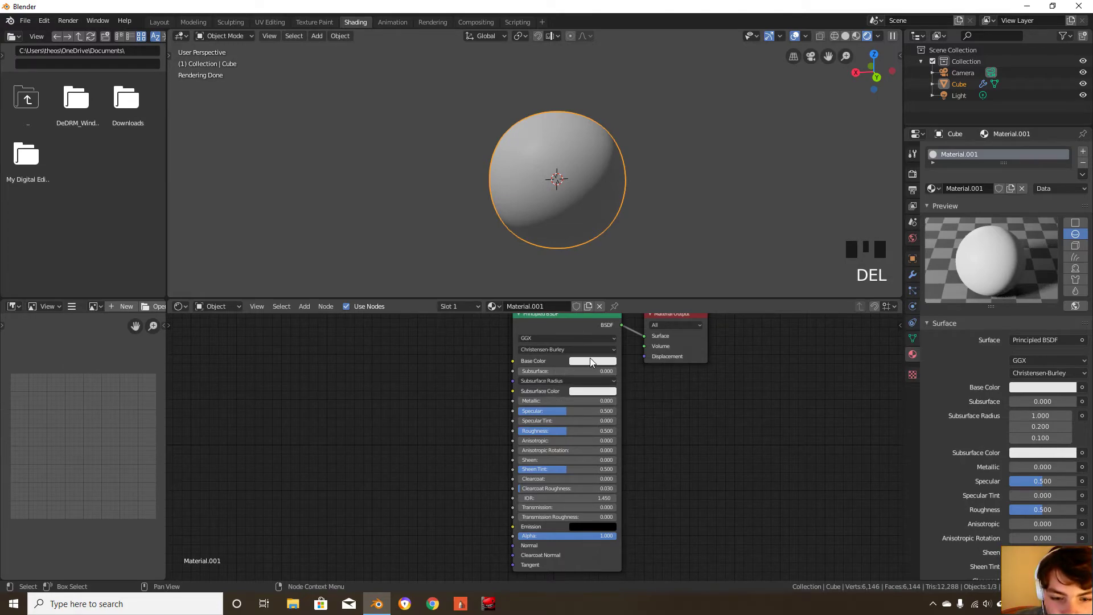
# Pick blue for Principled BSDF Base Color and magenta for Subsurface Color
pyautogui.click(591, 360)
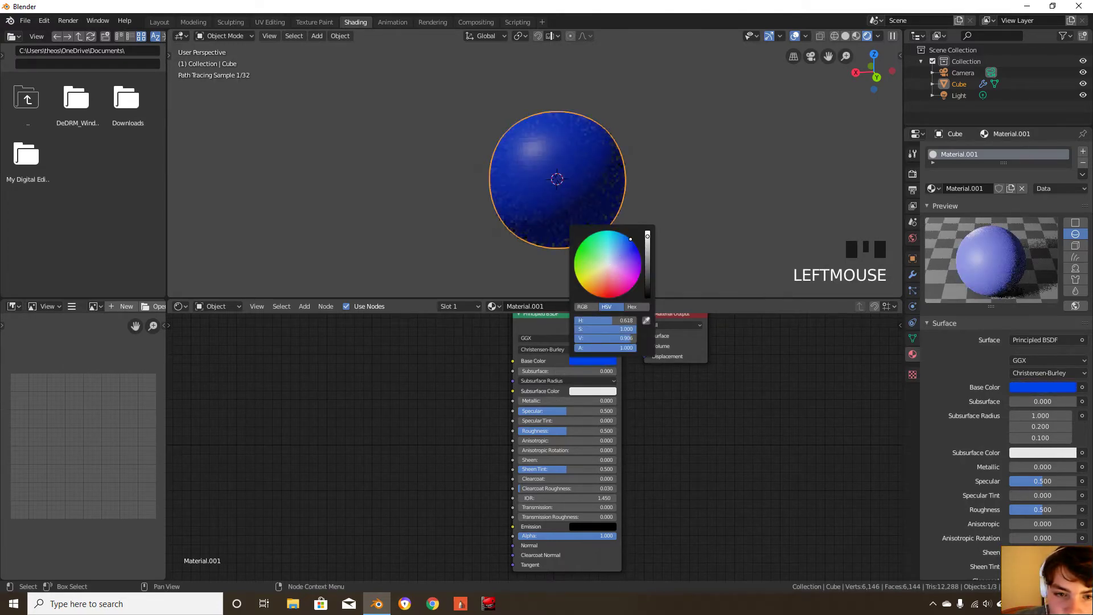
pyautogui.click(608, 262)
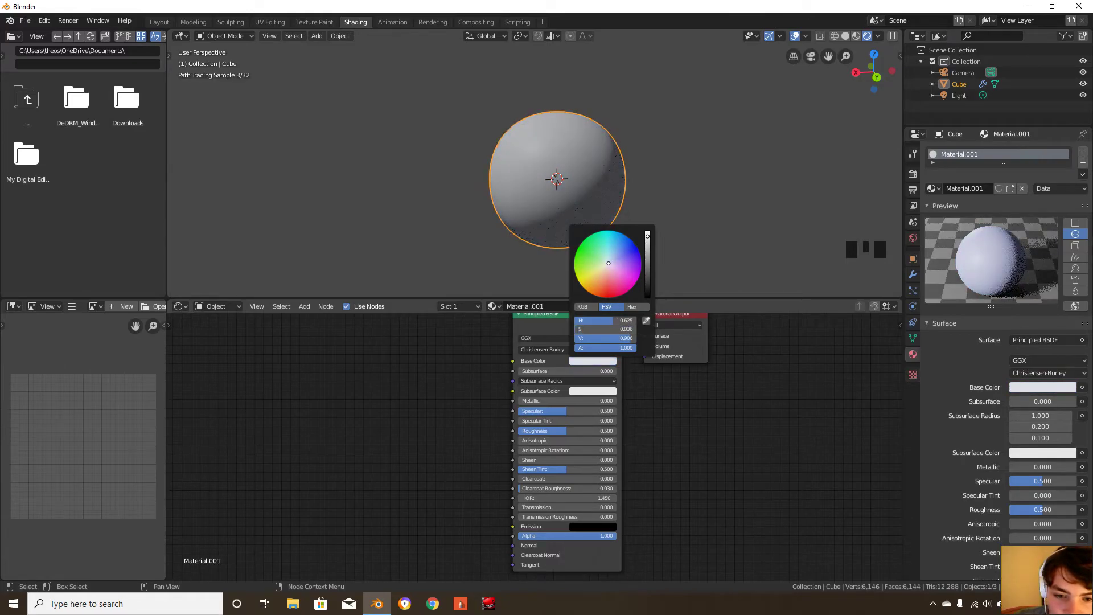
pyautogui.click(625, 260)
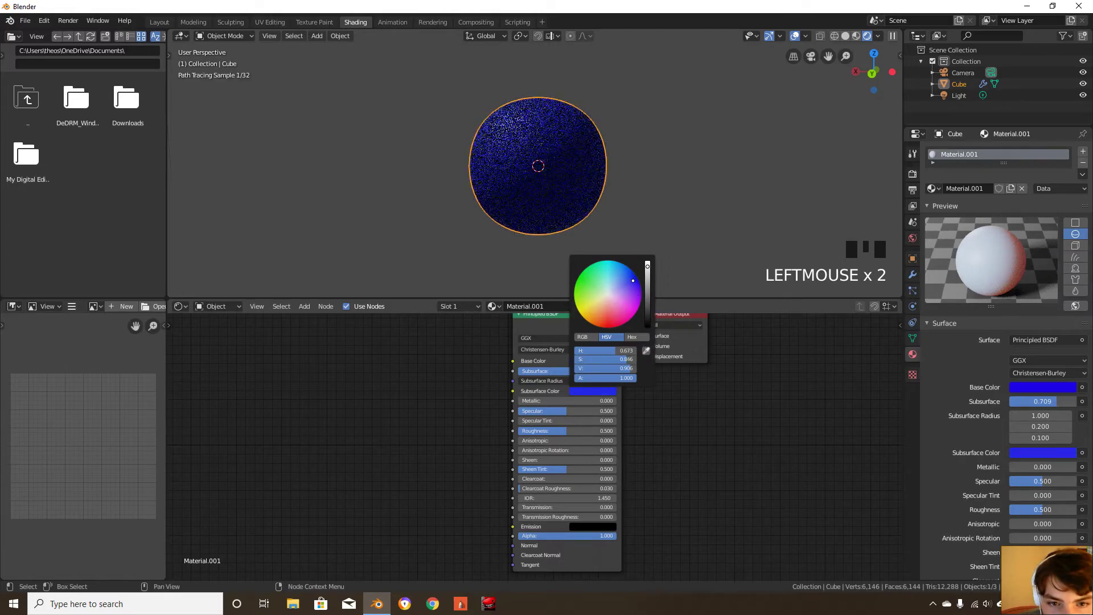
pyautogui.click(631, 280)
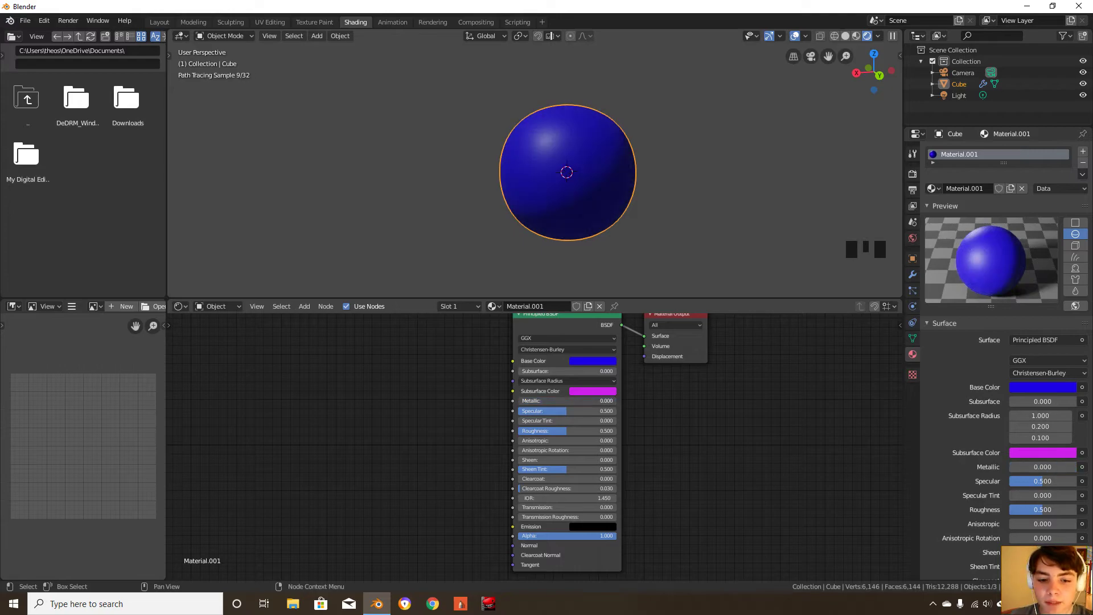
pyautogui.click(542, 410)
pyautogui.write('0.000')
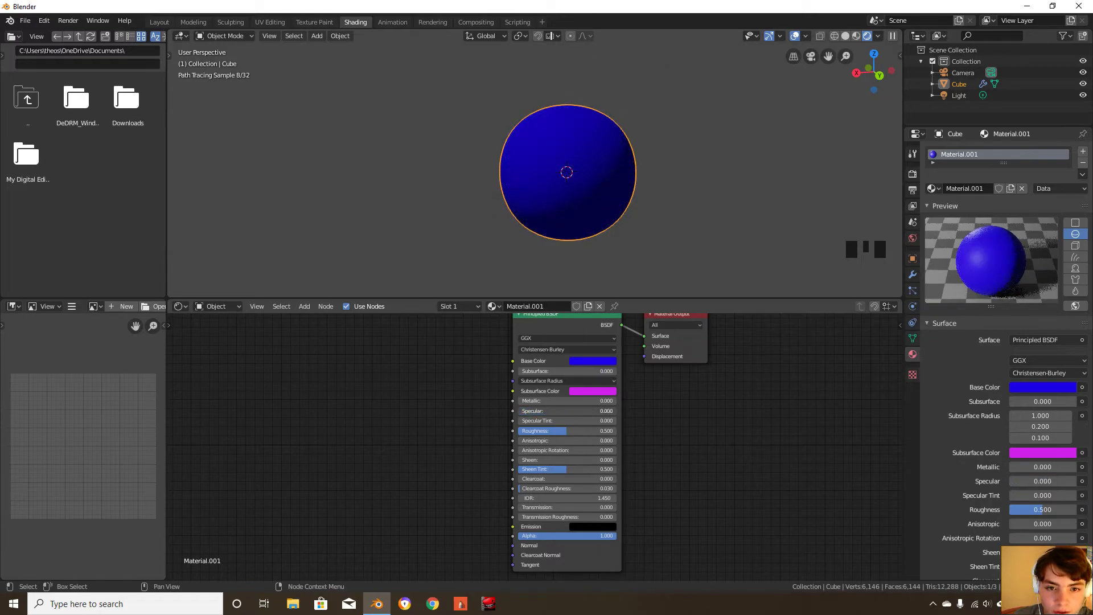
pyautogui.click(565, 410)
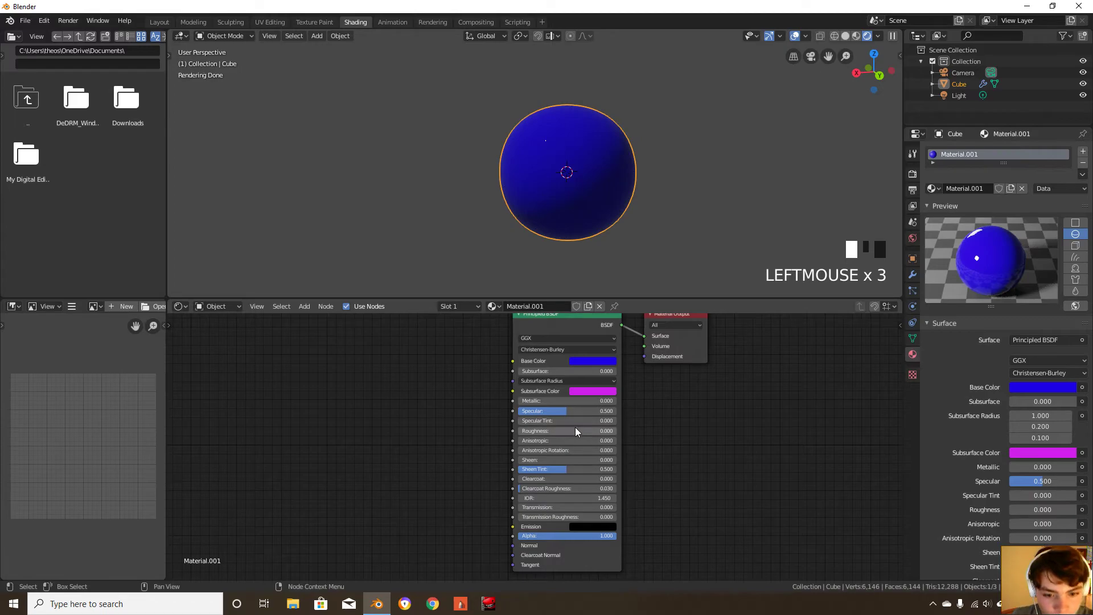
pyautogui.click(564, 431)
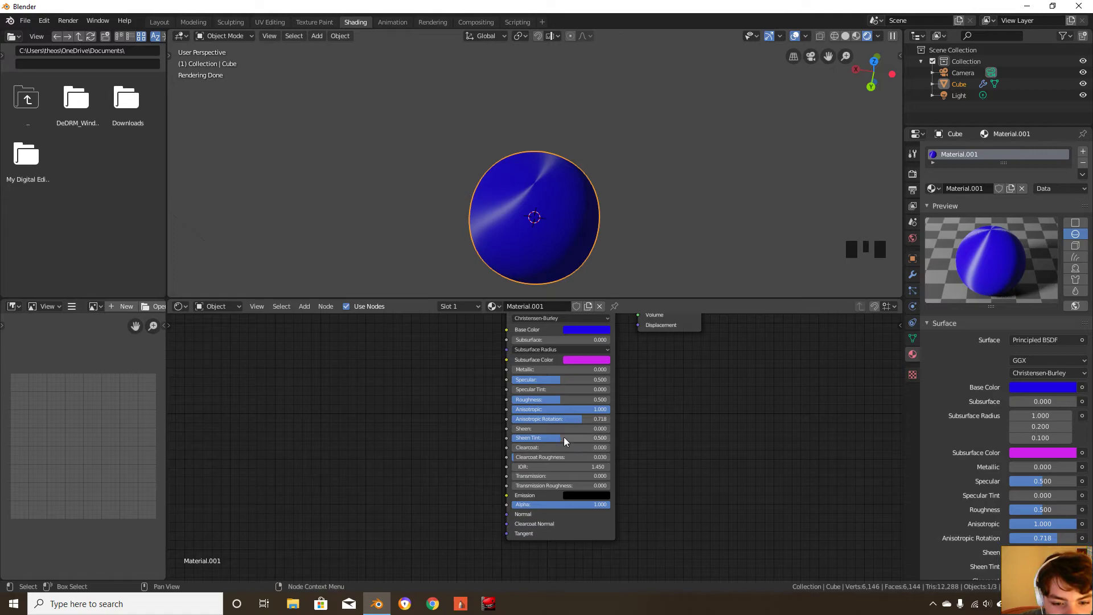
pyautogui.click(559, 418)
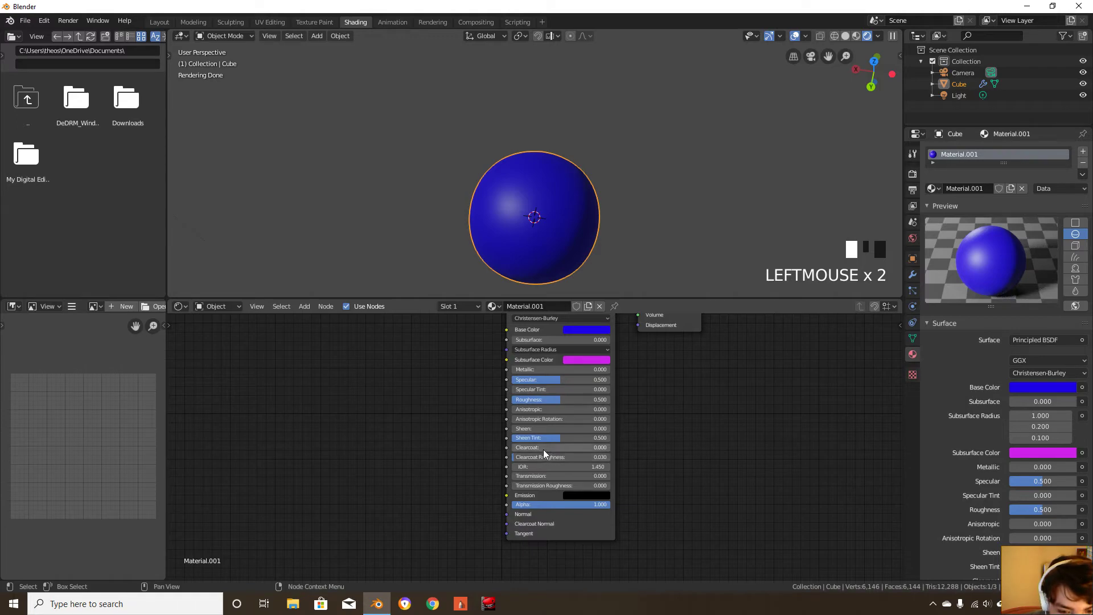
pyautogui.click(562, 446)
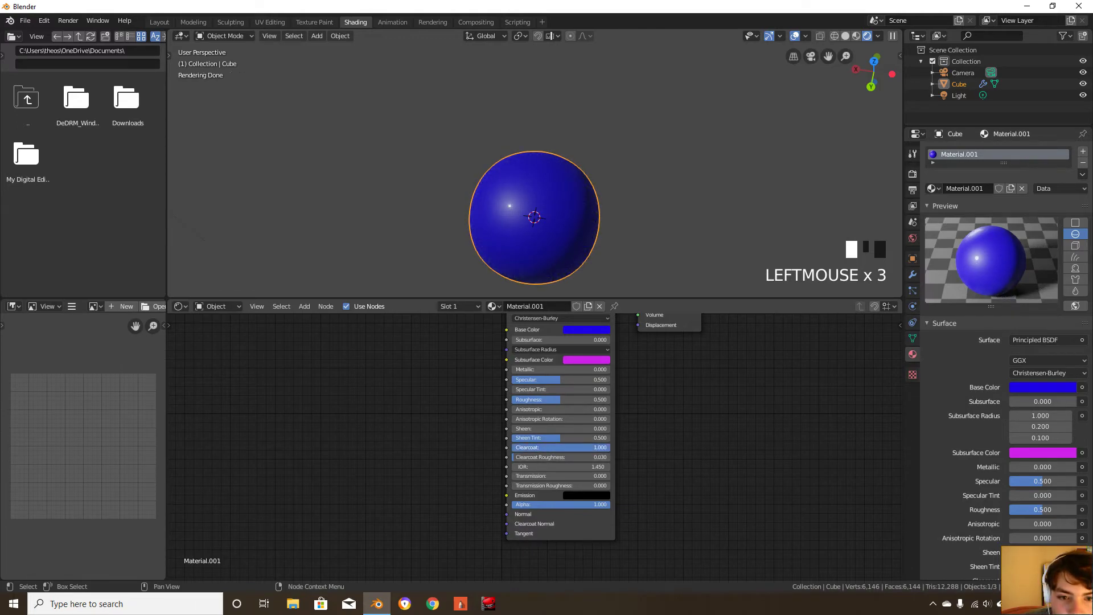
pyautogui.click(561, 447)
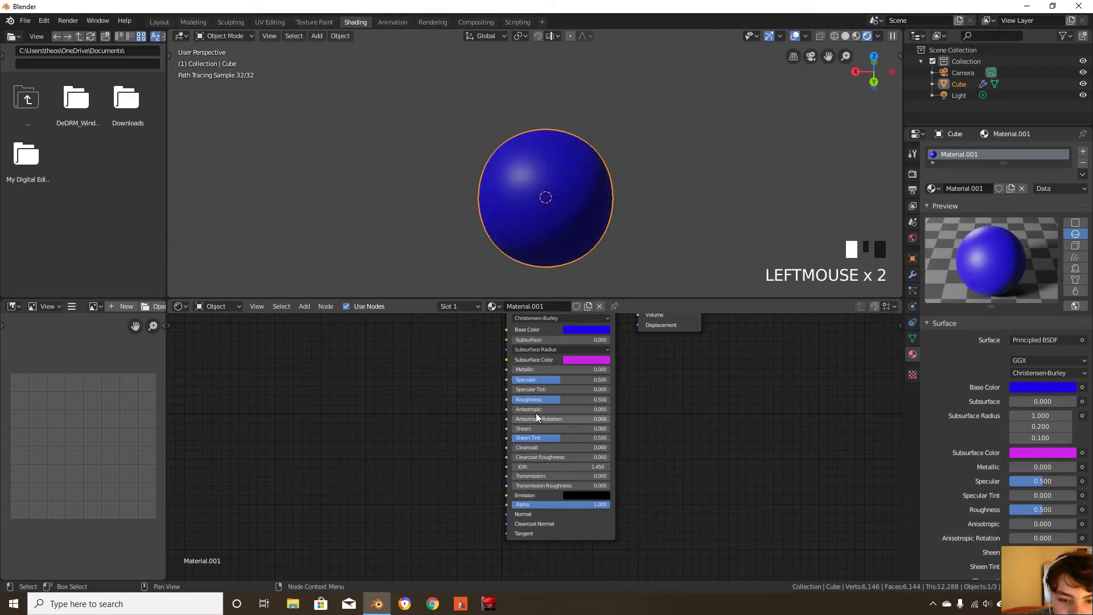
pyautogui.moveTo(551, 432)
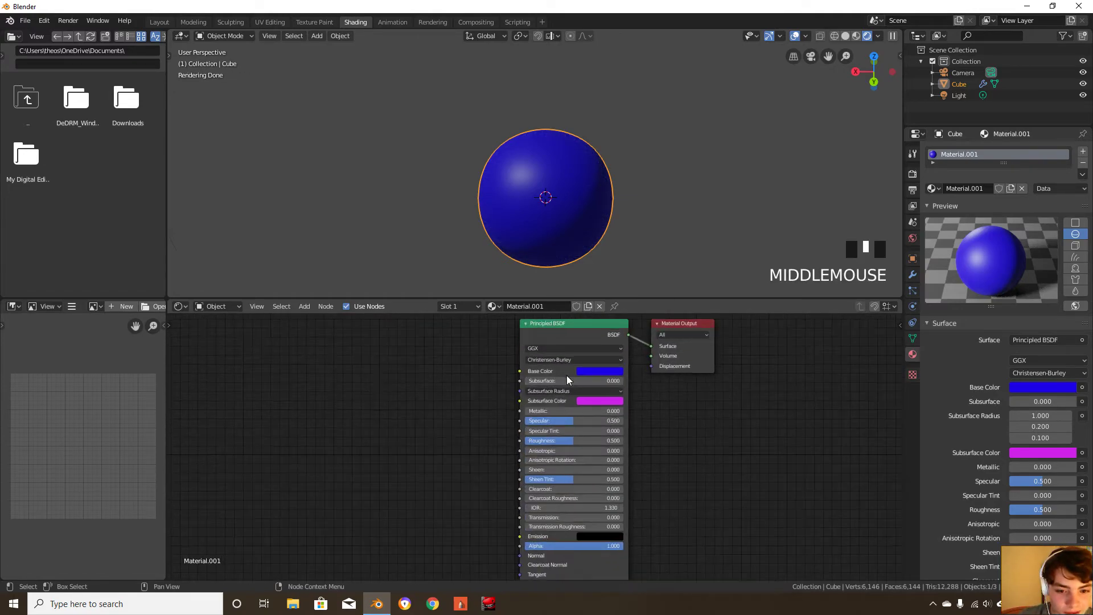
# Replace the Principled BSDF with a Glass BSDF using IOR 1.32
pyautogui.click(571, 348)
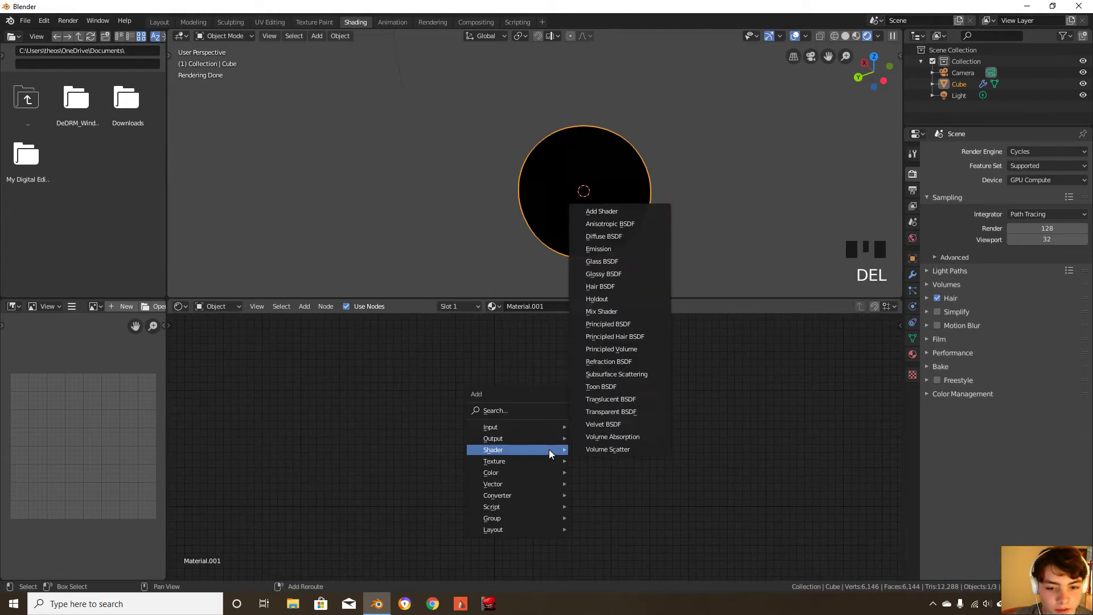
pyautogui.moveTo(606, 361)
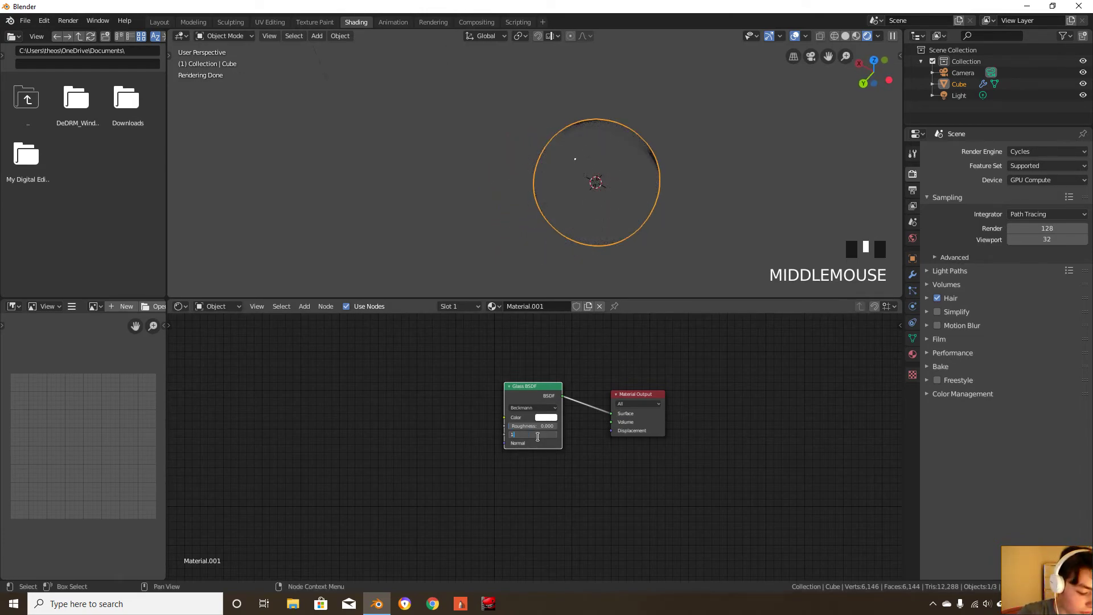
pyautogui.write('1.325')
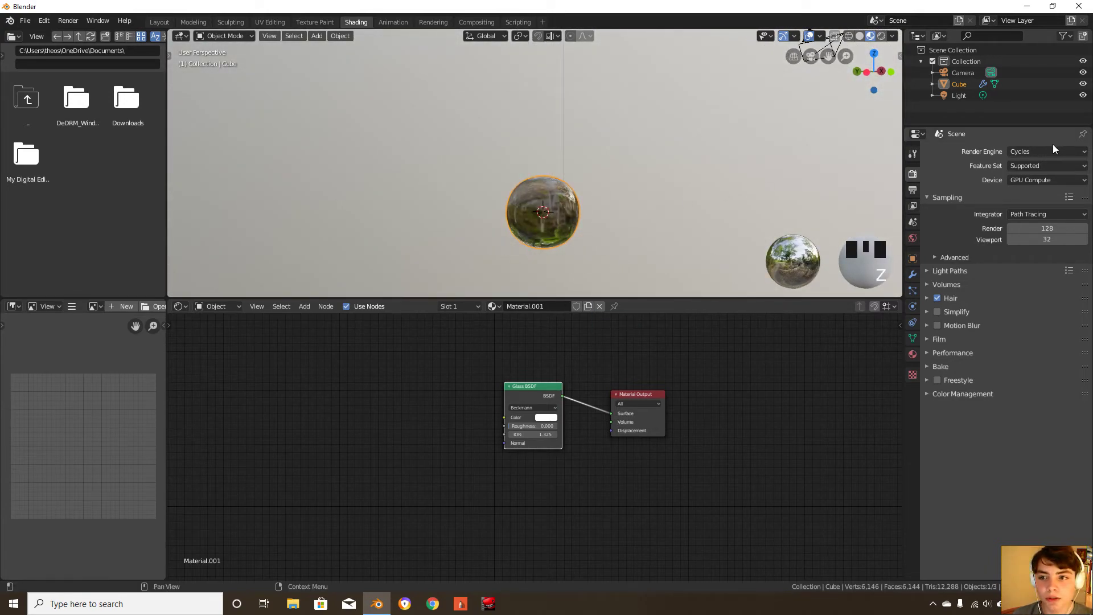
# Switch the render engine to Eevee and move to the Animation workspace
pyautogui.click(1045, 151)
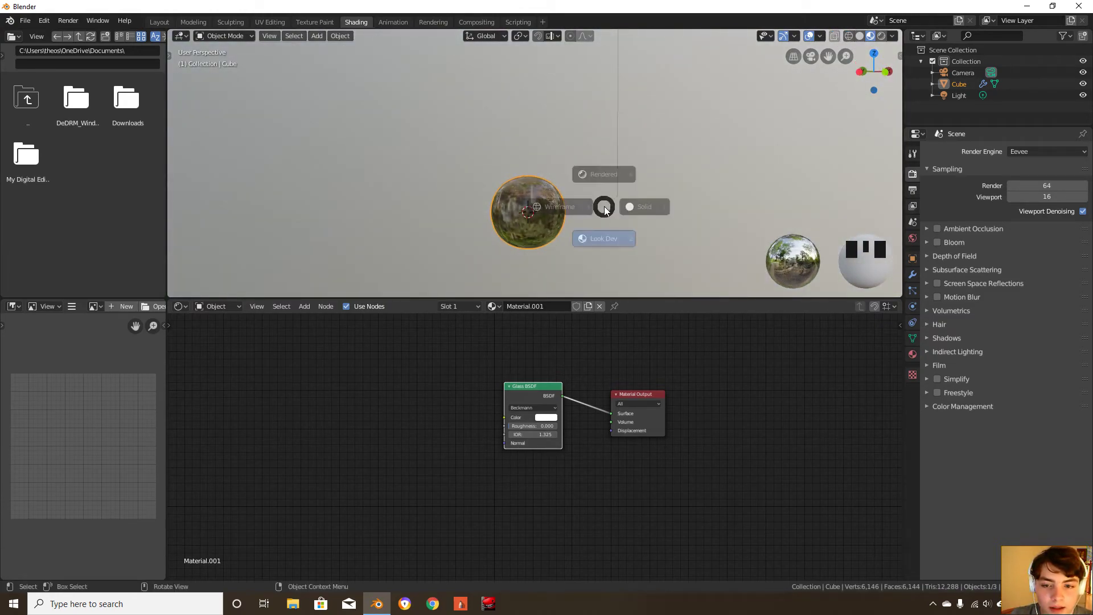
pyautogui.scroll(-3)
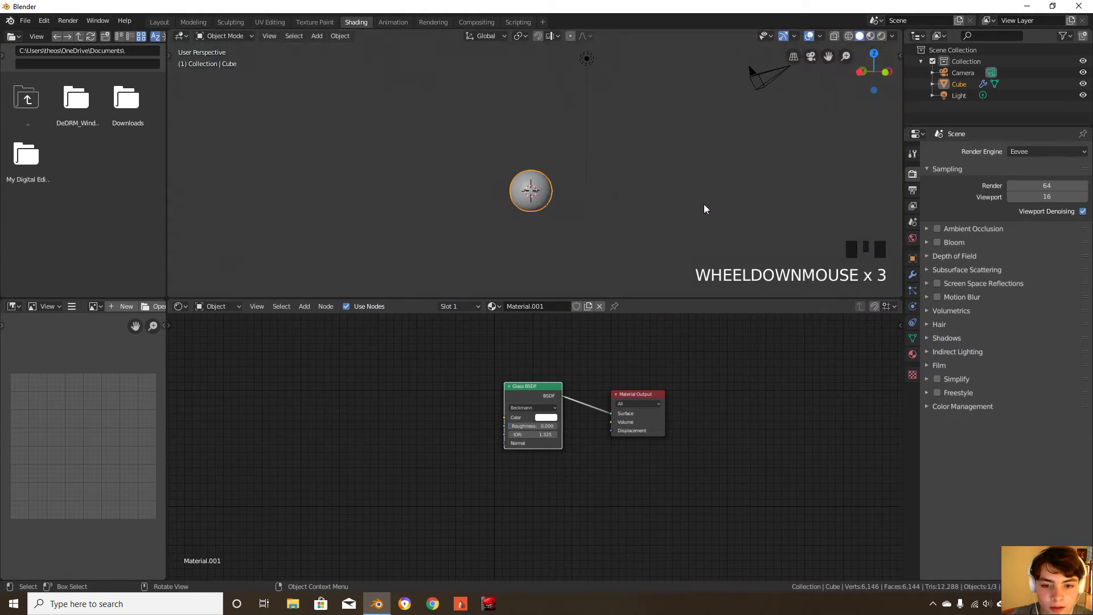
pyautogui.click(392, 21)
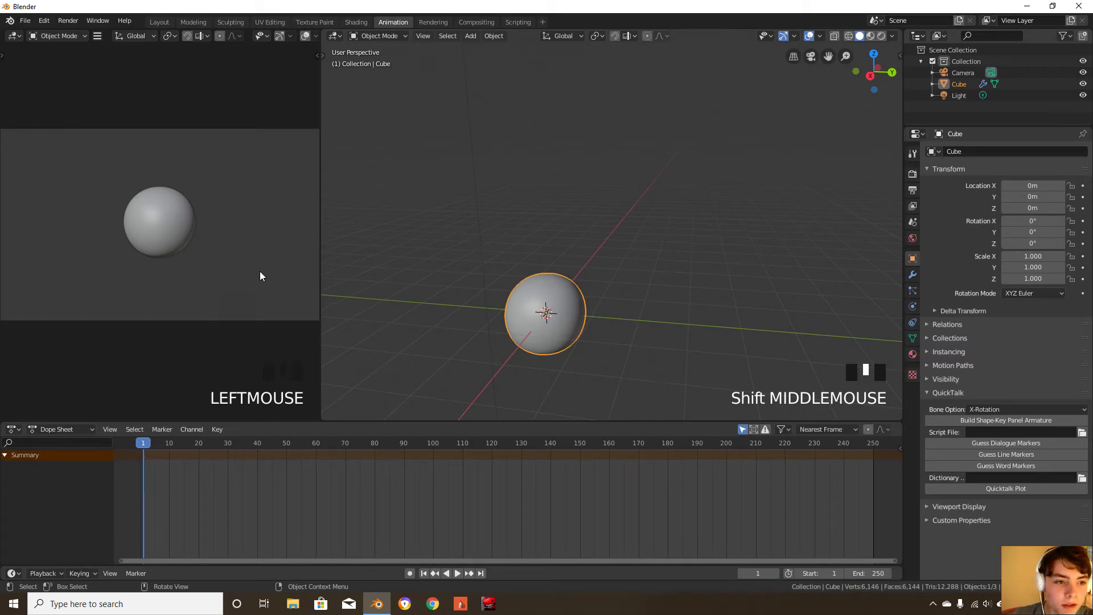
pyautogui.moveTo(186, 174)
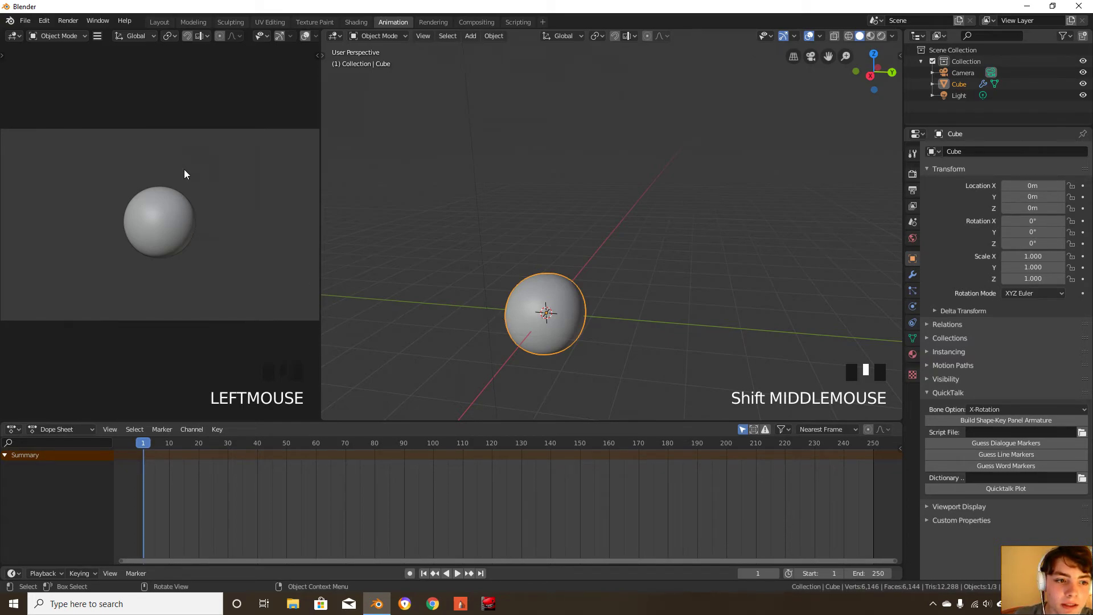
pyautogui.moveTo(559, 274)
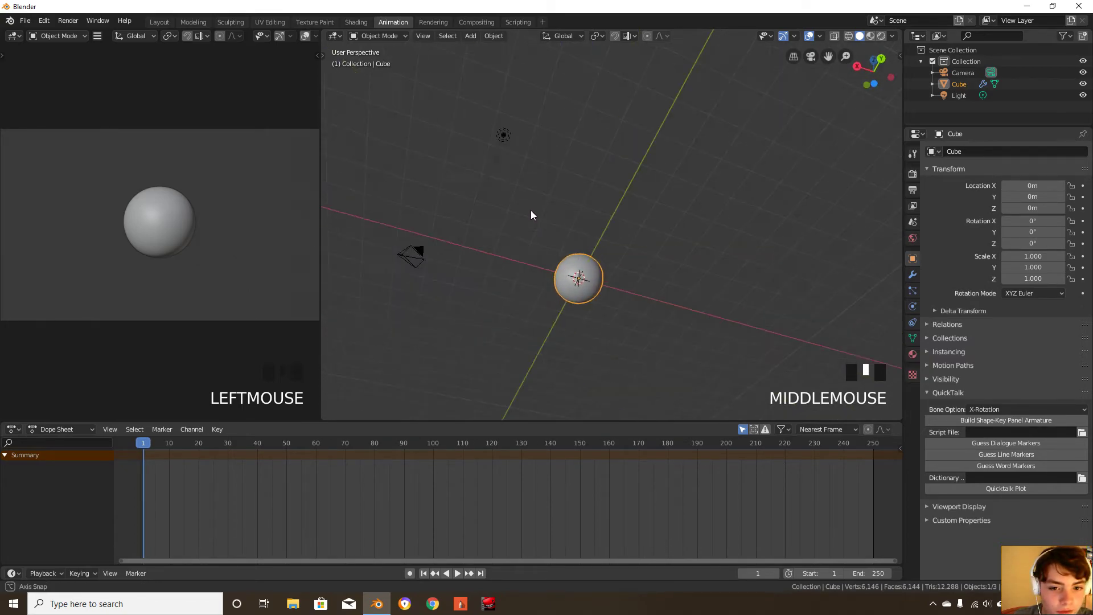
# Set the current animation frame to 0 on the timeline
pyautogui.scroll(-3)
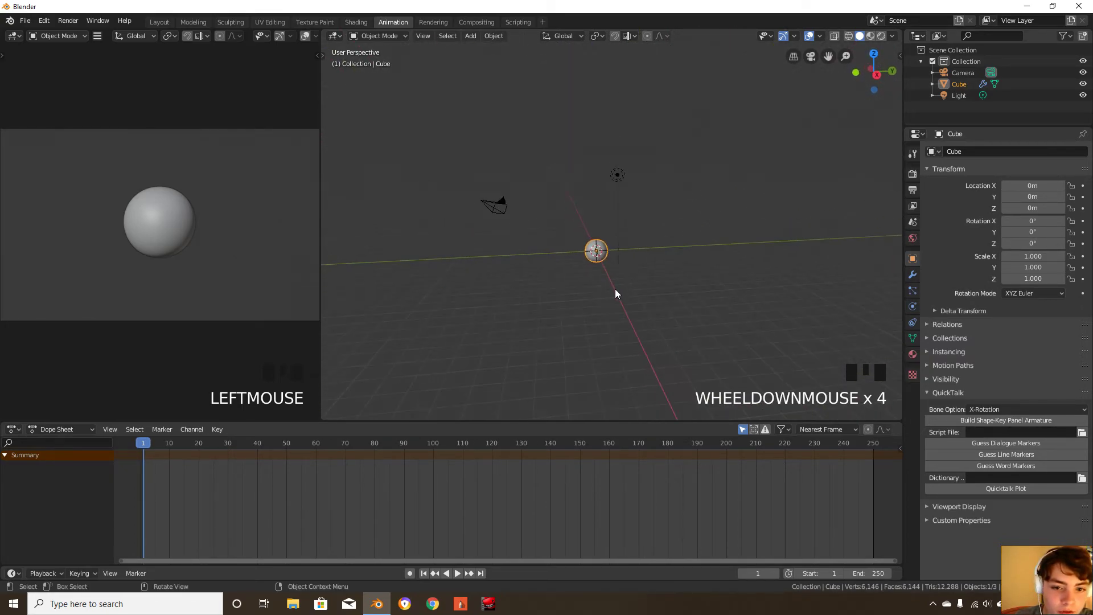
pyautogui.scroll(3)
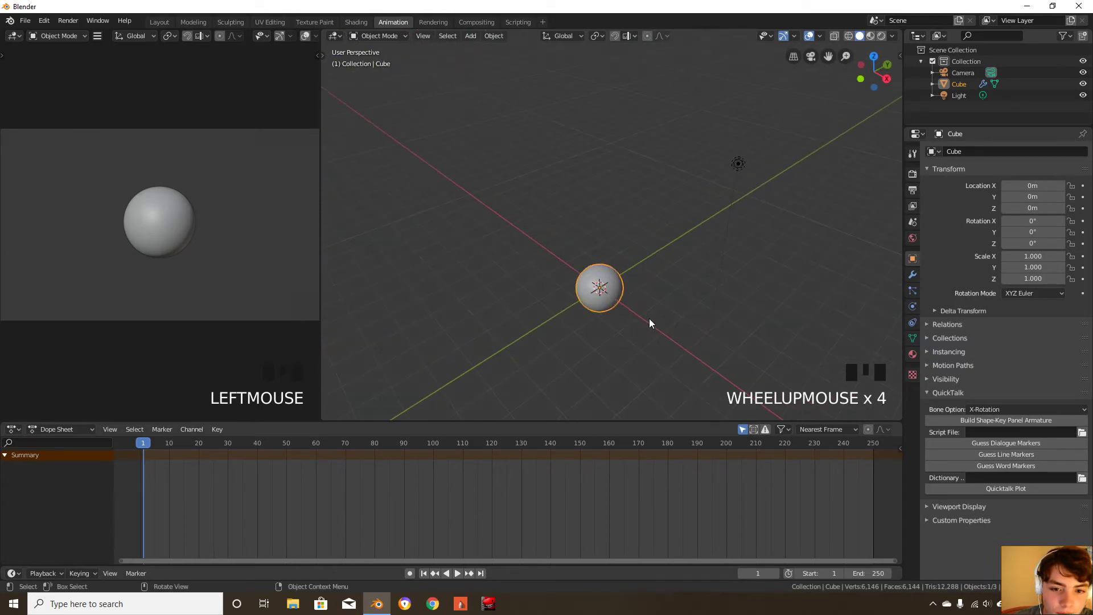
pyautogui.scroll(-3)
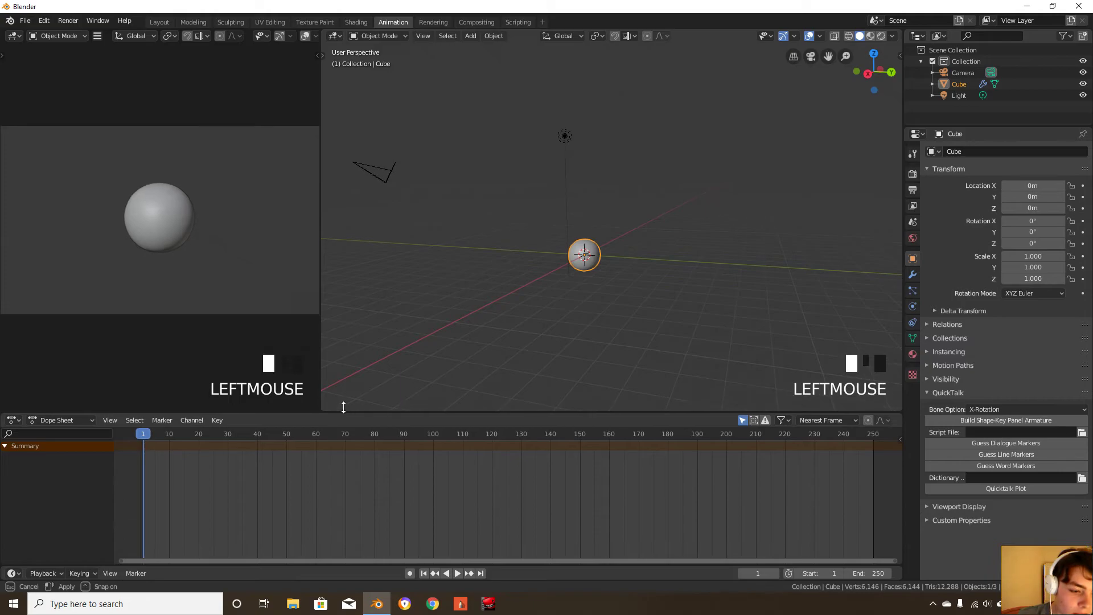
pyautogui.click(139, 418)
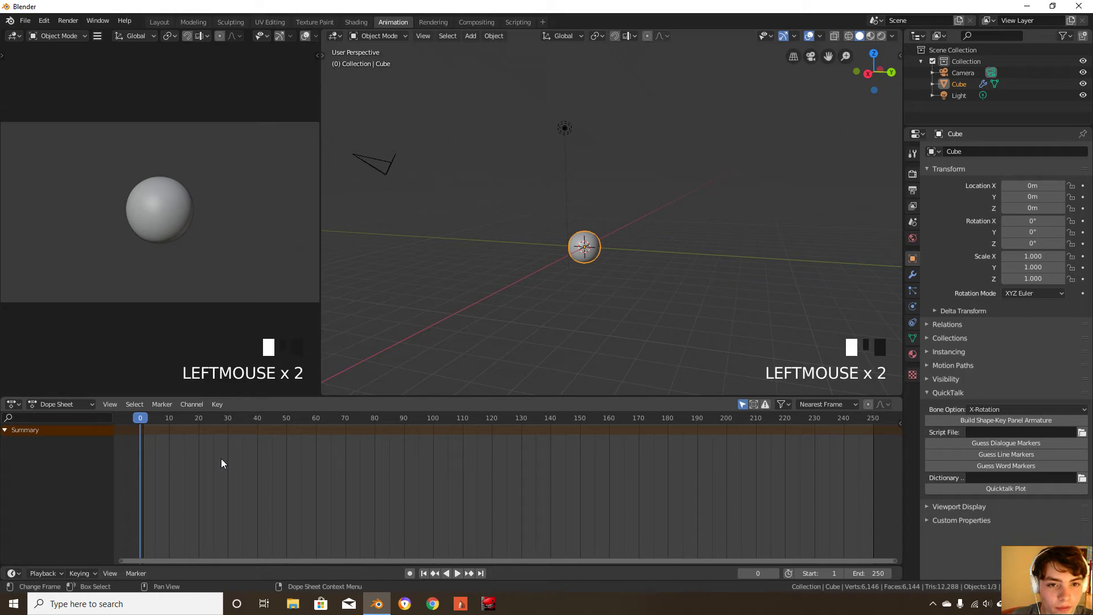
pyautogui.moveTo(594, 538)
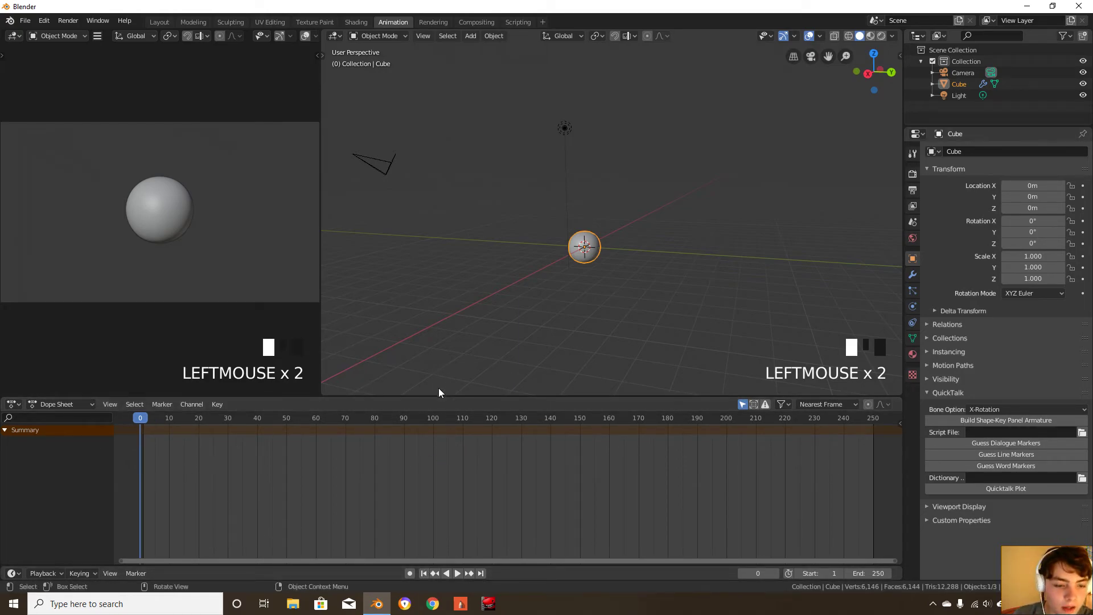
pyautogui.moveTo(712, 319)
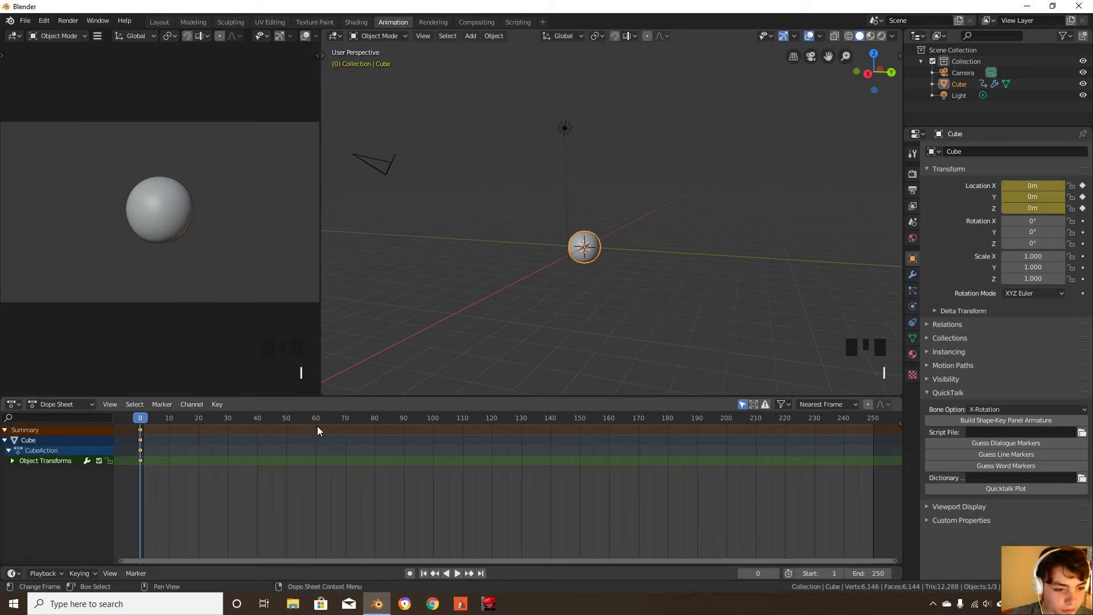
pyautogui.moveTo(136, 443)
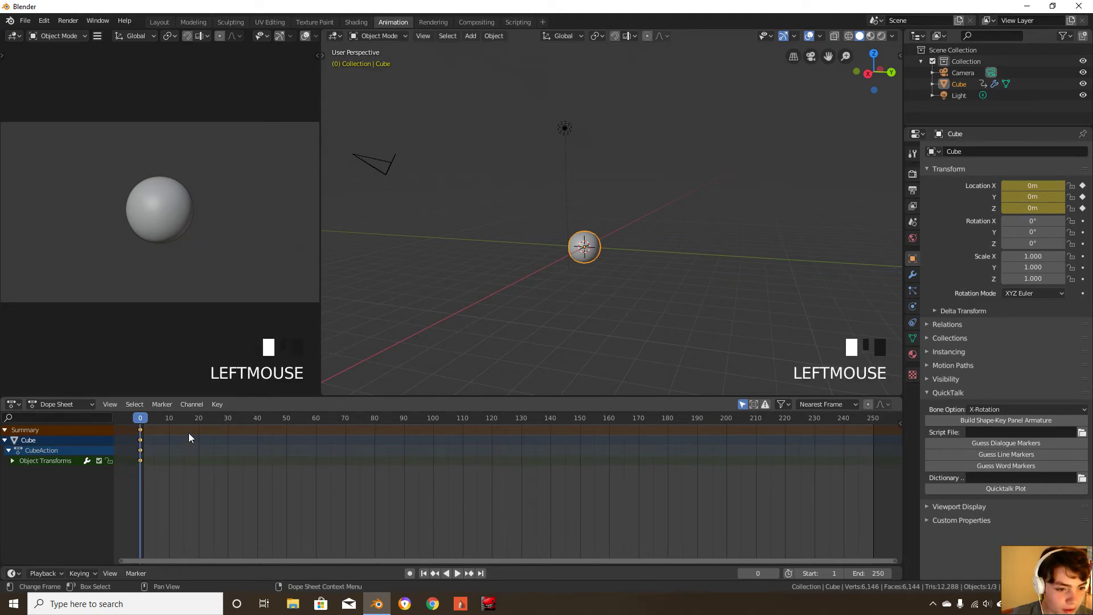
# At frame 20, move the cube away and keyframe its location, then play
pyautogui.click(199, 418)
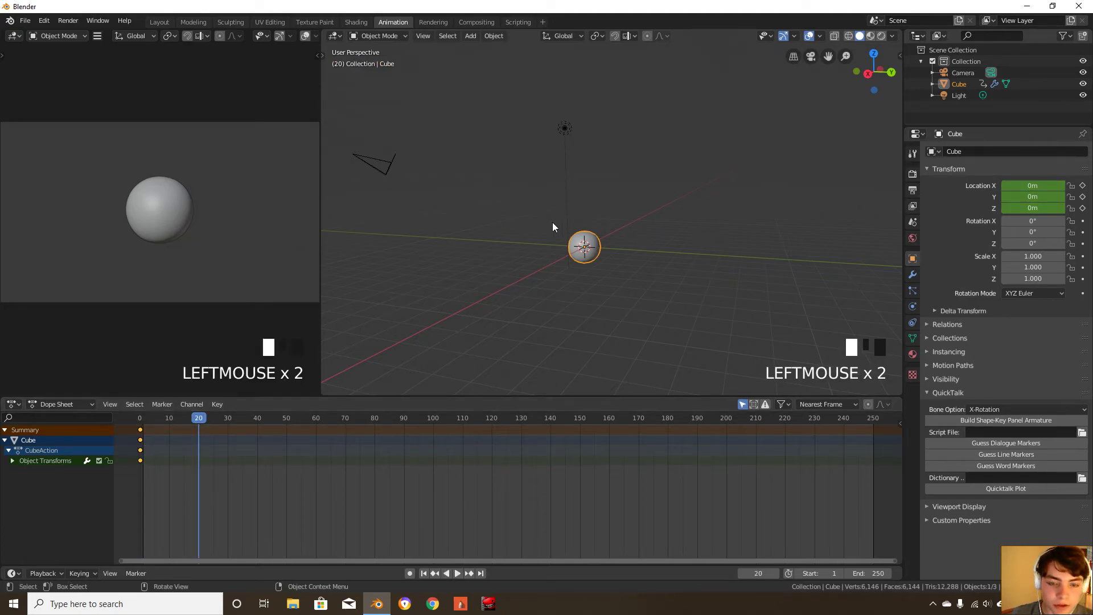
pyautogui.press('g')
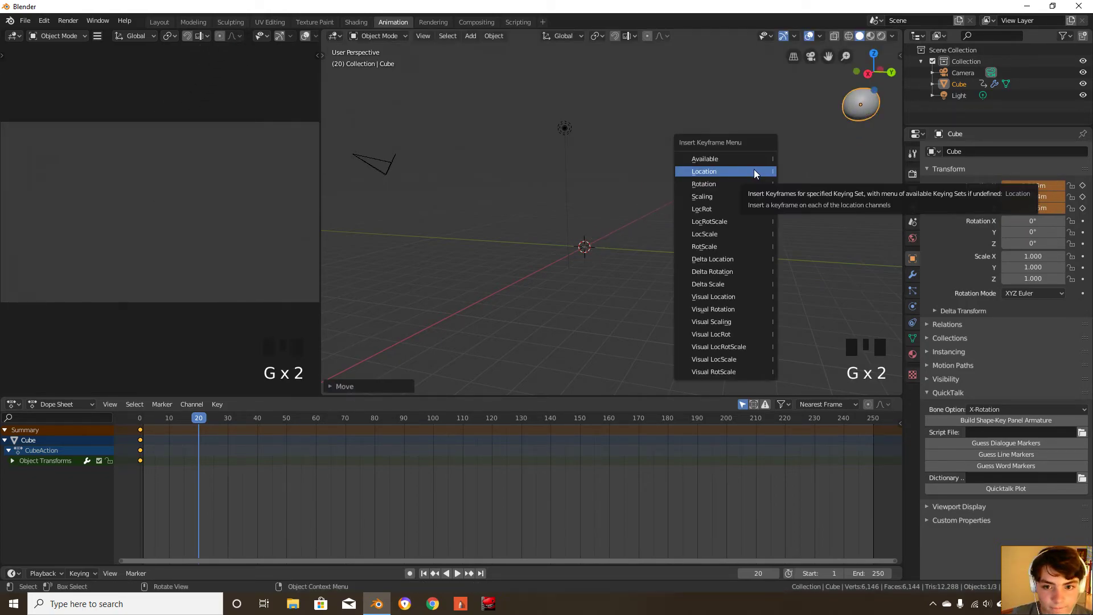
pyautogui.click(704, 171)
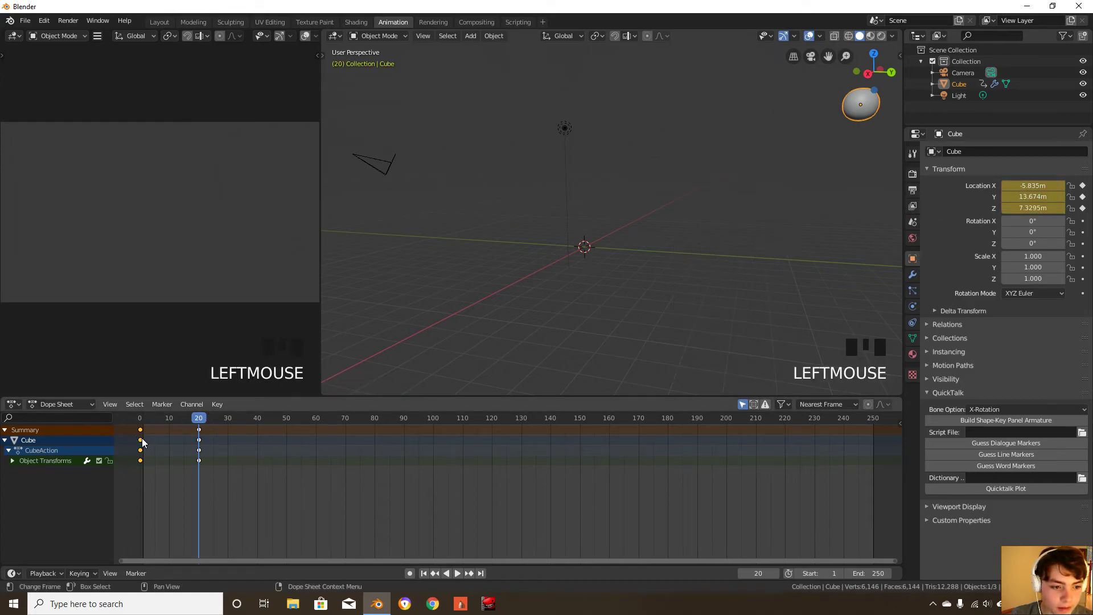
pyautogui.press('space')
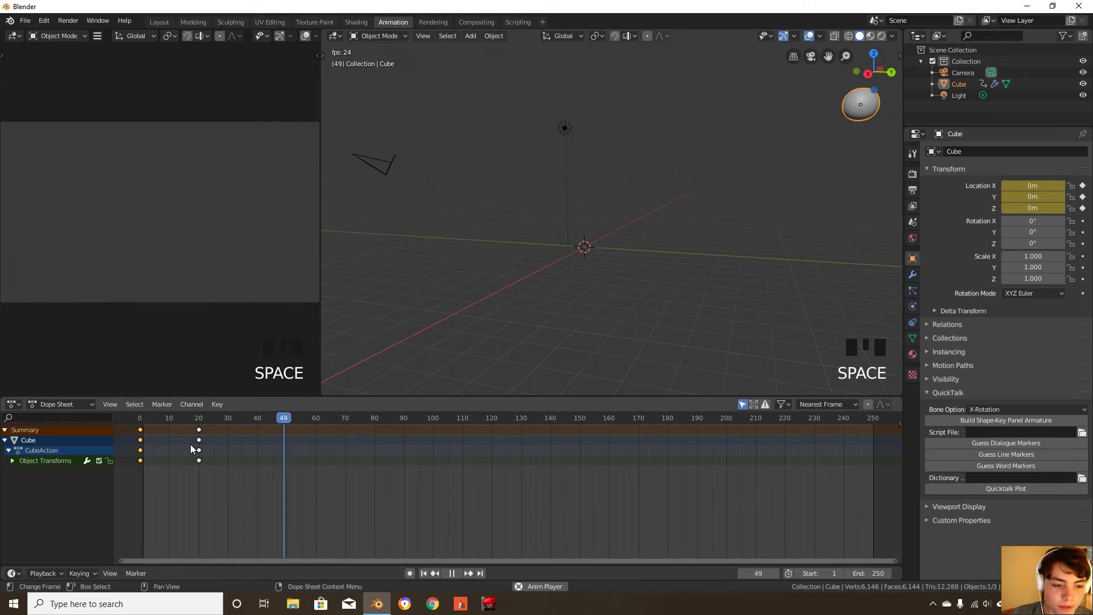
# Shift the frame 0 keys to frame 10, duplicate them to 40, and preview
pyautogui.click(139, 418)
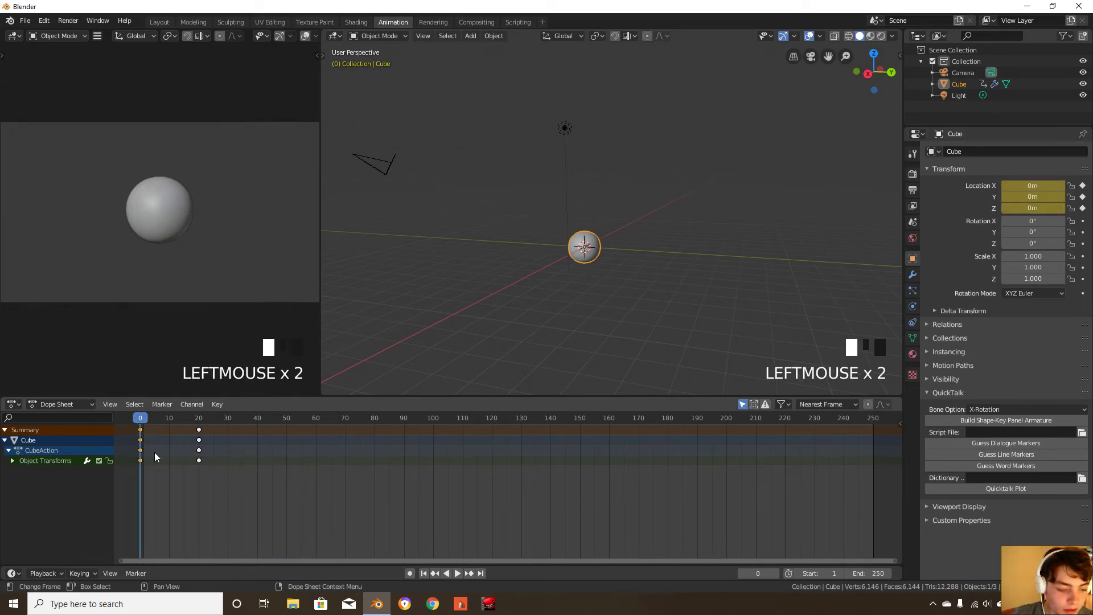
pyautogui.press('g')
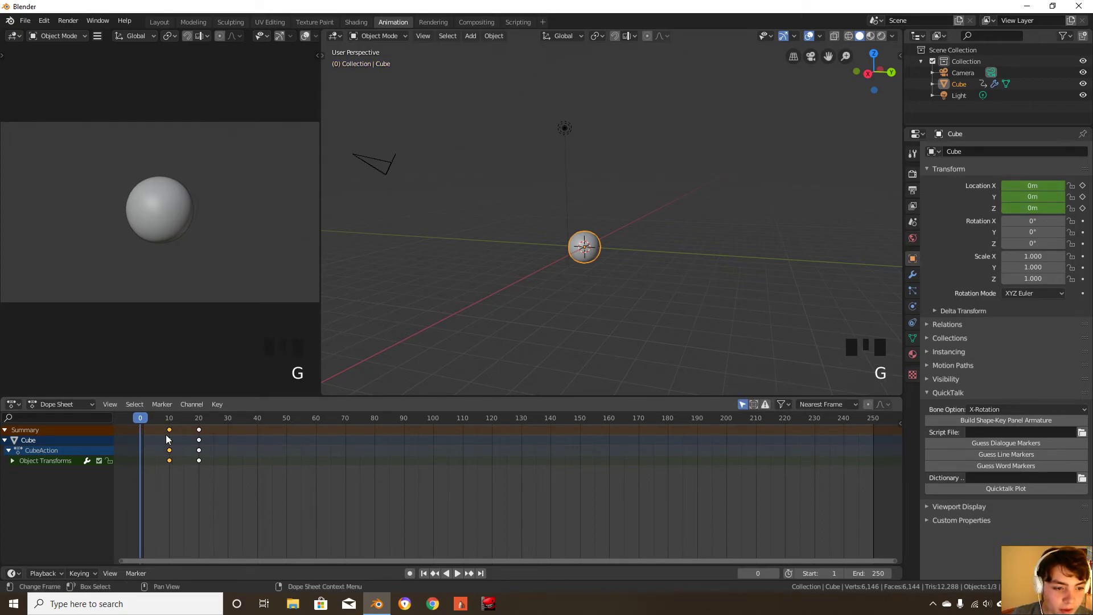
pyautogui.press('space')
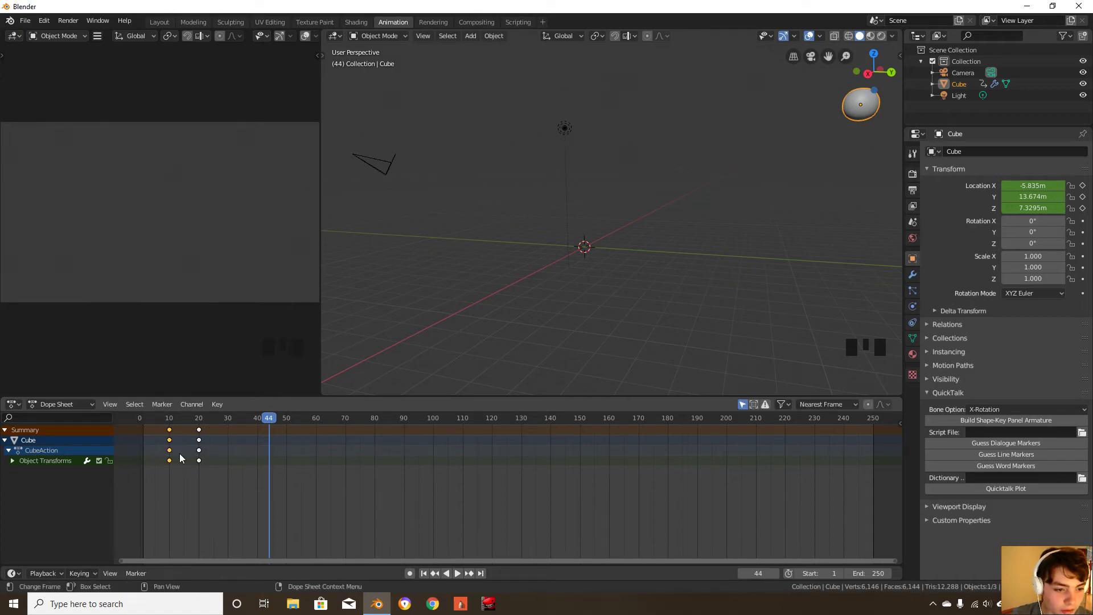
pyautogui.press('shift+d')
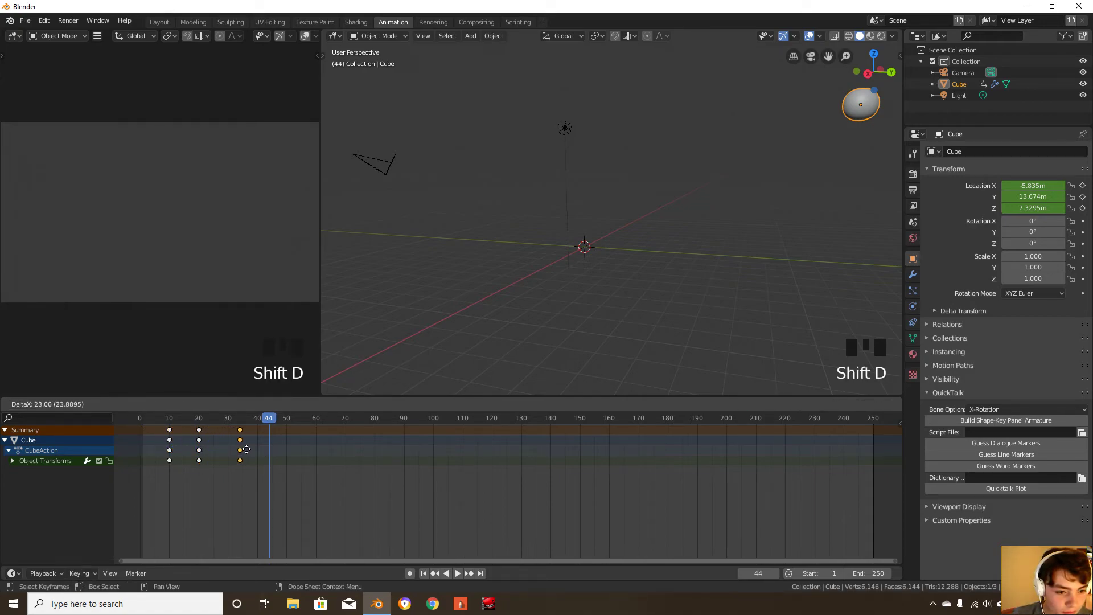
pyautogui.press('space')
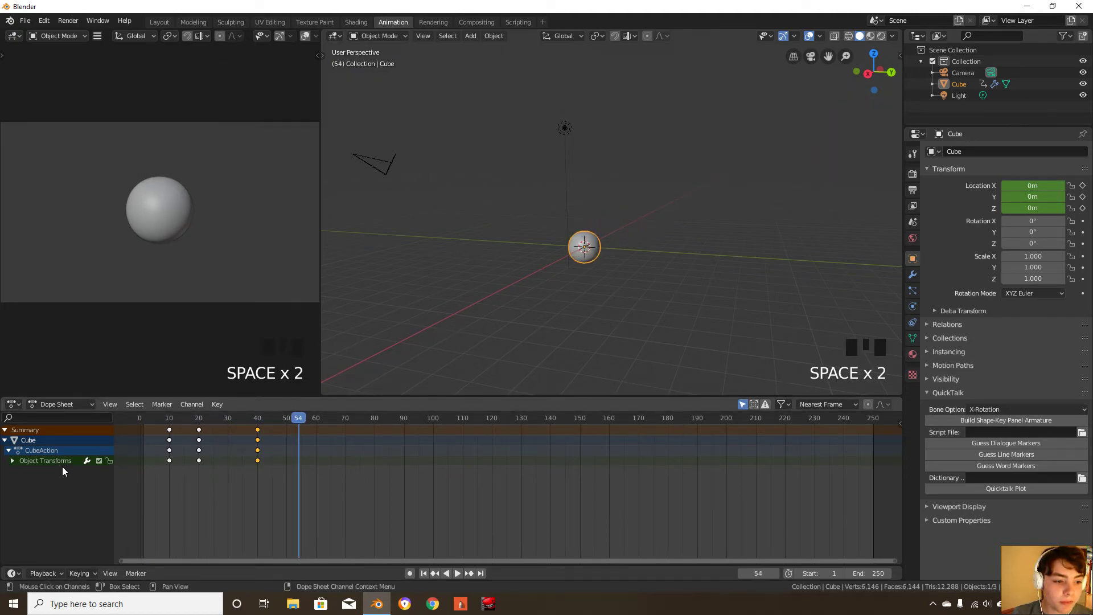
# Expand Object Transforms, shift the Z Location keys later, and preview playback
pyautogui.click(12, 459)
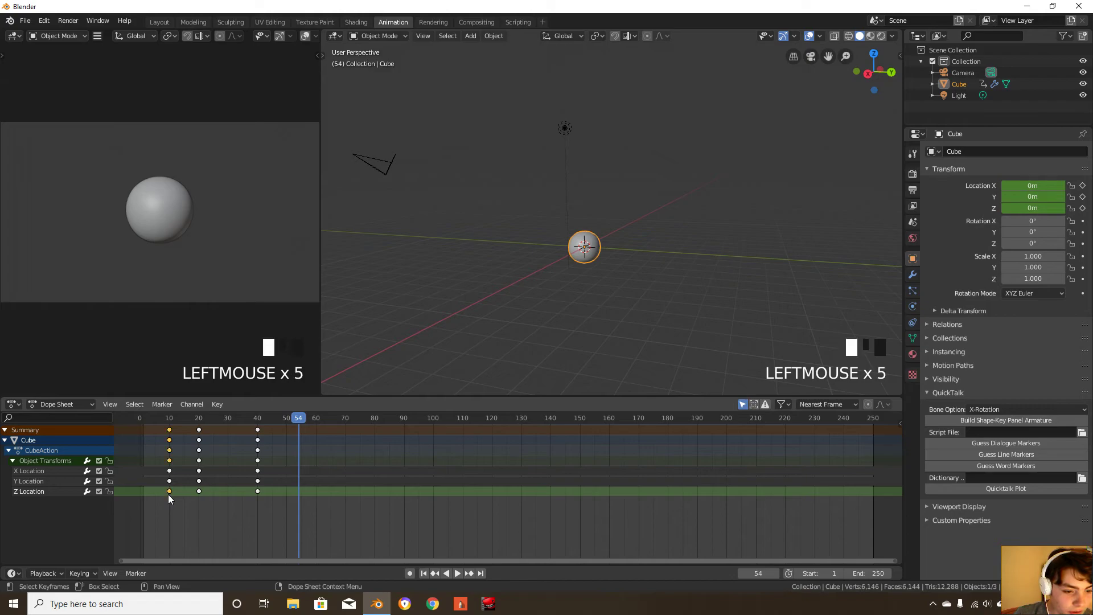
pyautogui.press('g')
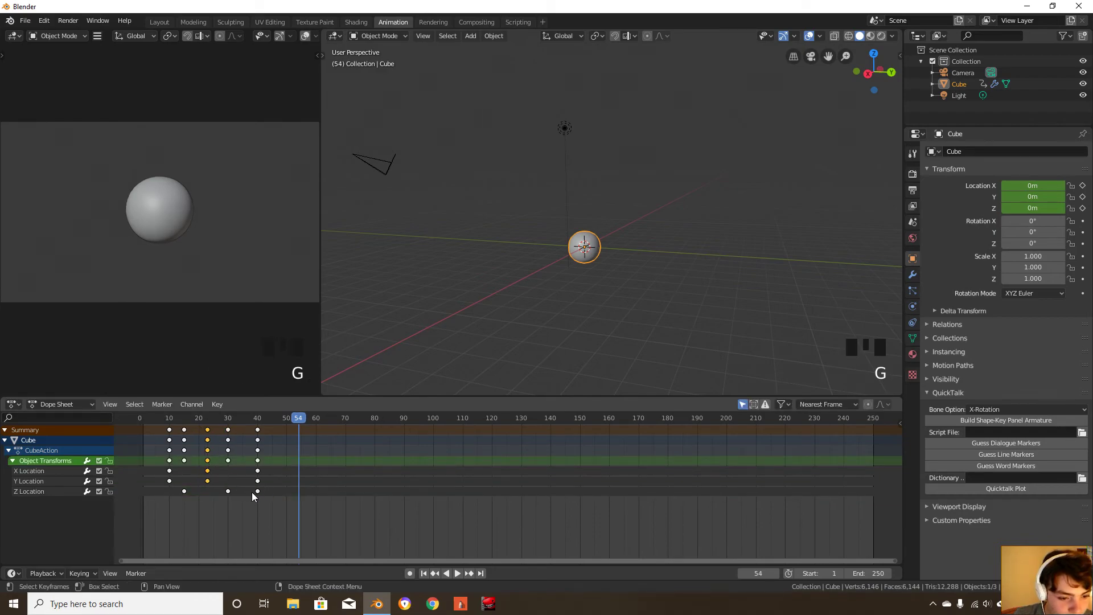
pyautogui.click(164, 417)
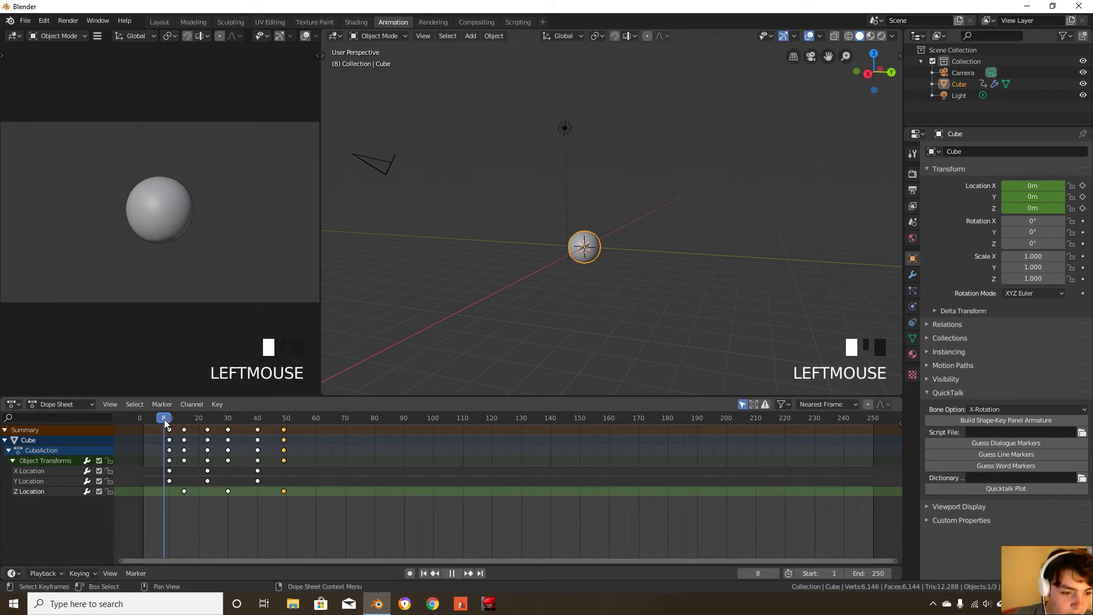
pyautogui.press('space')
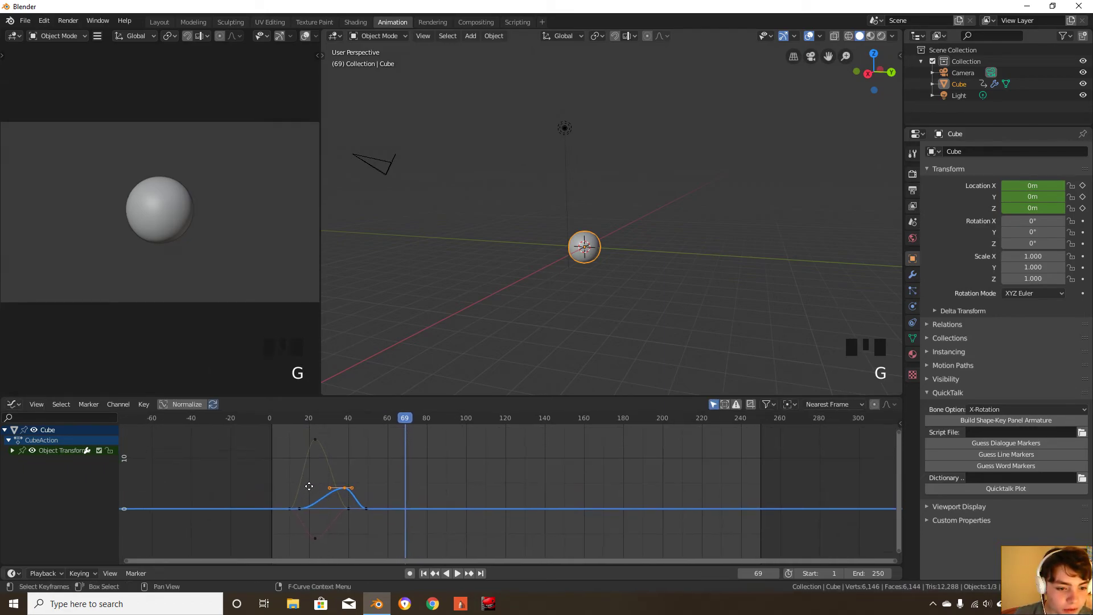
# Drag the Z location curve's peak handle to reshape easing, play, then open Rendering
pyautogui.click(328, 485)
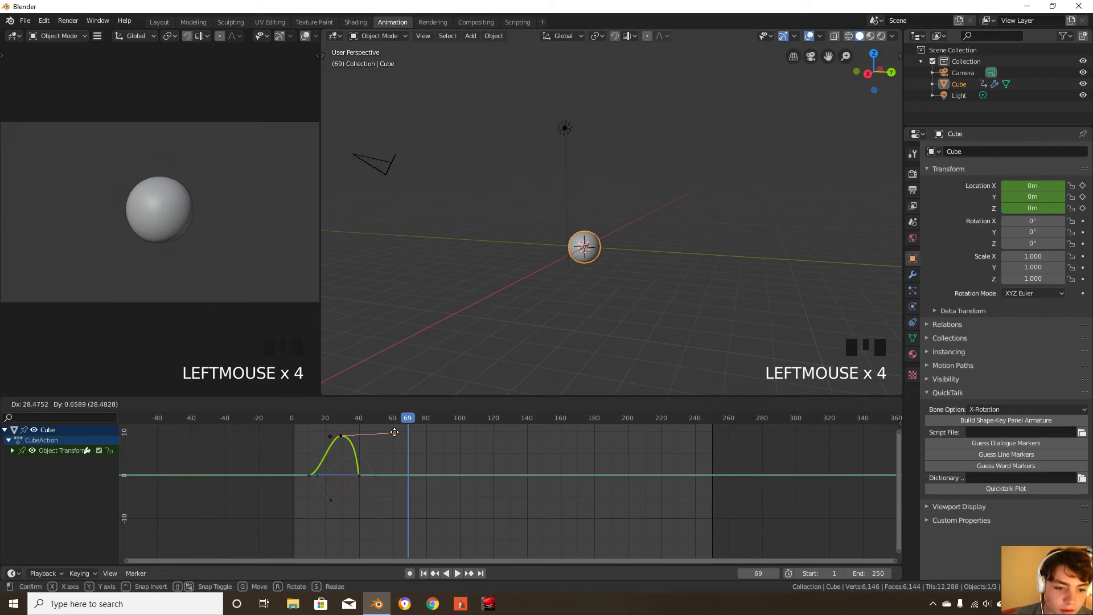
pyautogui.click(328, 417)
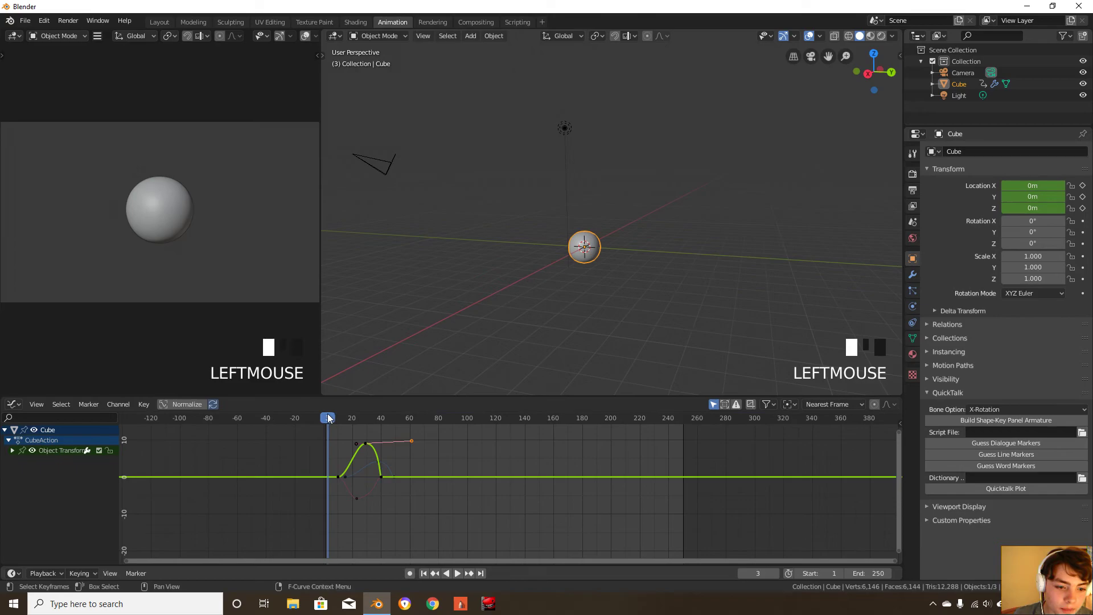
pyautogui.press('space')
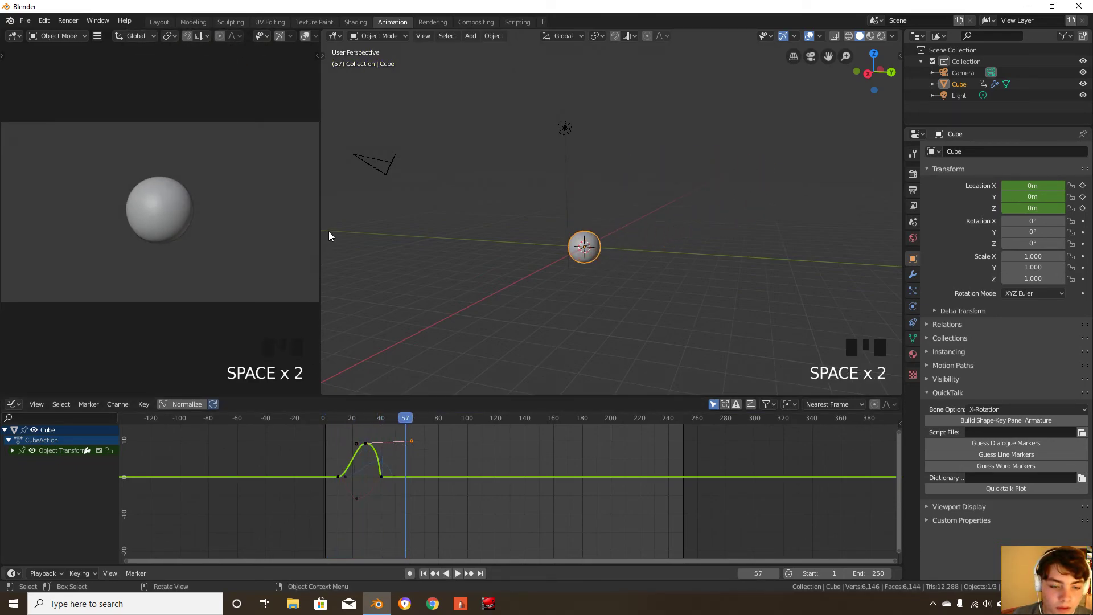
pyautogui.click(432, 22)
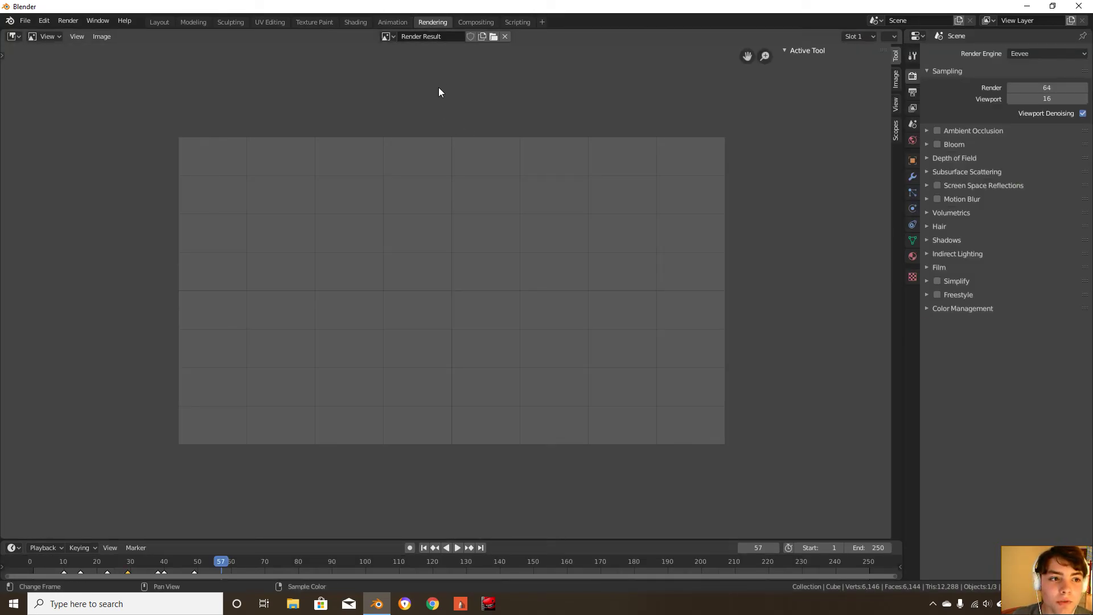
# Enable Use Nodes in the Compositing workspace, then move on to Scripting
pyautogui.click(475, 22)
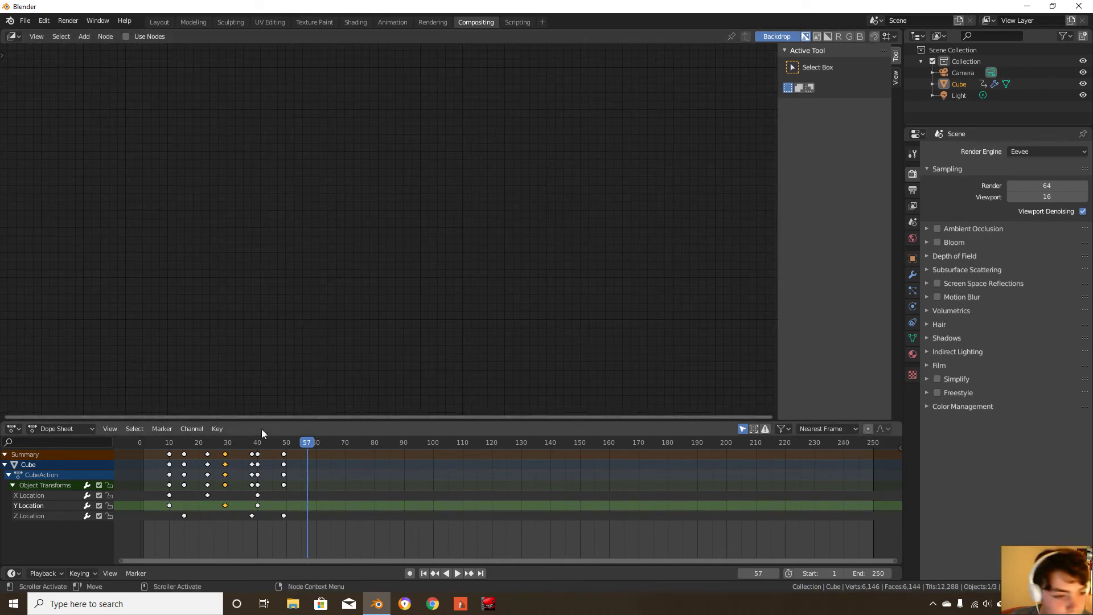
pyautogui.moveTo(668, 195)
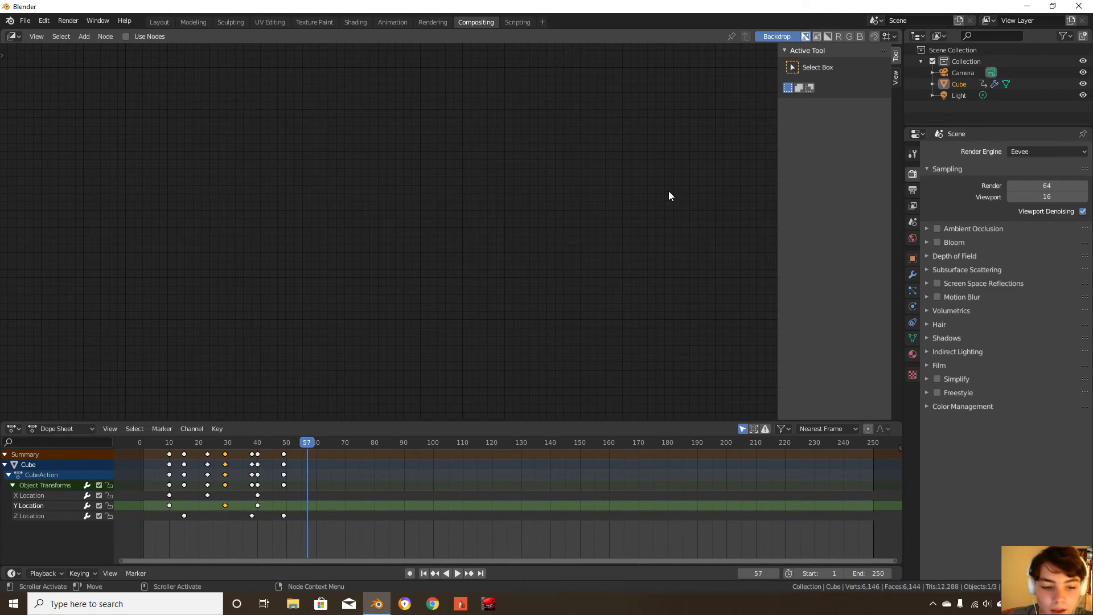
pyautogui.moveTo(174, 114)
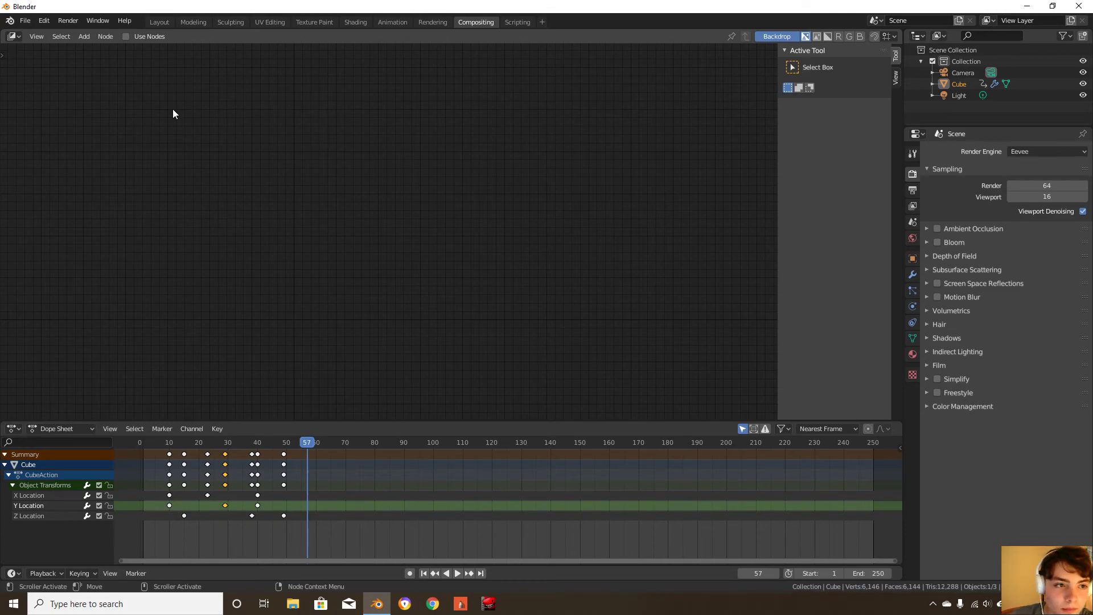
pyautogui.click(127, 36)
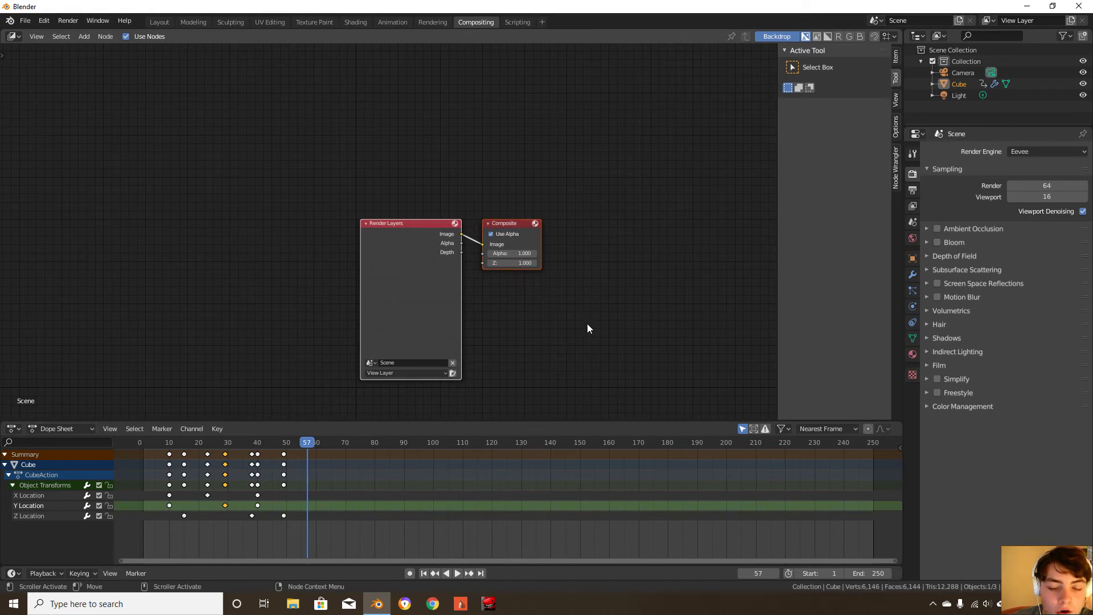
pyautogui.click(516, 21)
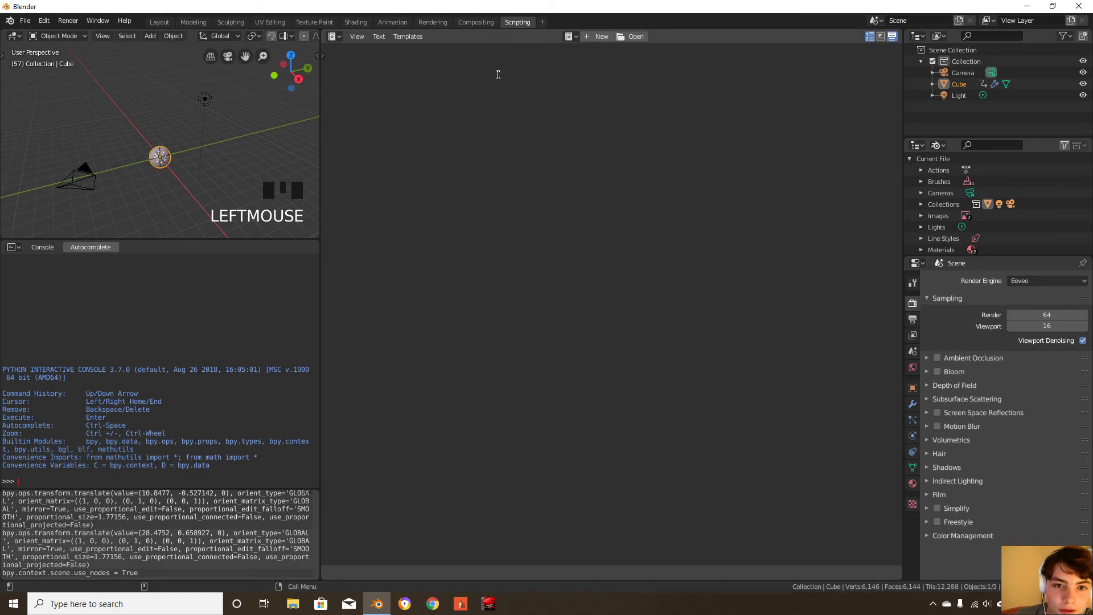
# Return to the Layout workspace after viewing the Scripting console
pyautogui.click(158, 22)
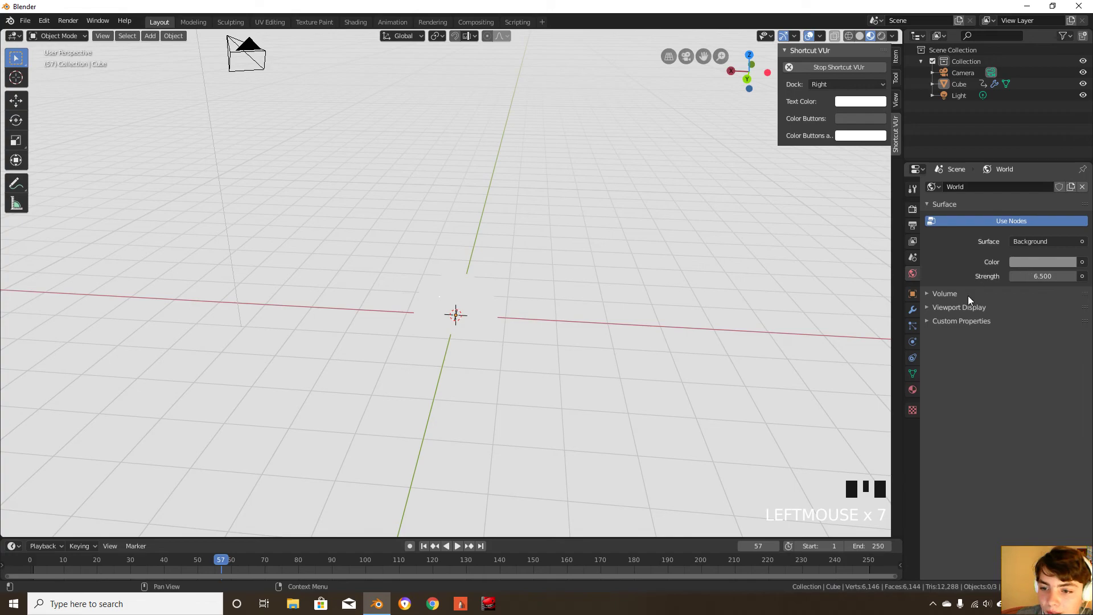
# Put a Principled Volume in the World volume slot, select the point light, view render settings
pyautogui.click(1038, 242)
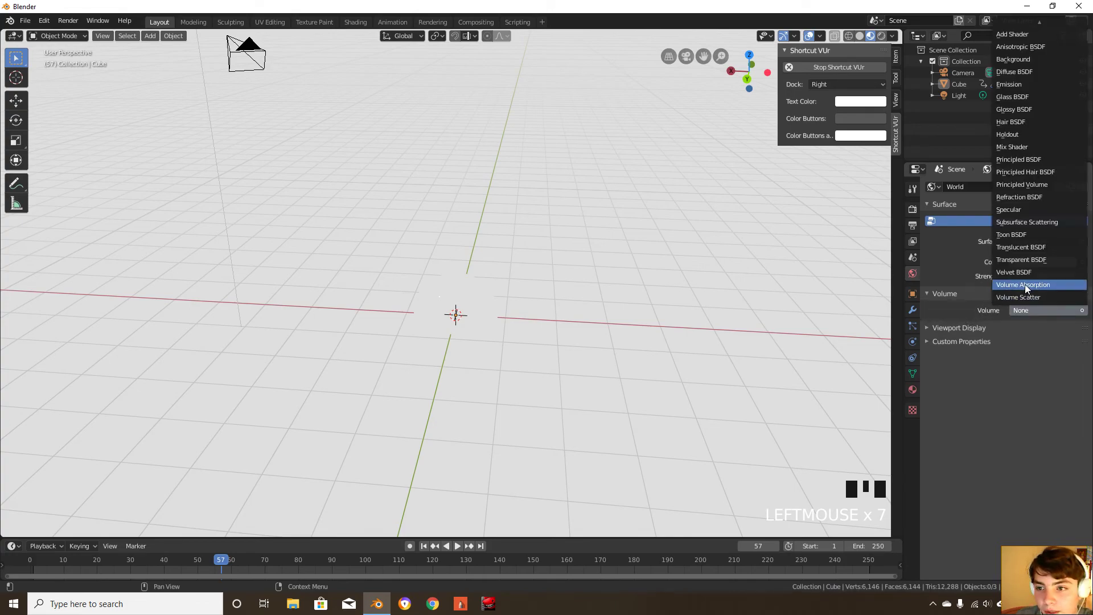
pyautogui.moveTo(1036, 291)
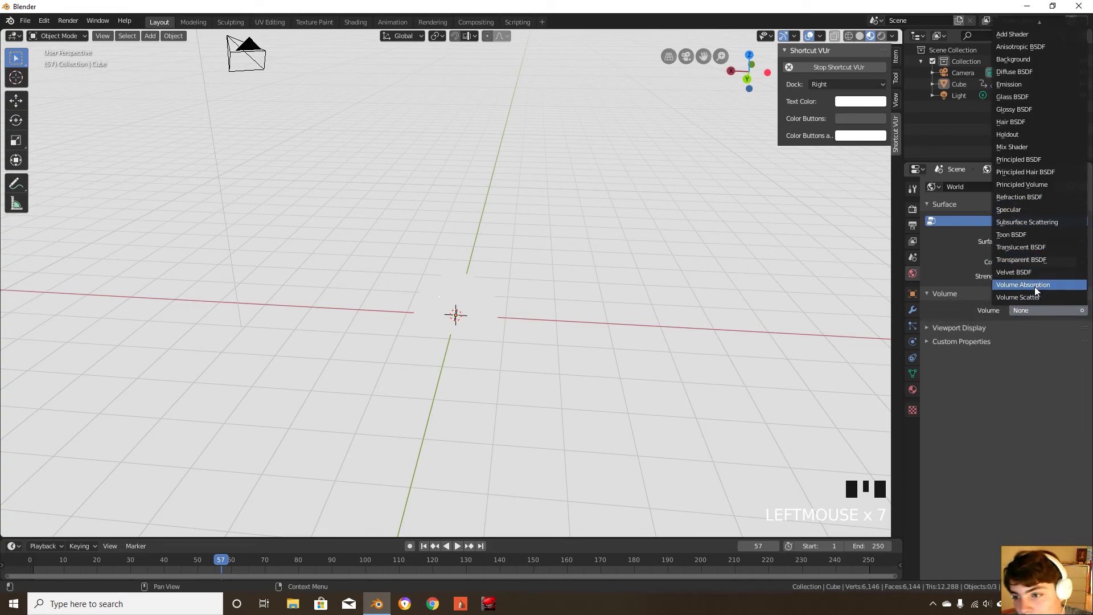
pyautogui.moveTo(1035, 209)
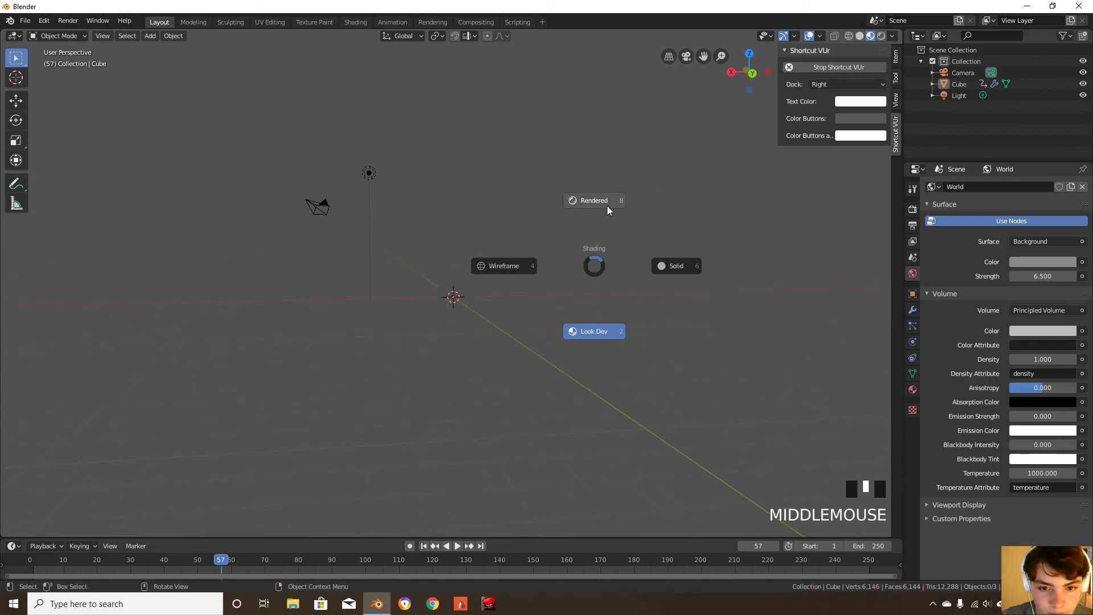
pyautogui.scroll(3)
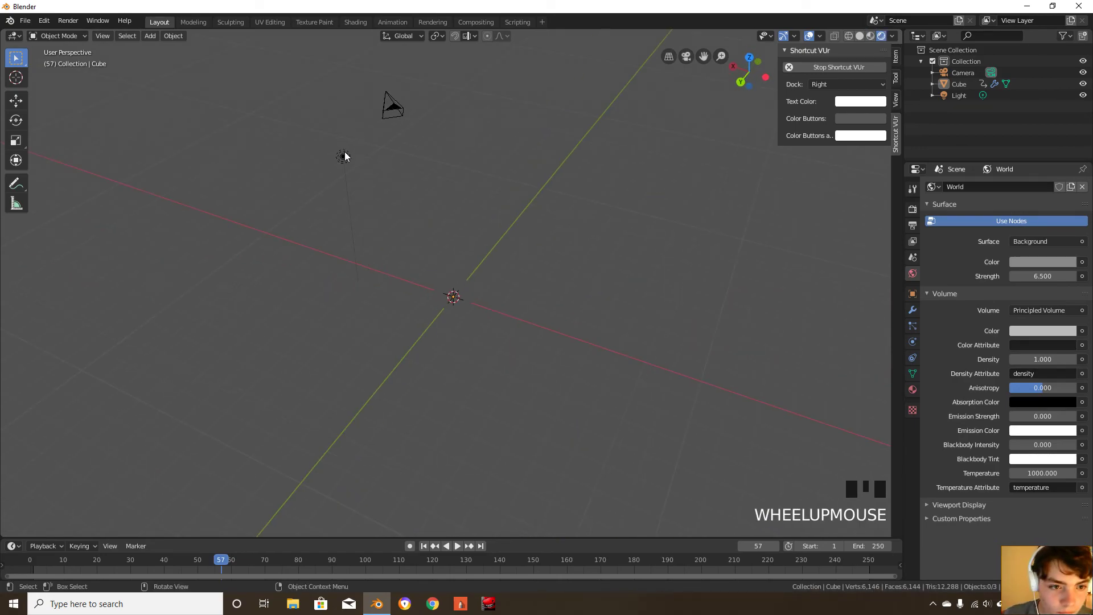
pyautogui.click(342, 155)
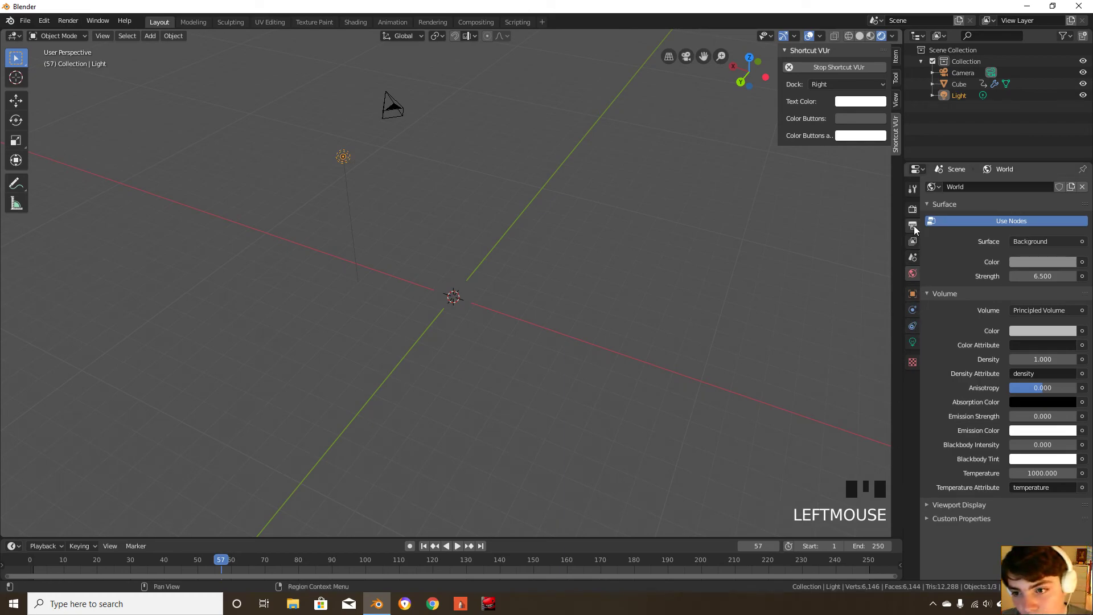
pyautogui.click(911, 342)
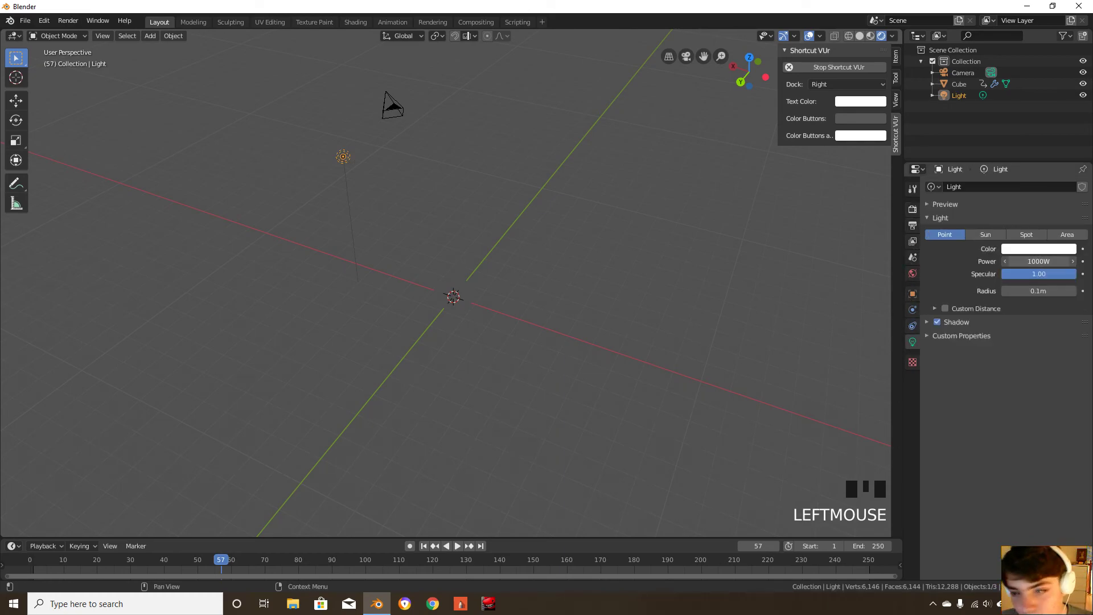
pyautogui.click(910, 208)
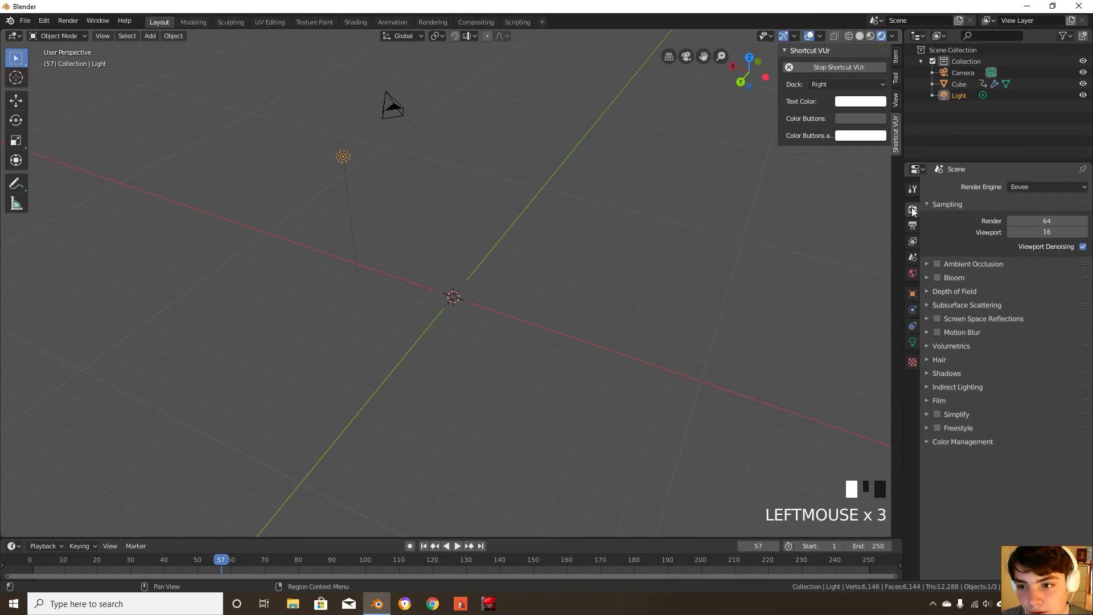
# Try Cycles and its Volumes panel, return to Eevee, and enable Bloom
pyautogui.click(1046, 186)
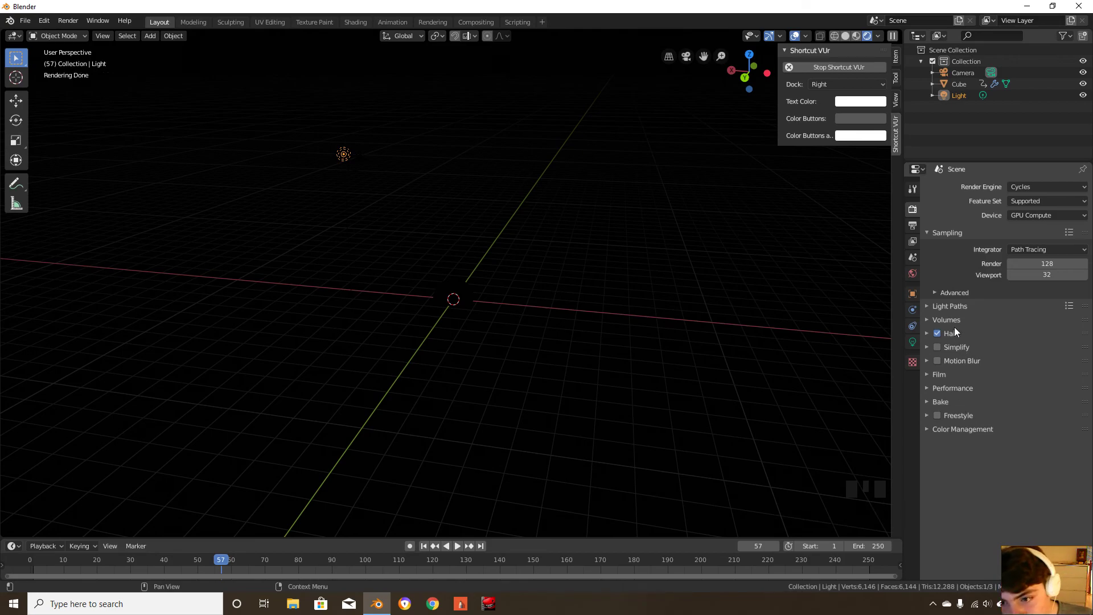
pyautogui.click(946, 319)
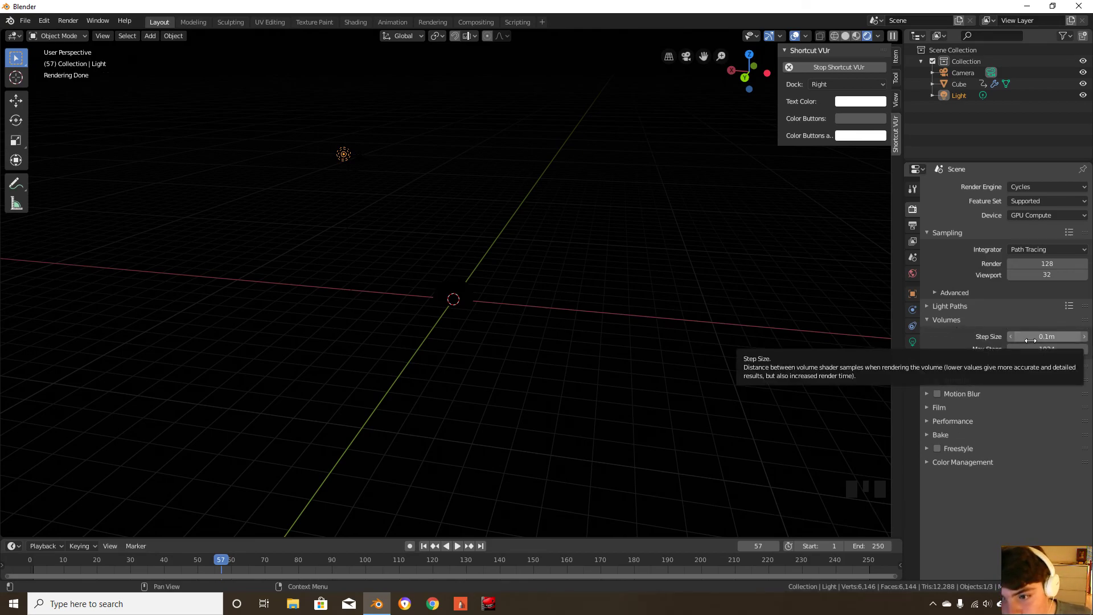
pyautogui.doubleClick(1046, 336)
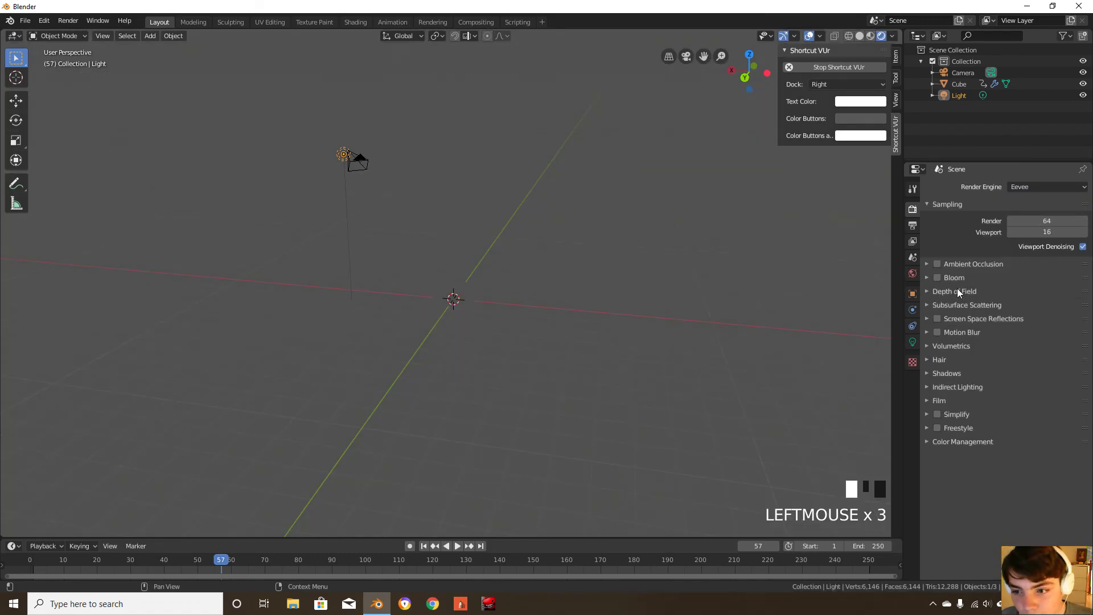
pyautogui.click(937, 277)
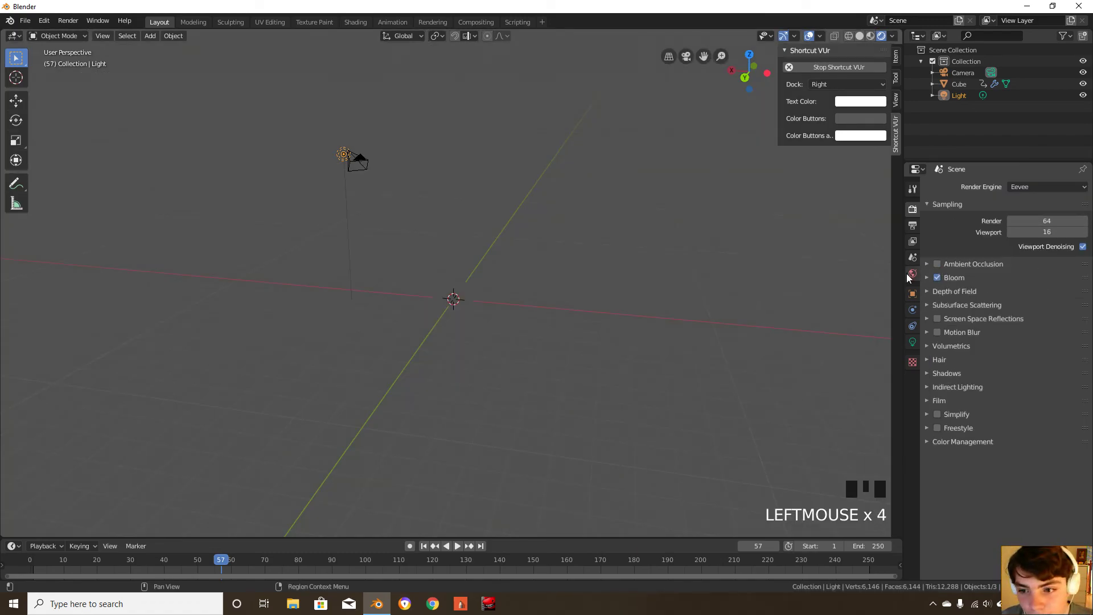
# Set the World background strength back to 1.0
pyautogui.click(912, 273)
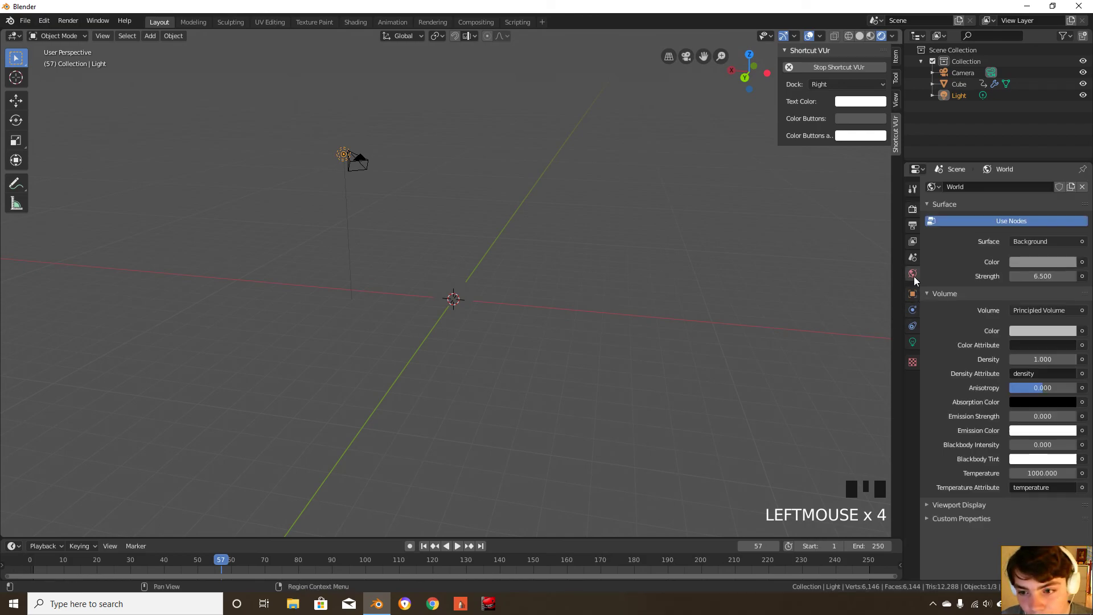
pyautogui.click(1042, 261)
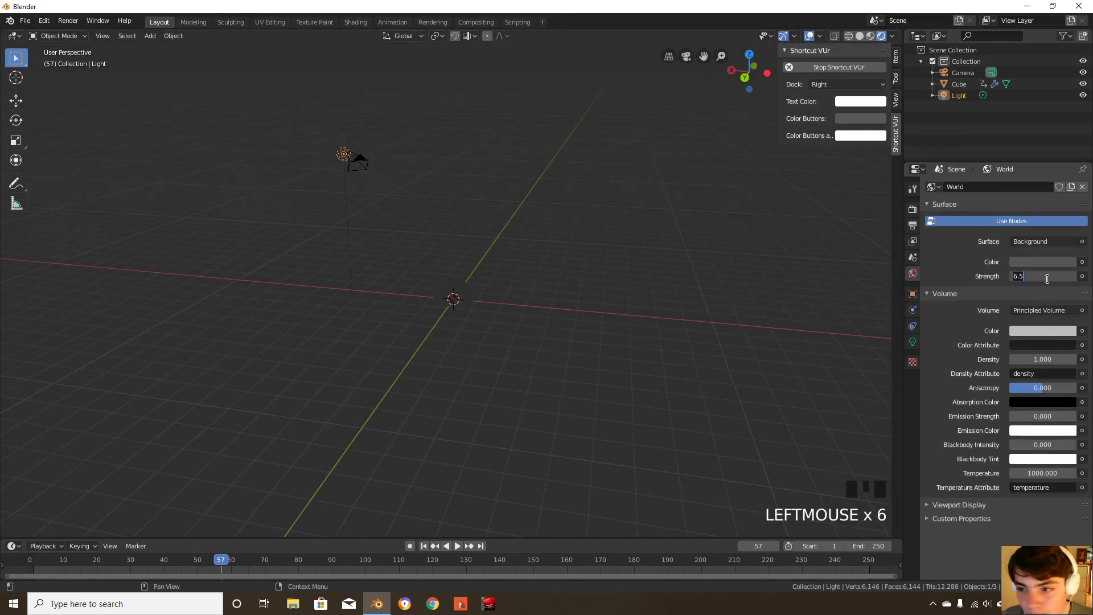
pyautogui.scroll(3)
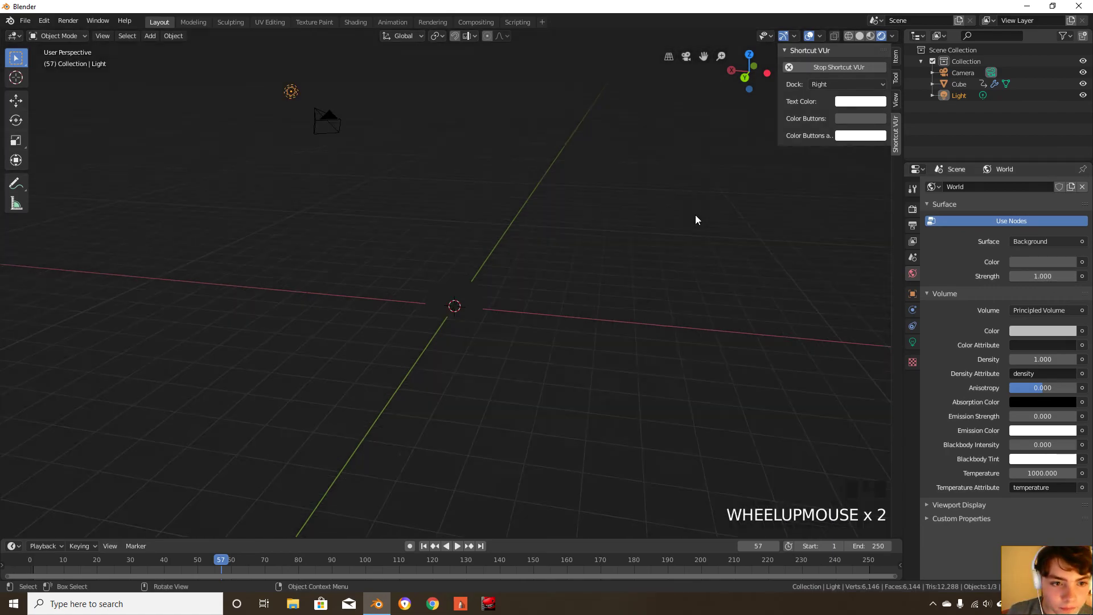
pyautogui.click(426, 242)
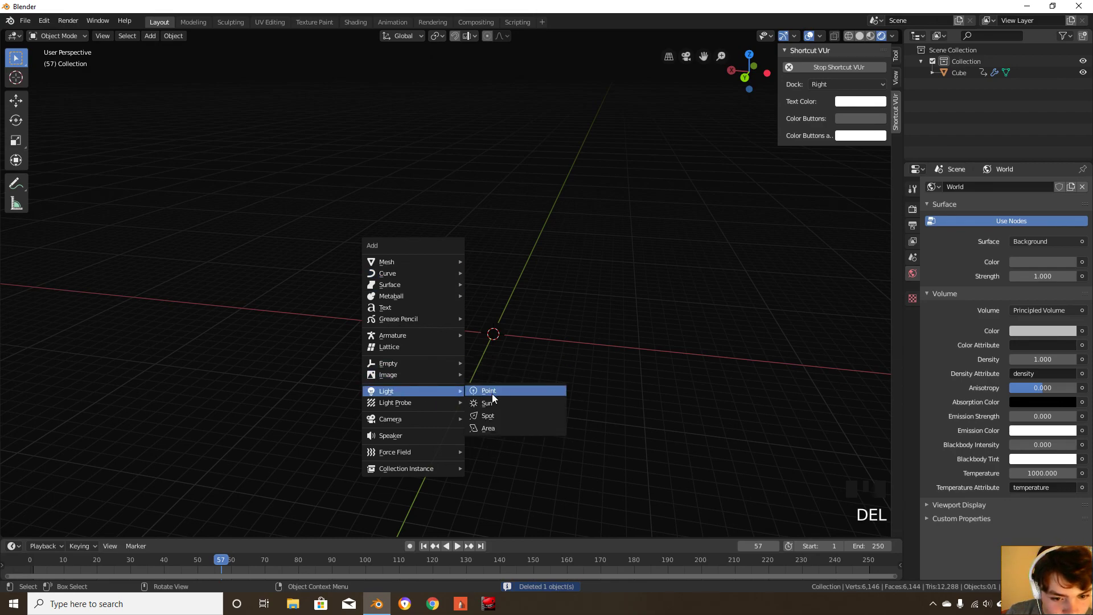
# Add a point light, adjust the world volume density, and move the light above the origin
pyautogui.click(488, 391)
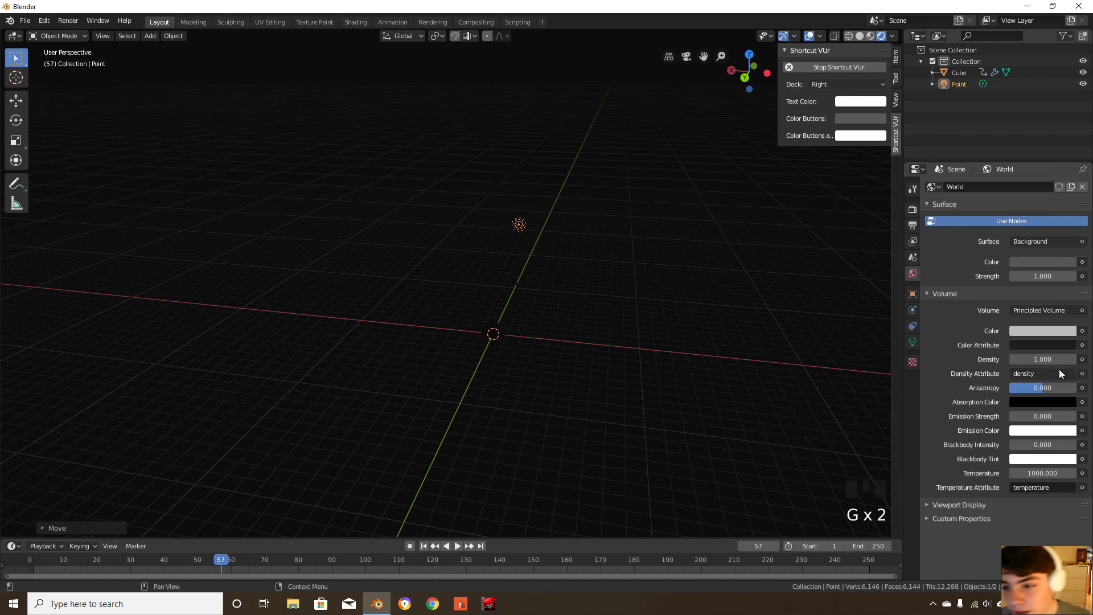
pyautogui.doubleClick(1042, 359)
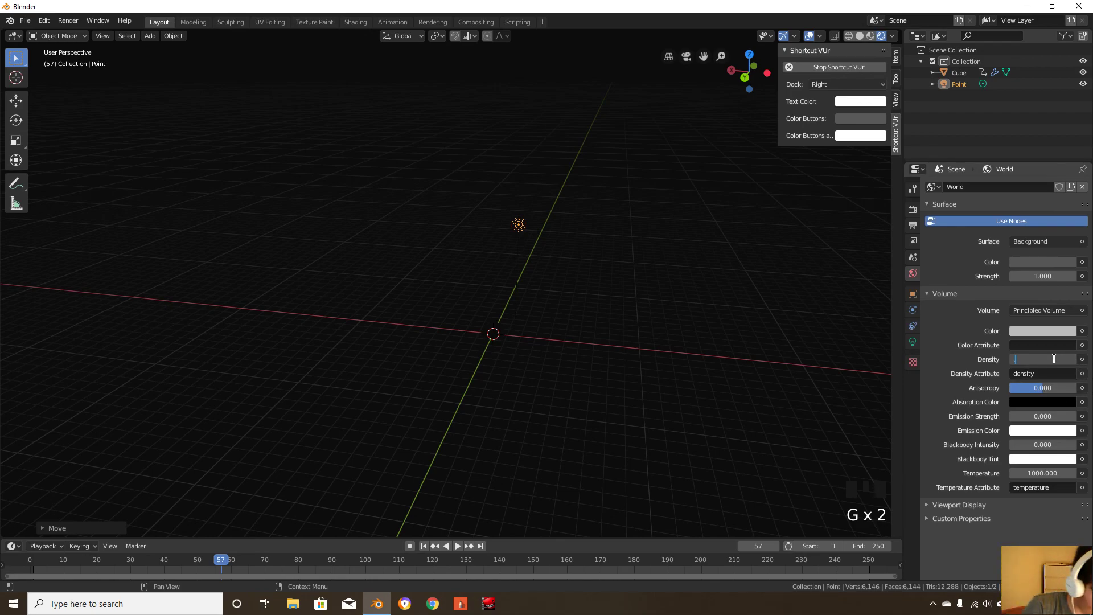
pyautogui.scroll(3)
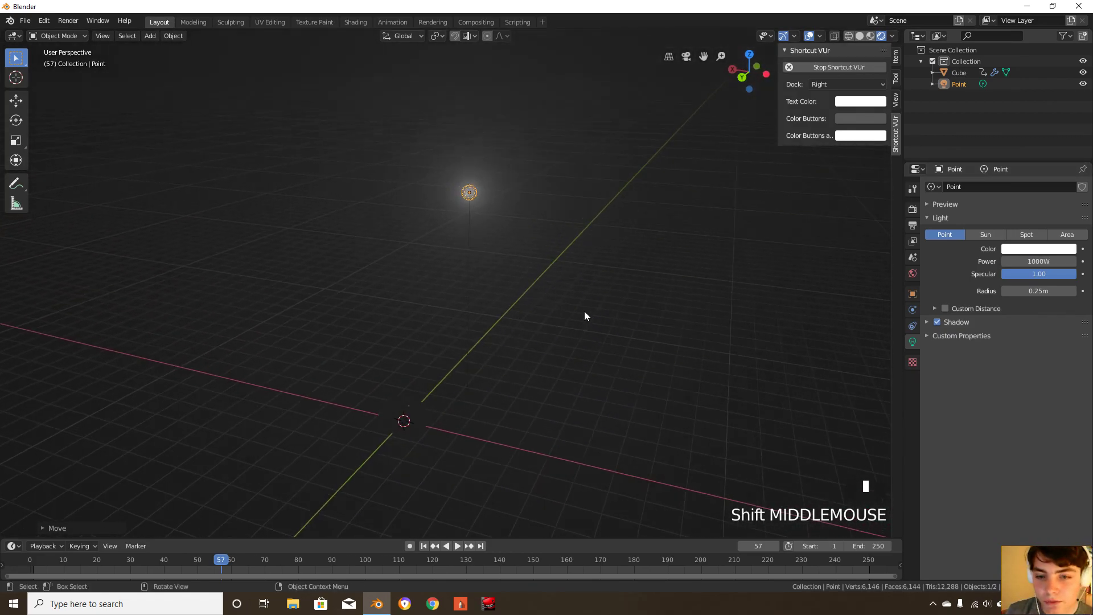
pyautogui.press('g')
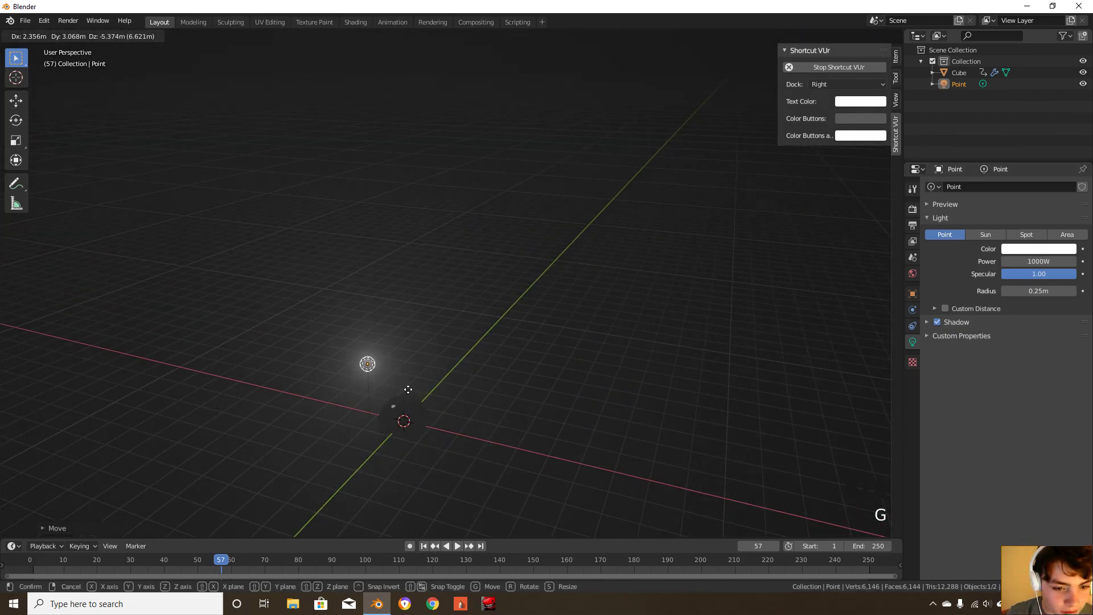
pyautogui.moveTo(437, 209)
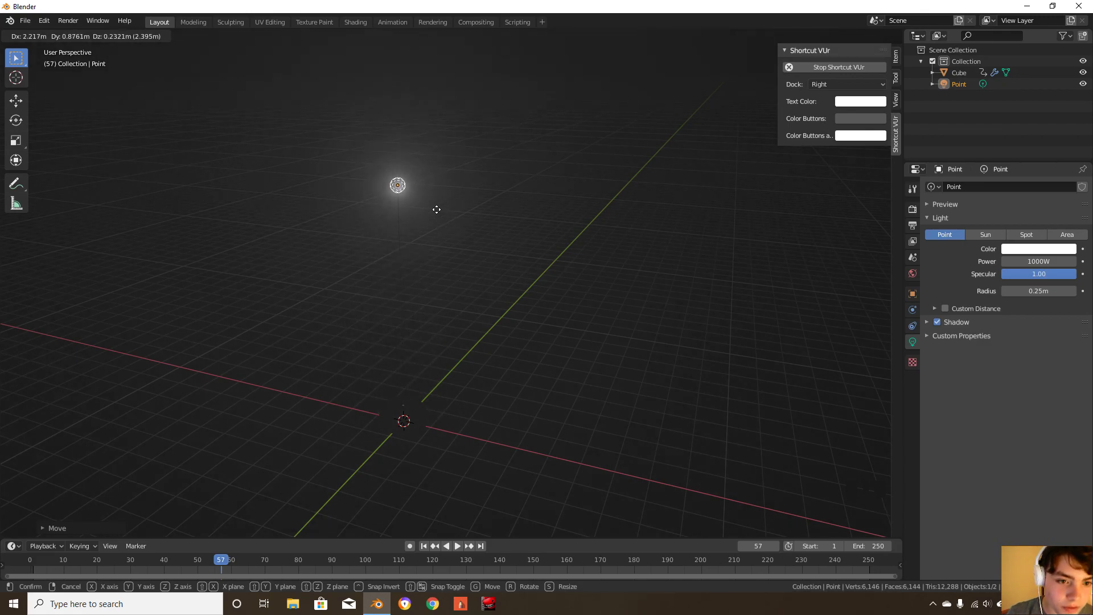
pyautogui.click(468, 193)
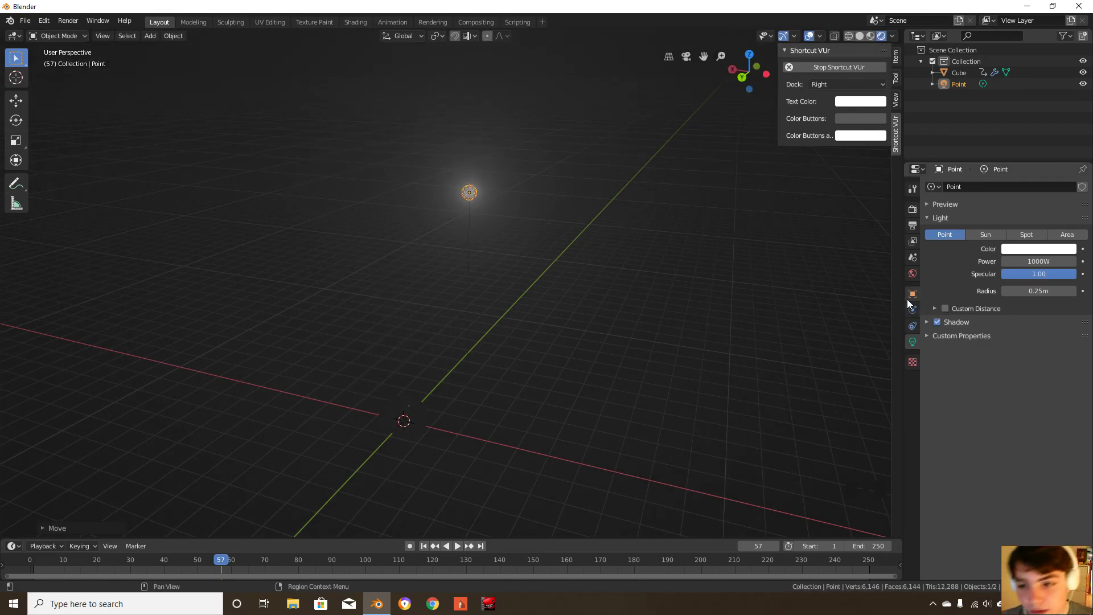
pyautogui.moveTo(914, 341)
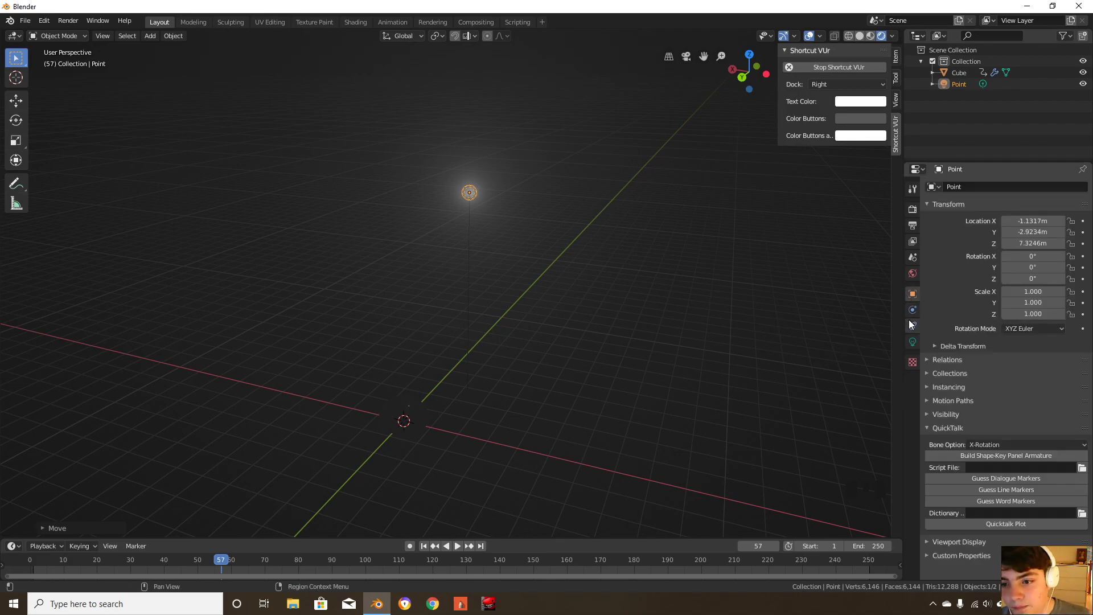
# Browse the Physics, Scene (Units expanded), Object and Texture property tabs
pyautogui.click(912, 310)
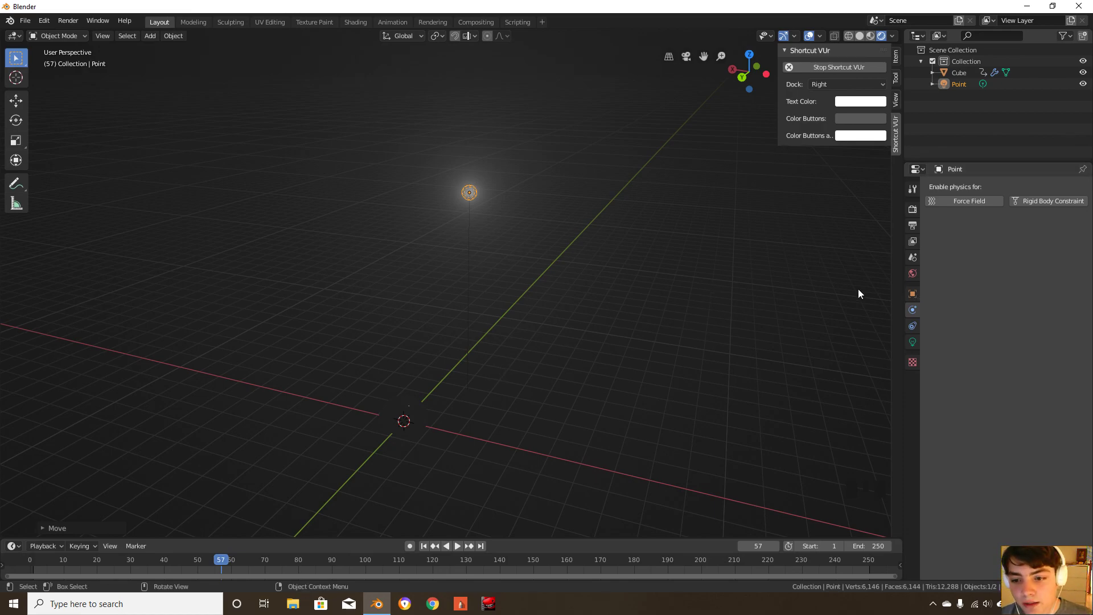
pyautogui.moveTo(596, 339)
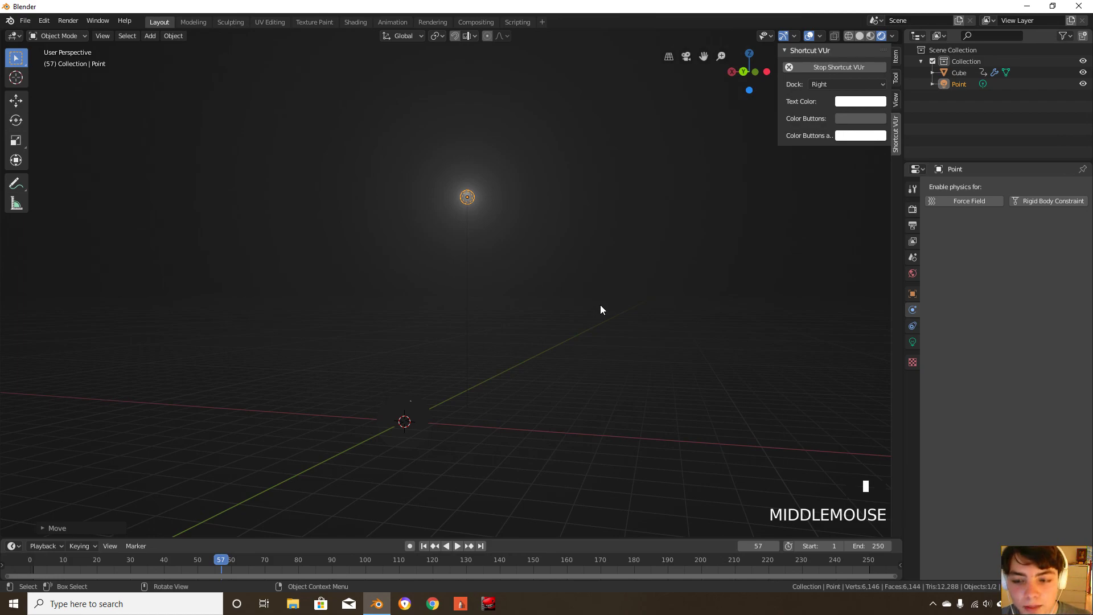
pyautogui.click(912, 241)
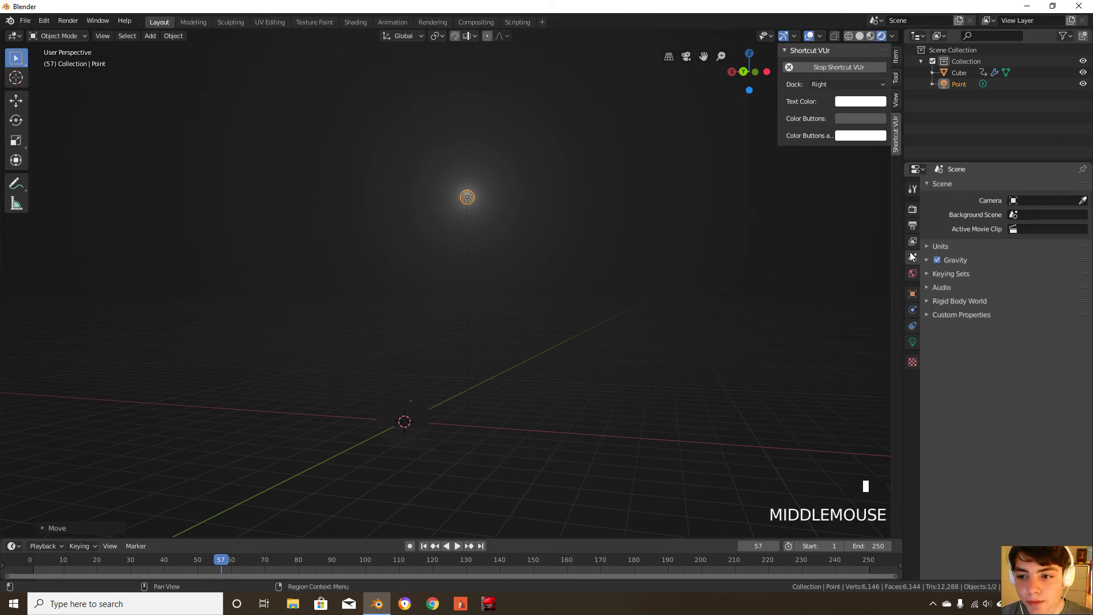
pyautogui.click(940, 246)
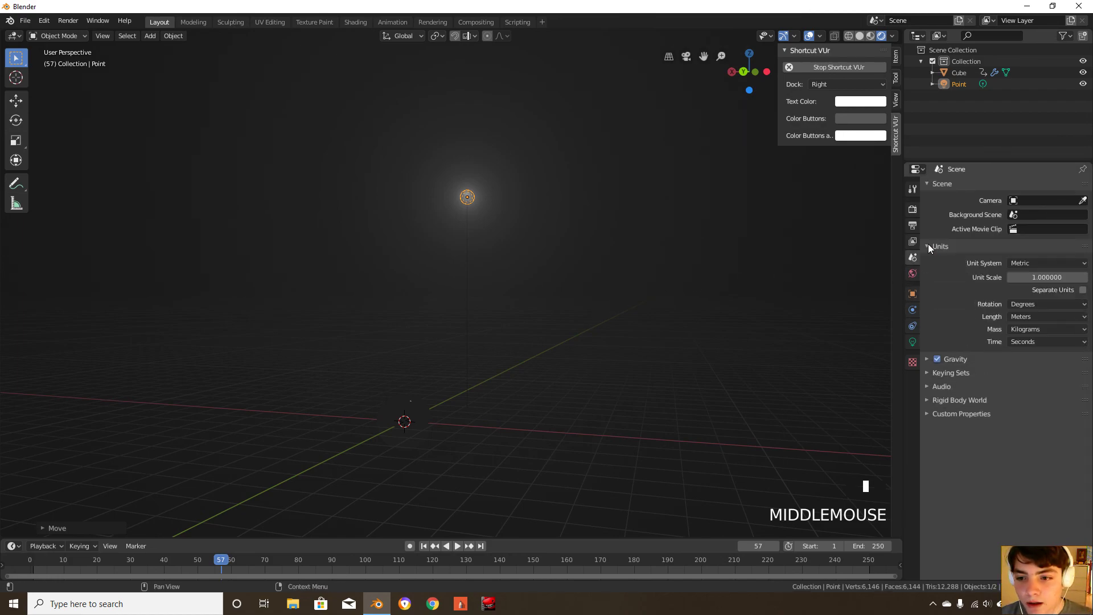
pyautogui.moveTo(1043, 263)
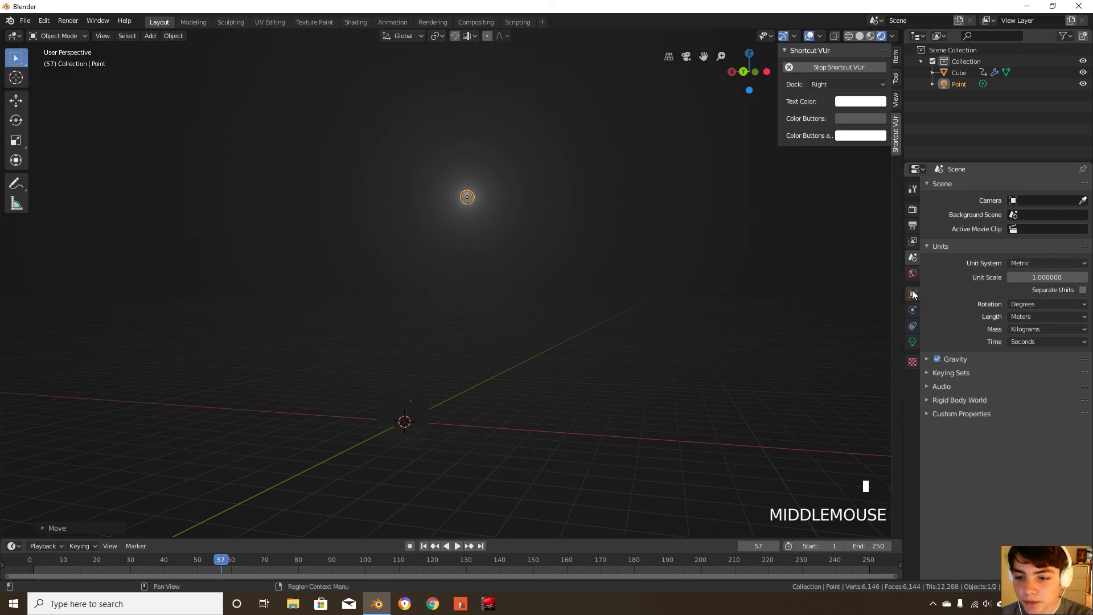
pyautogui.click(912, 292)
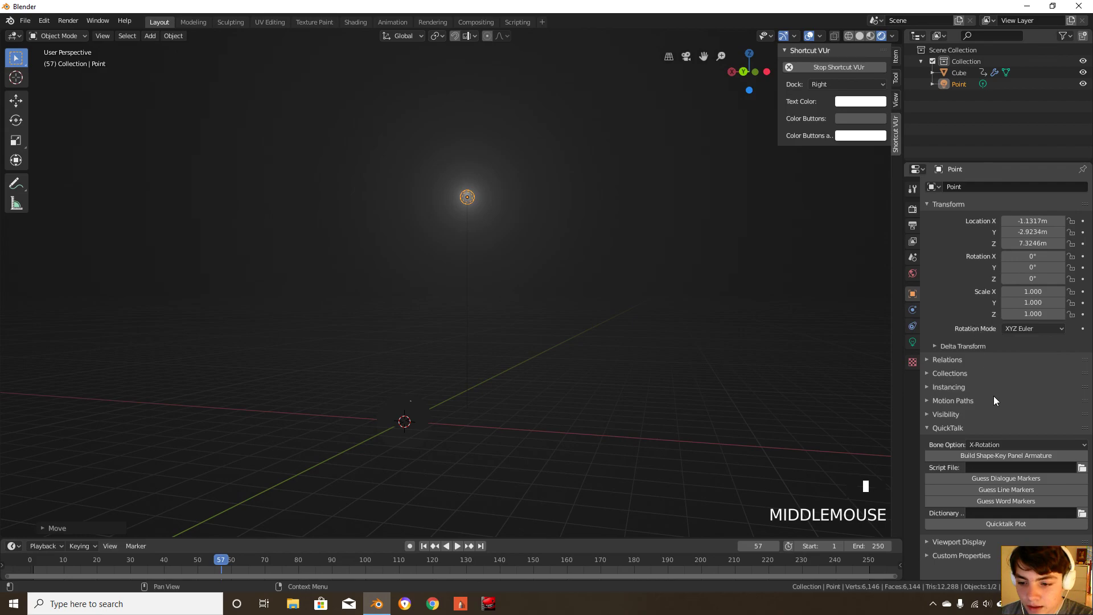
pyautogui.click(912, 362)
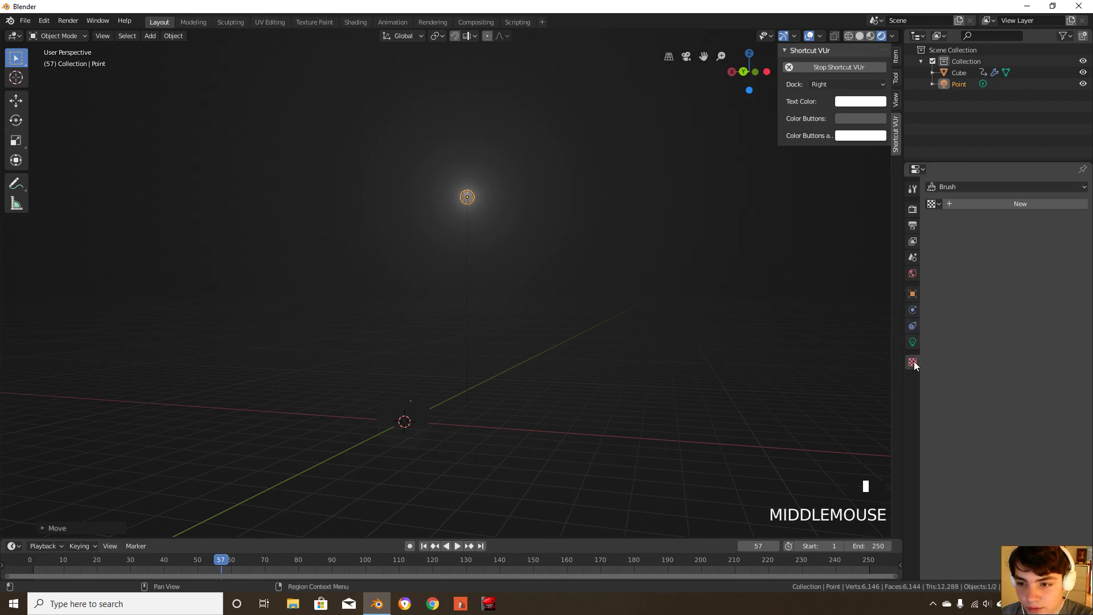
pyautogui.scroll(-3)
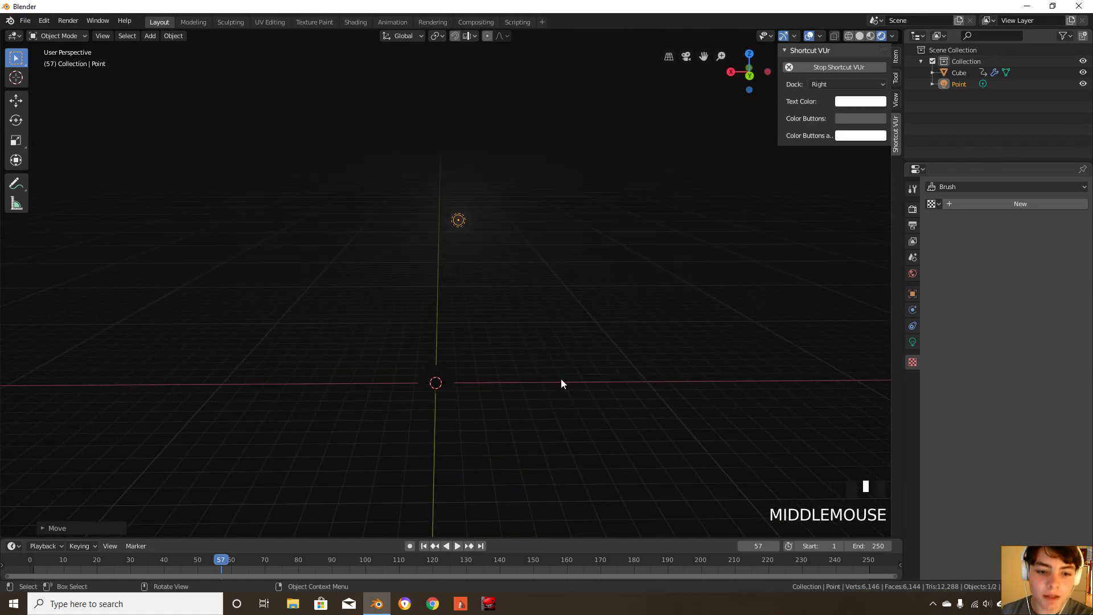
pyautogui.moveTo(516, 382)
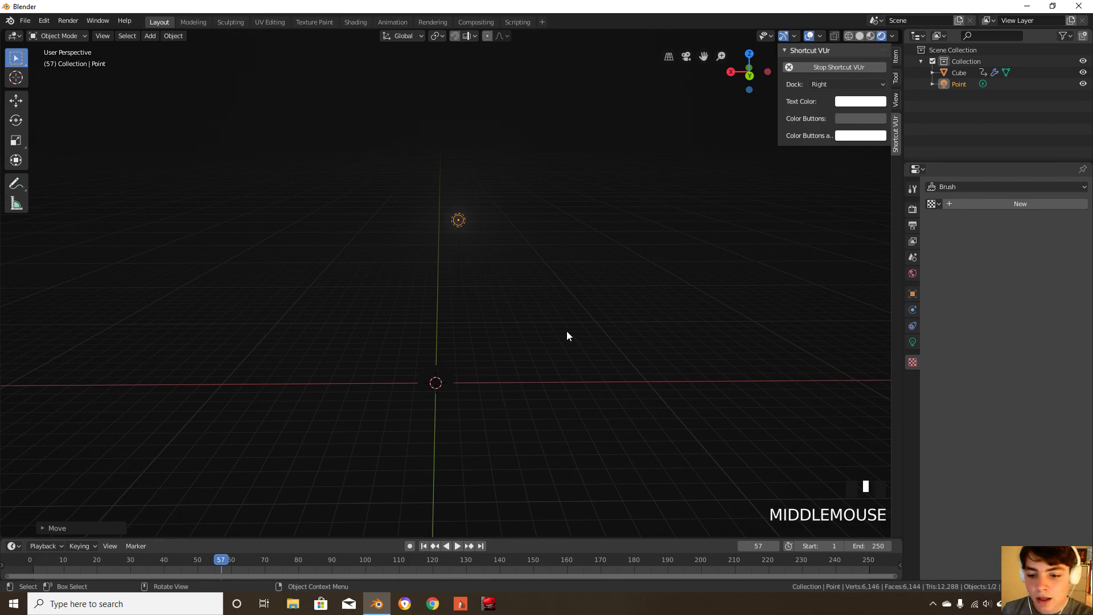
pyautogui.moveTo(572, 334)
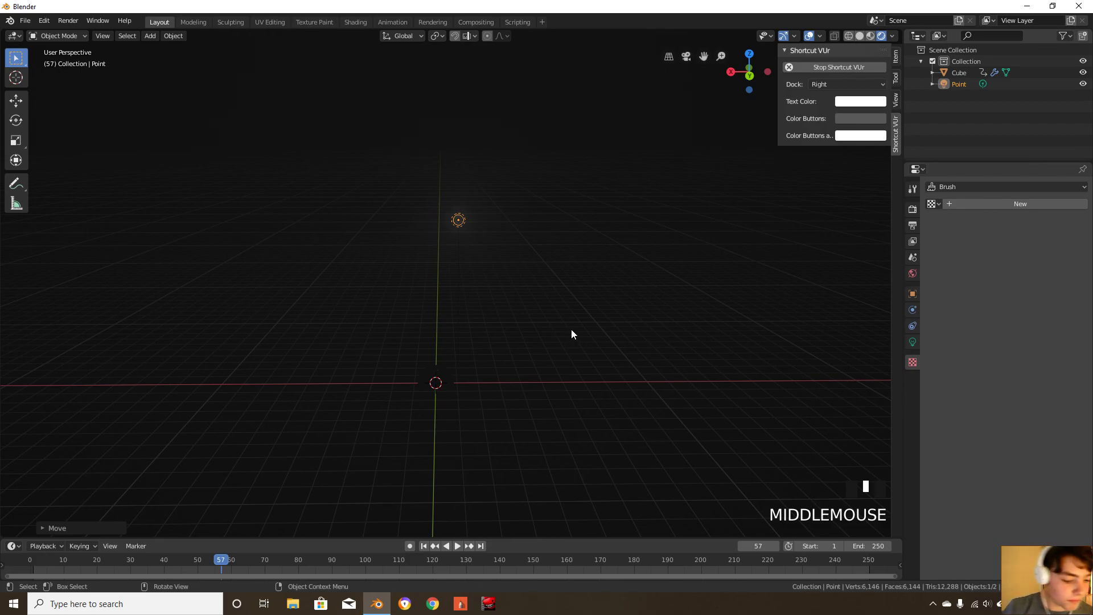